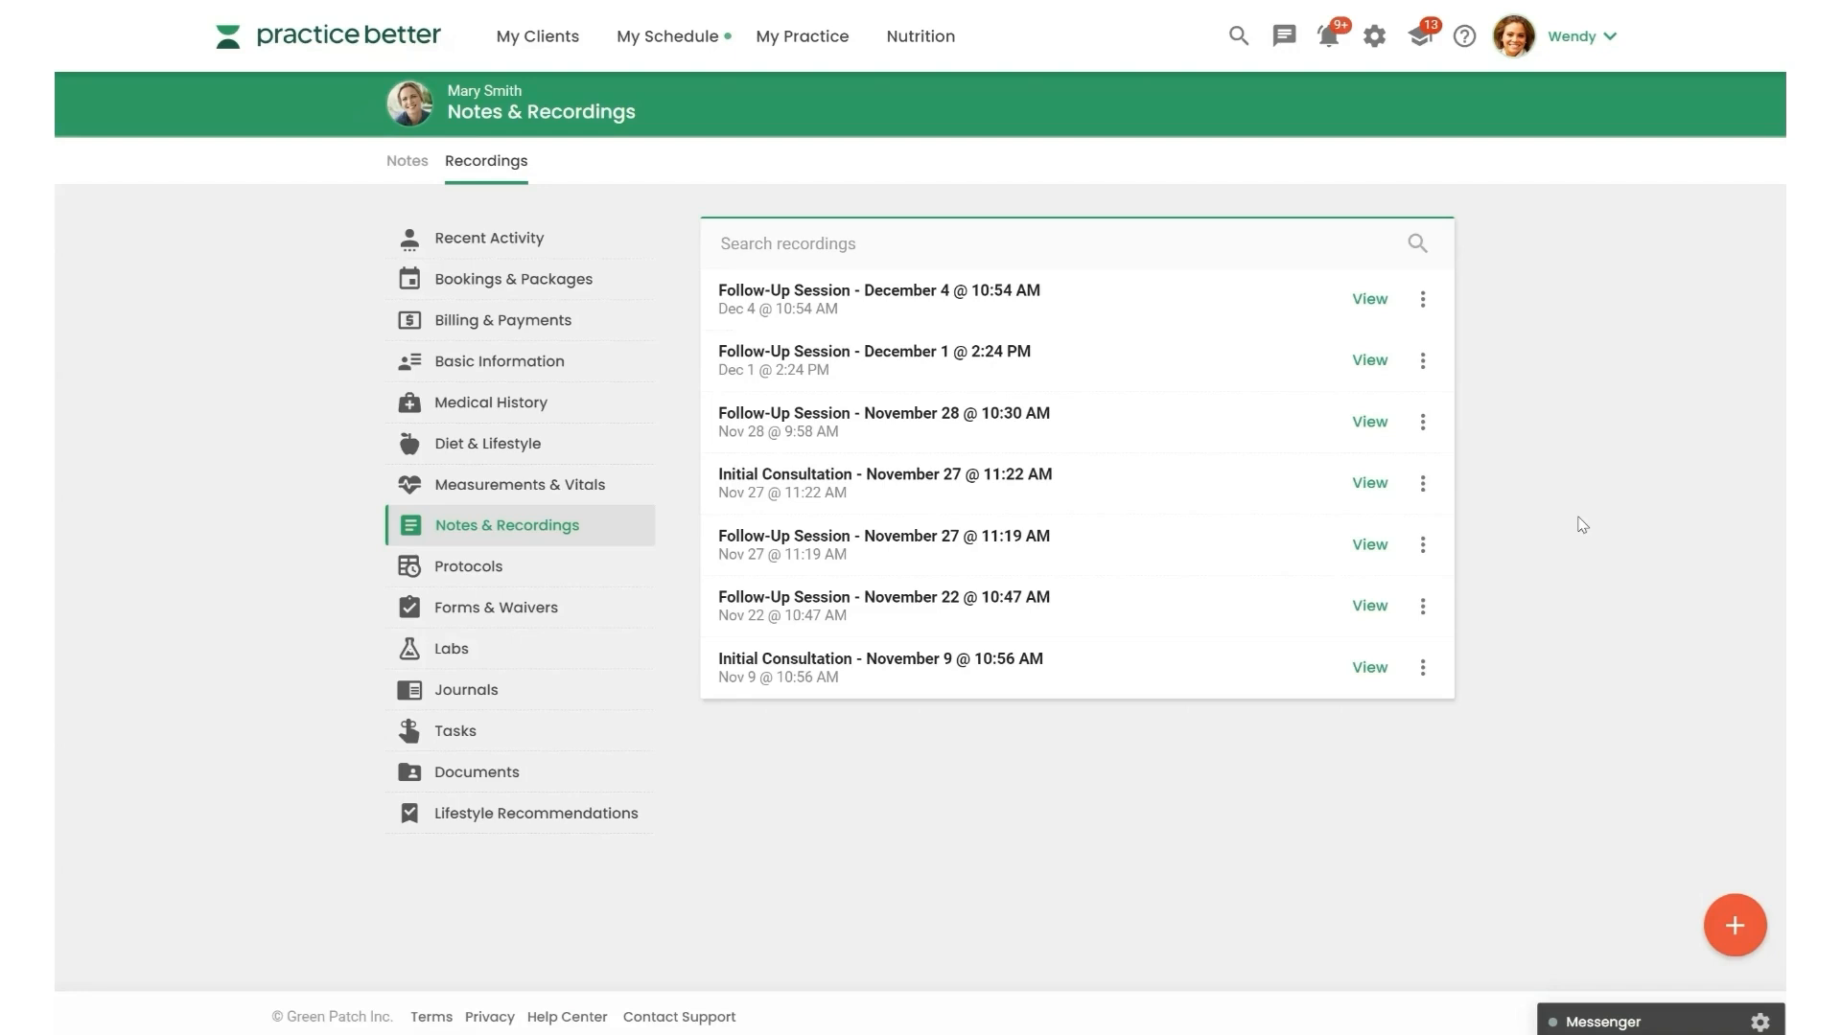
# - Go to the practice's Settings & Preferences to reach Telehealth & Messaging
pyautogui.click(1577, 34)
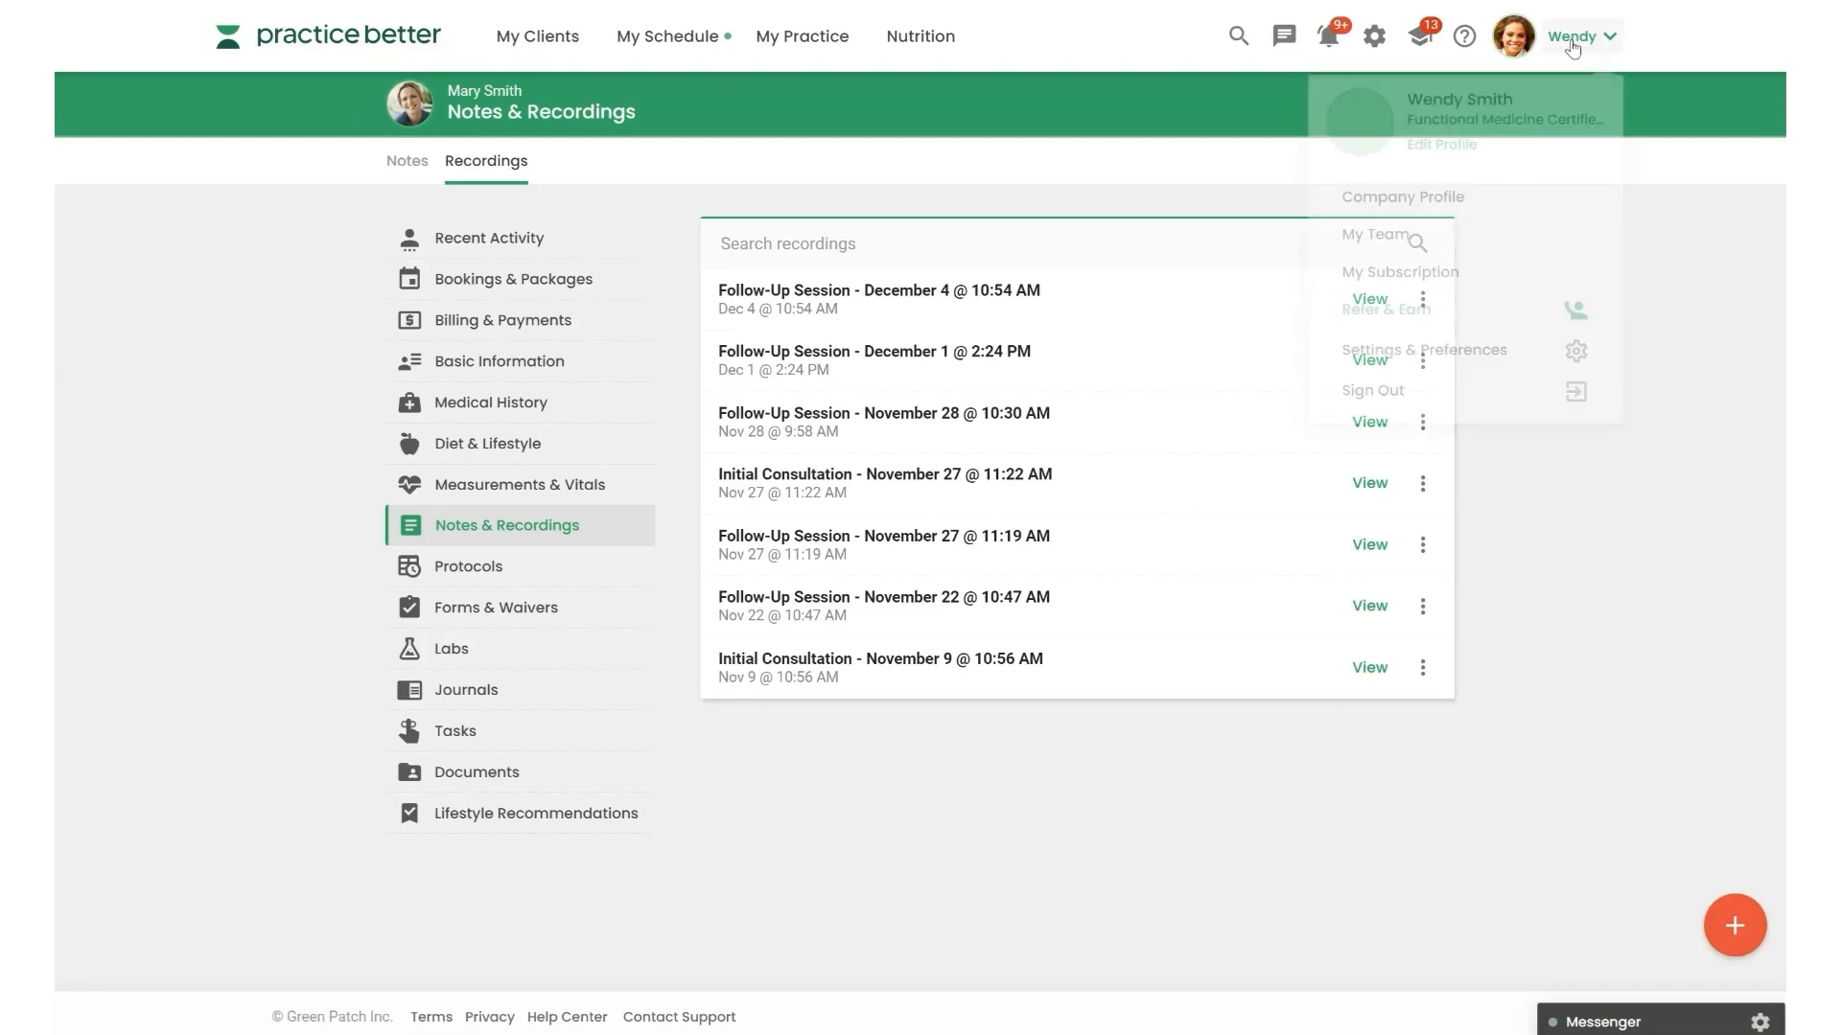
pyautogui.click(1402, 195)
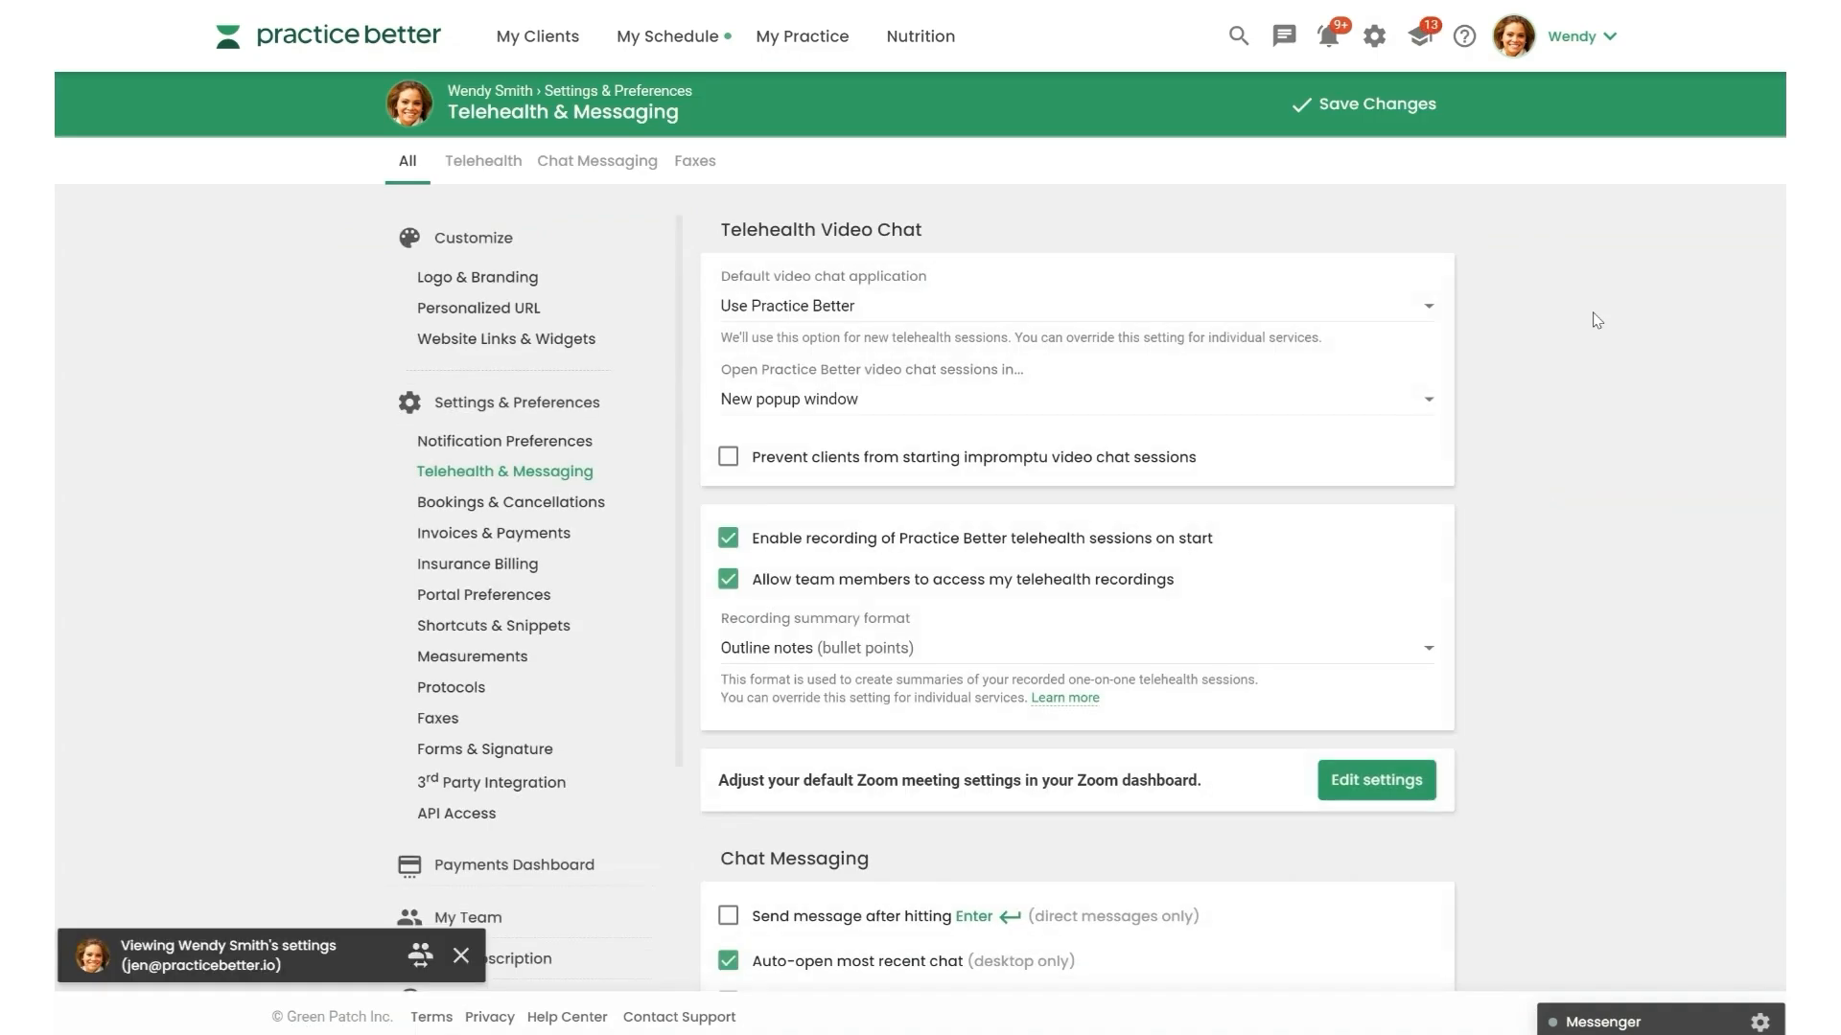
pyautogui.click(462, 955)
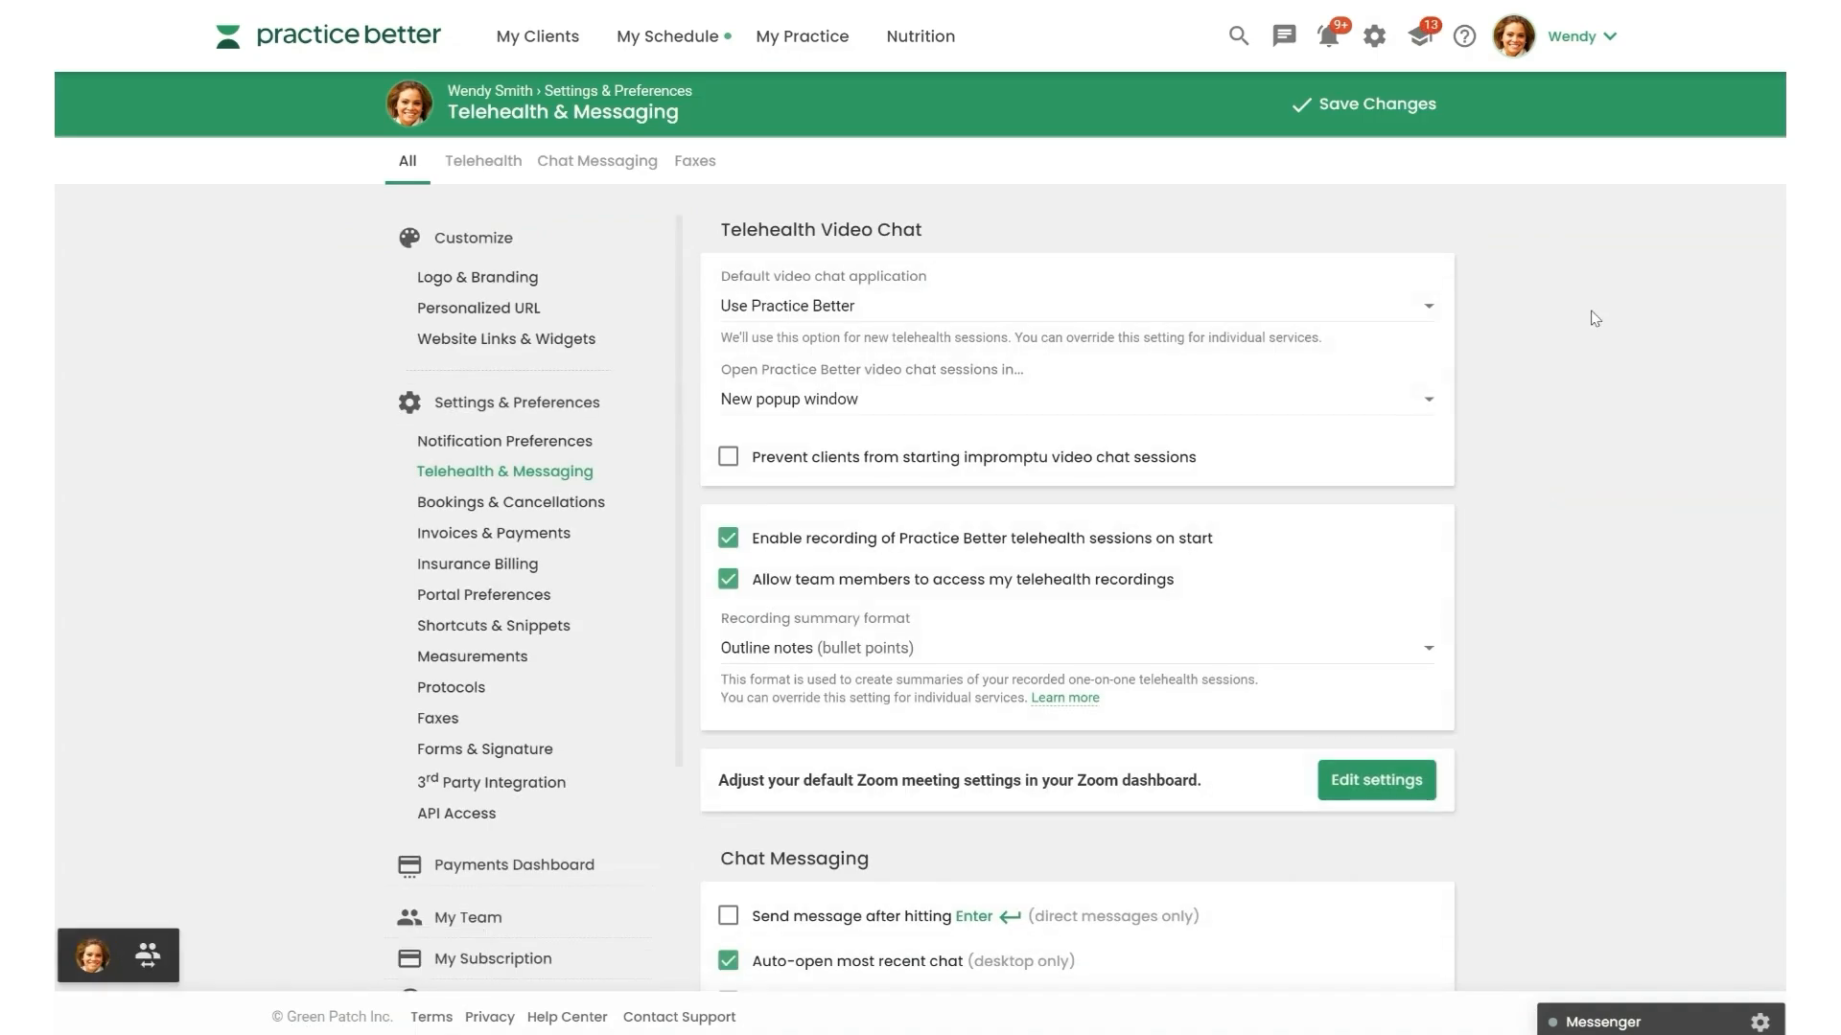
pyautogui.moveTo(1244, 548)
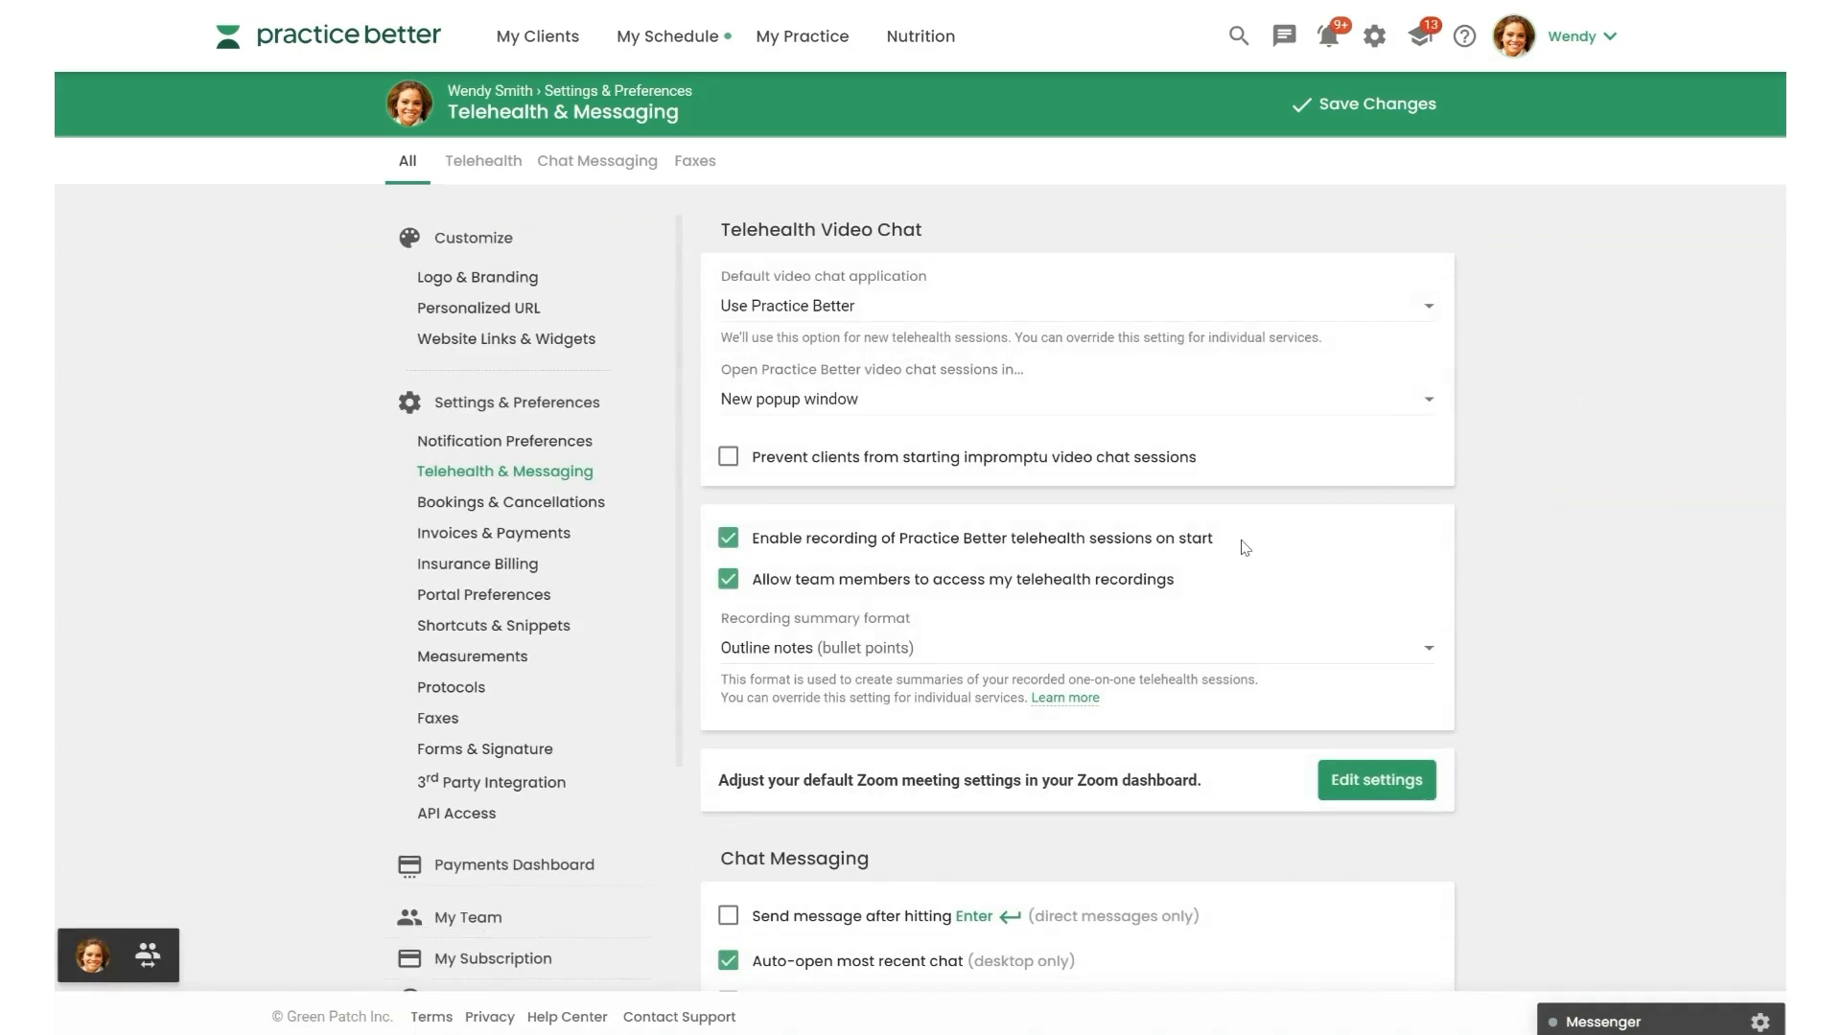
pyautogui.moveTo(1222, 547)
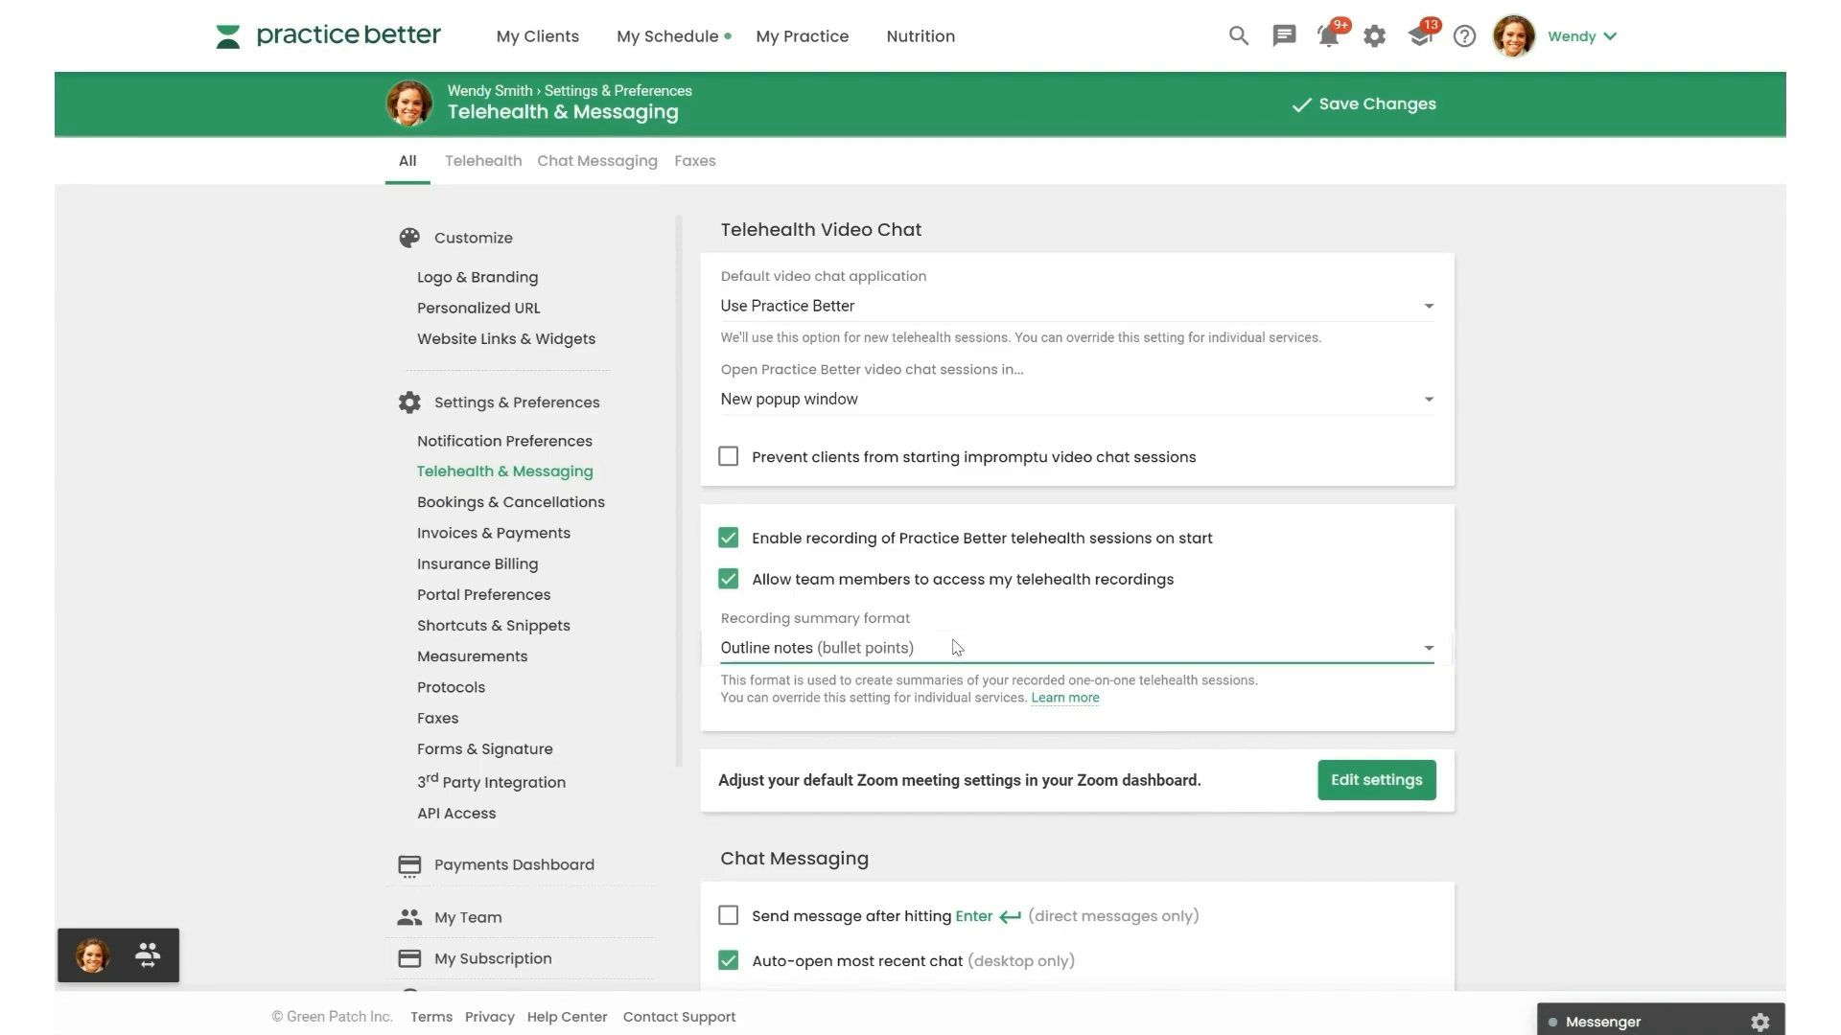
pyautogui.click(1068, 648)
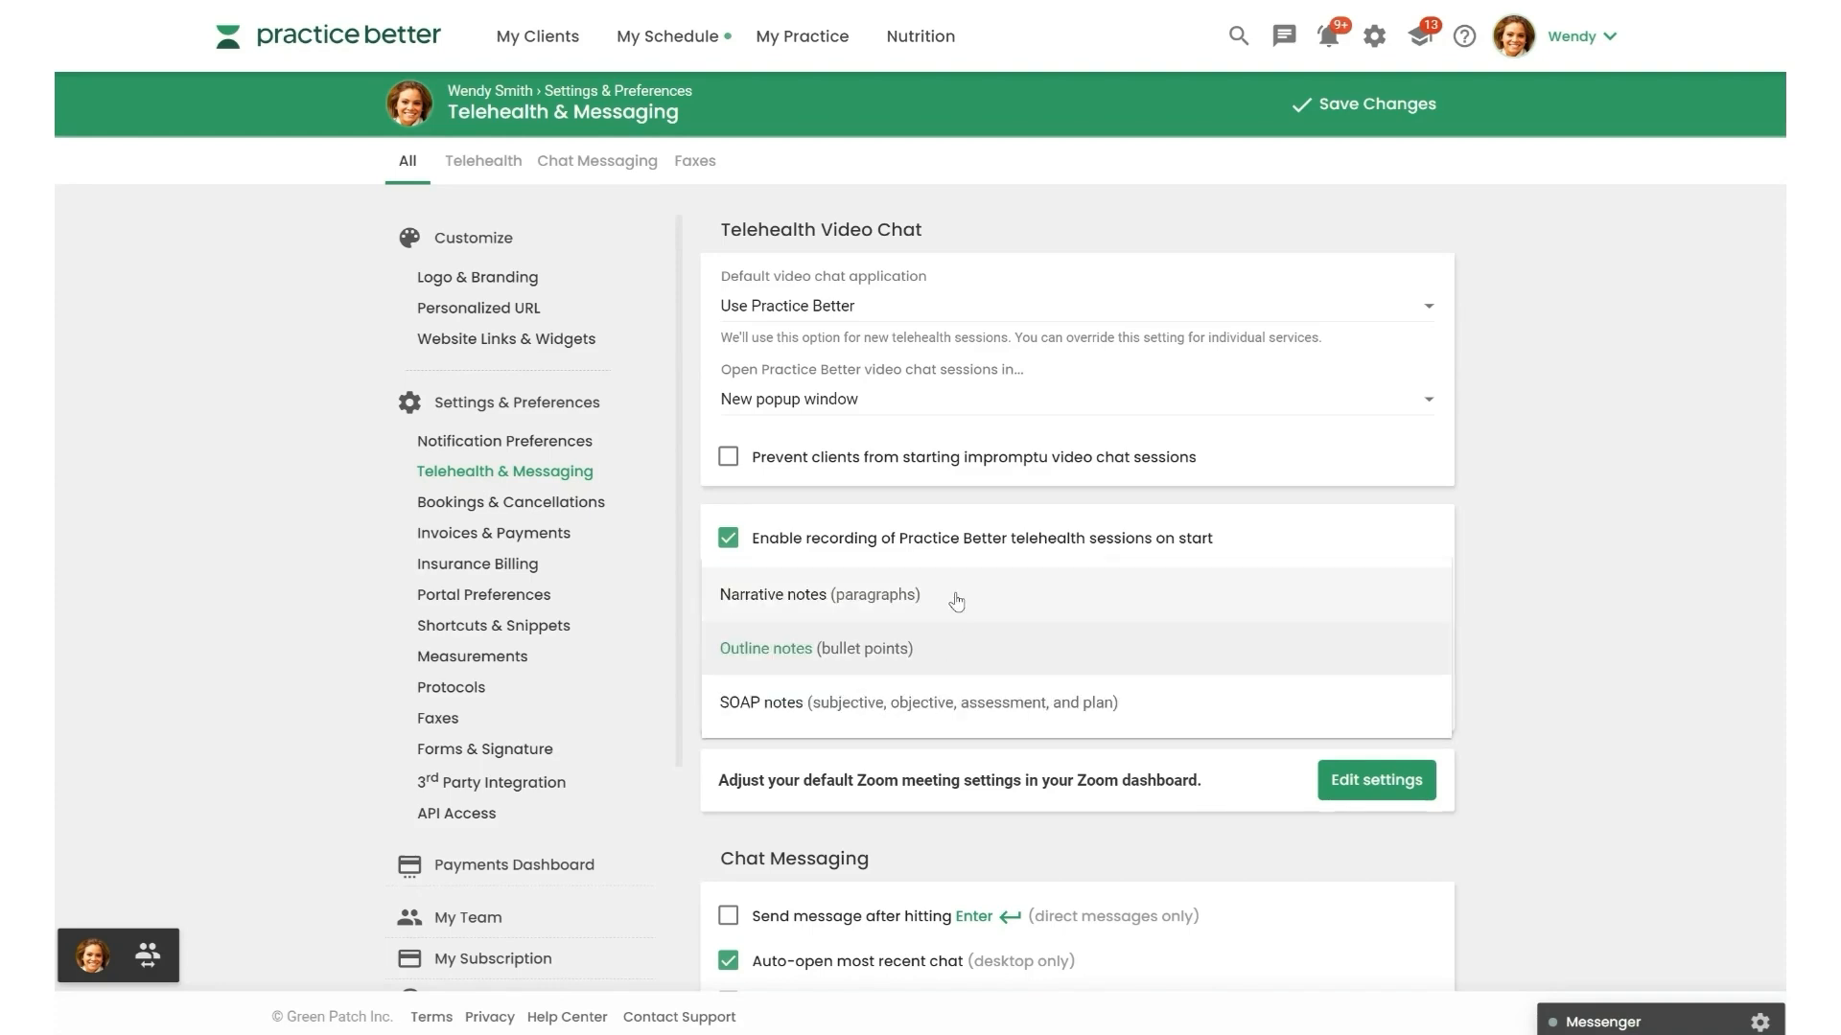
pyautogui.moveTo(949, 600)
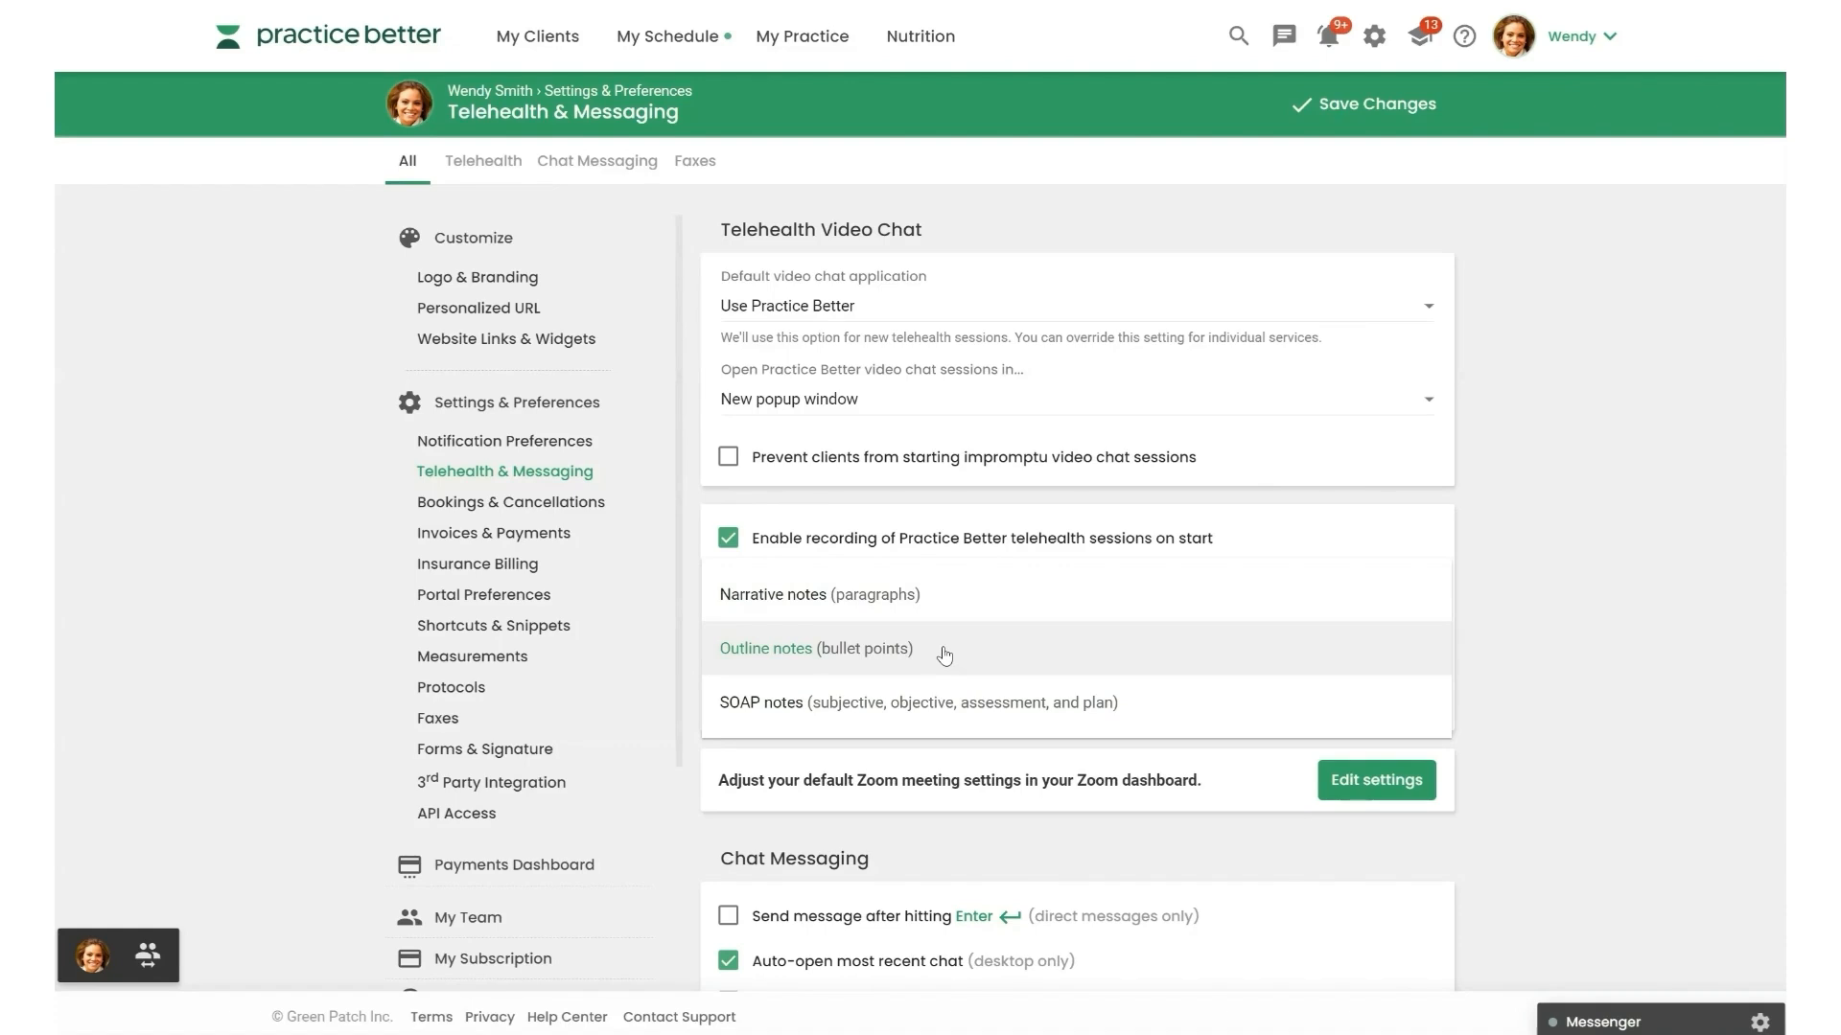
pyautogui.moveTo(1147, 709)
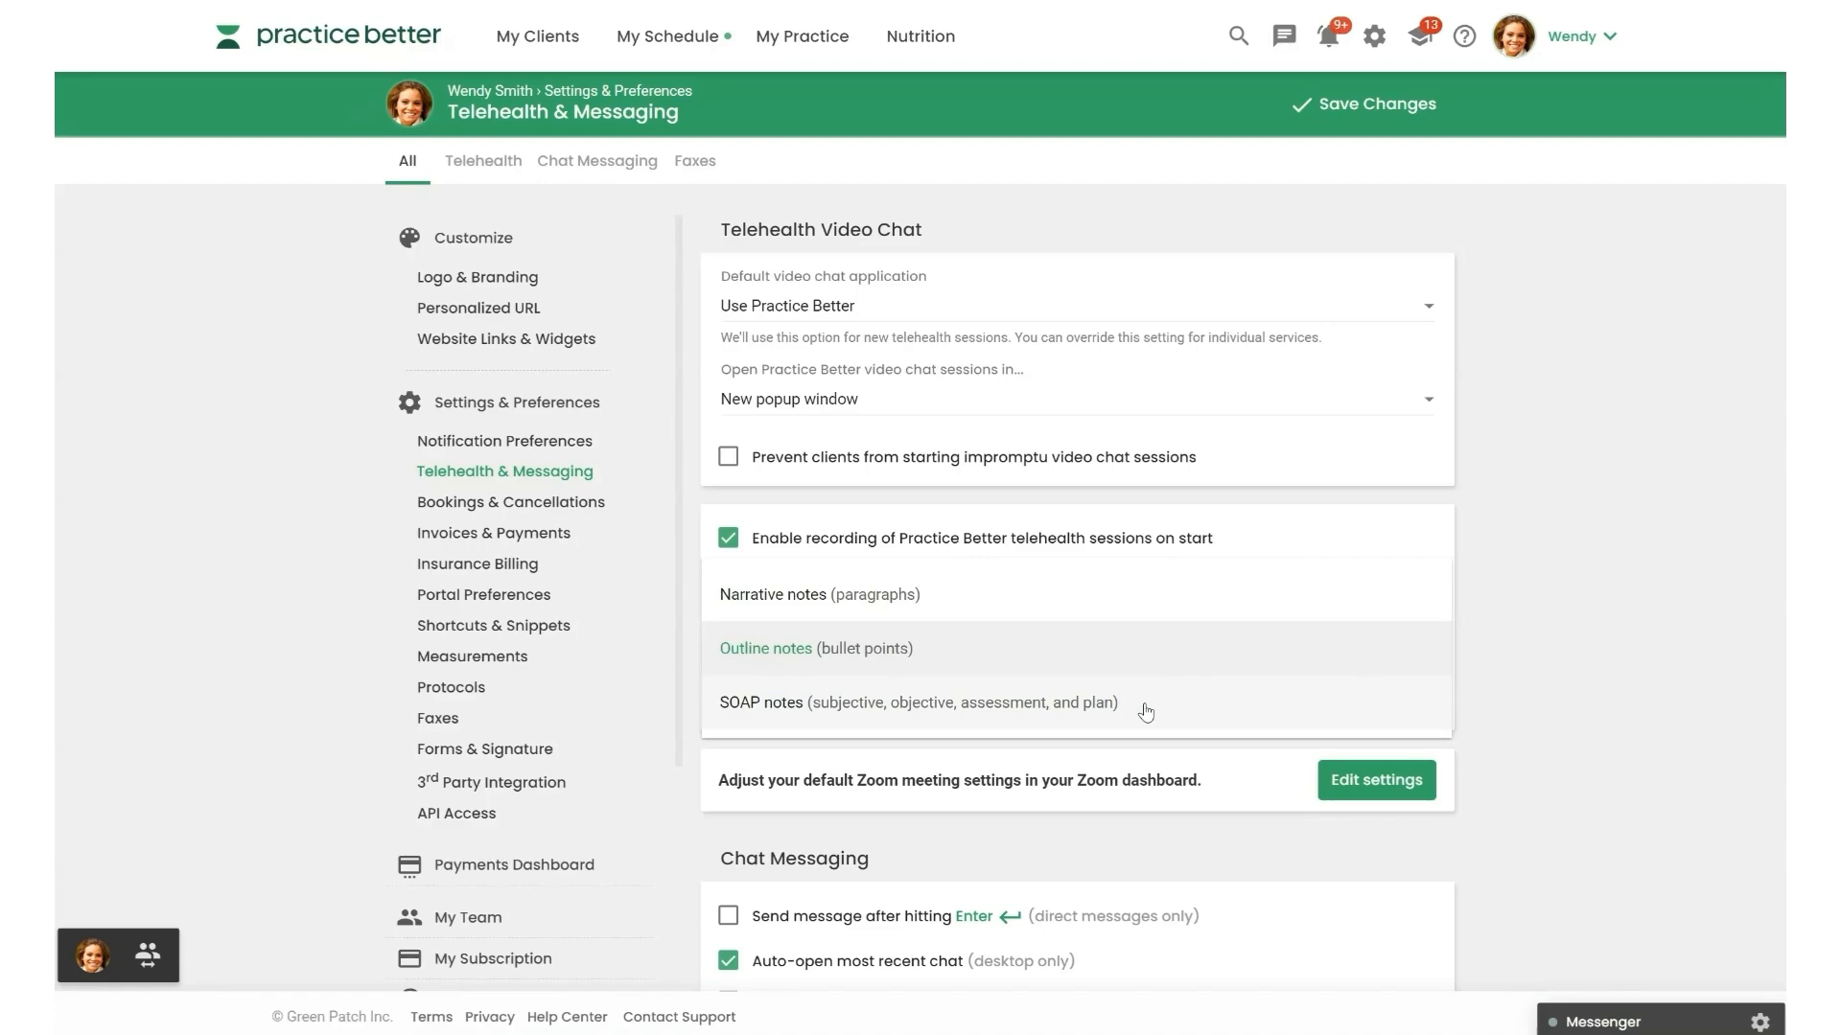
pyautogui.scroll(-3)
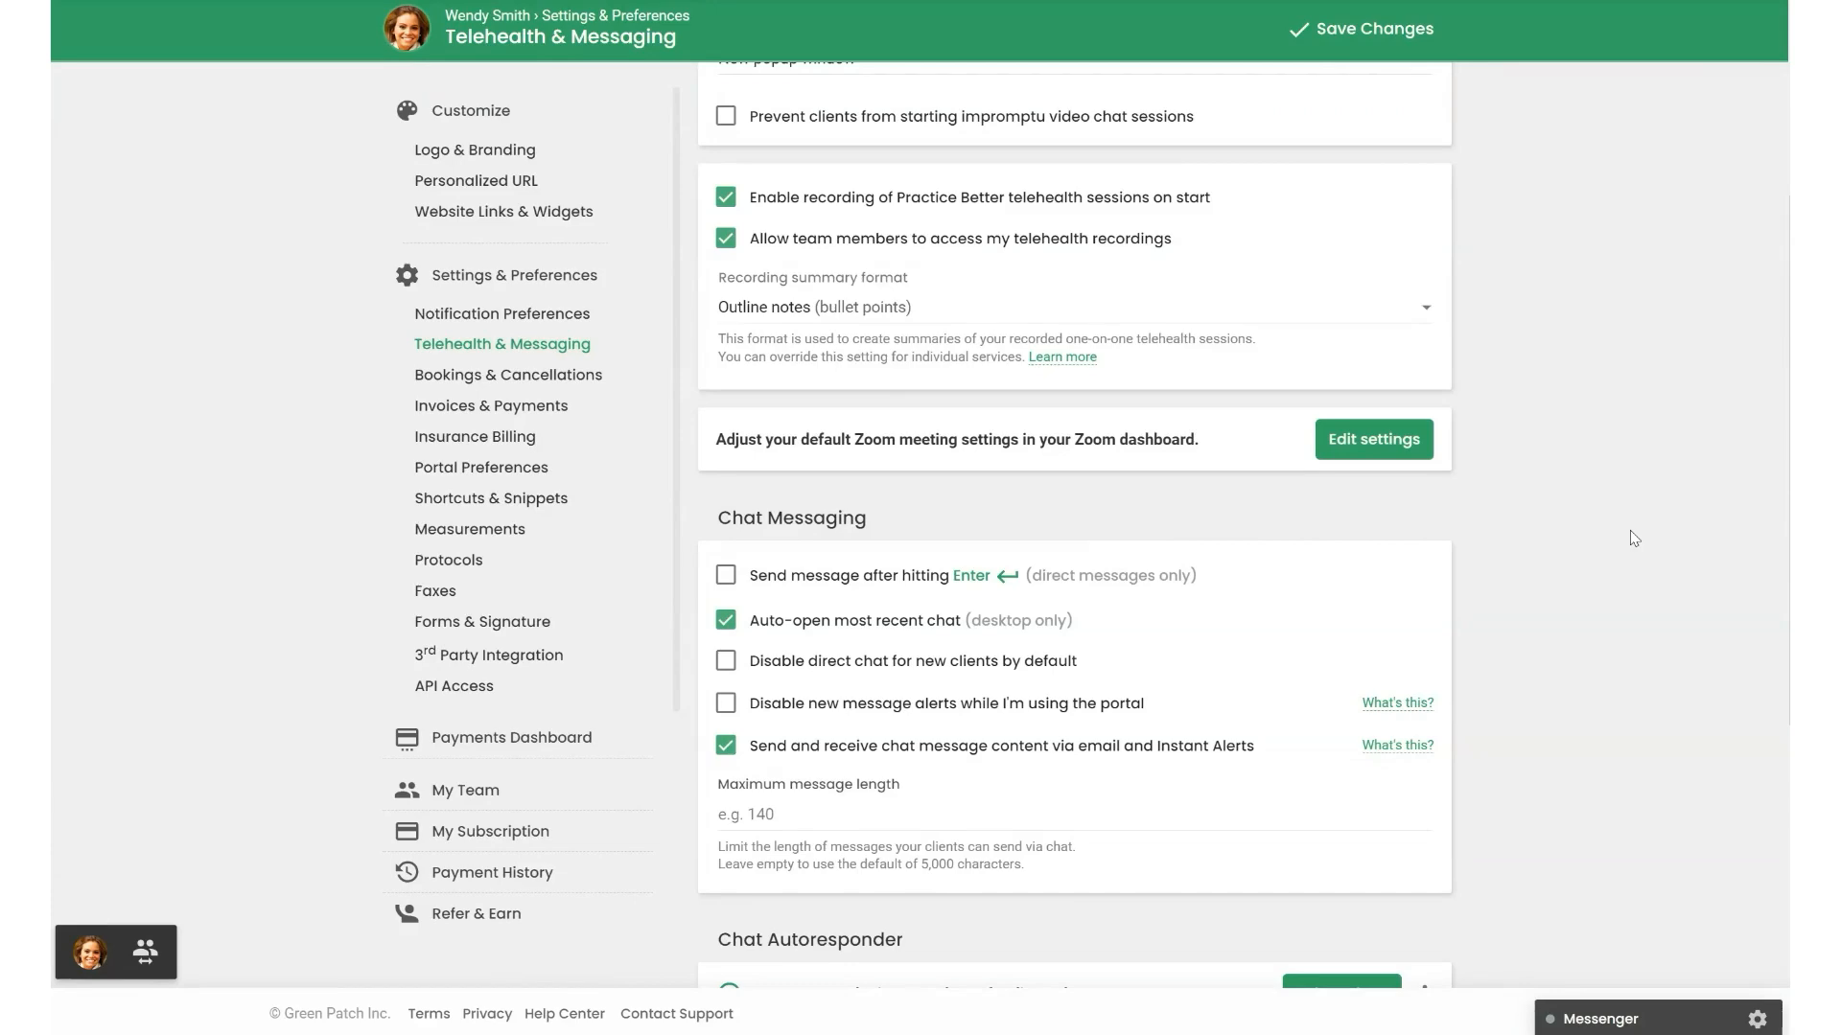
# - From My Clients, show Mary Smith's Recordings list and pick the December 4 follow-up
pyautogui.scroll(3)
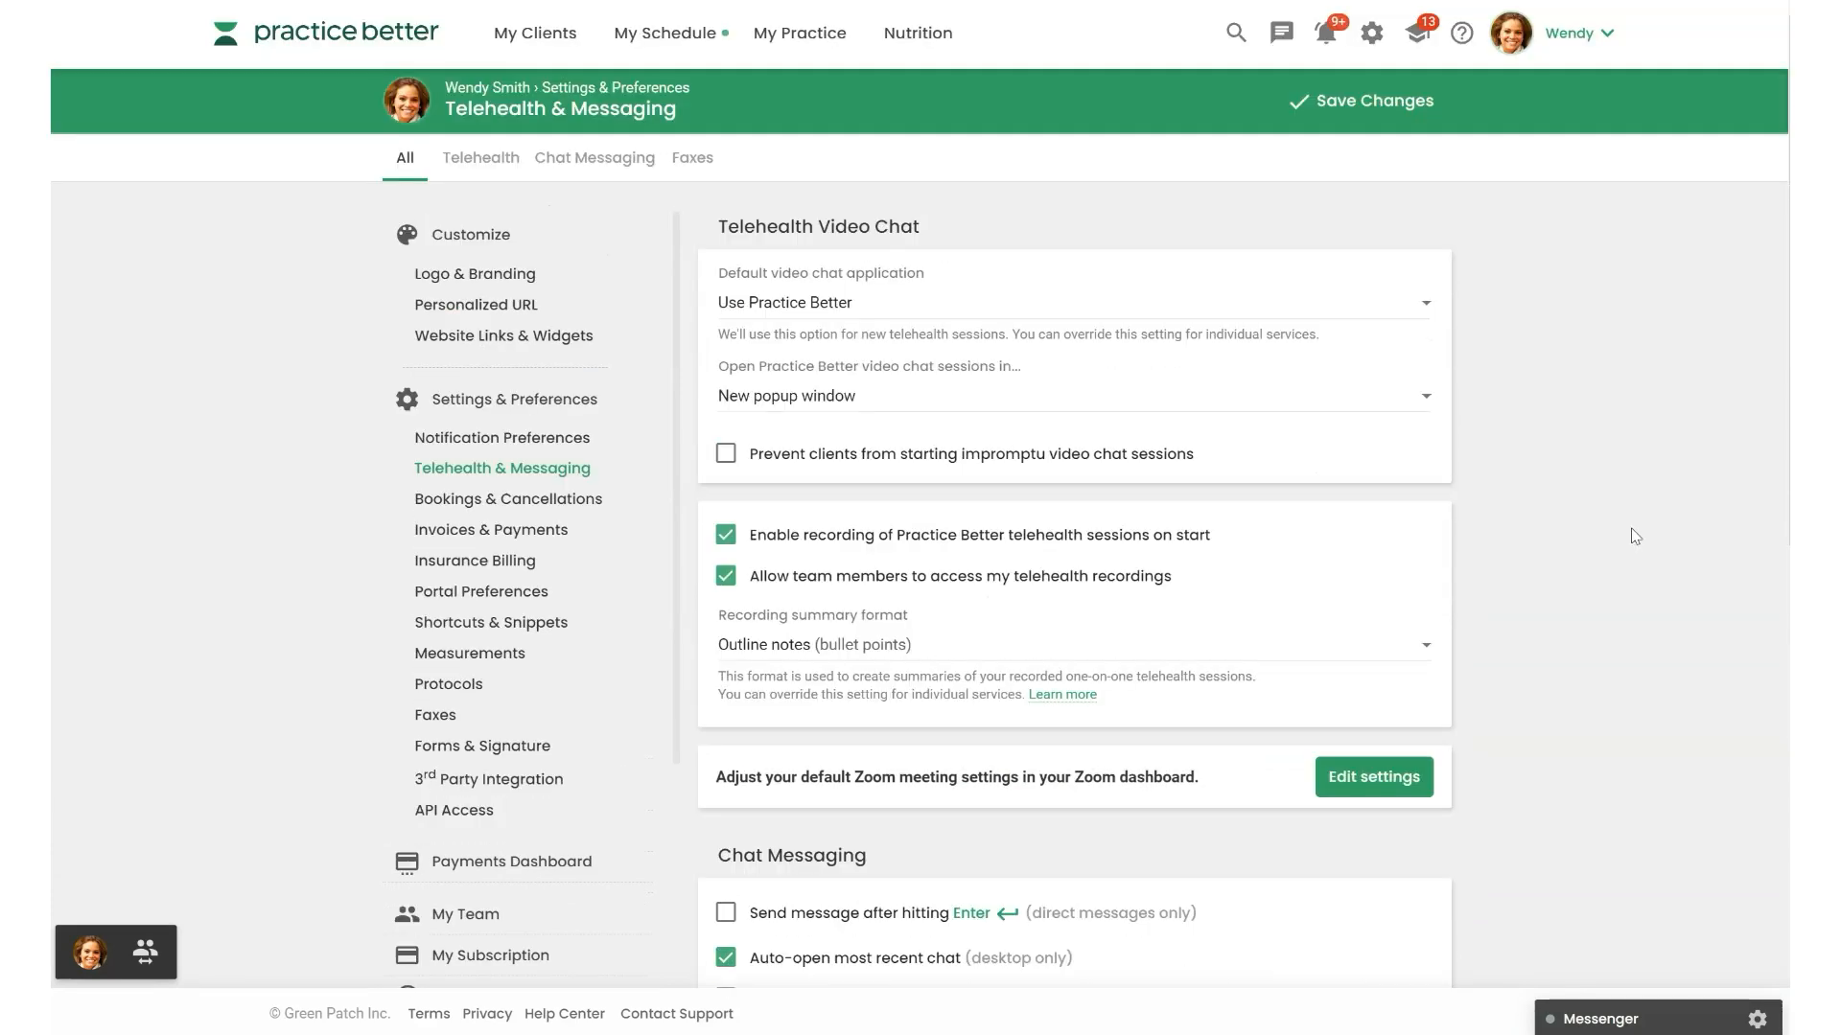
pyautogui.moveTo(1089, 119)
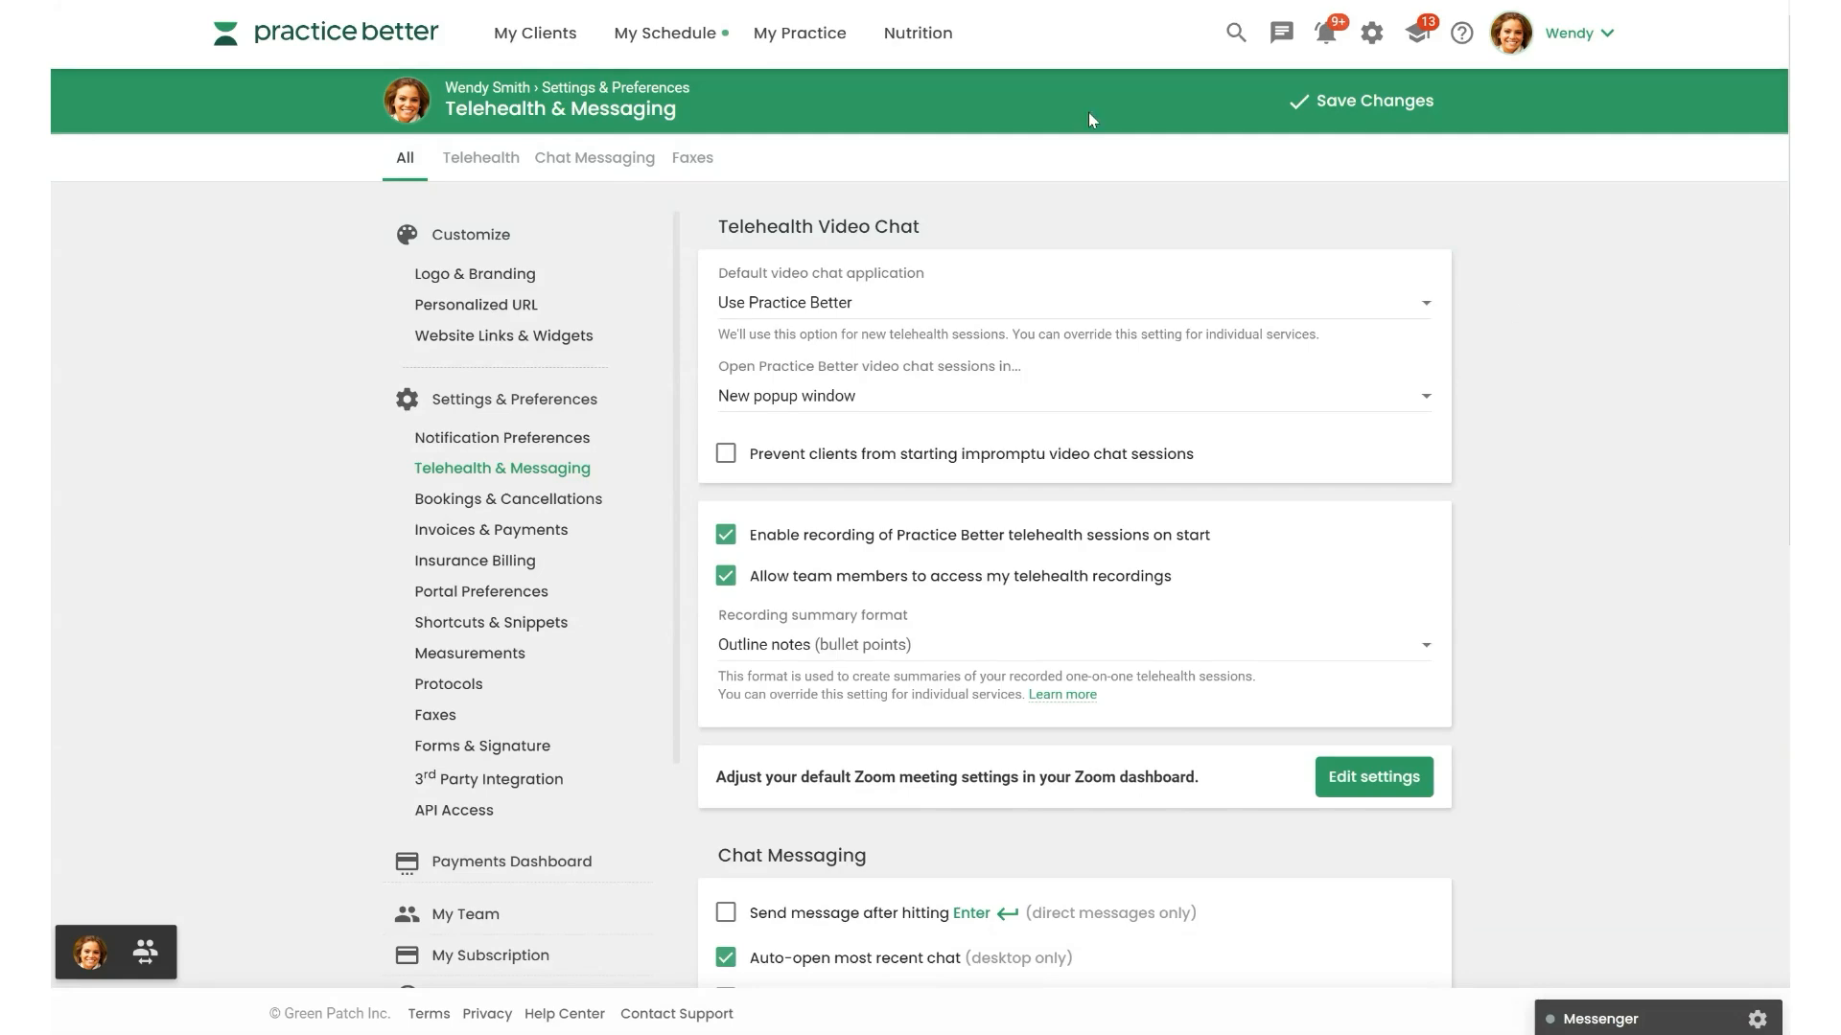
pyautogui.click(535, 33)
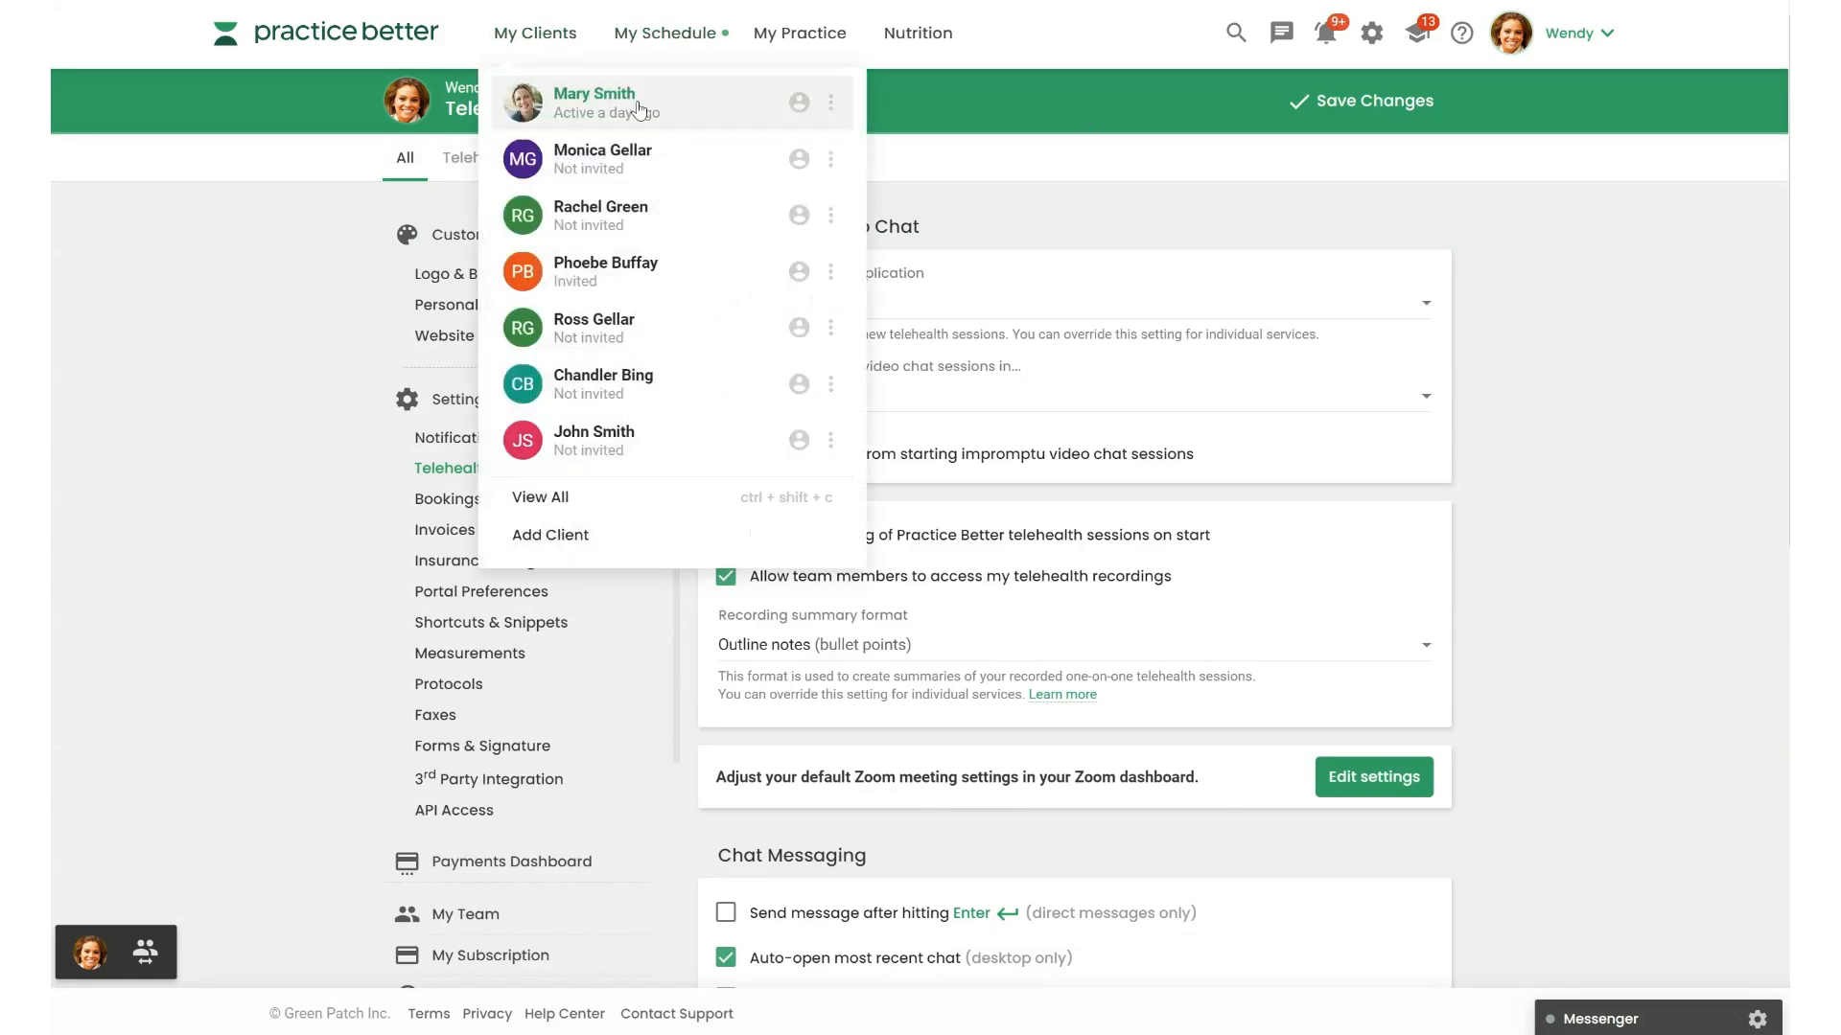
pyautogui.click(595, 102)
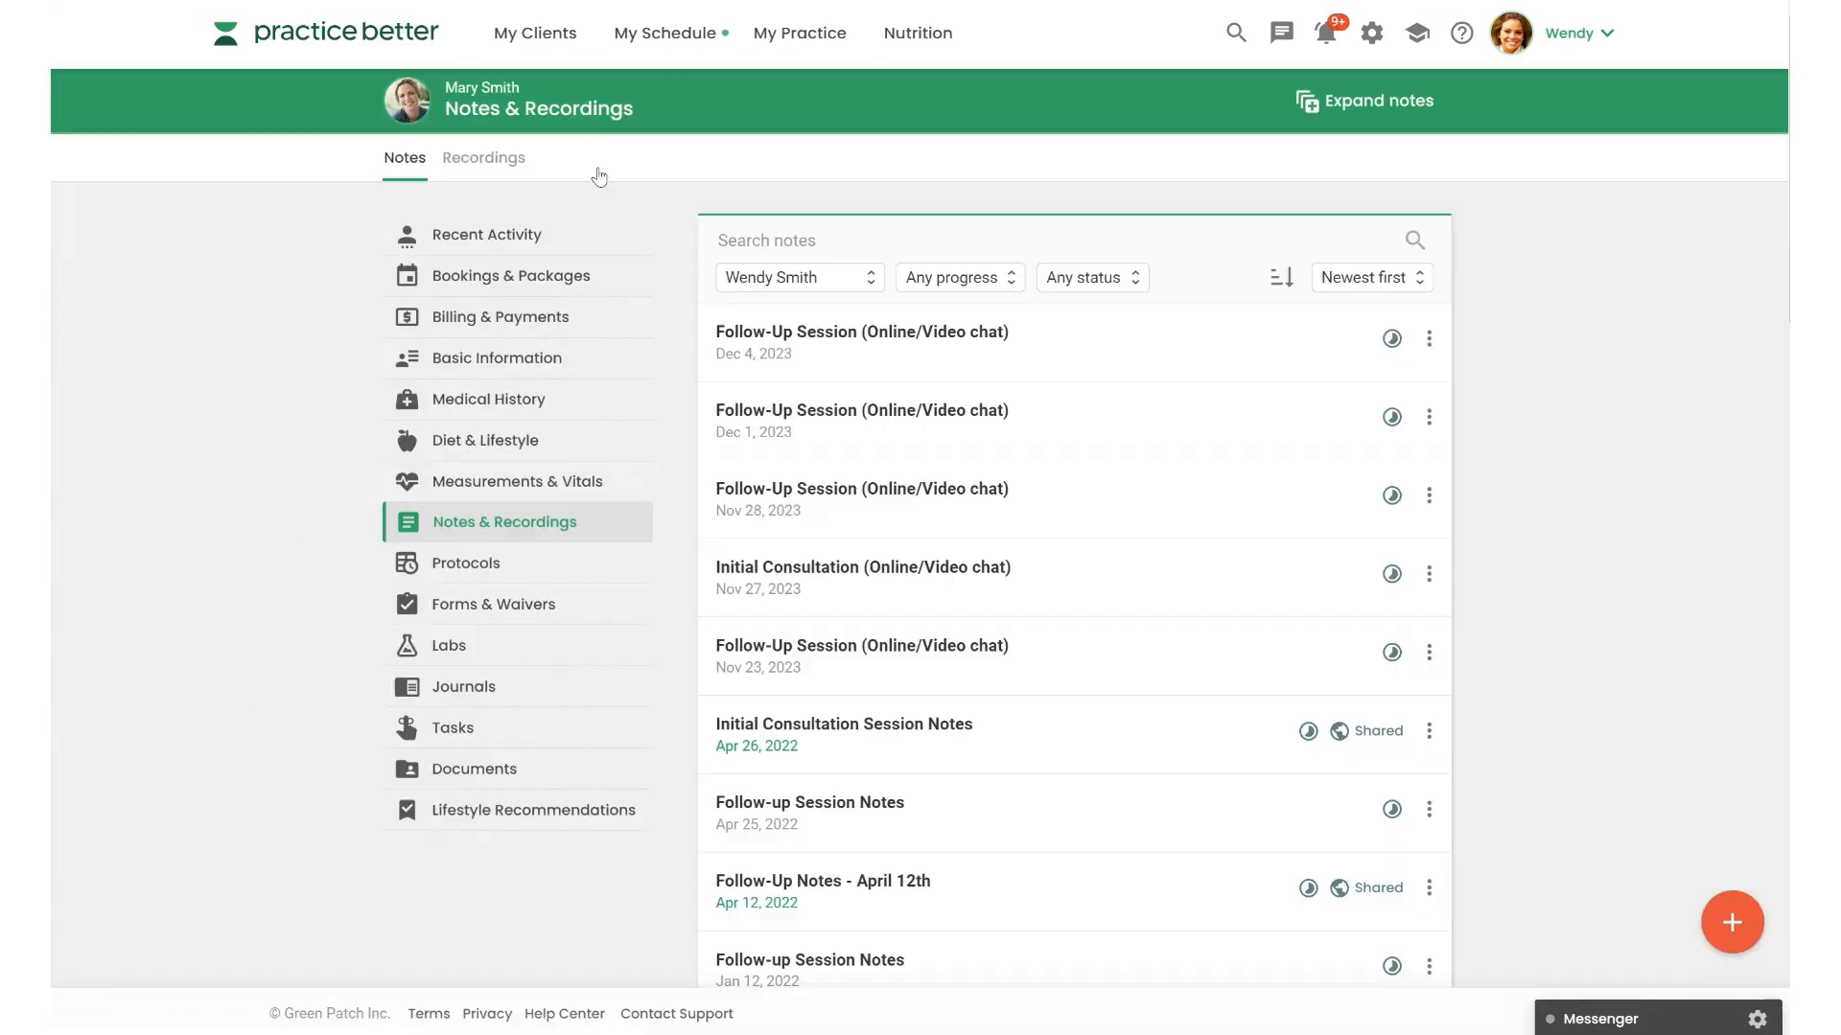
pyautogui.click(484, 156)
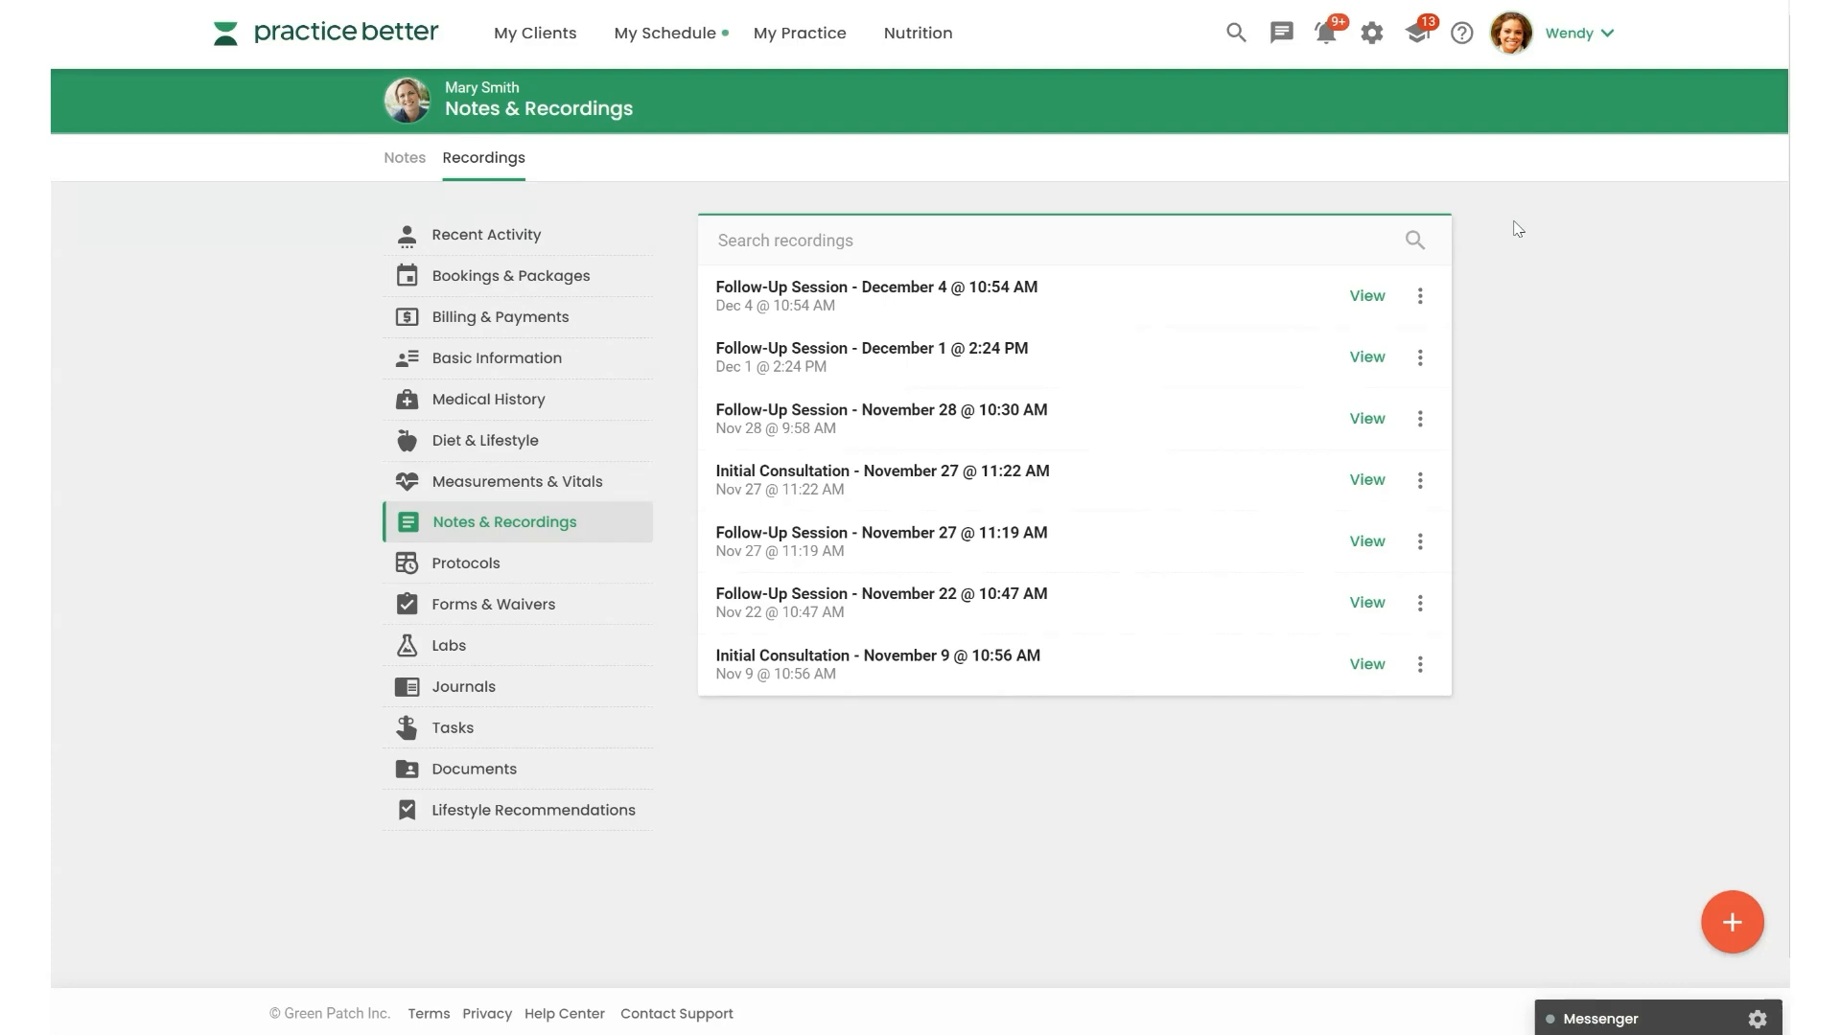
pyautogui.moveTo(1342, 316)
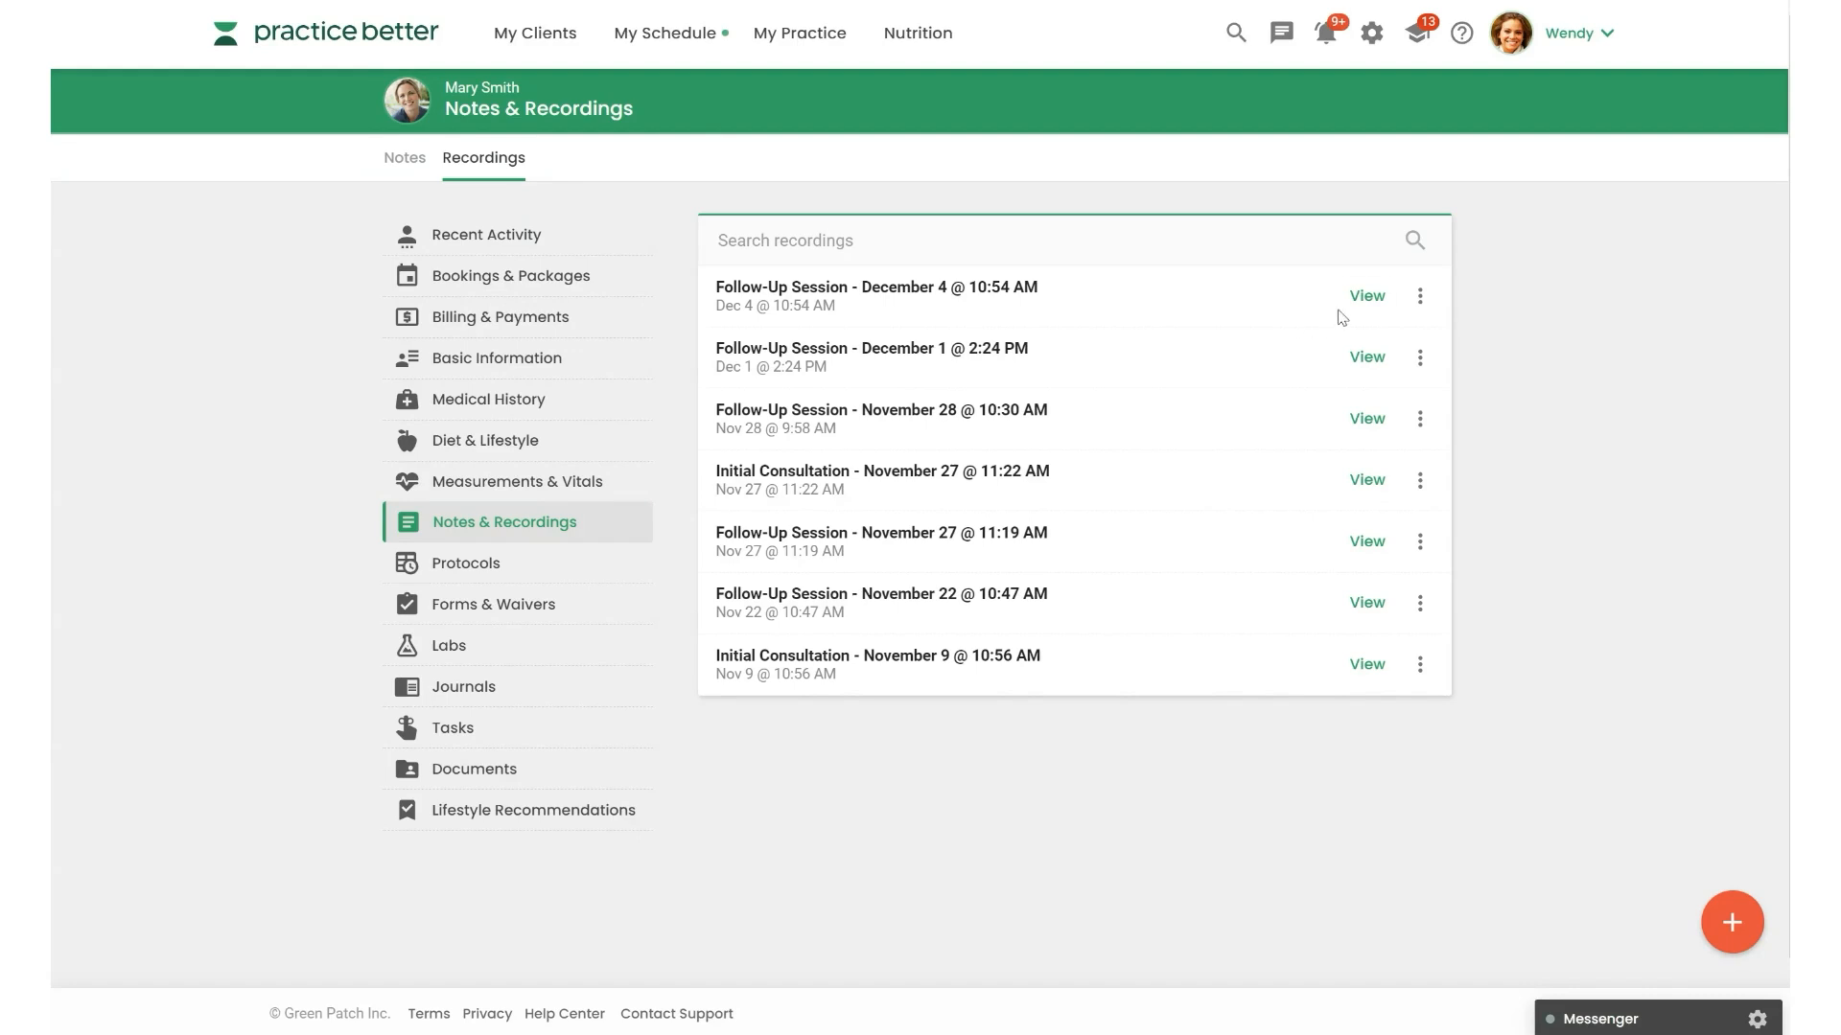
pyautogui.click(1365, 295)
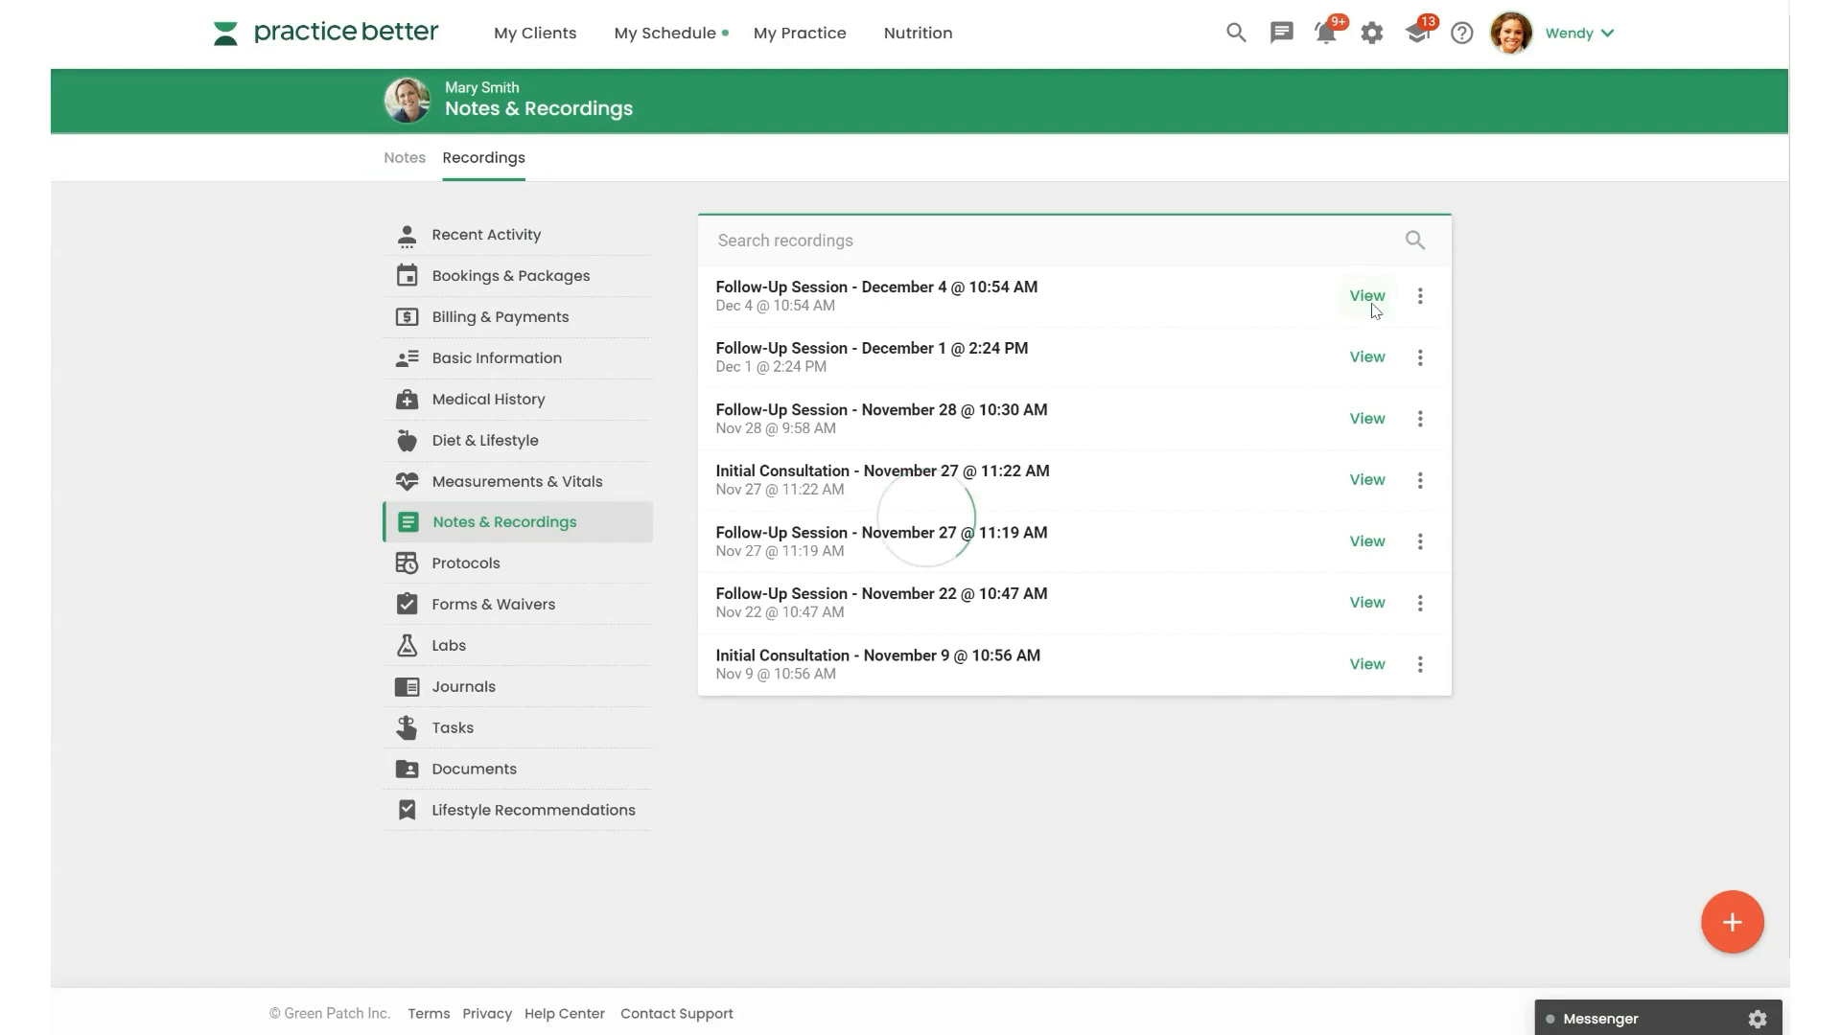
# - View the December 4 recording, browse its transcript, return to the summary and expand Bookmarks
pyautogui.click(1366, 296)
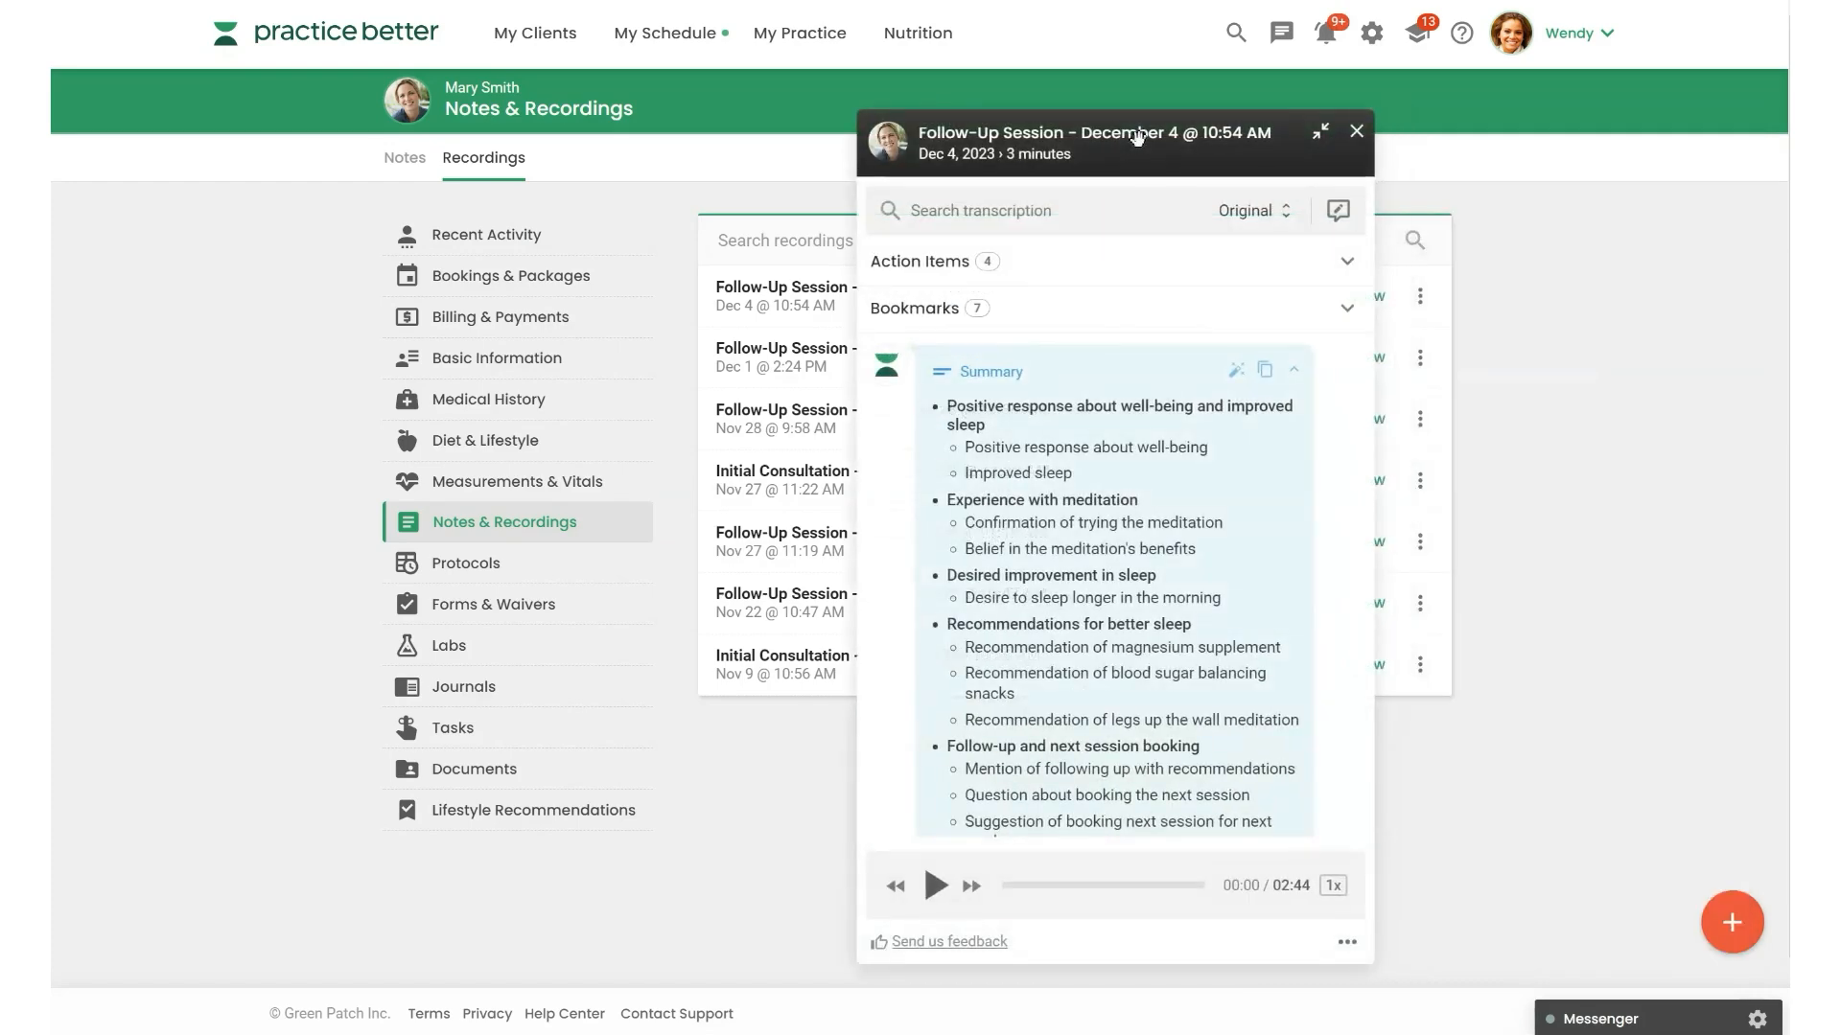
pyautogui.moveTo(1189, 198)
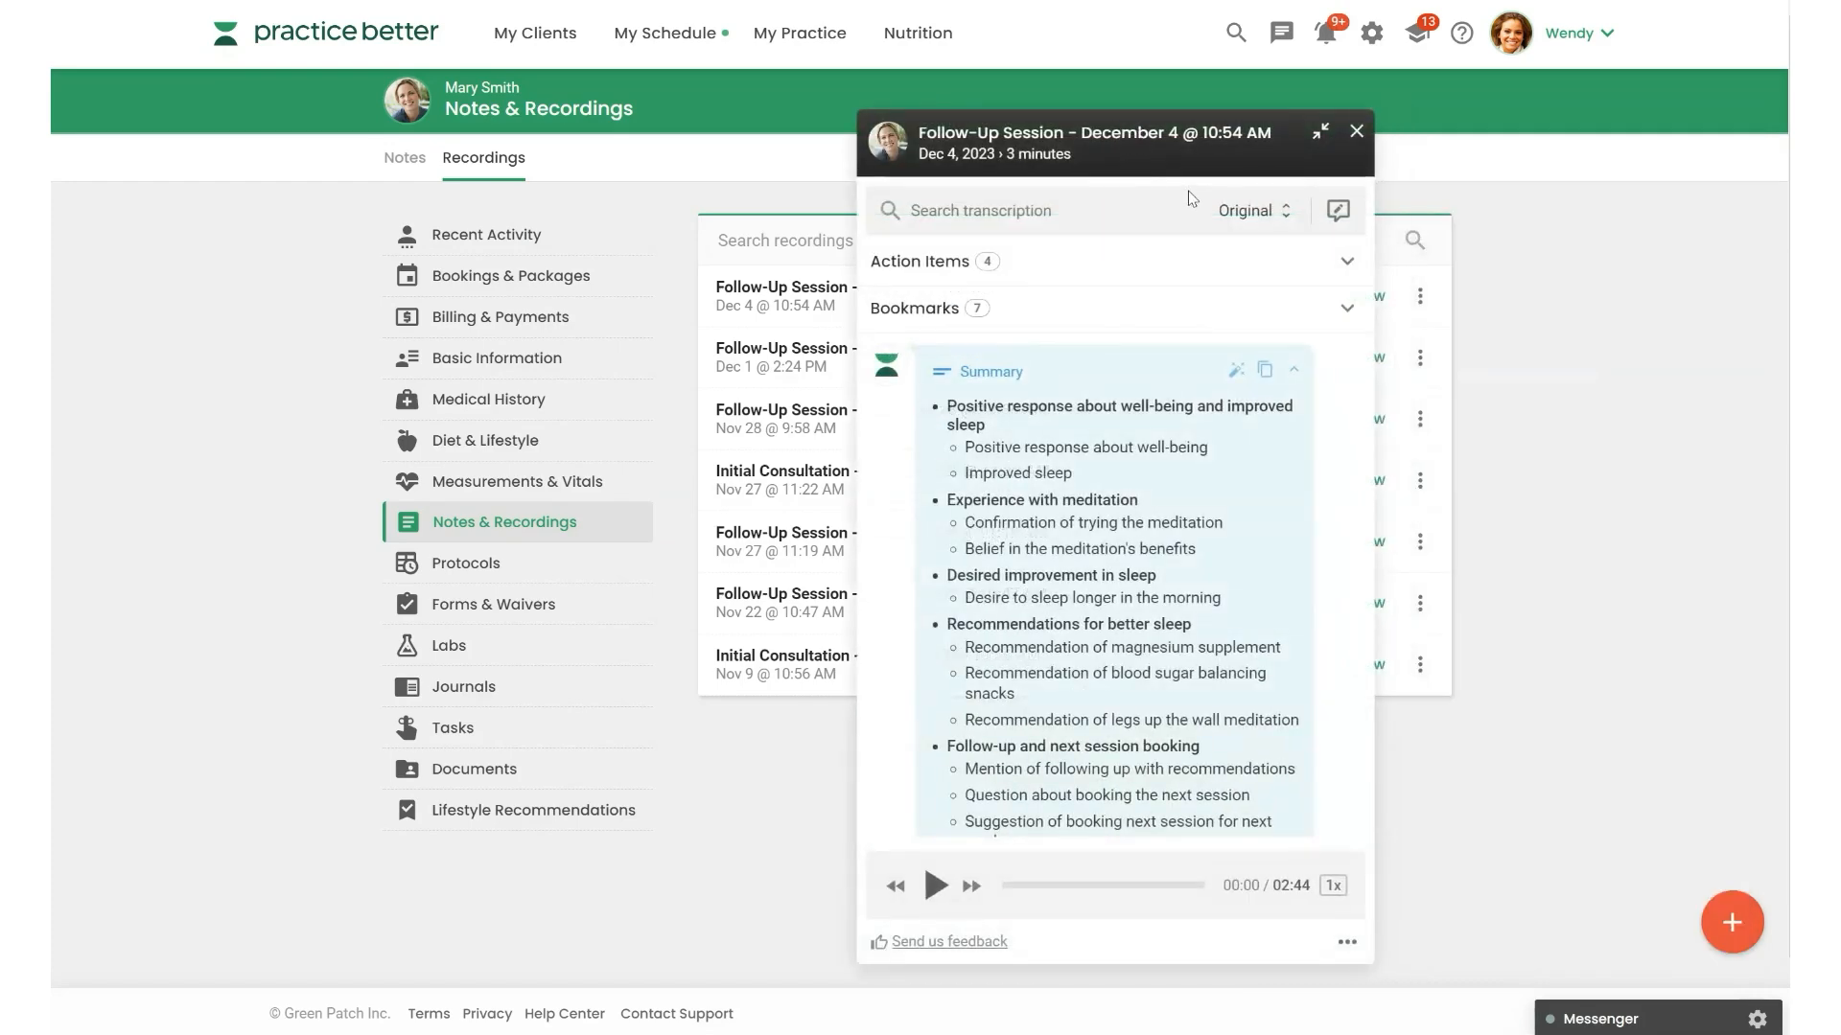
pyautogui.moveTo(943, 901)
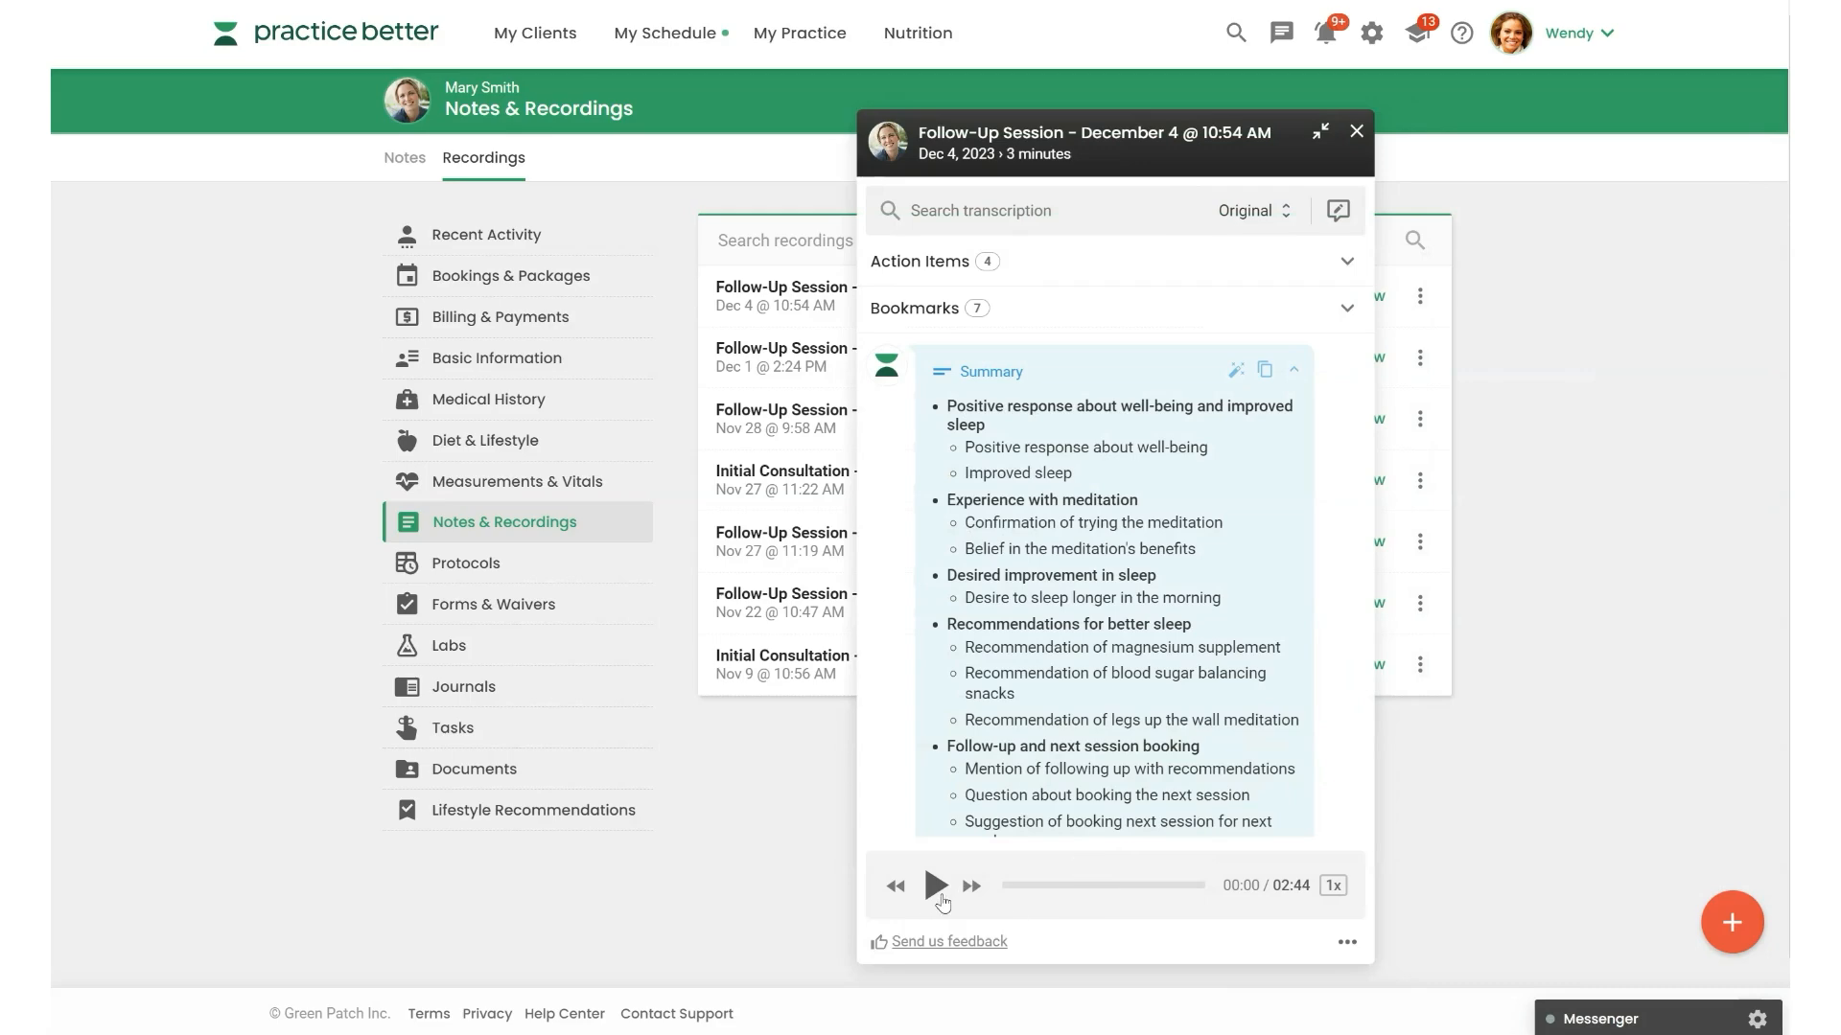
pyautogui.scroll(-3)
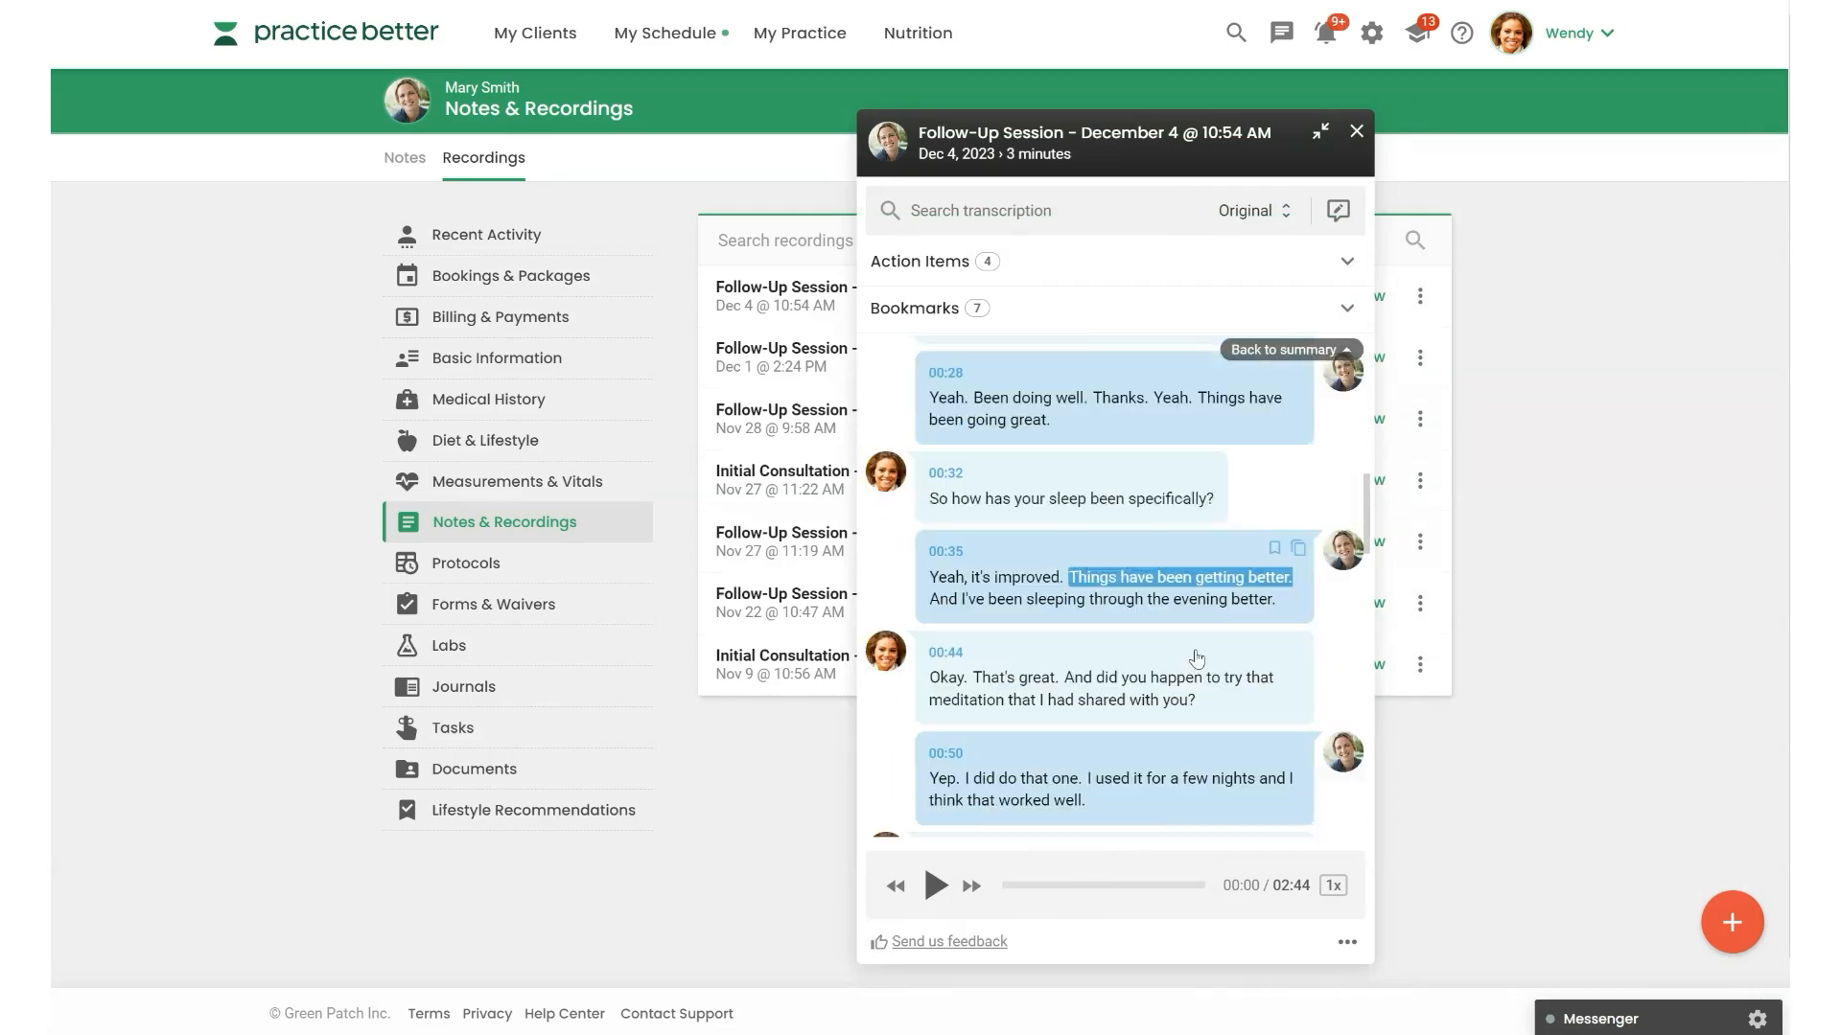
pyautogui.scroll(3)
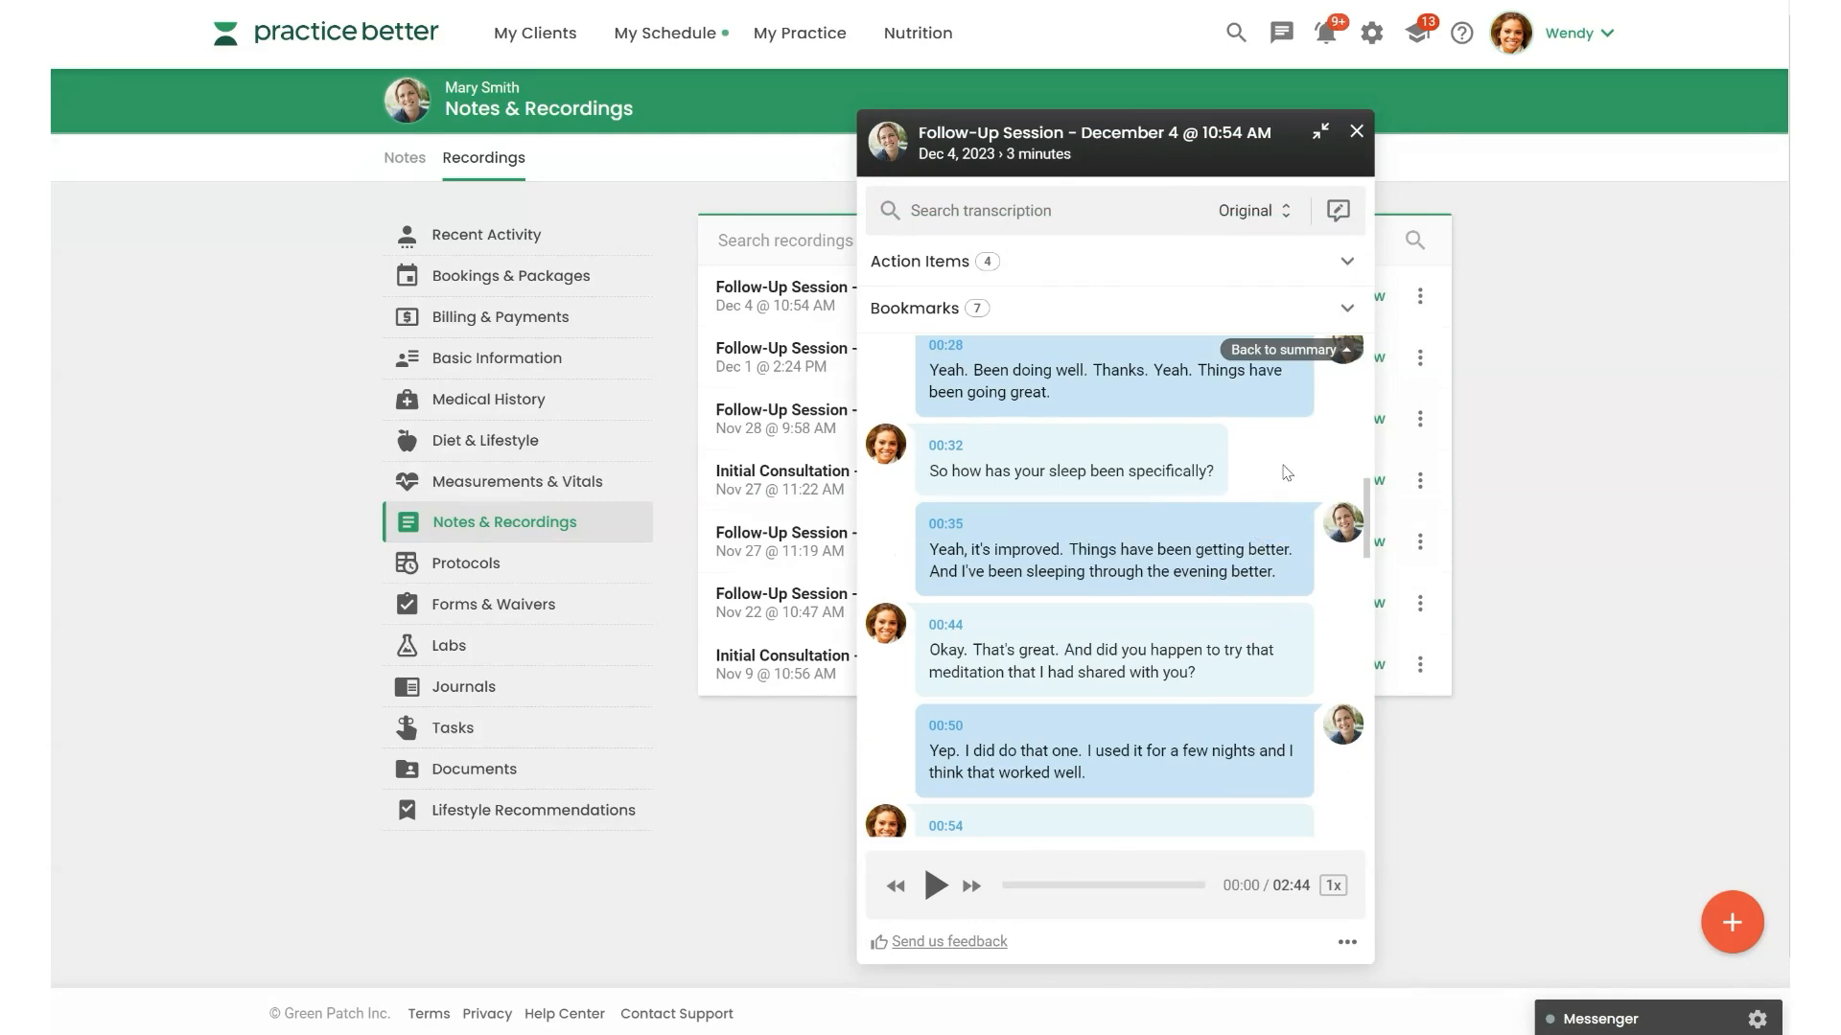
pyautogui.click(1283, 349)
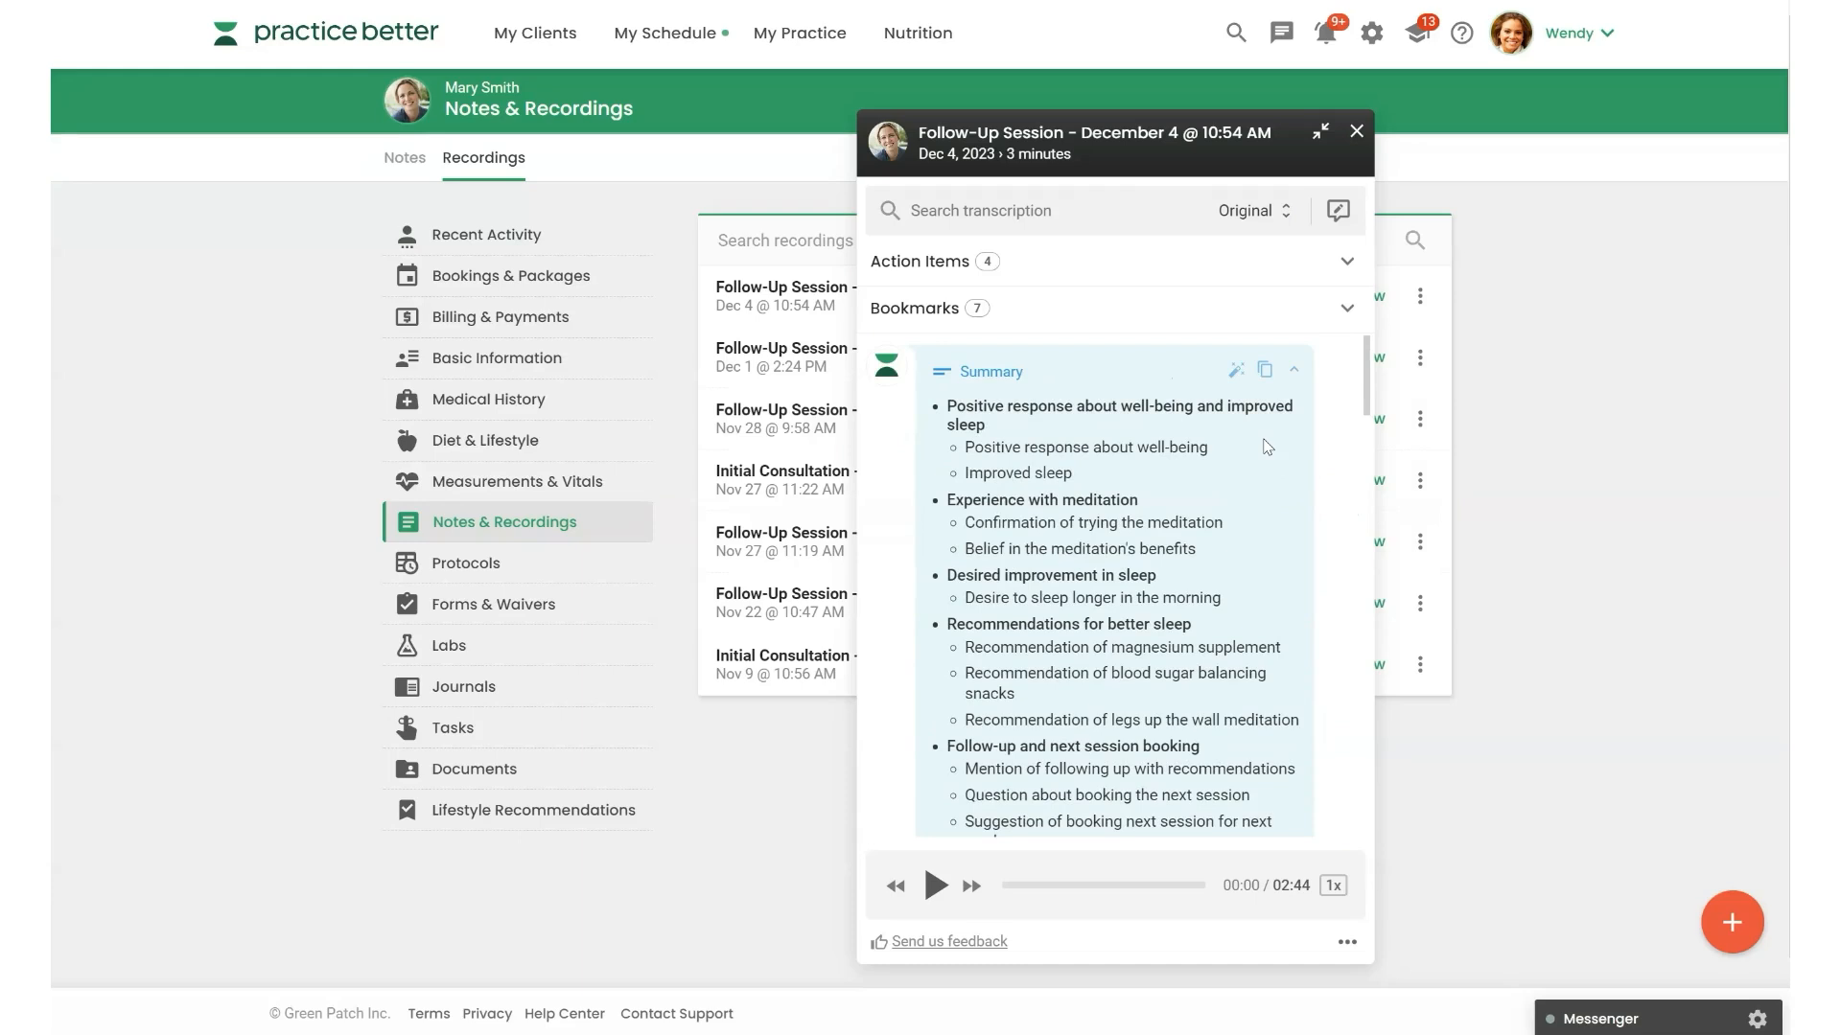
pyautogui.moveTo(1264, 447)
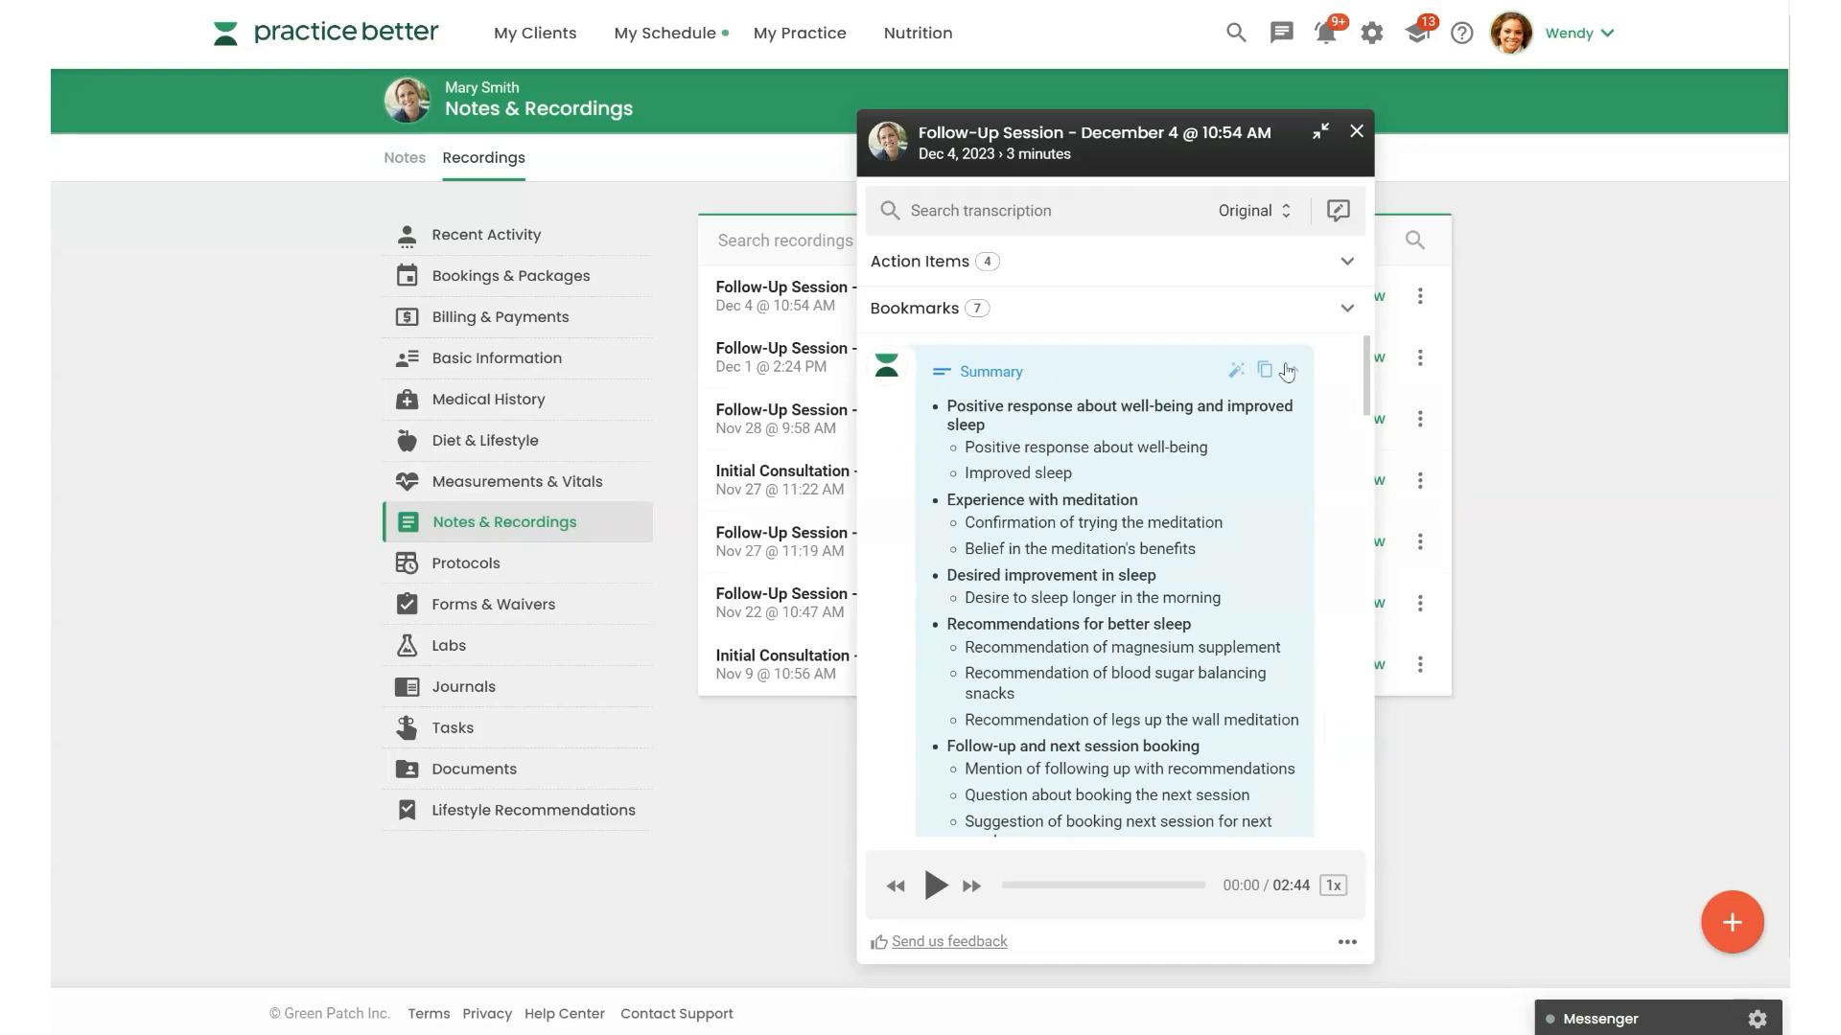
pyautogui.click(1346, 261)
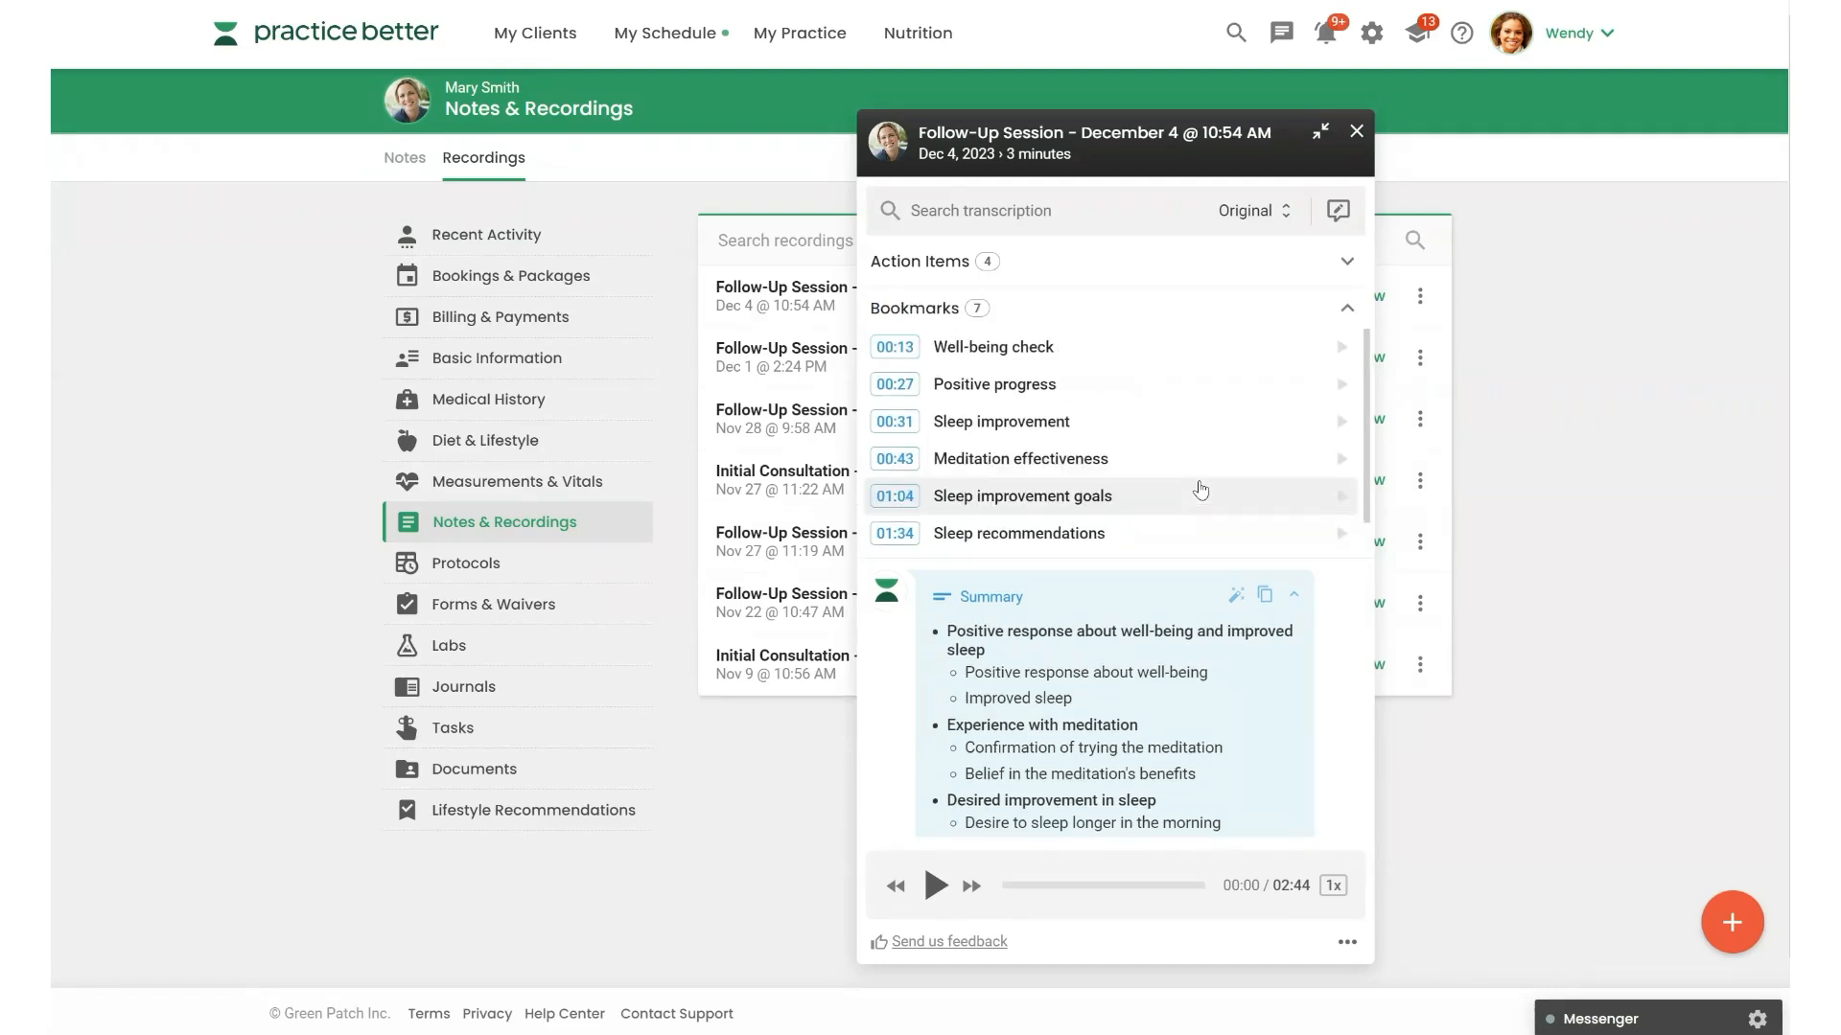
pyautogui.moveTo(1200, 493)
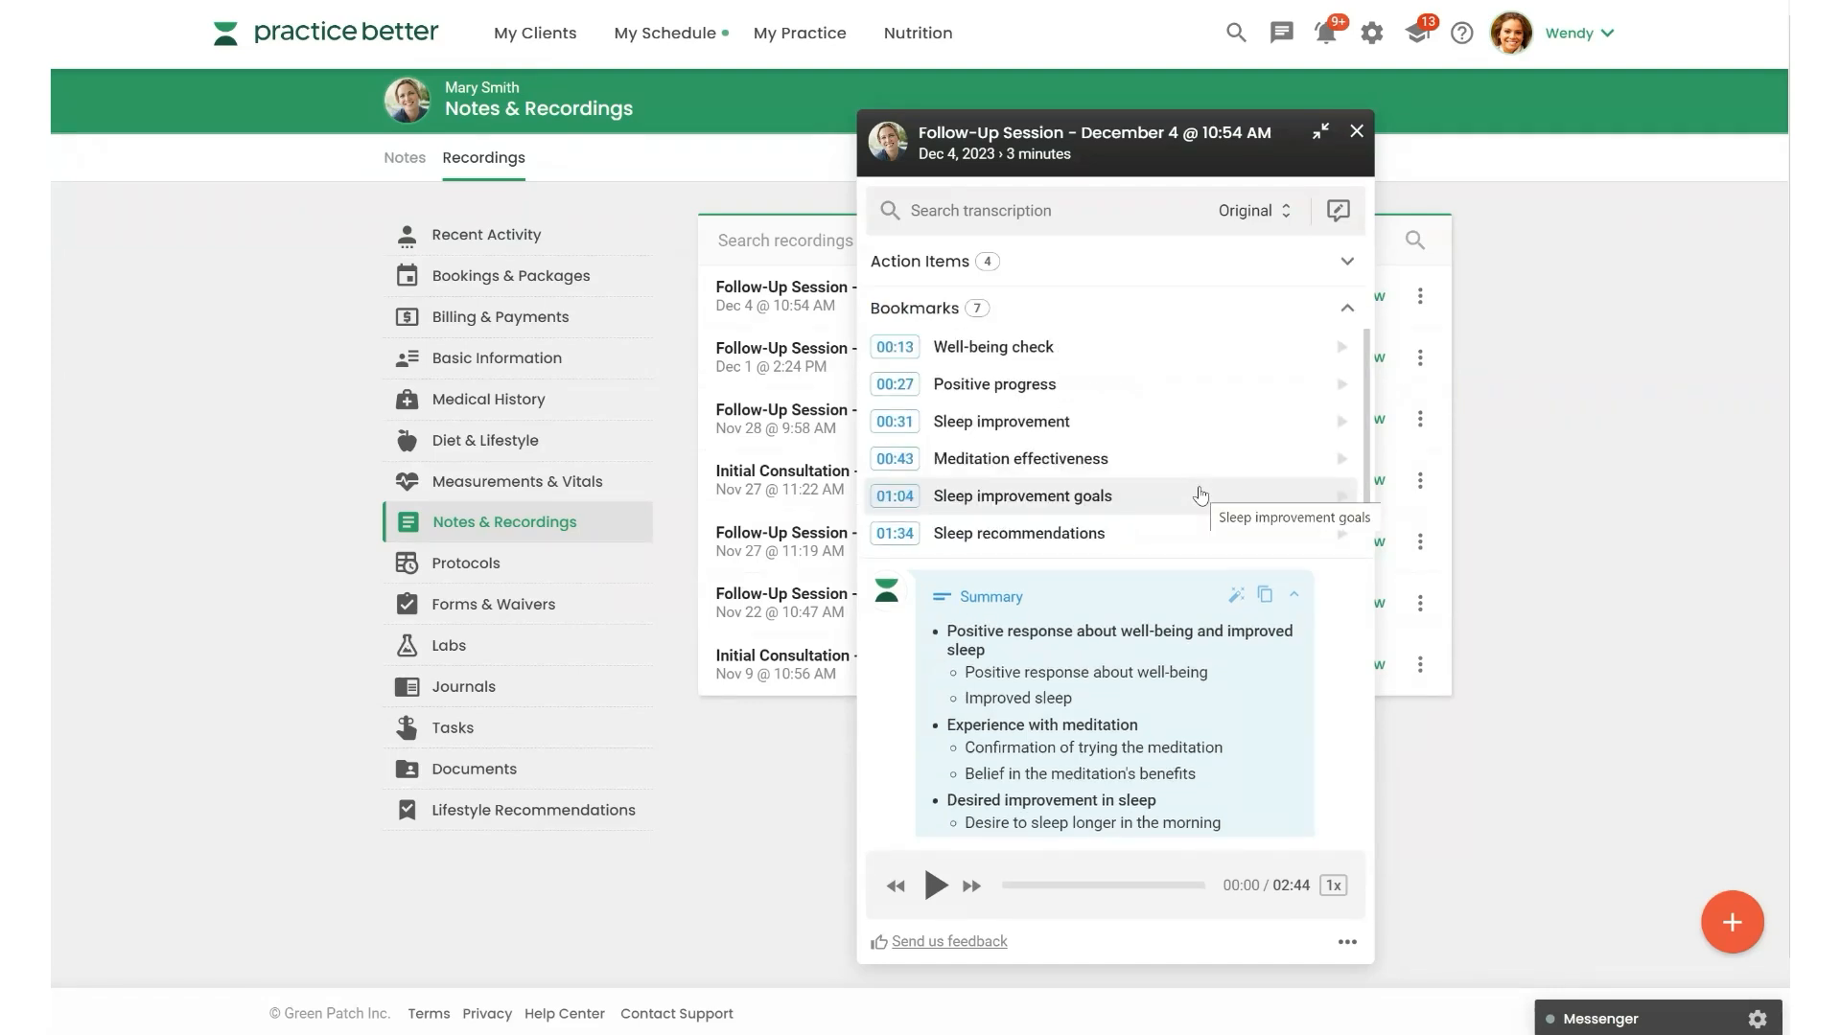
pyautogui.moveTo(1066, 429)
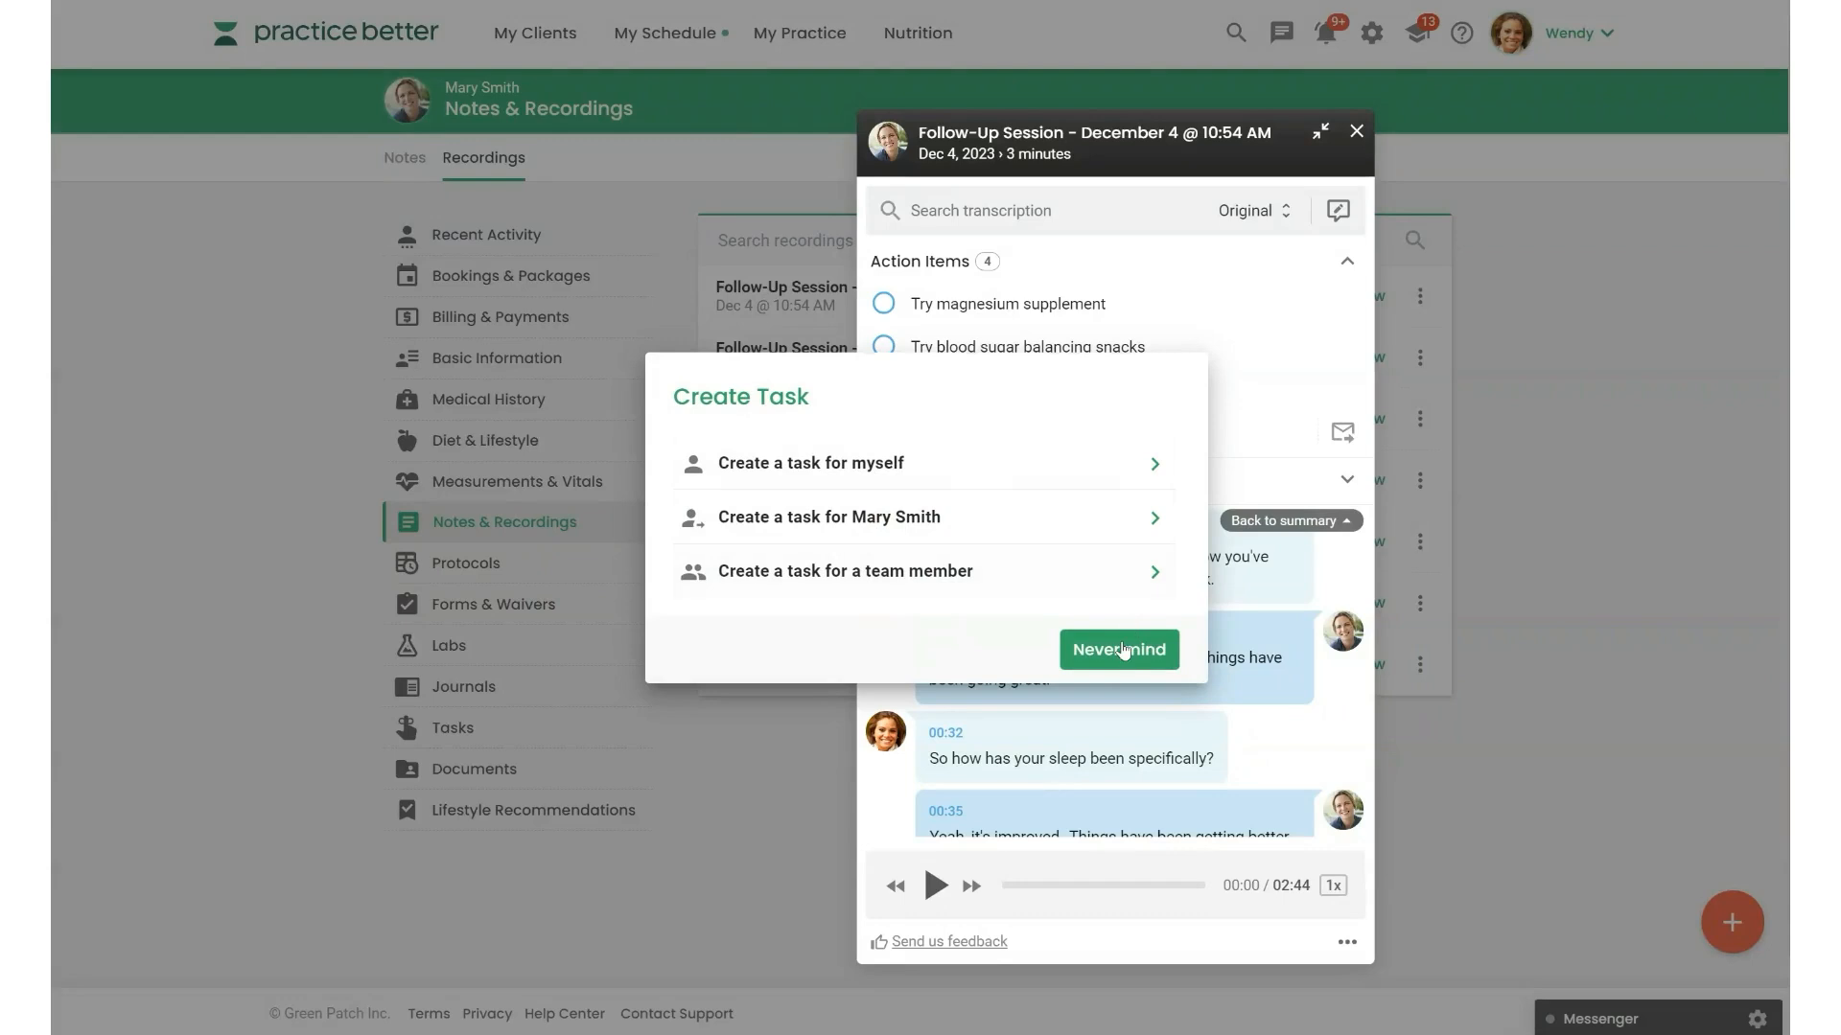
pyautogui.click(1118, 650)
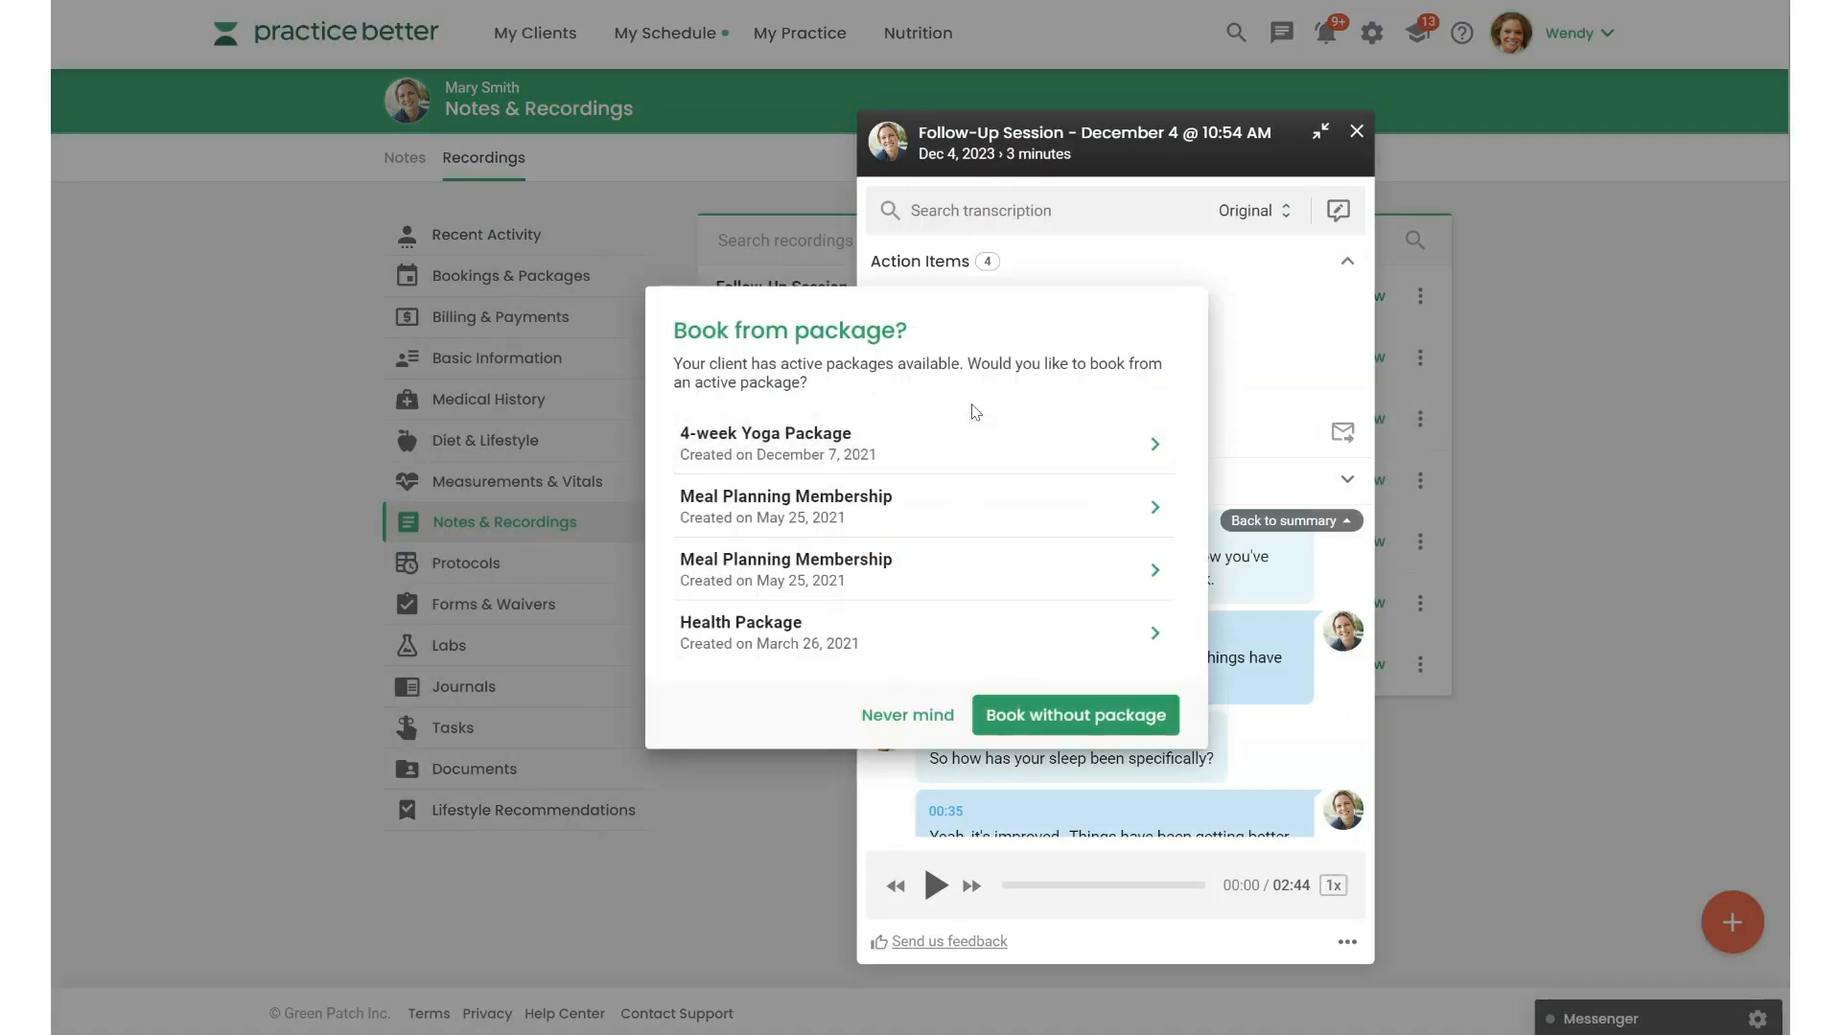
pyautogui.click(907, 715)
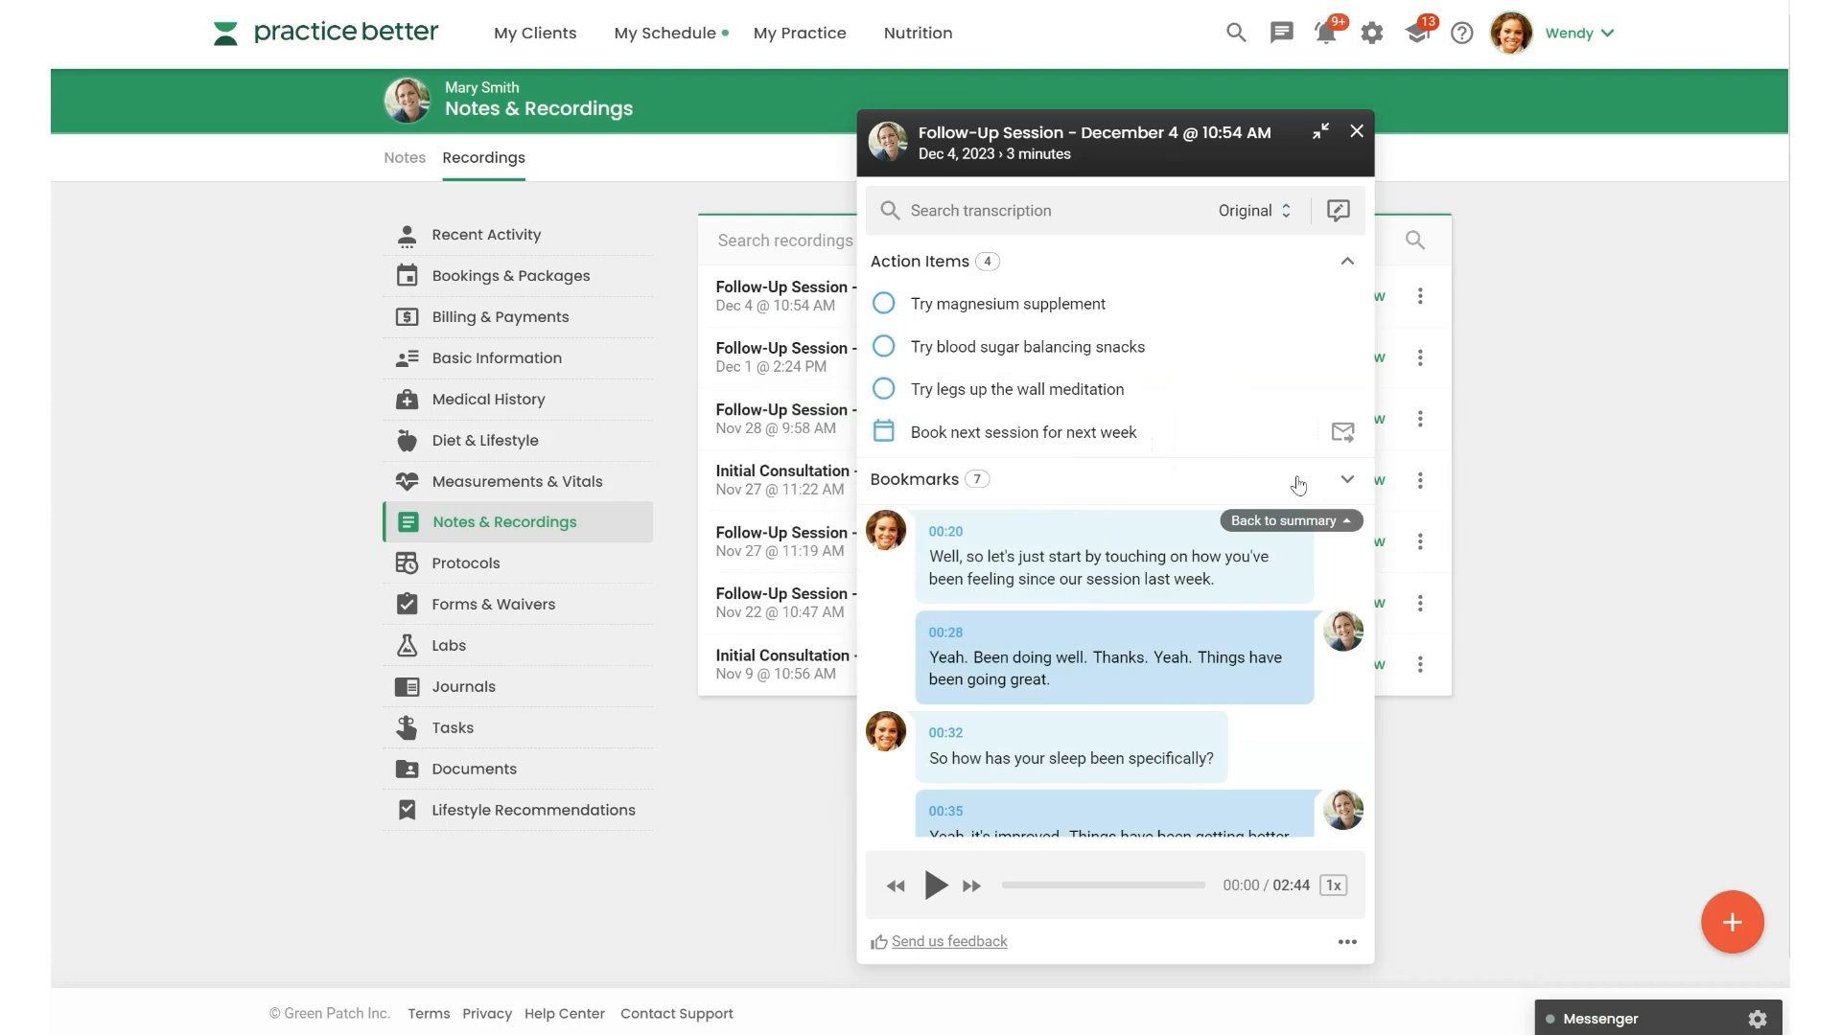
pyautogui.moveTo(1342, 431)
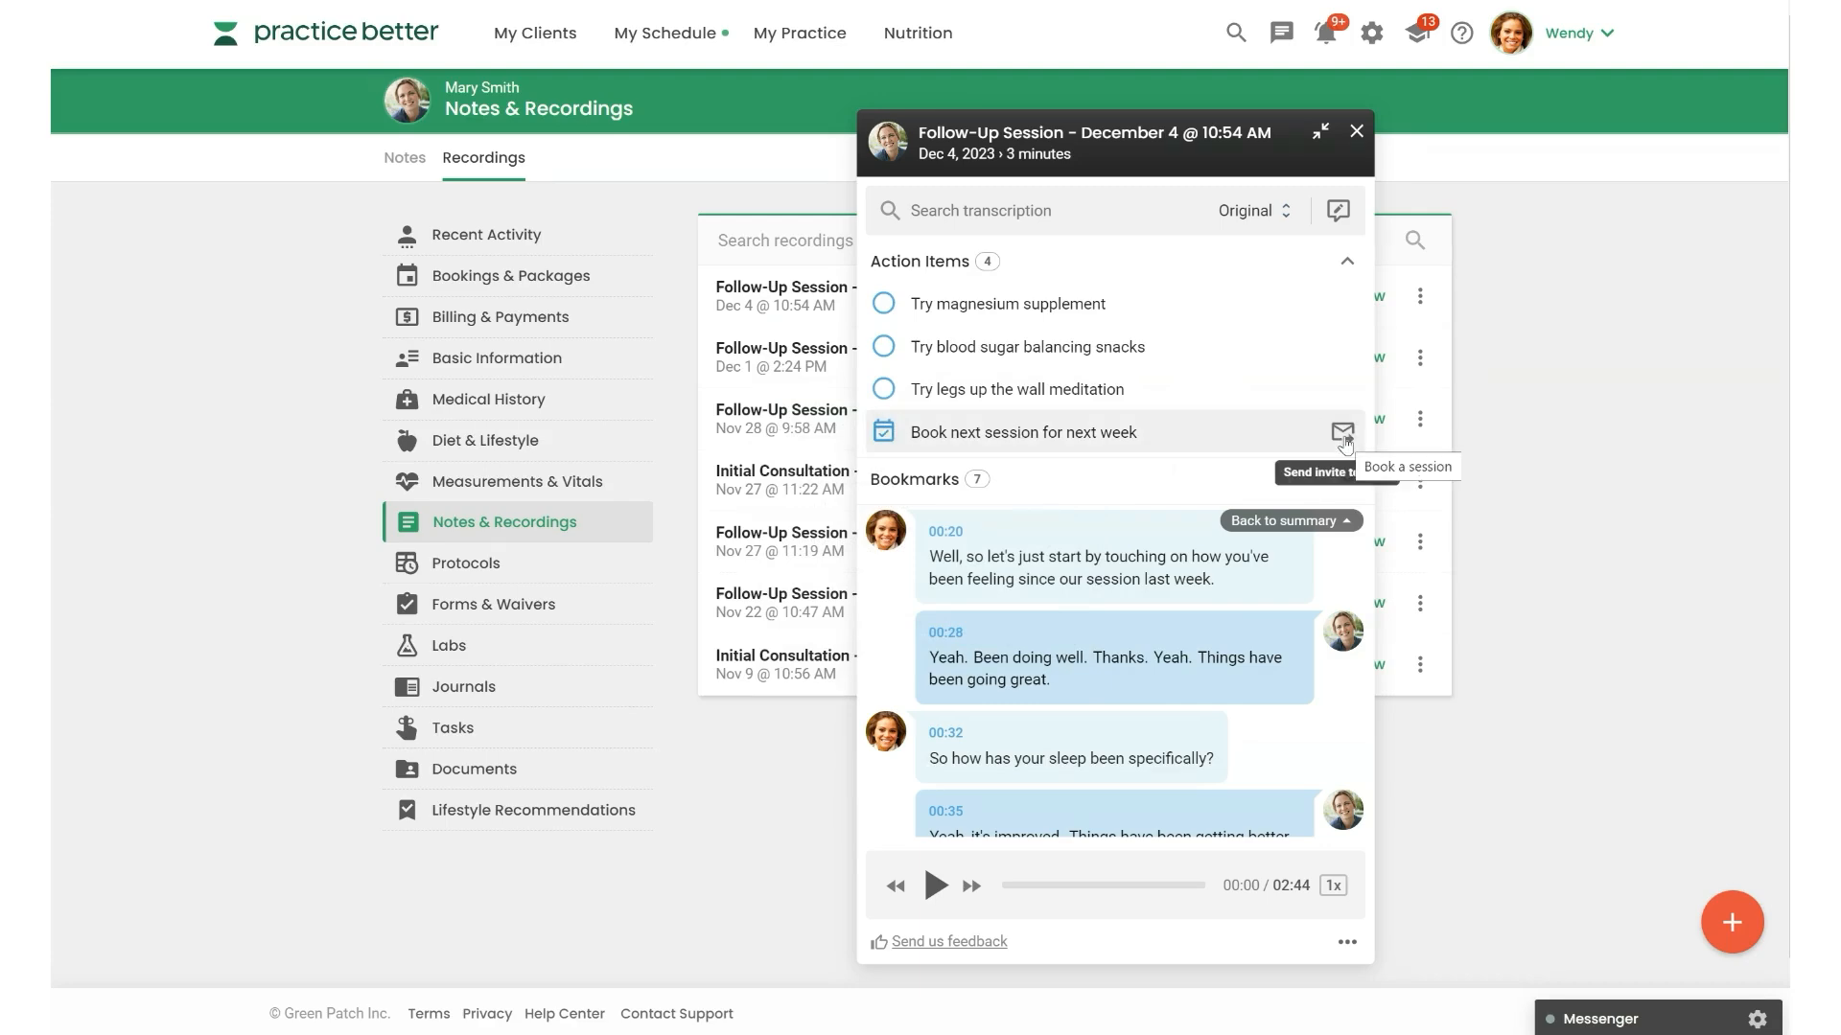
pyautogui.click(1342, 432)
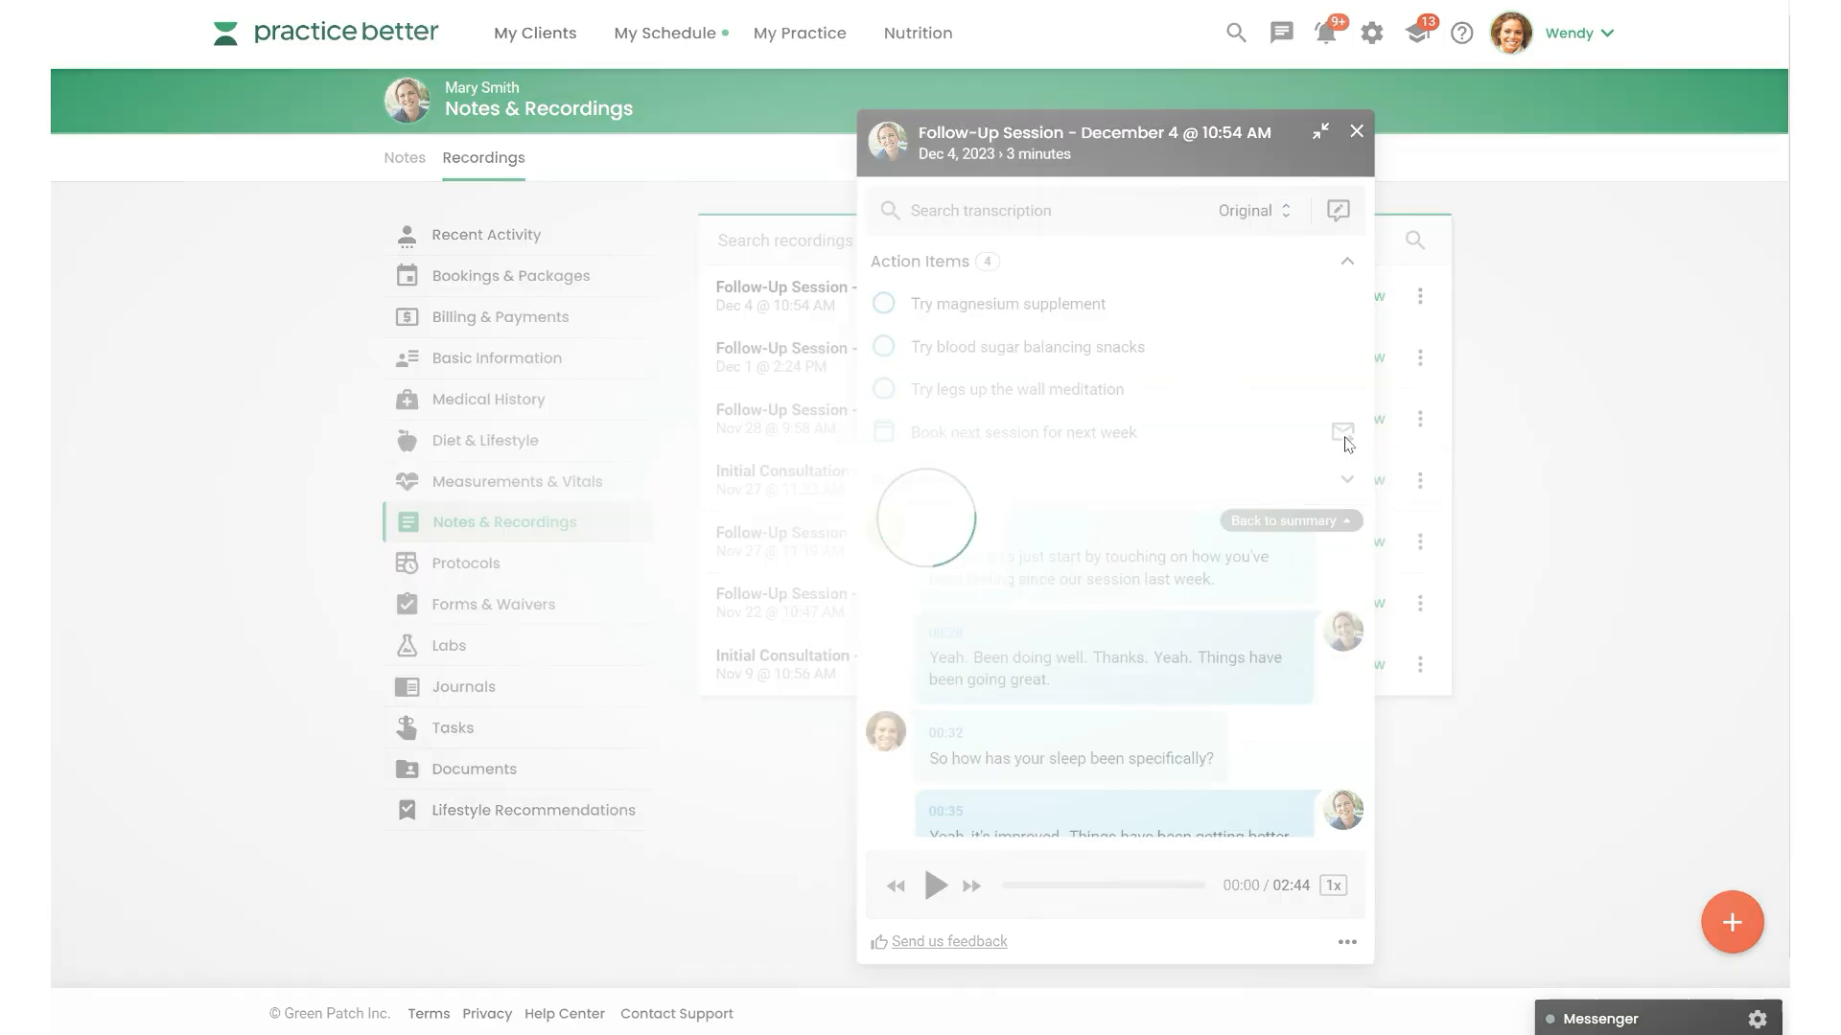
pyautogui.click(1342, 431)
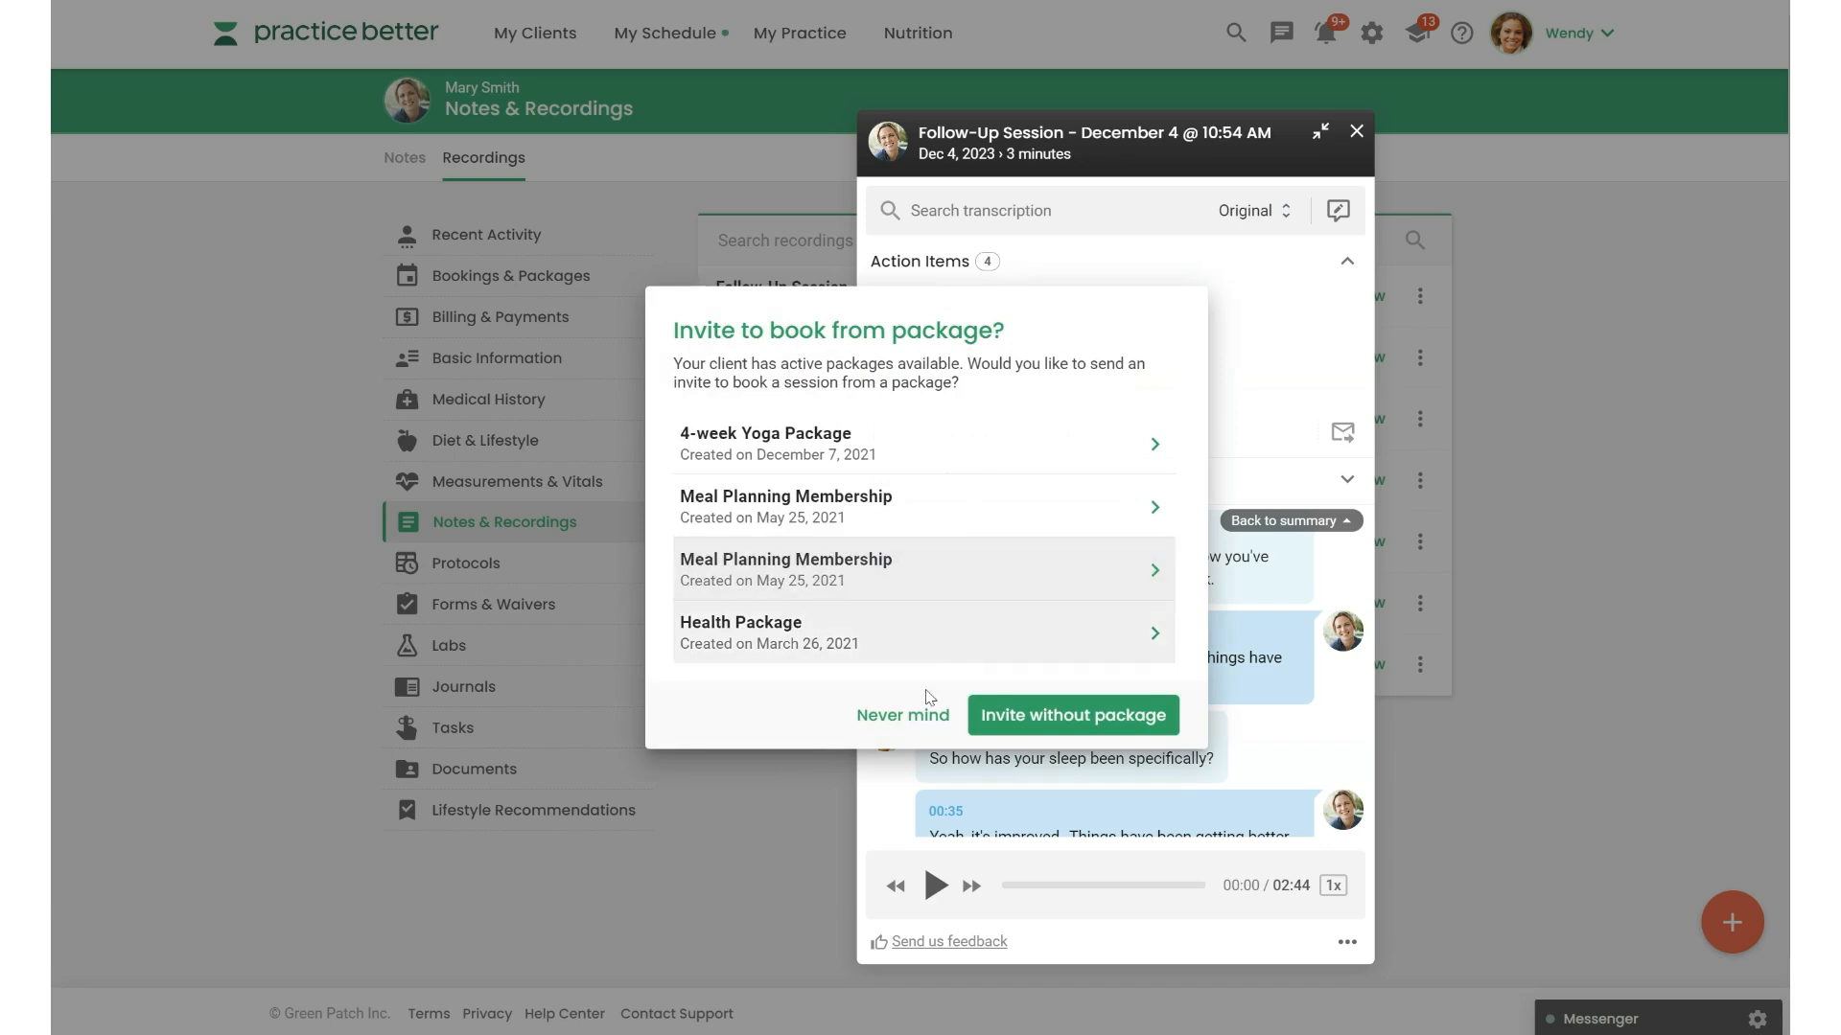
pyautogui.click(901, 715)
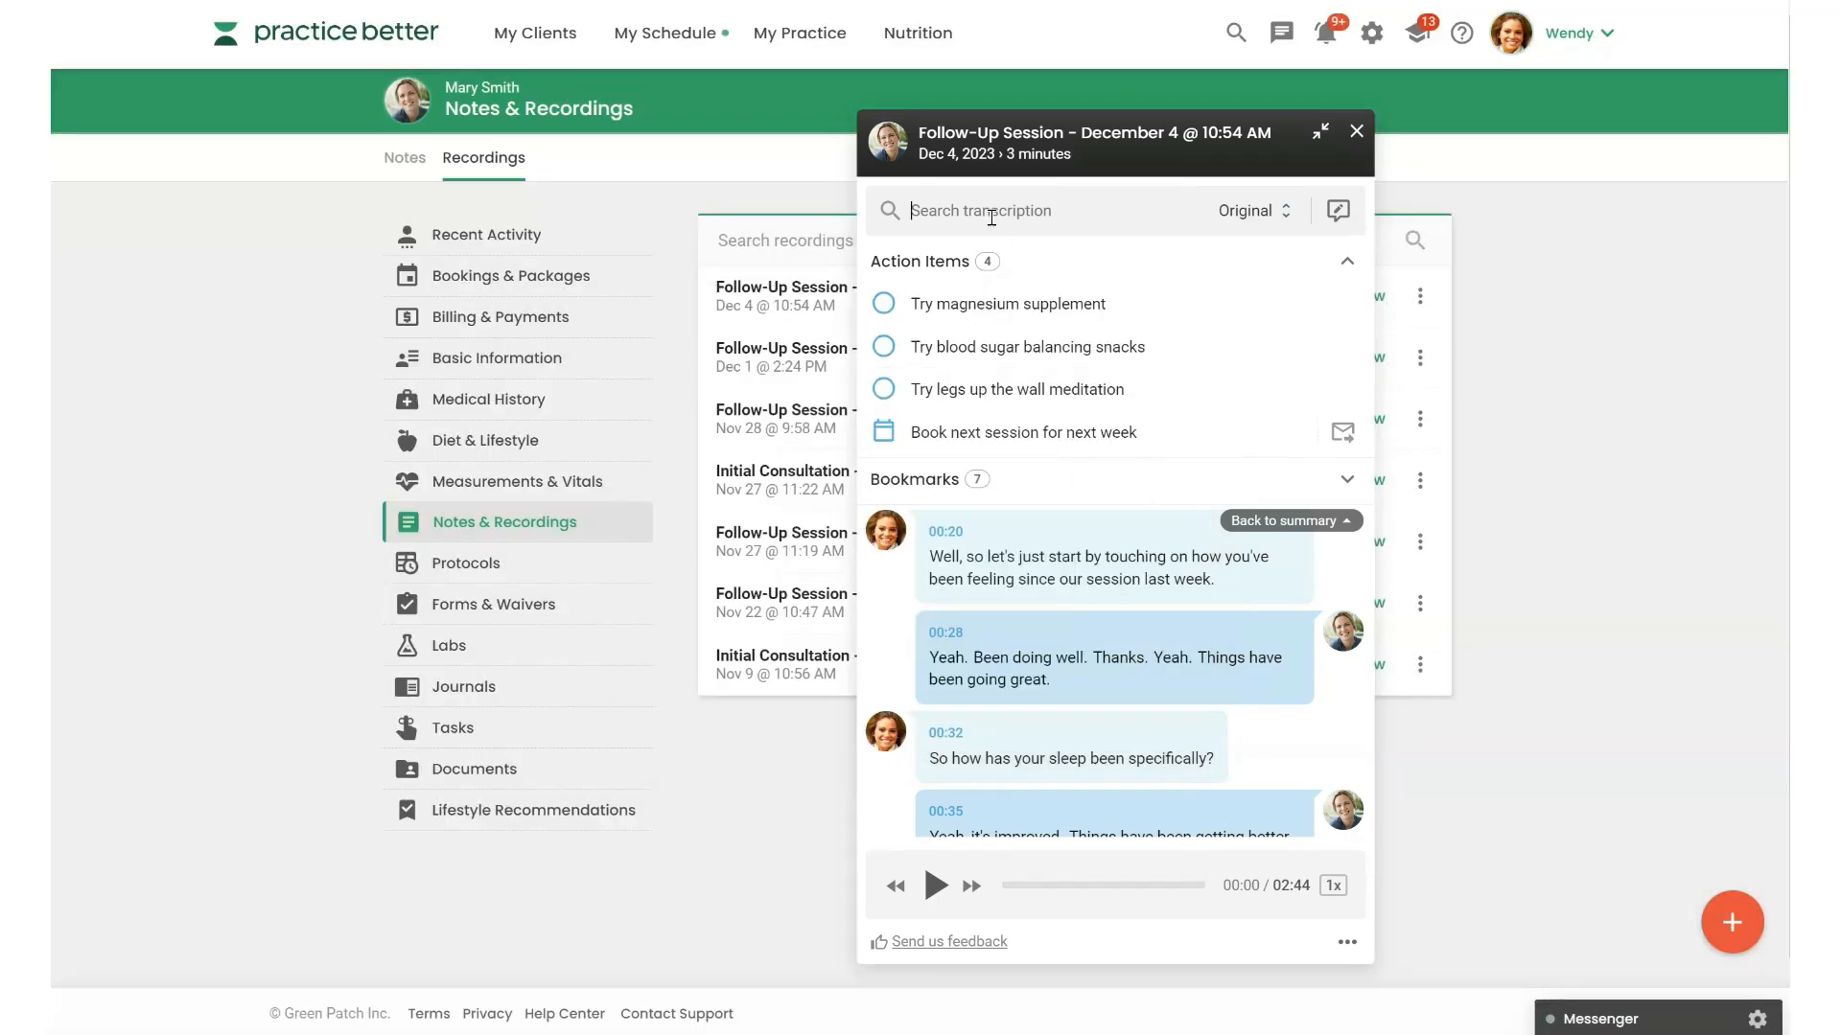
# - Search the transcription for 'sleep' and download the session transcription
pyautogui.write('sleep')
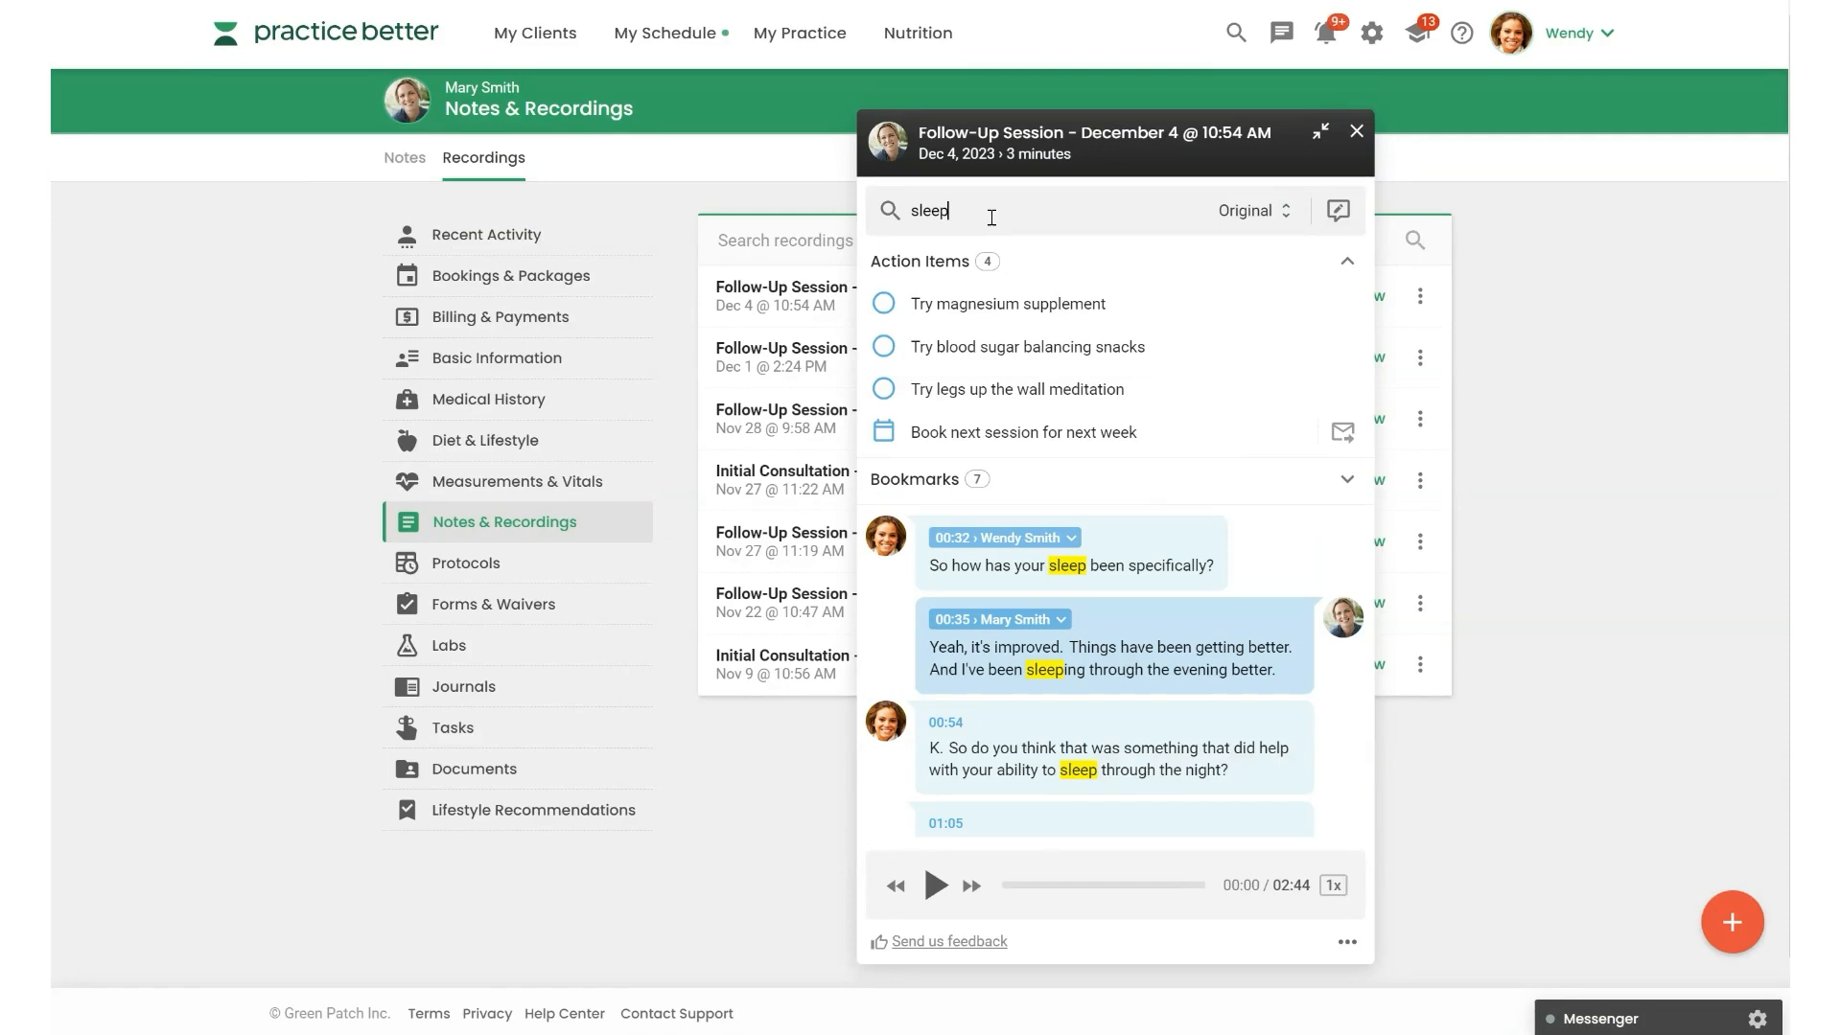
pyautogui.moveTo(1336, 211)
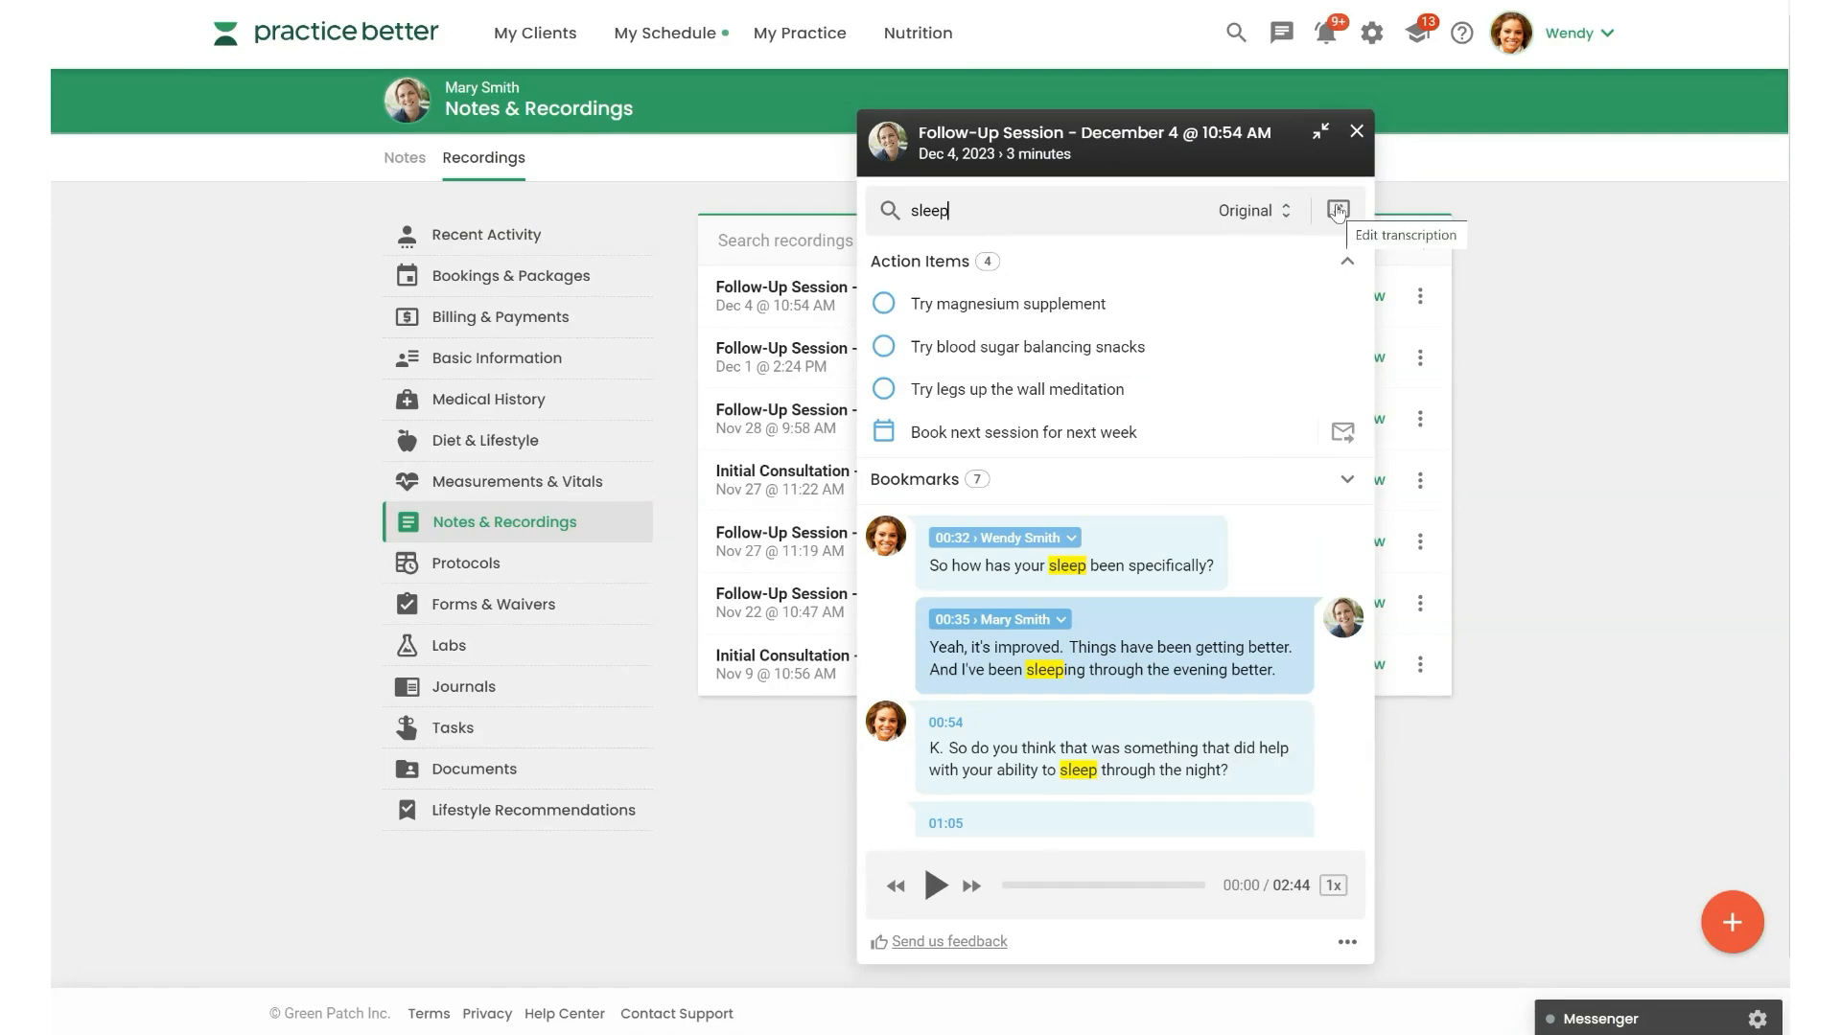
pyautogui.moveTo(1345, 943)
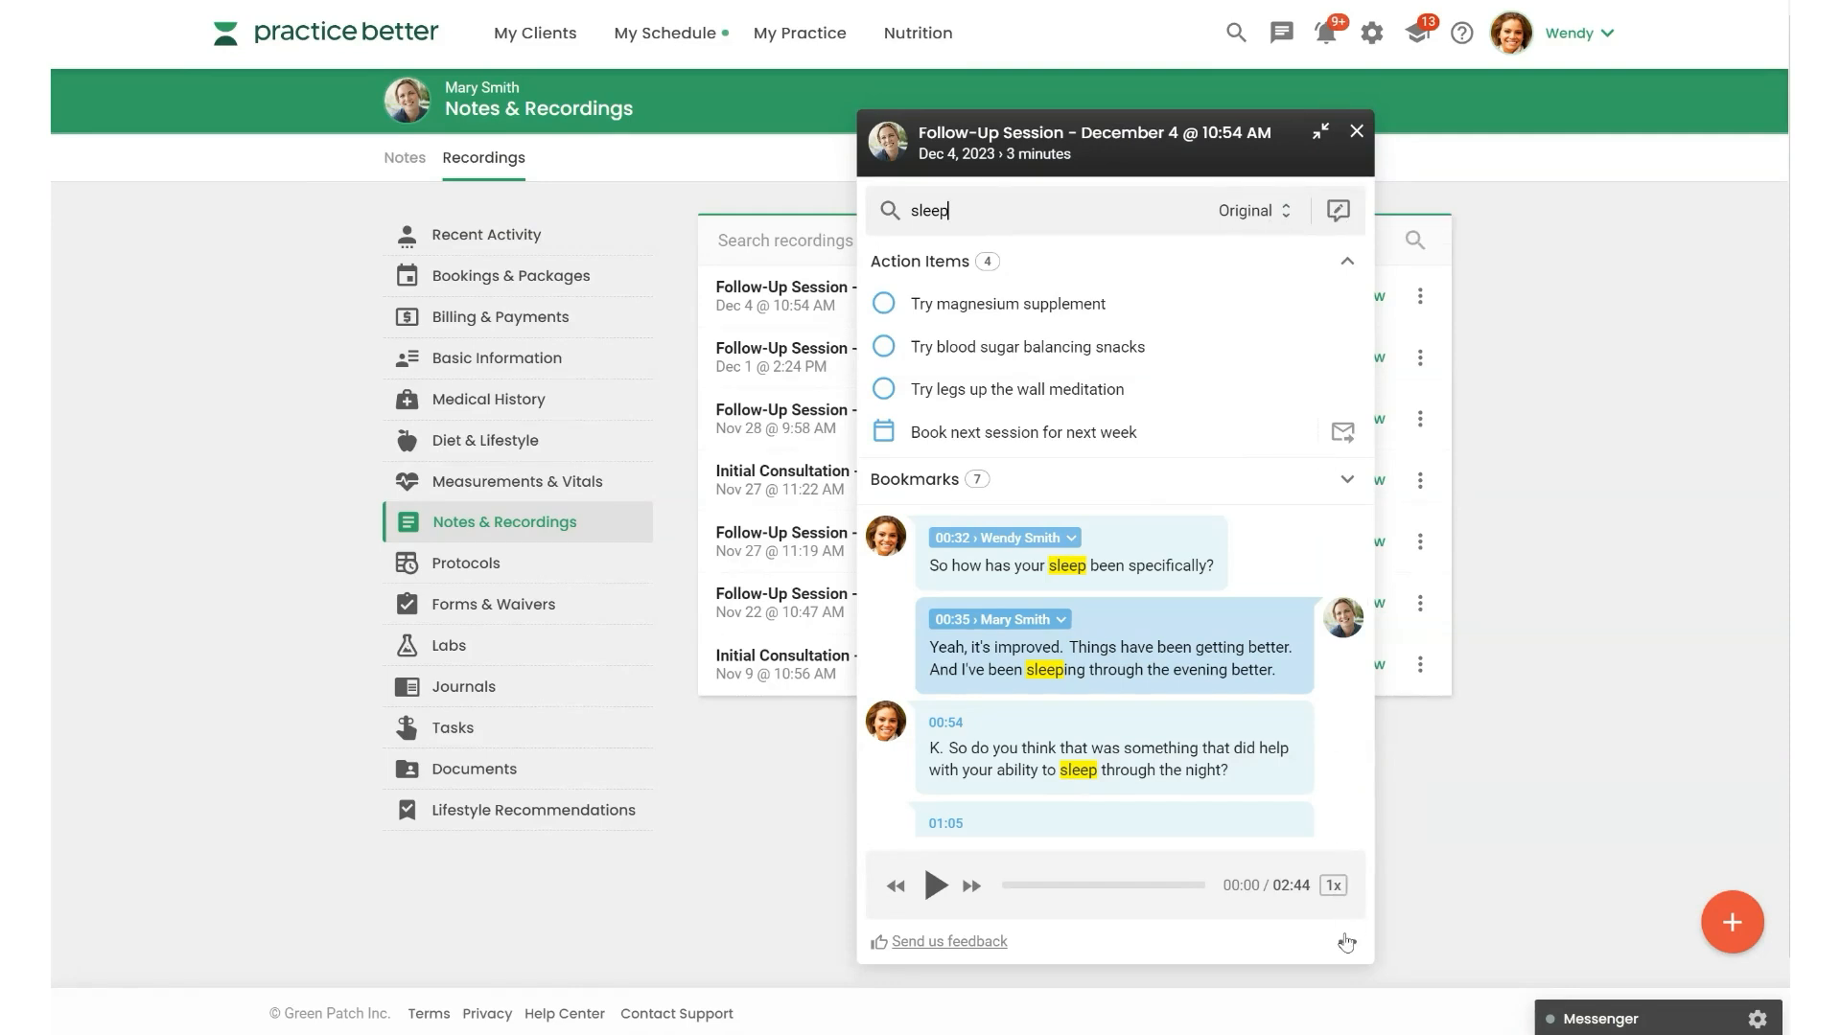
pyautogui.click(1344, 943)
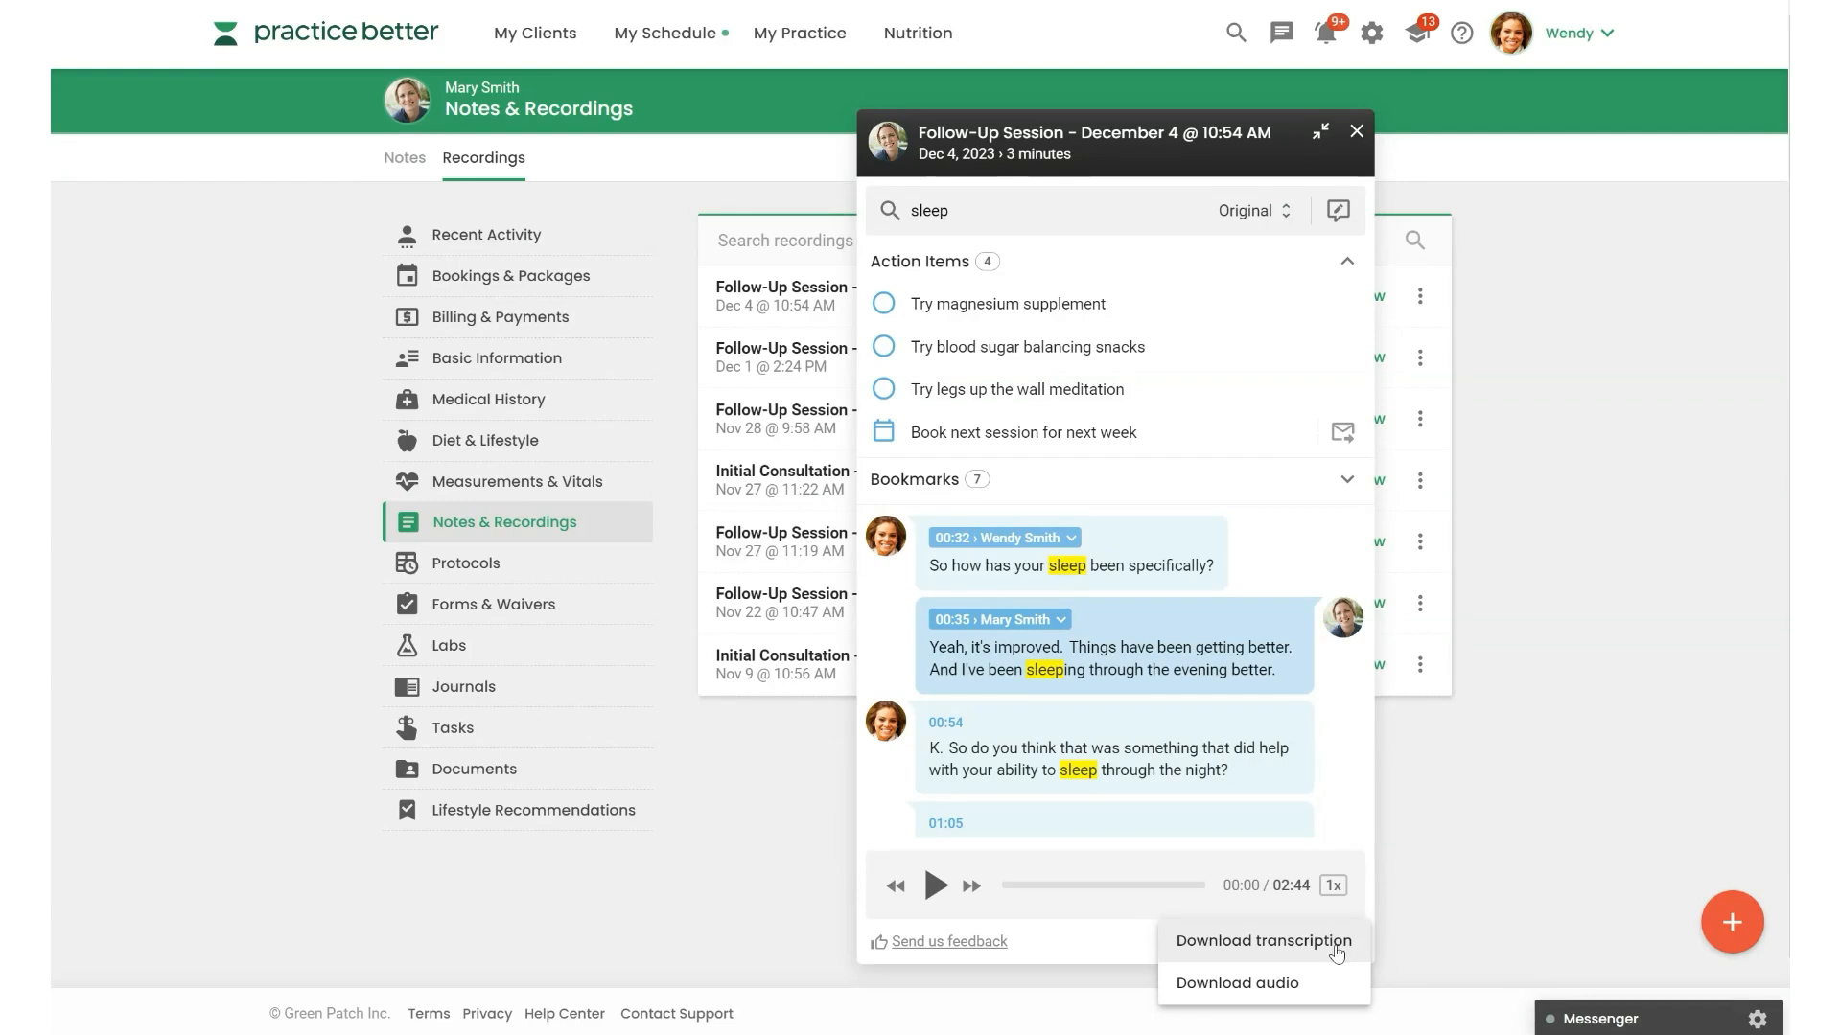
pyautogui.click(1342, 261)
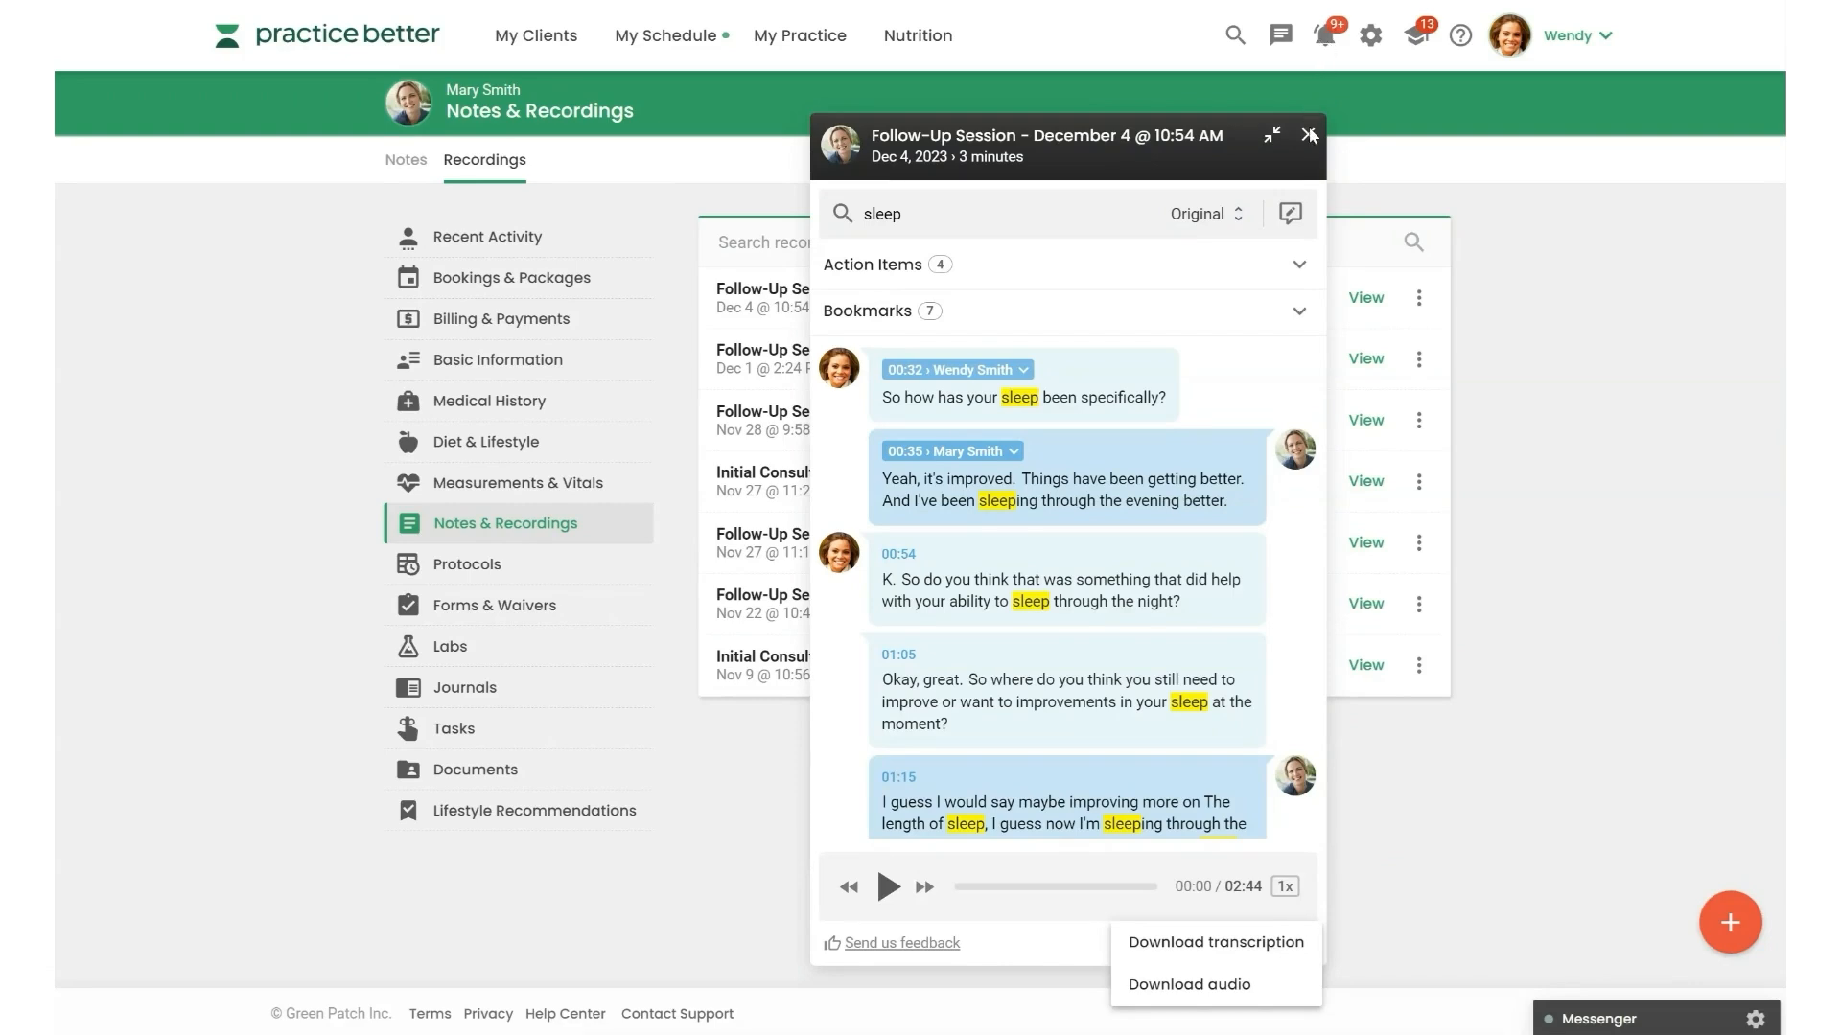
# - Close the recording viewer and go to My Practice > Automations
pyautogui.click(800, 35)
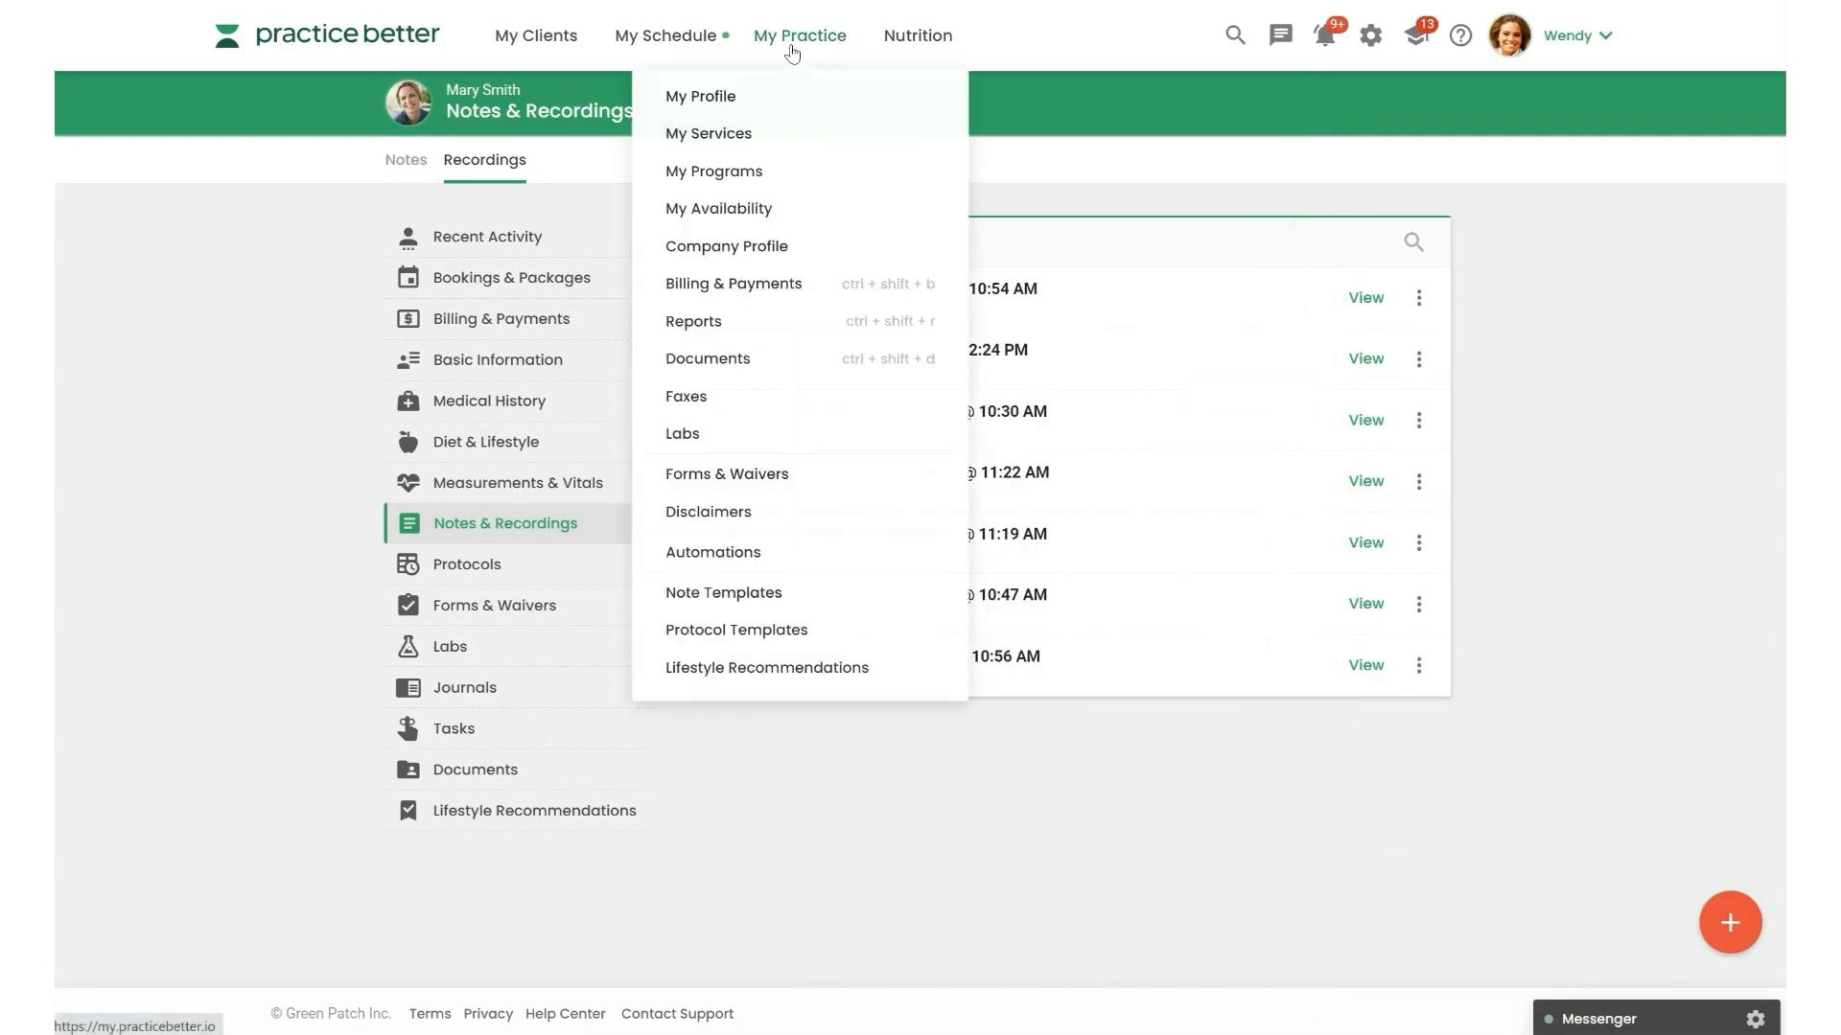
pyautogui.click(713, 552)
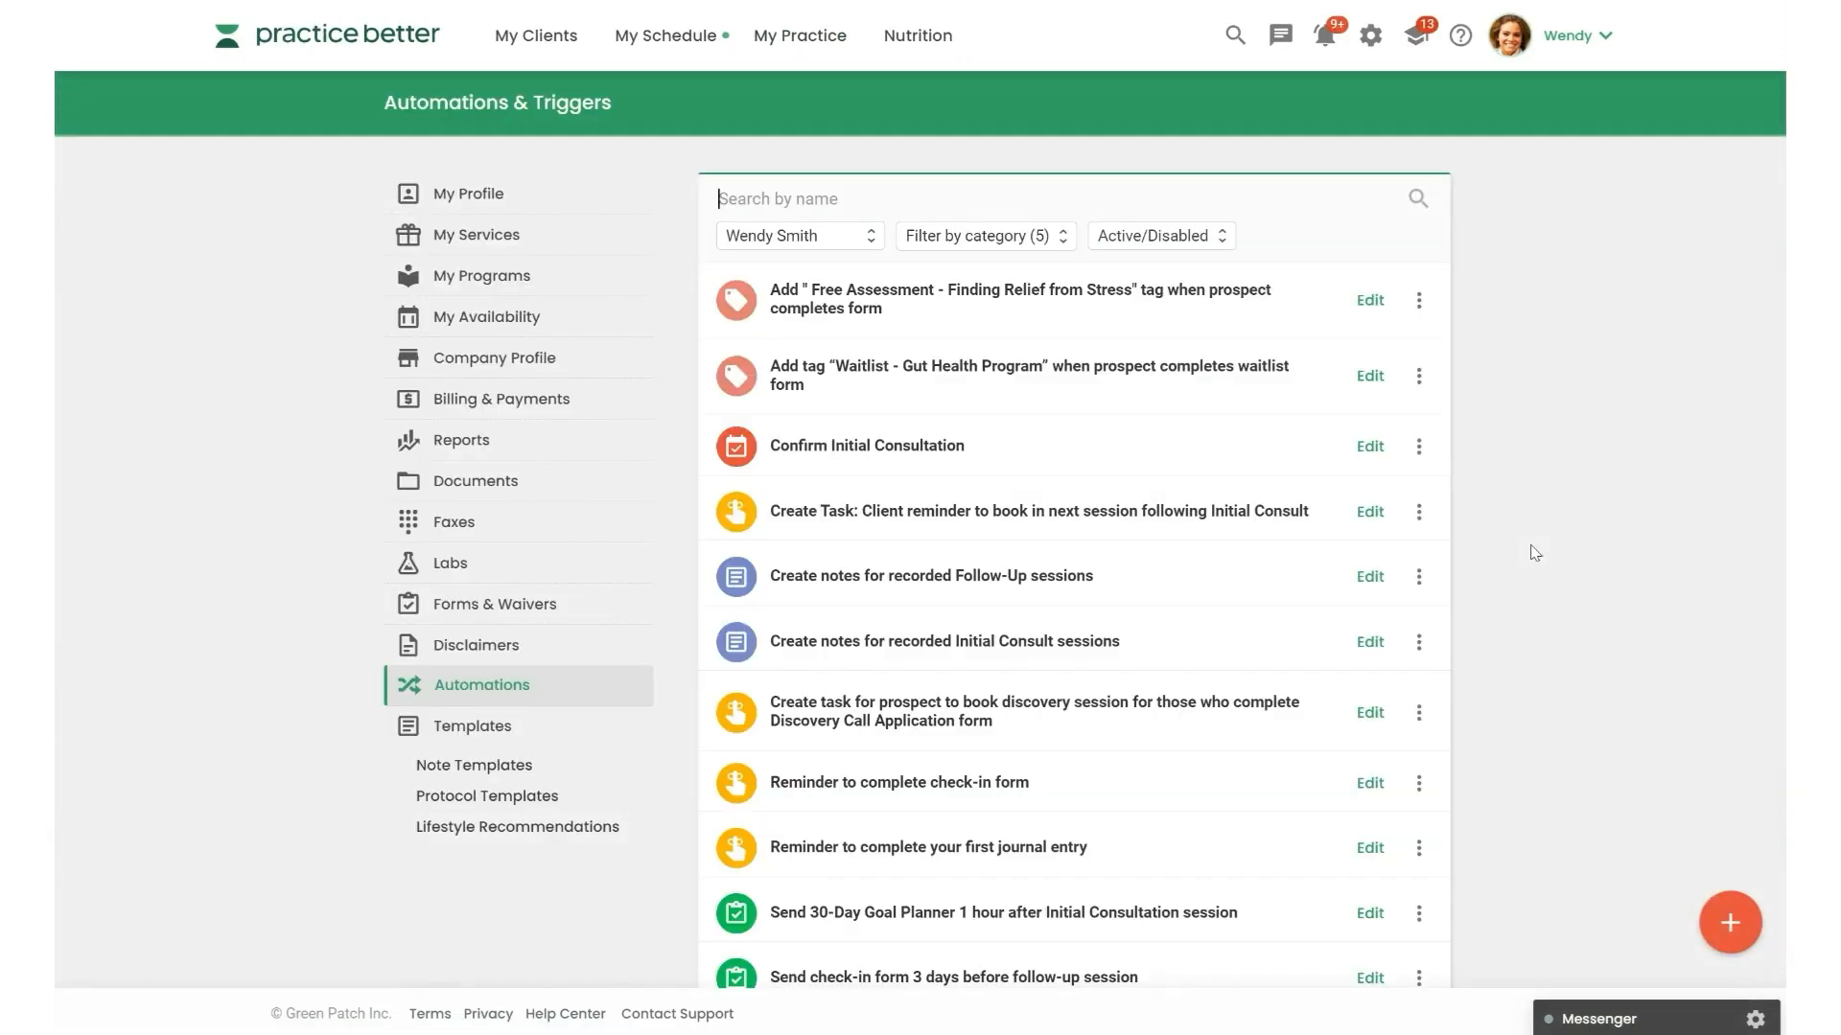
pyautogui.moveTo(1120, 589)
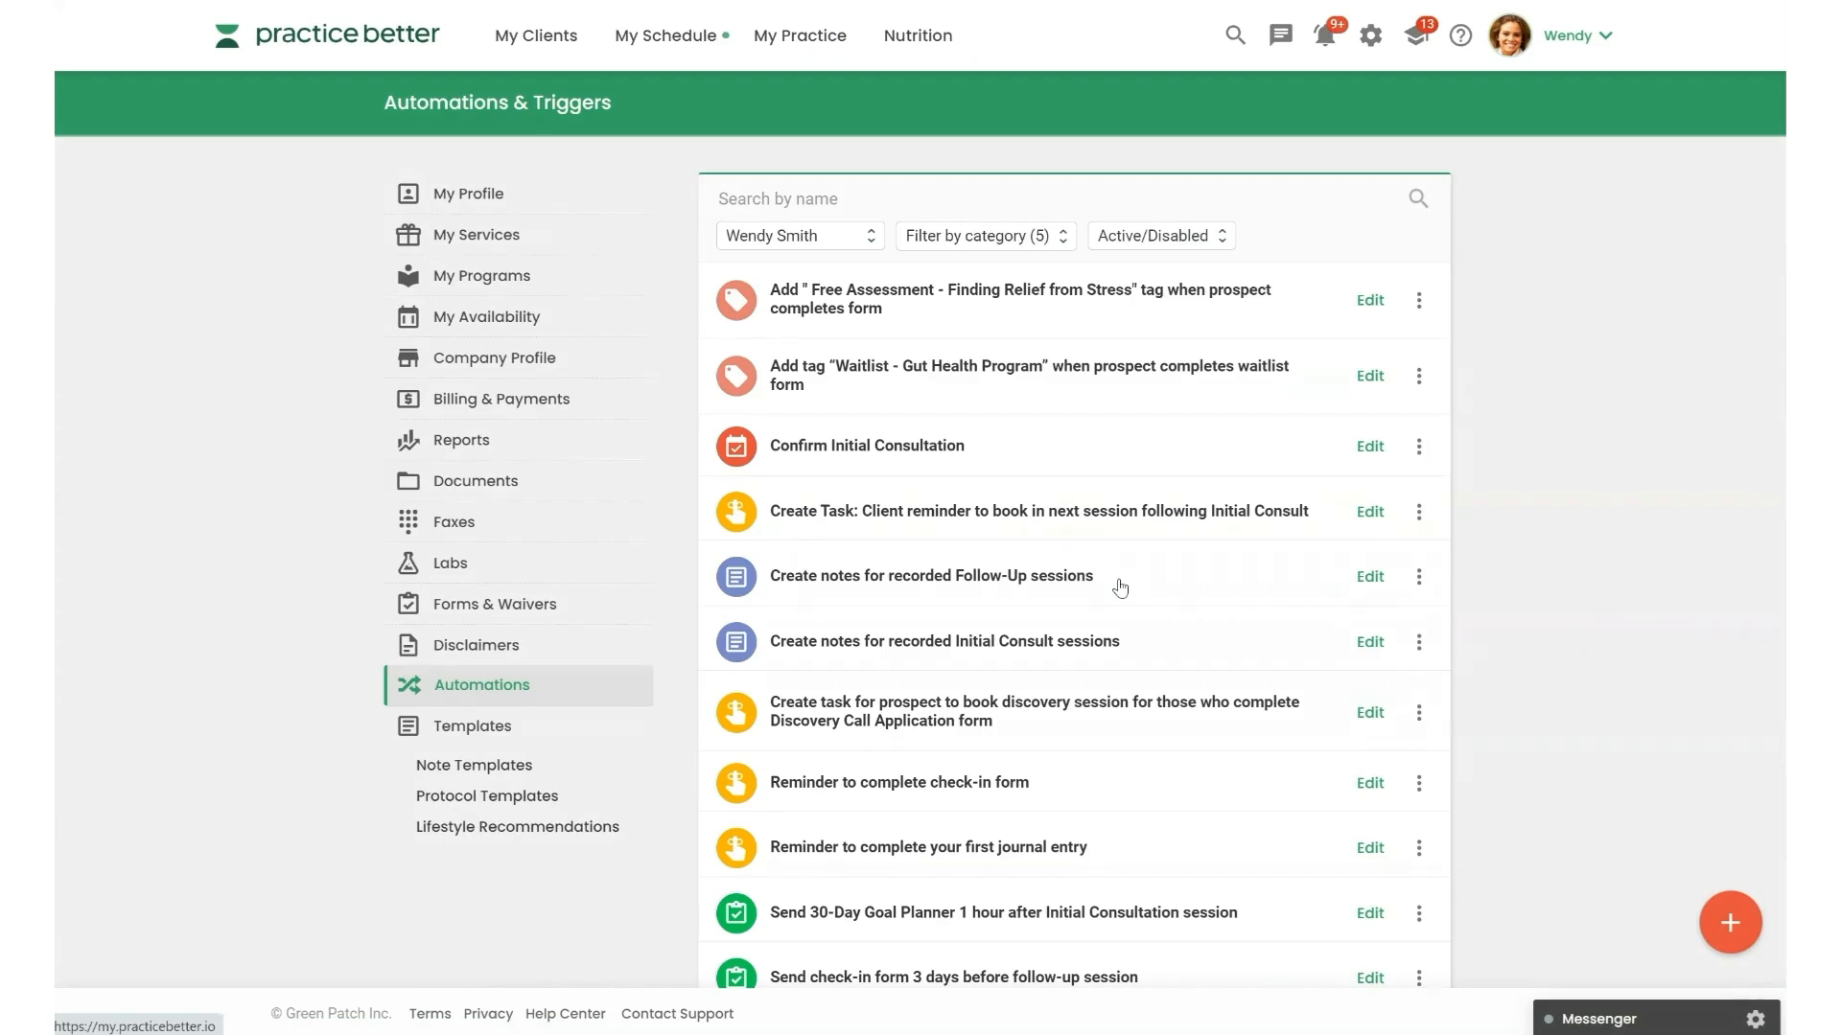
# - Edit 'Create notes for recorded Follow-Up sessions', reviewing its trigger services and keeping the Follow-up Session Notes template
pyautogui.click(1367, 577)
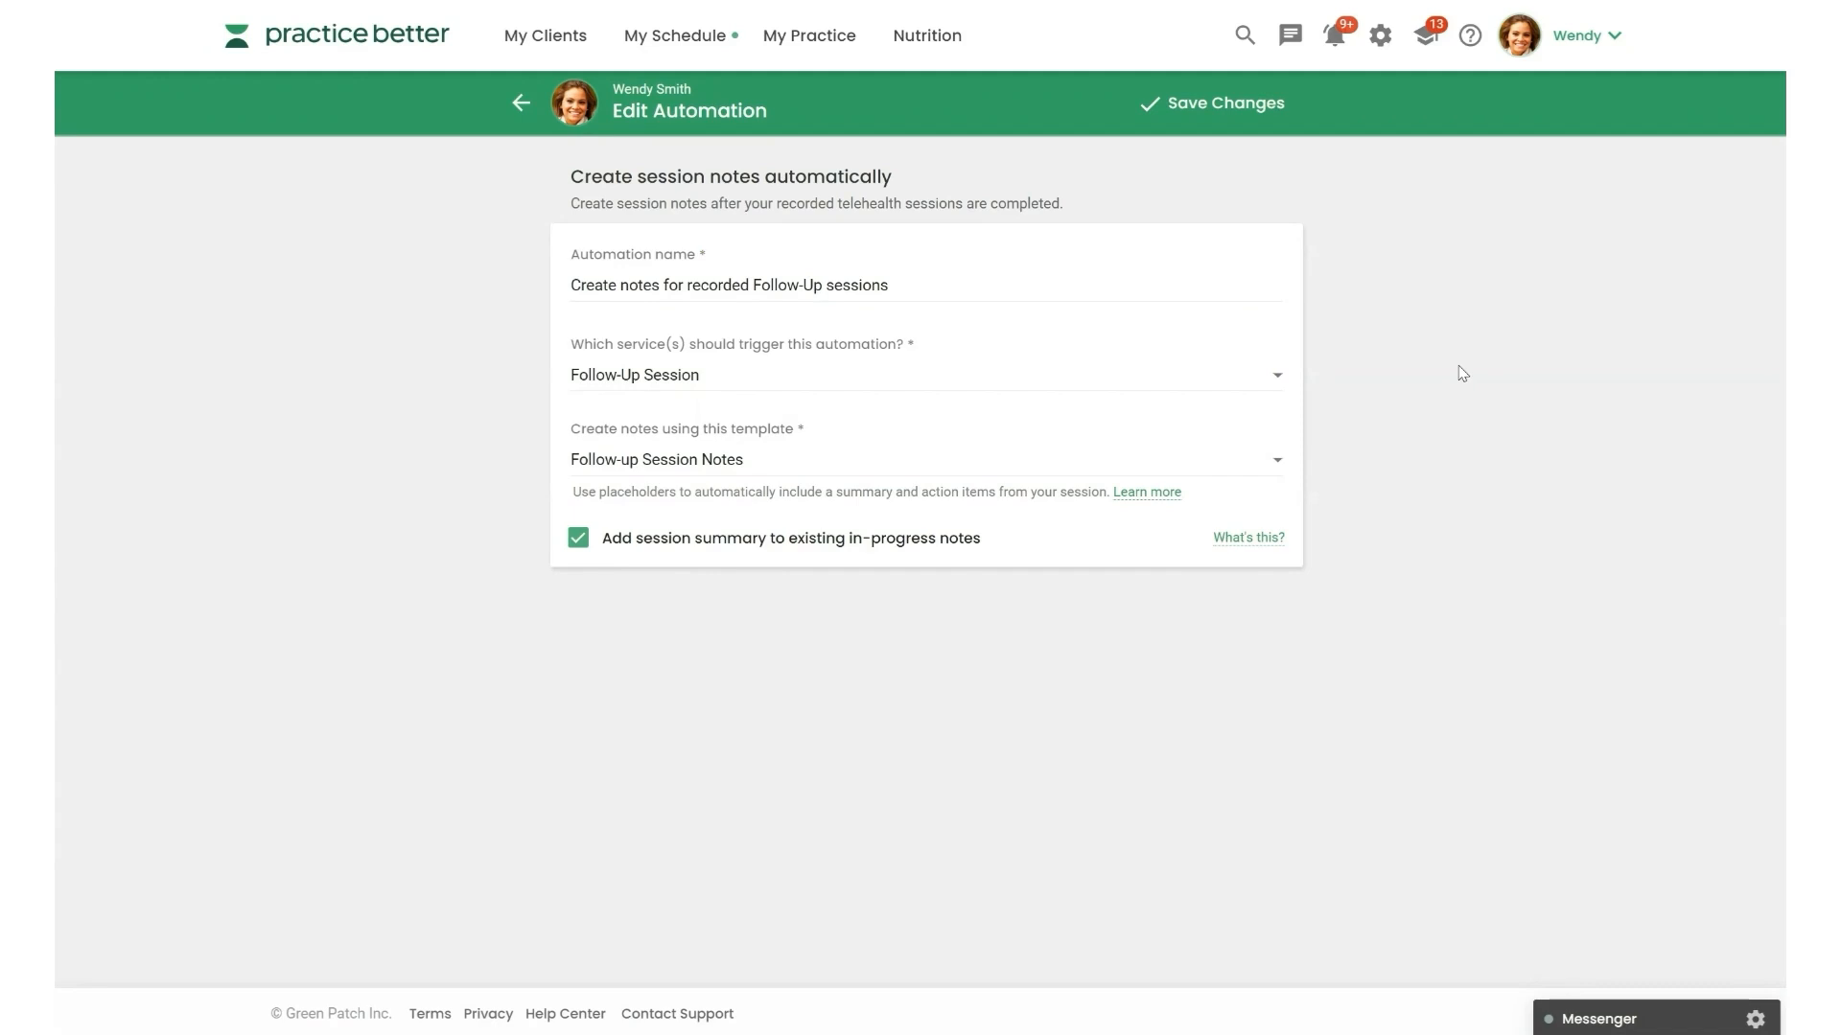
pyautogui.moveTo(772, 380)
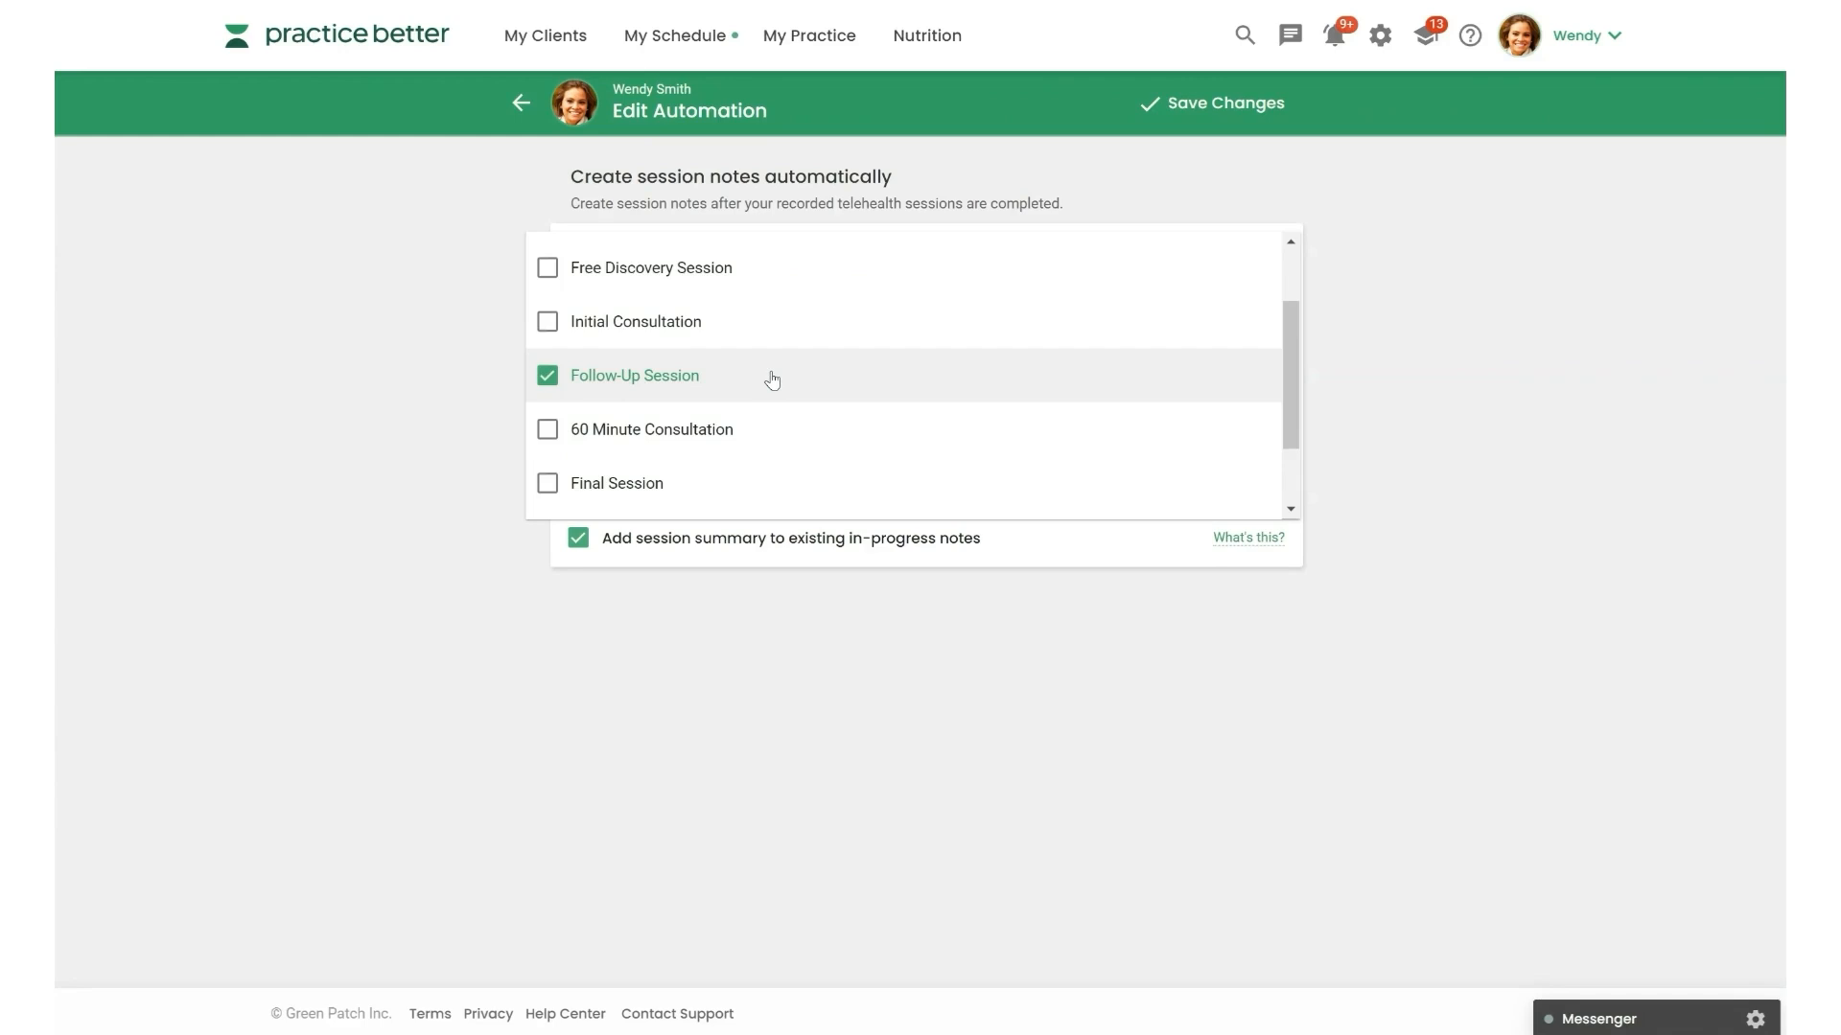
pyautogui.click(546, 323)
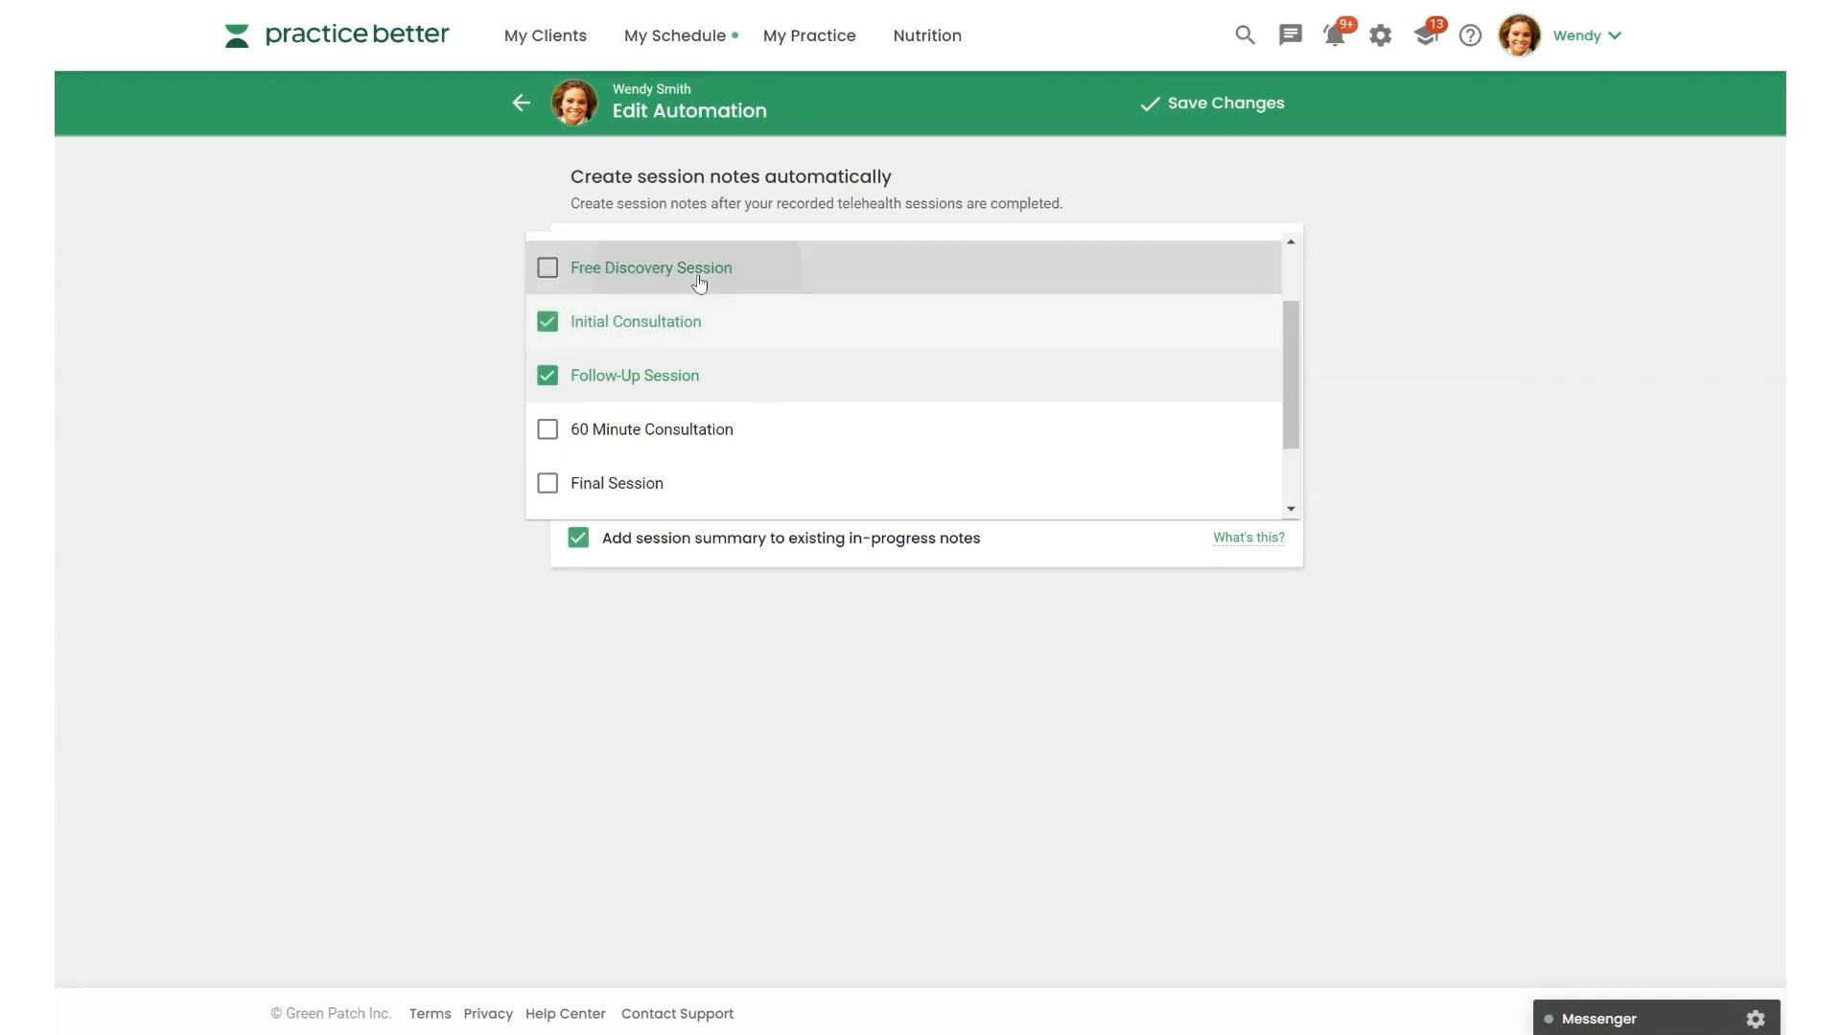
pyautogui.click(547, 321)
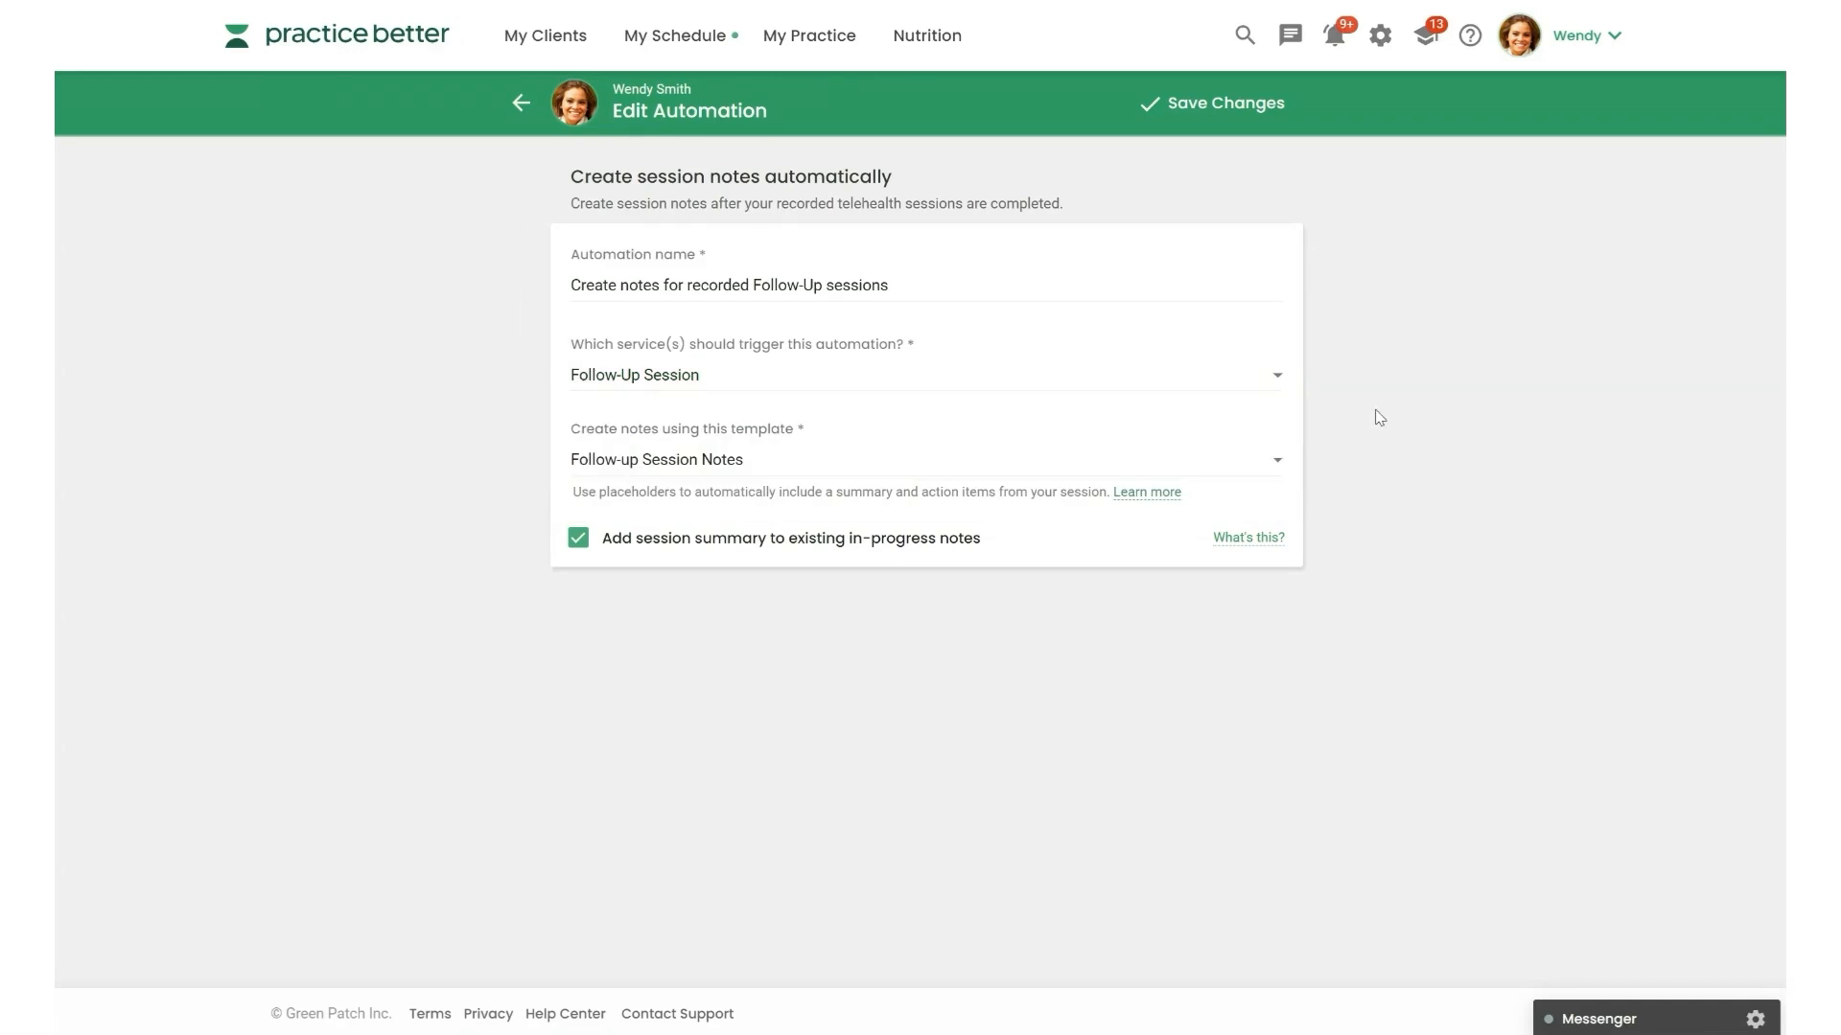
pyautogui.moveTo(809, 466)
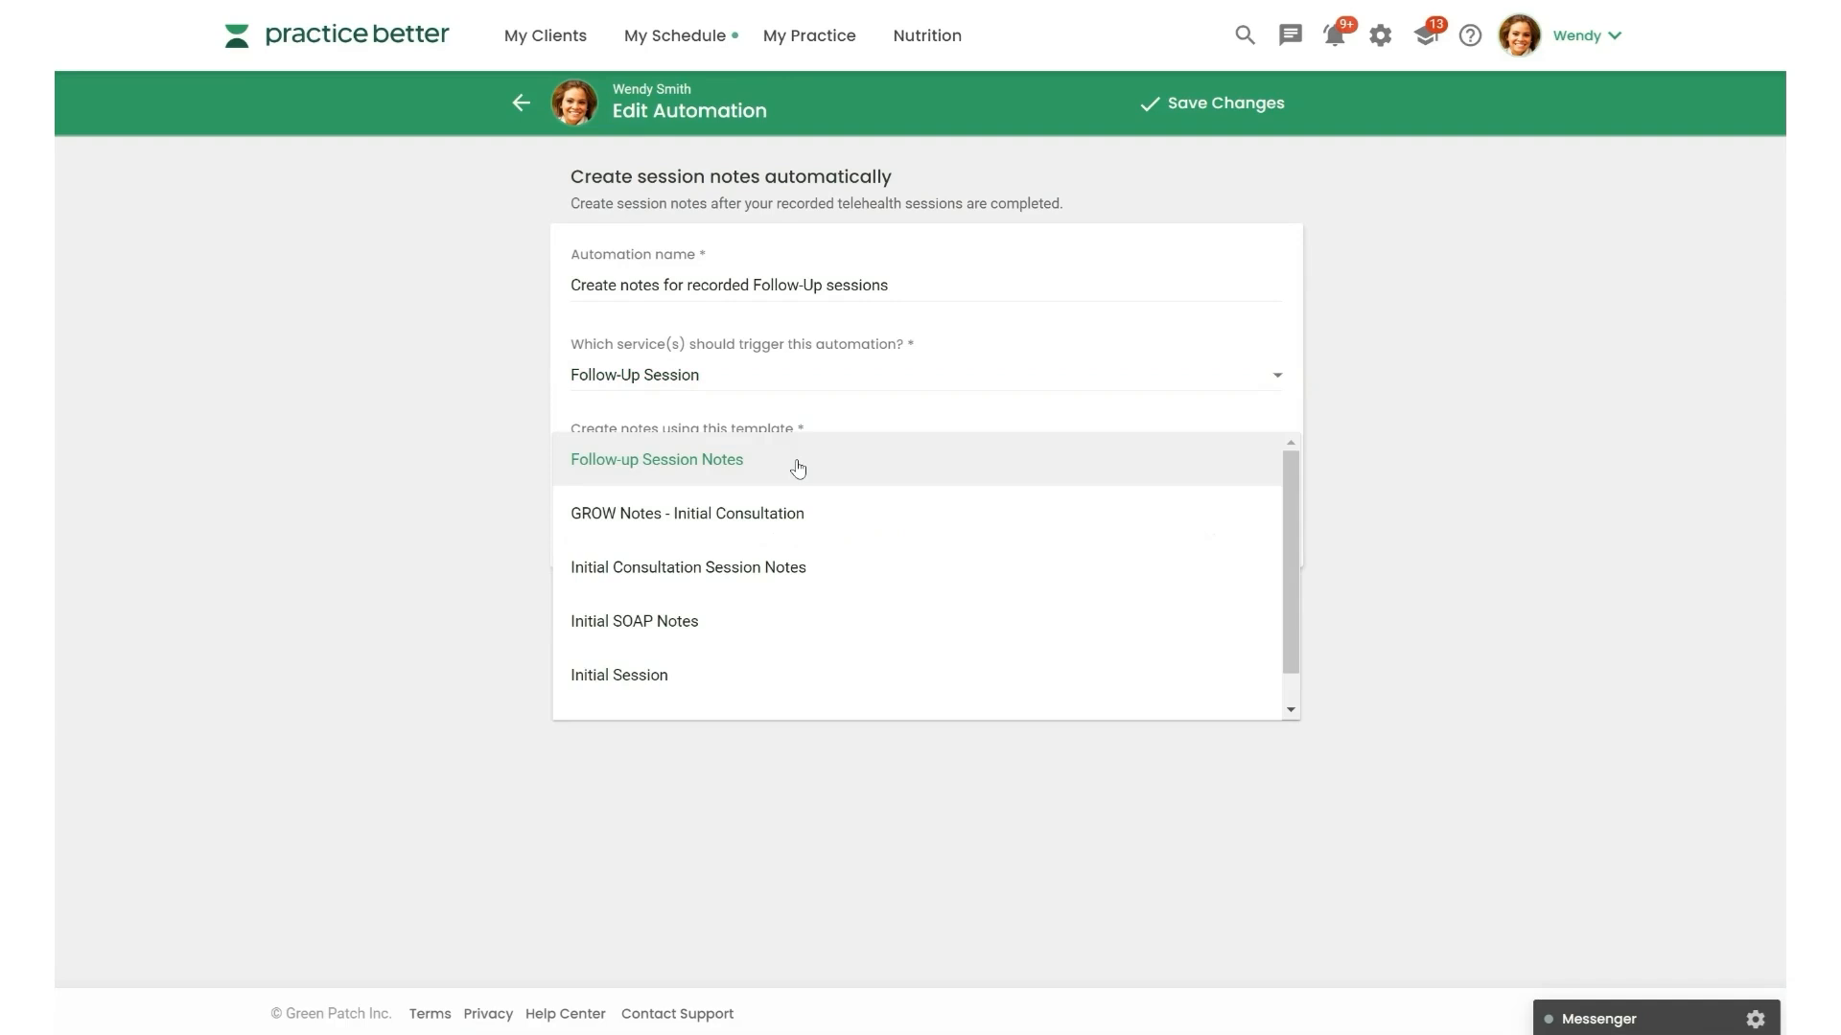
pyautogui.moveTo(725, 475)
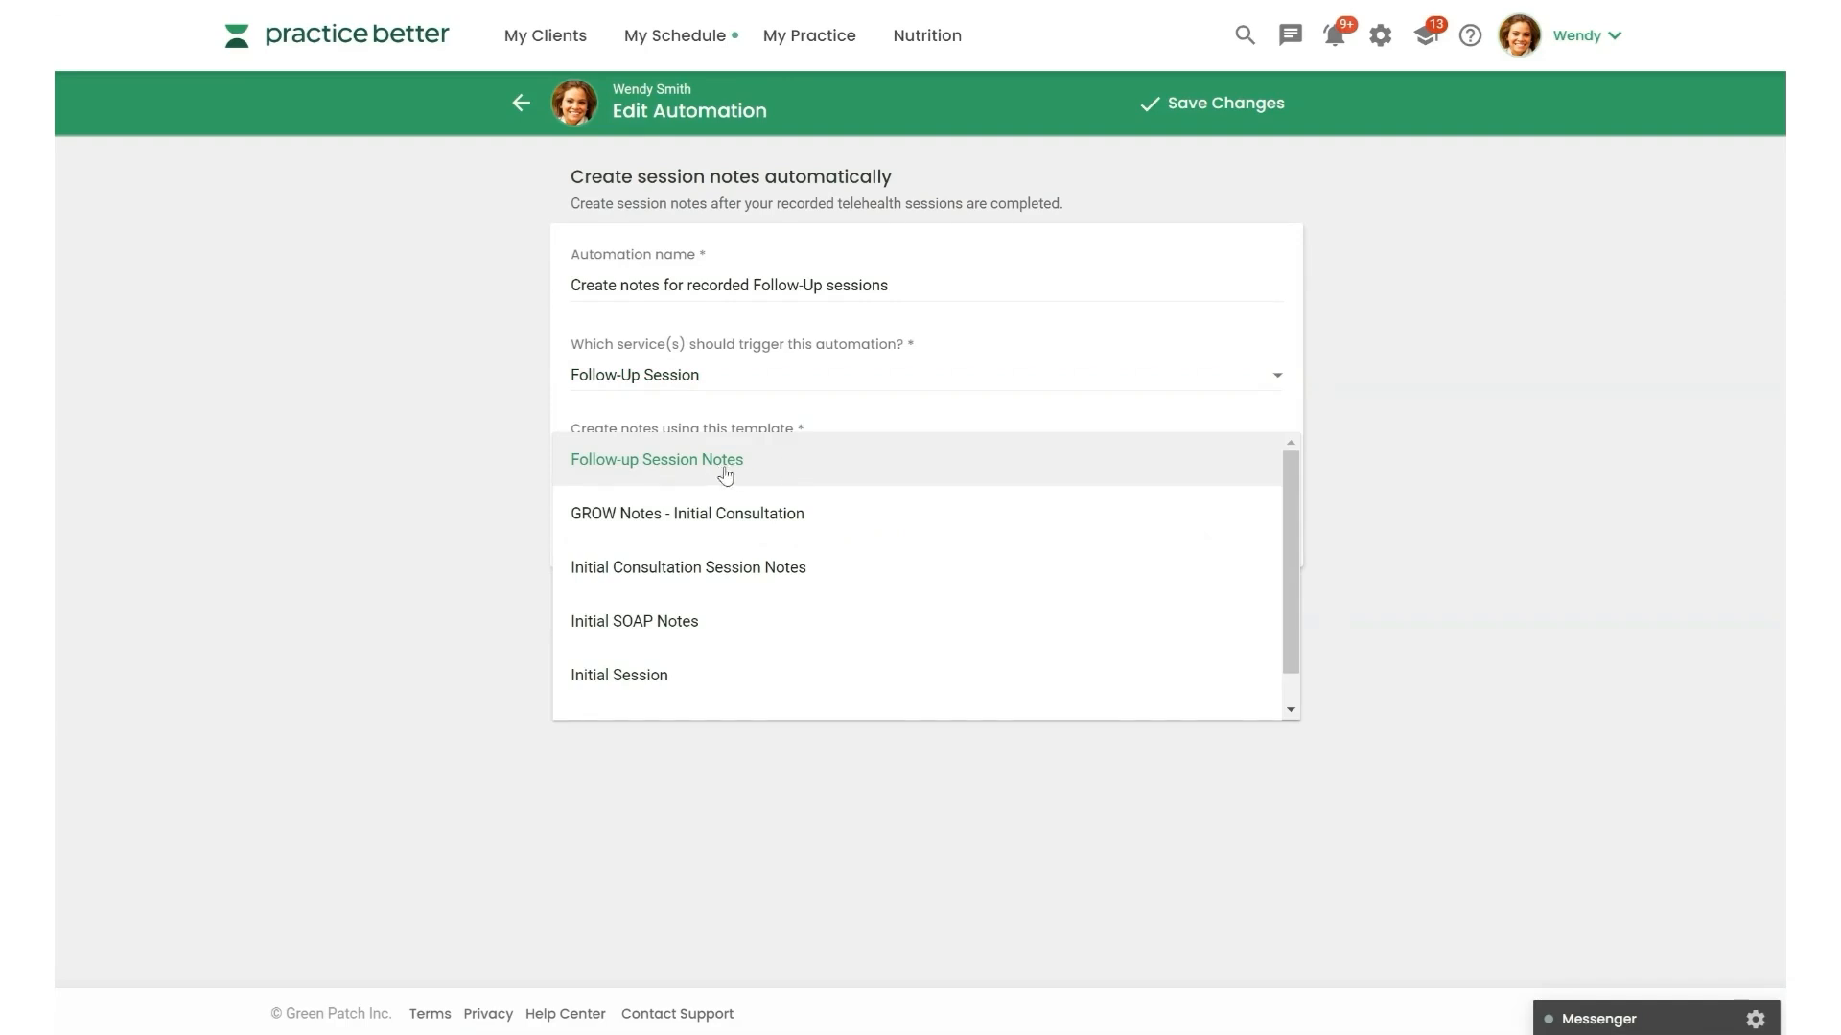
pyautogui.click(656, 458)
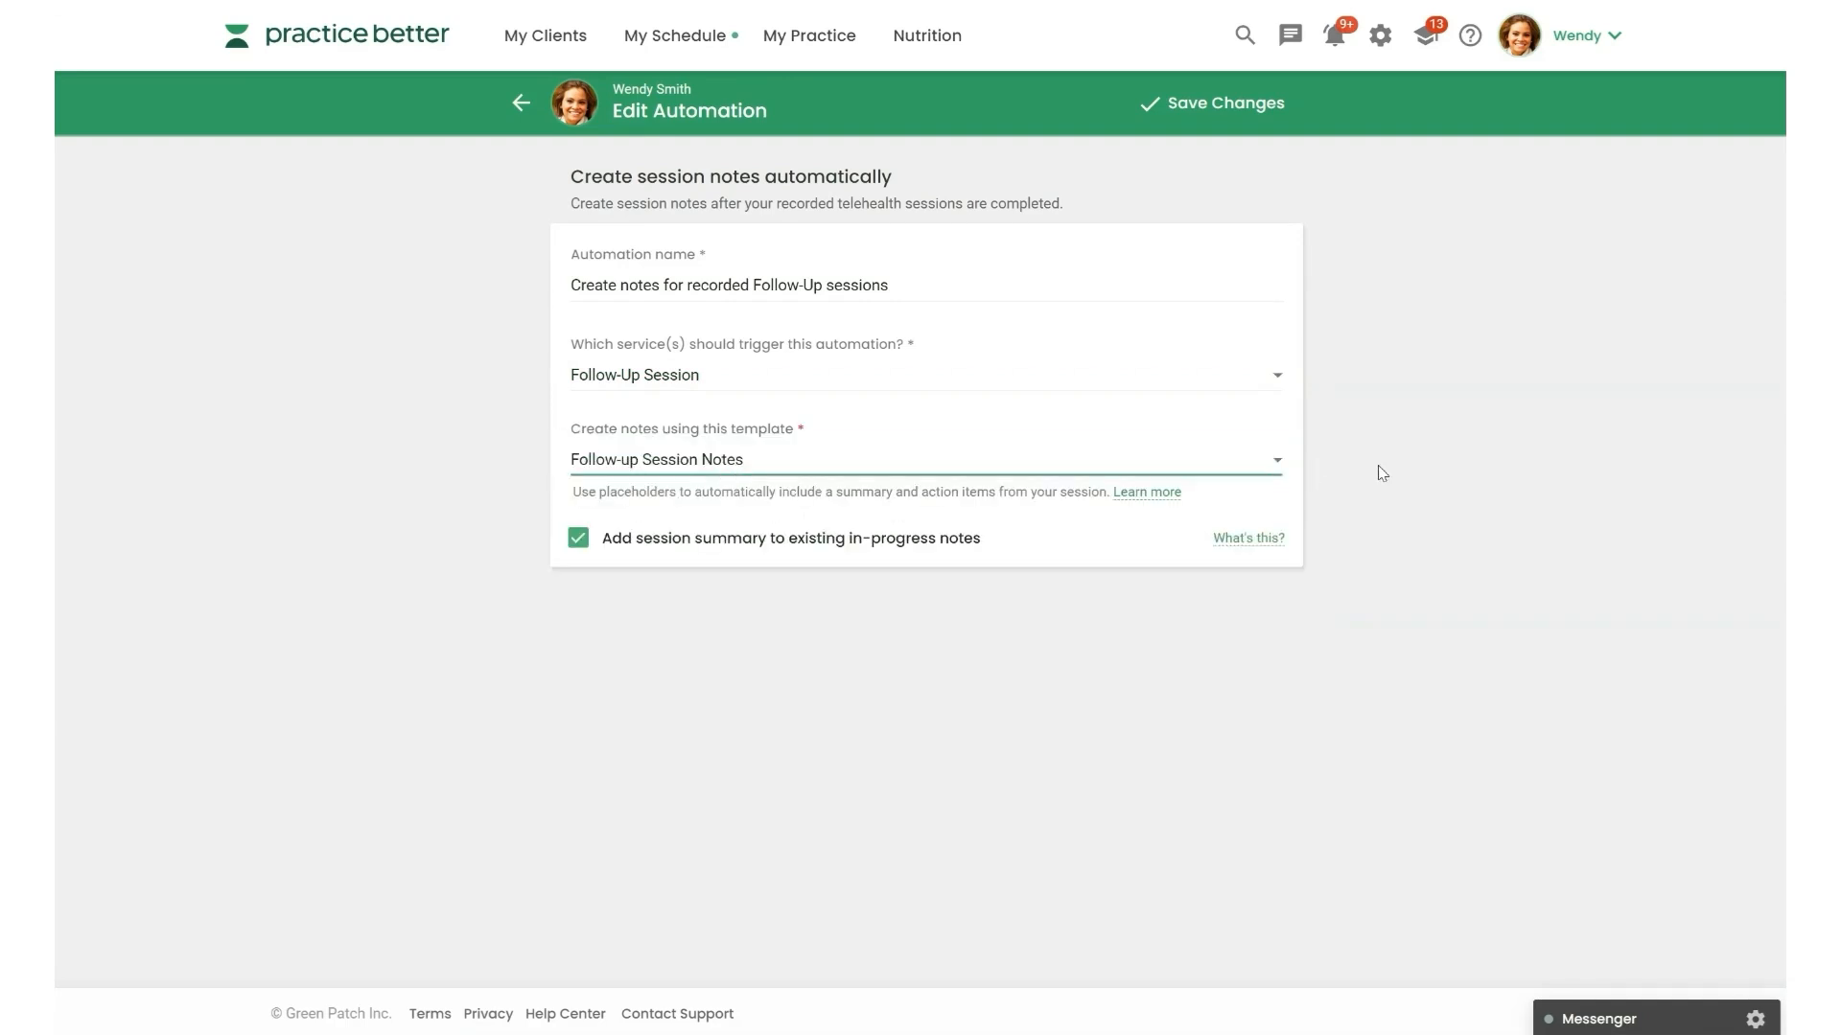
pyautogui.moveTo(1001, 543)
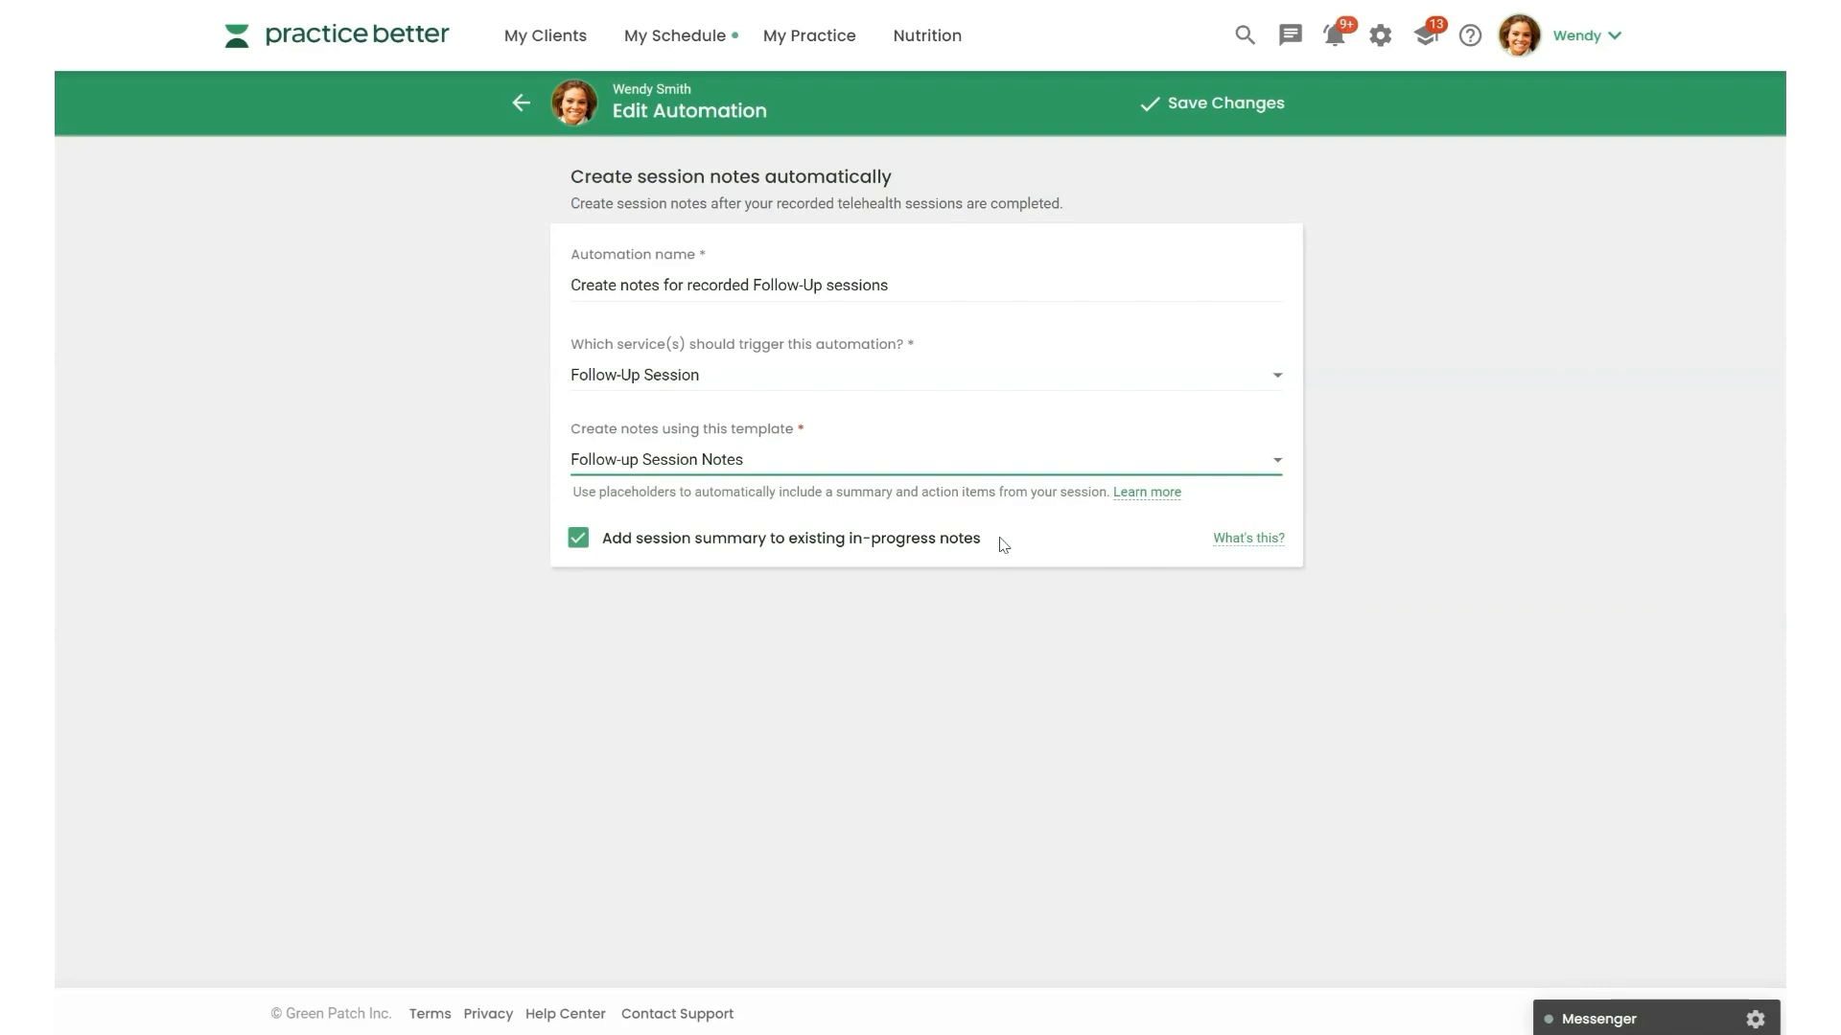
pyautogui.moveTo(1424, 470)
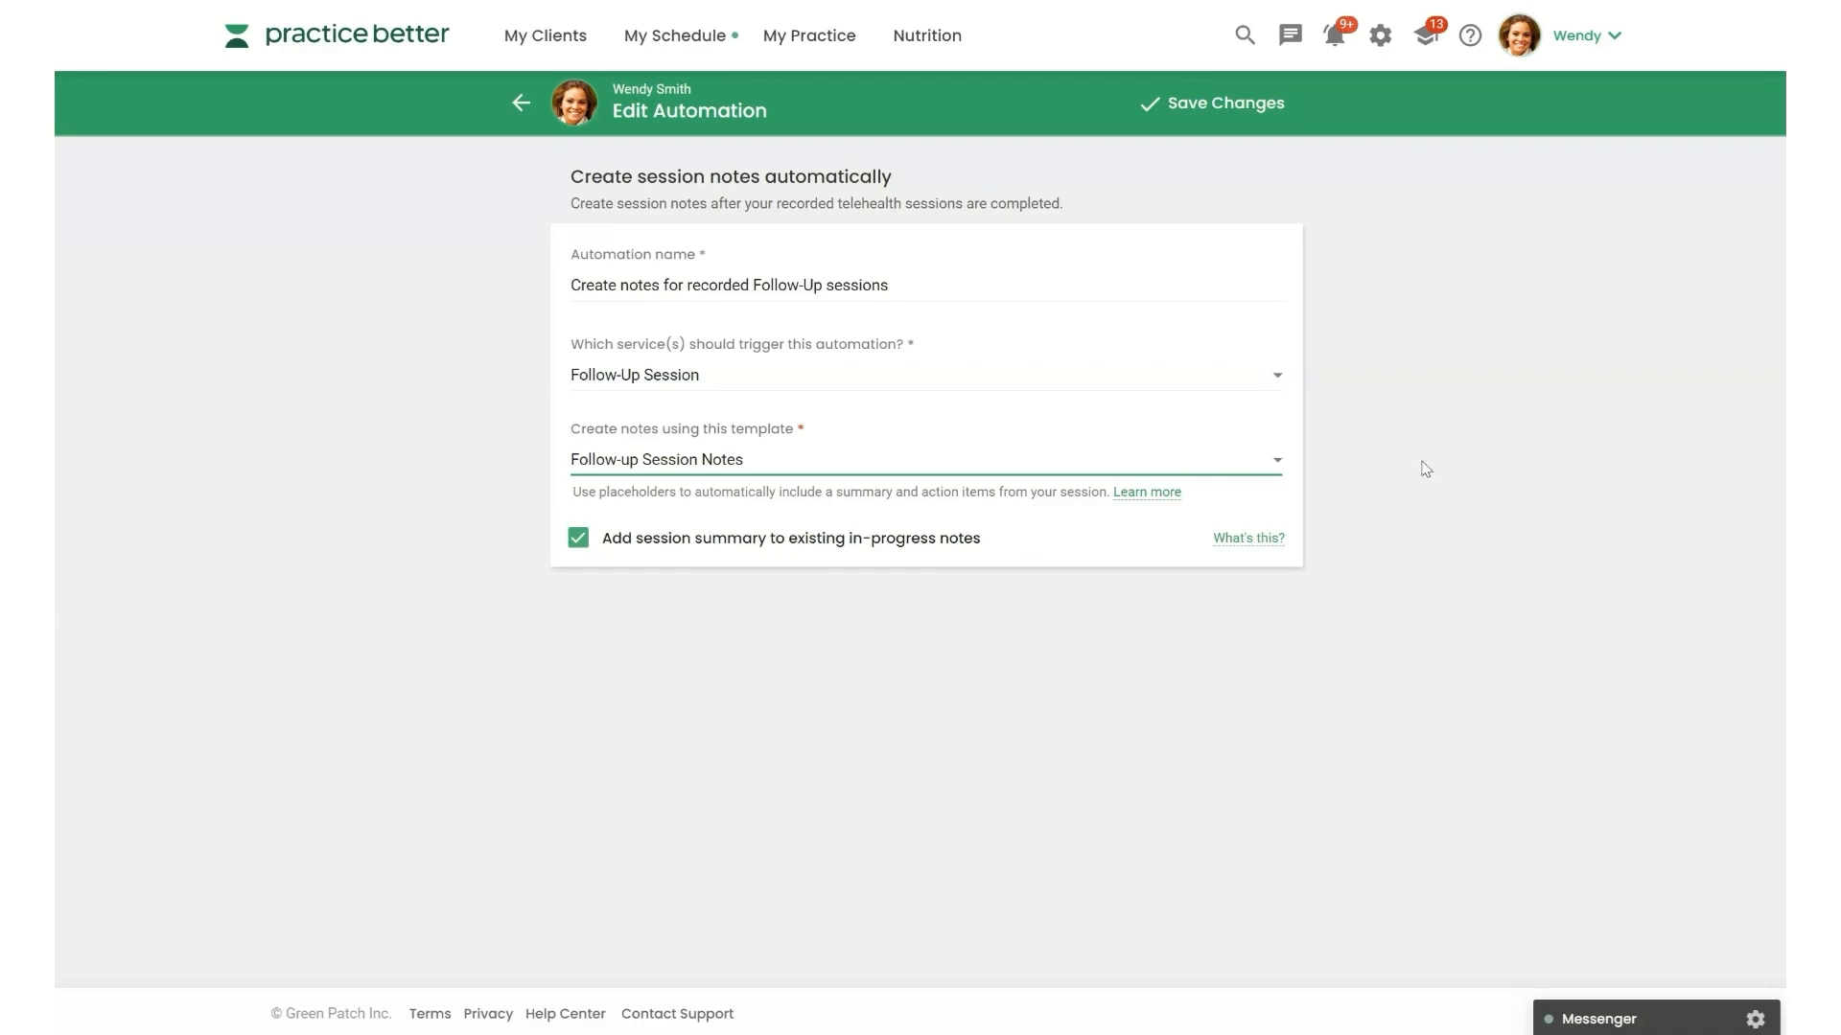
# - Go to My Practice > Note Templates and edit the Follow-up Session Notes template
pyautogui.click(522, 103)
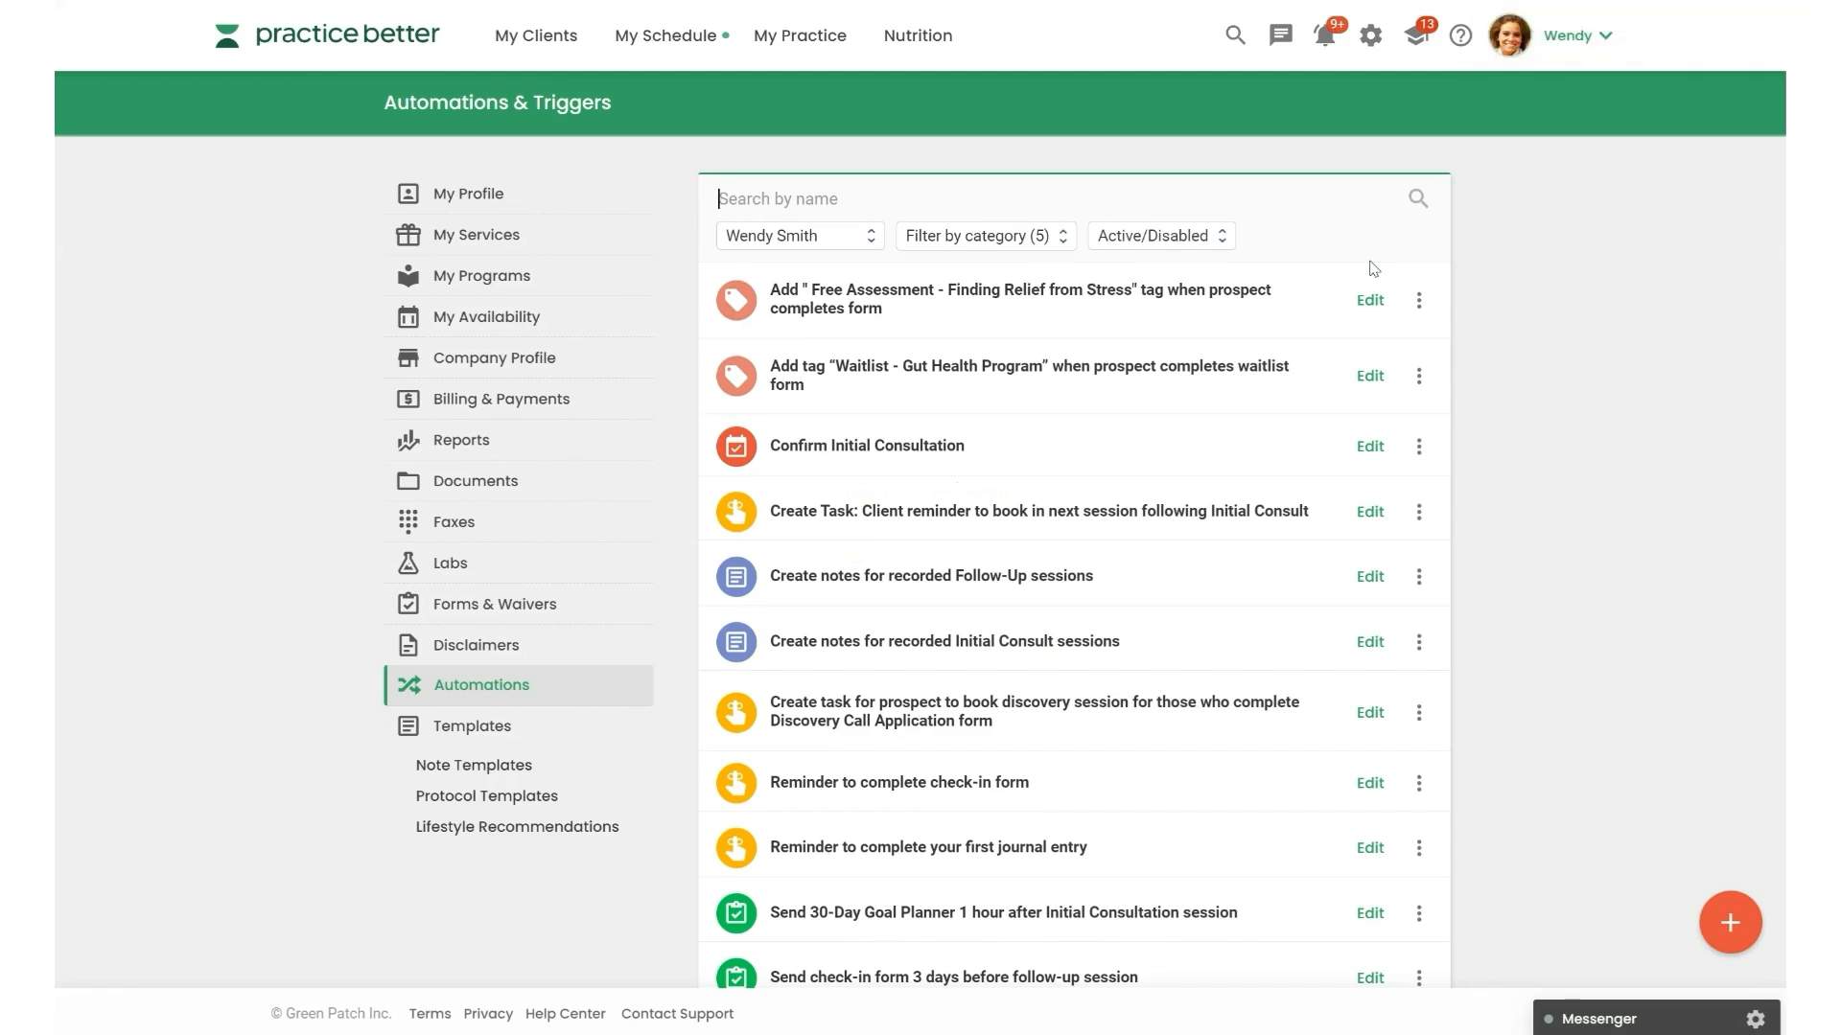
pyautogui.moveTo(901, 71)
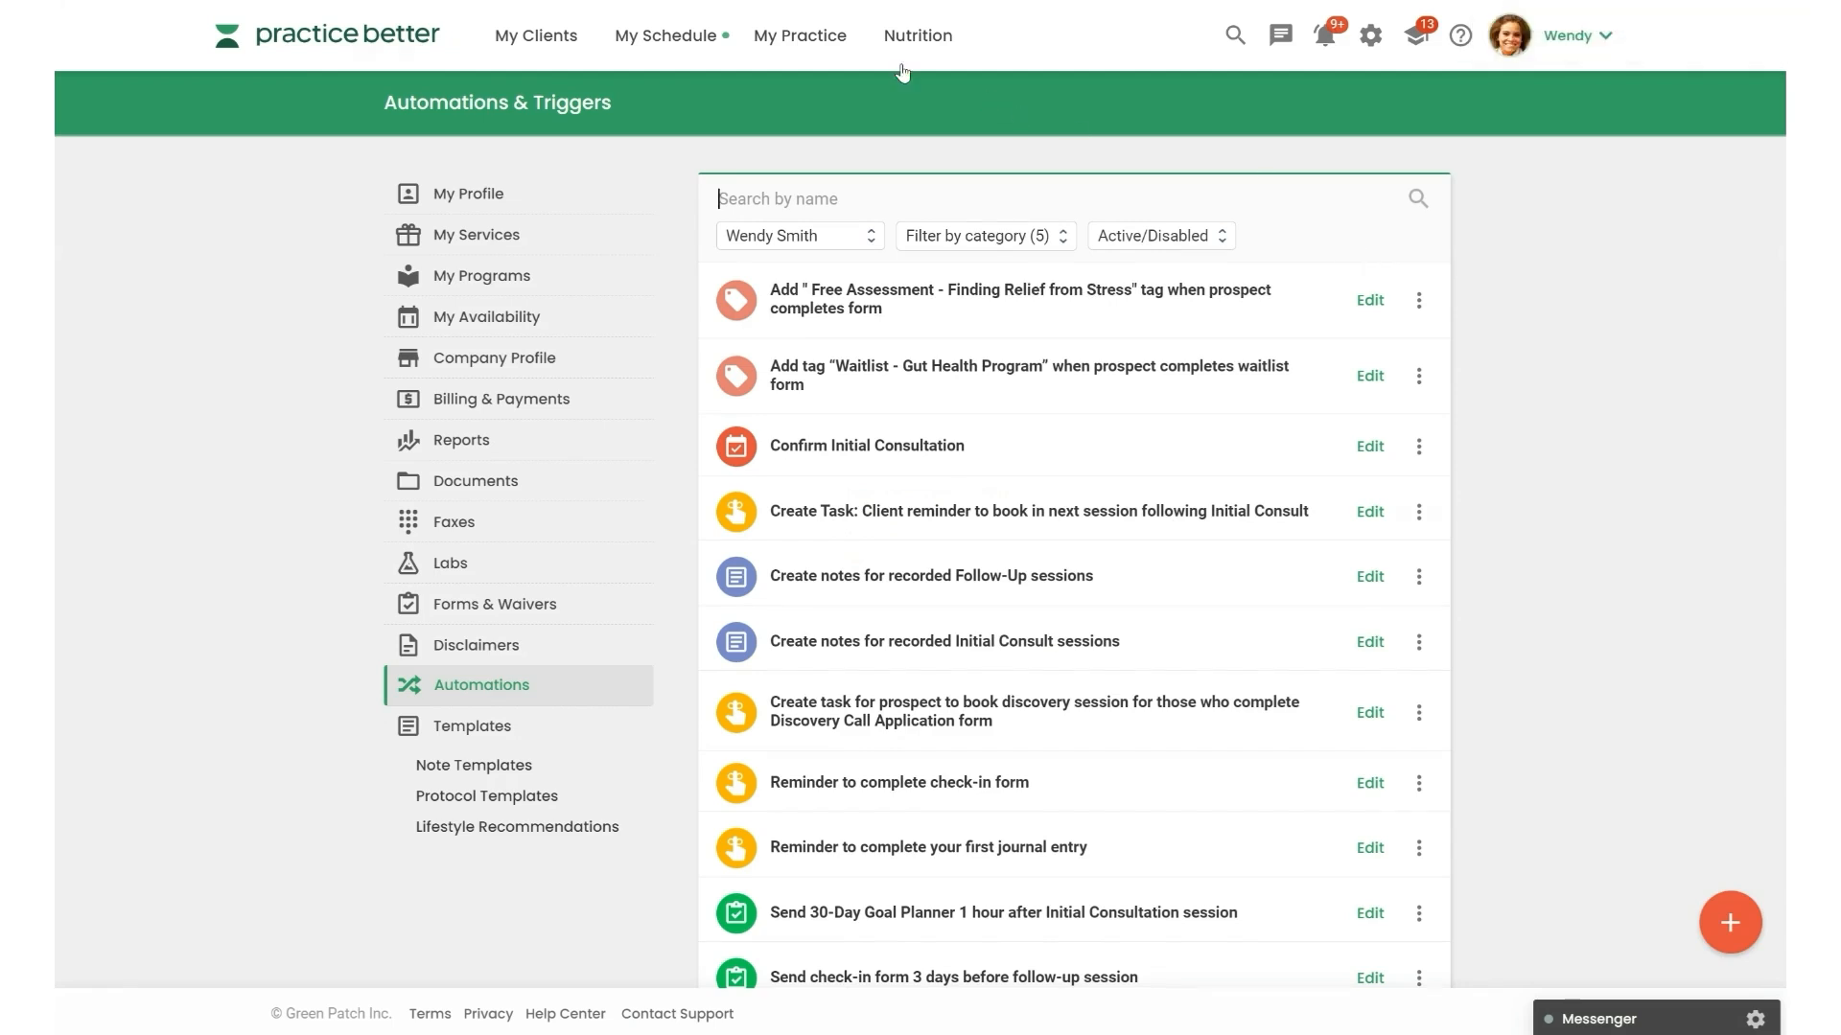
pyautogui.click(800, 35)
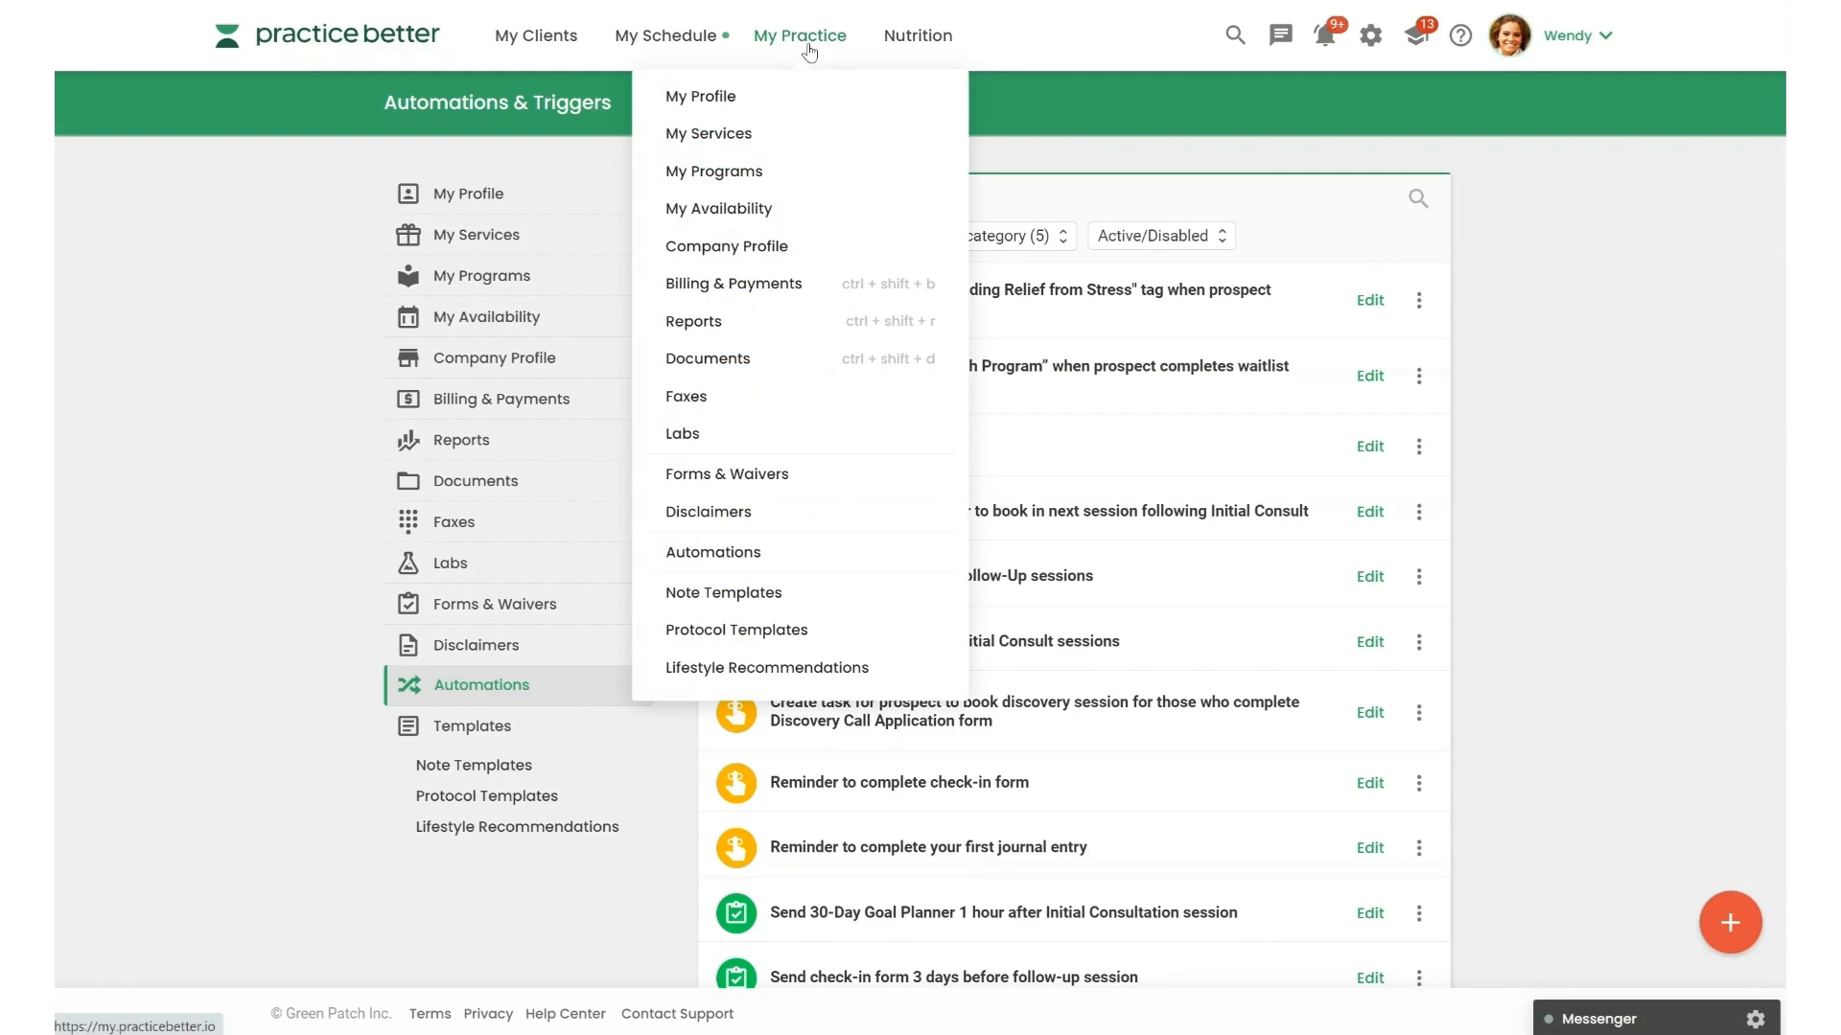
pyautogui.click(723, 593)
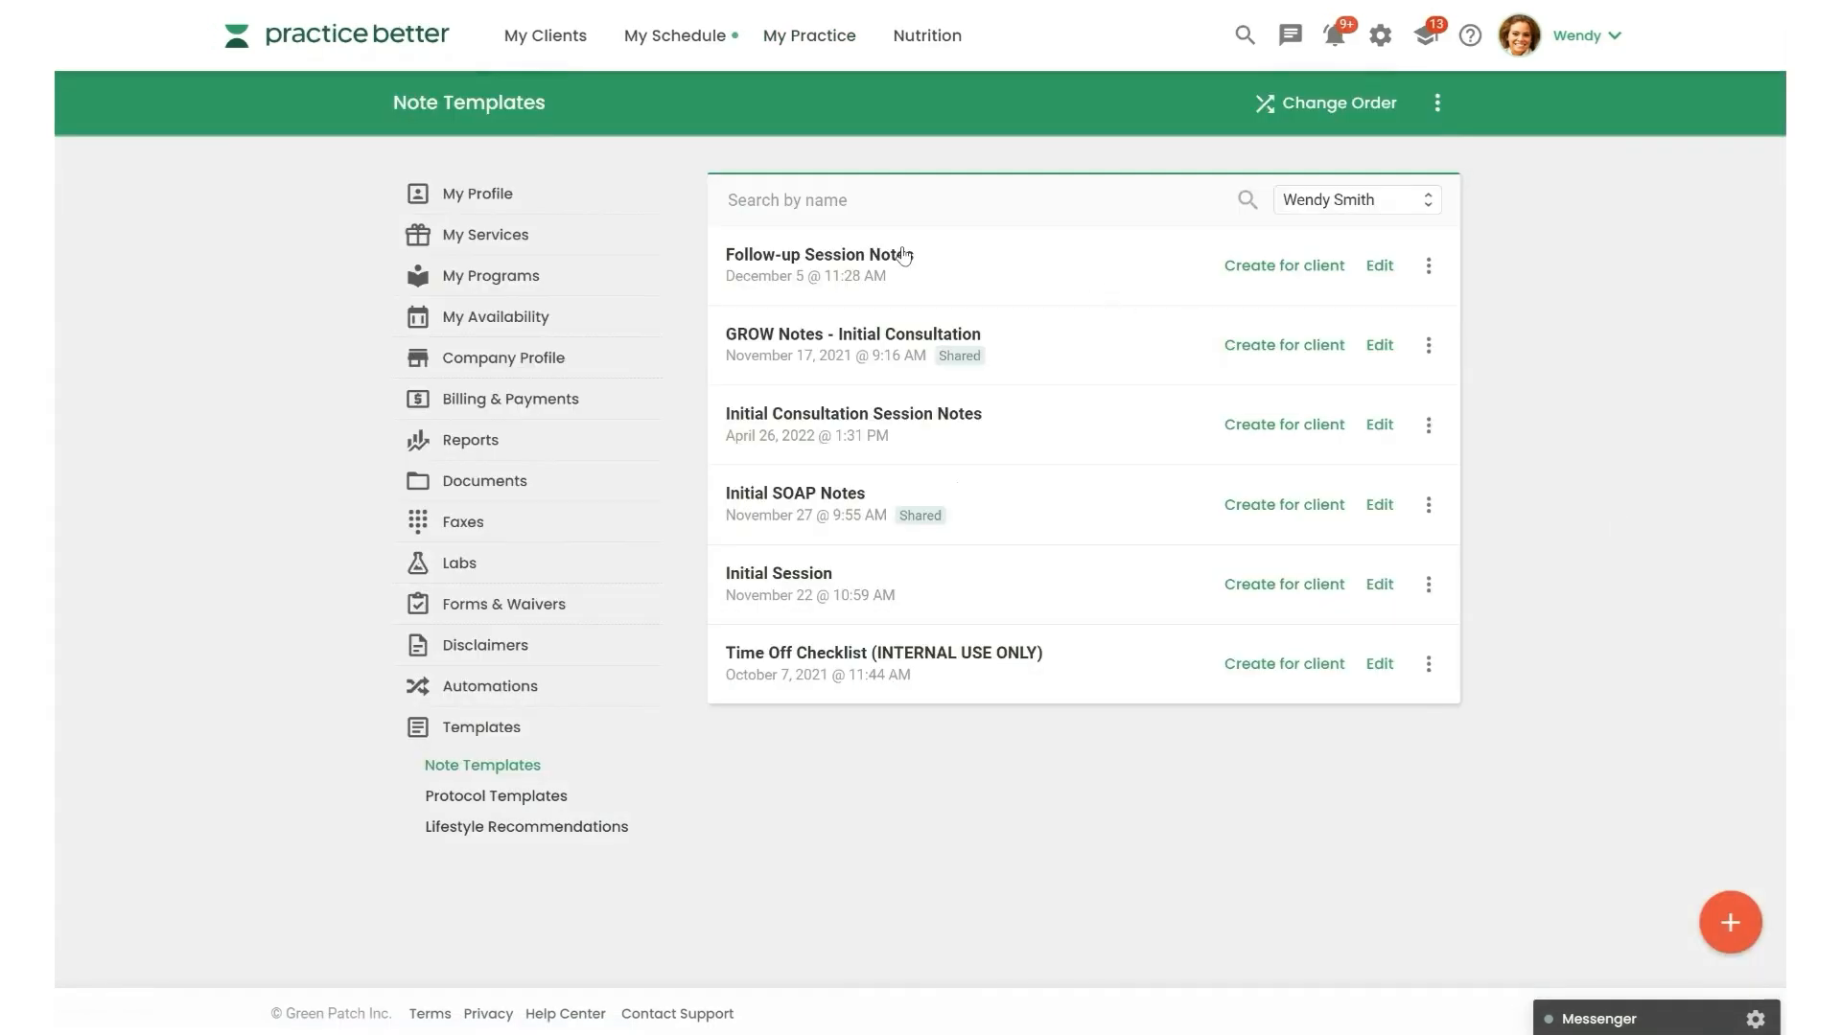
pyautogui.click(1376, 264)
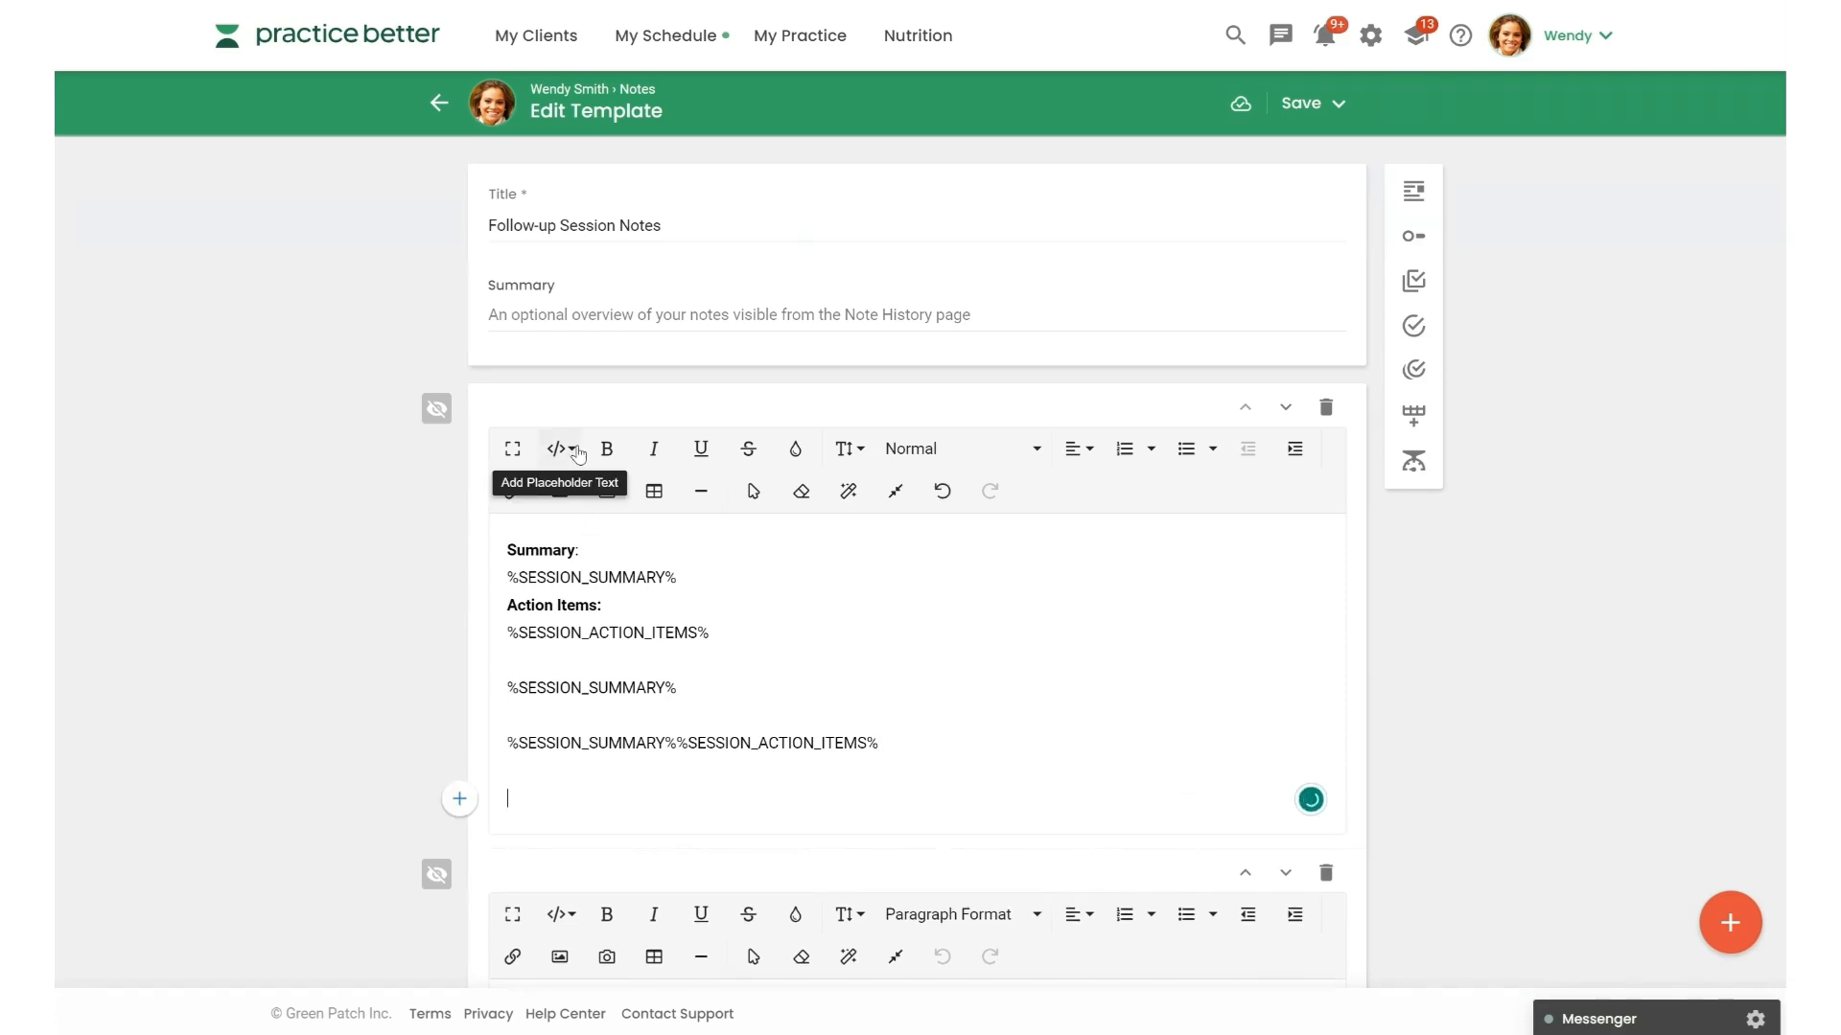
# - Insert the Session Summary and Session Action Items placeholders into the template body
pyautogui.click(558, 449)
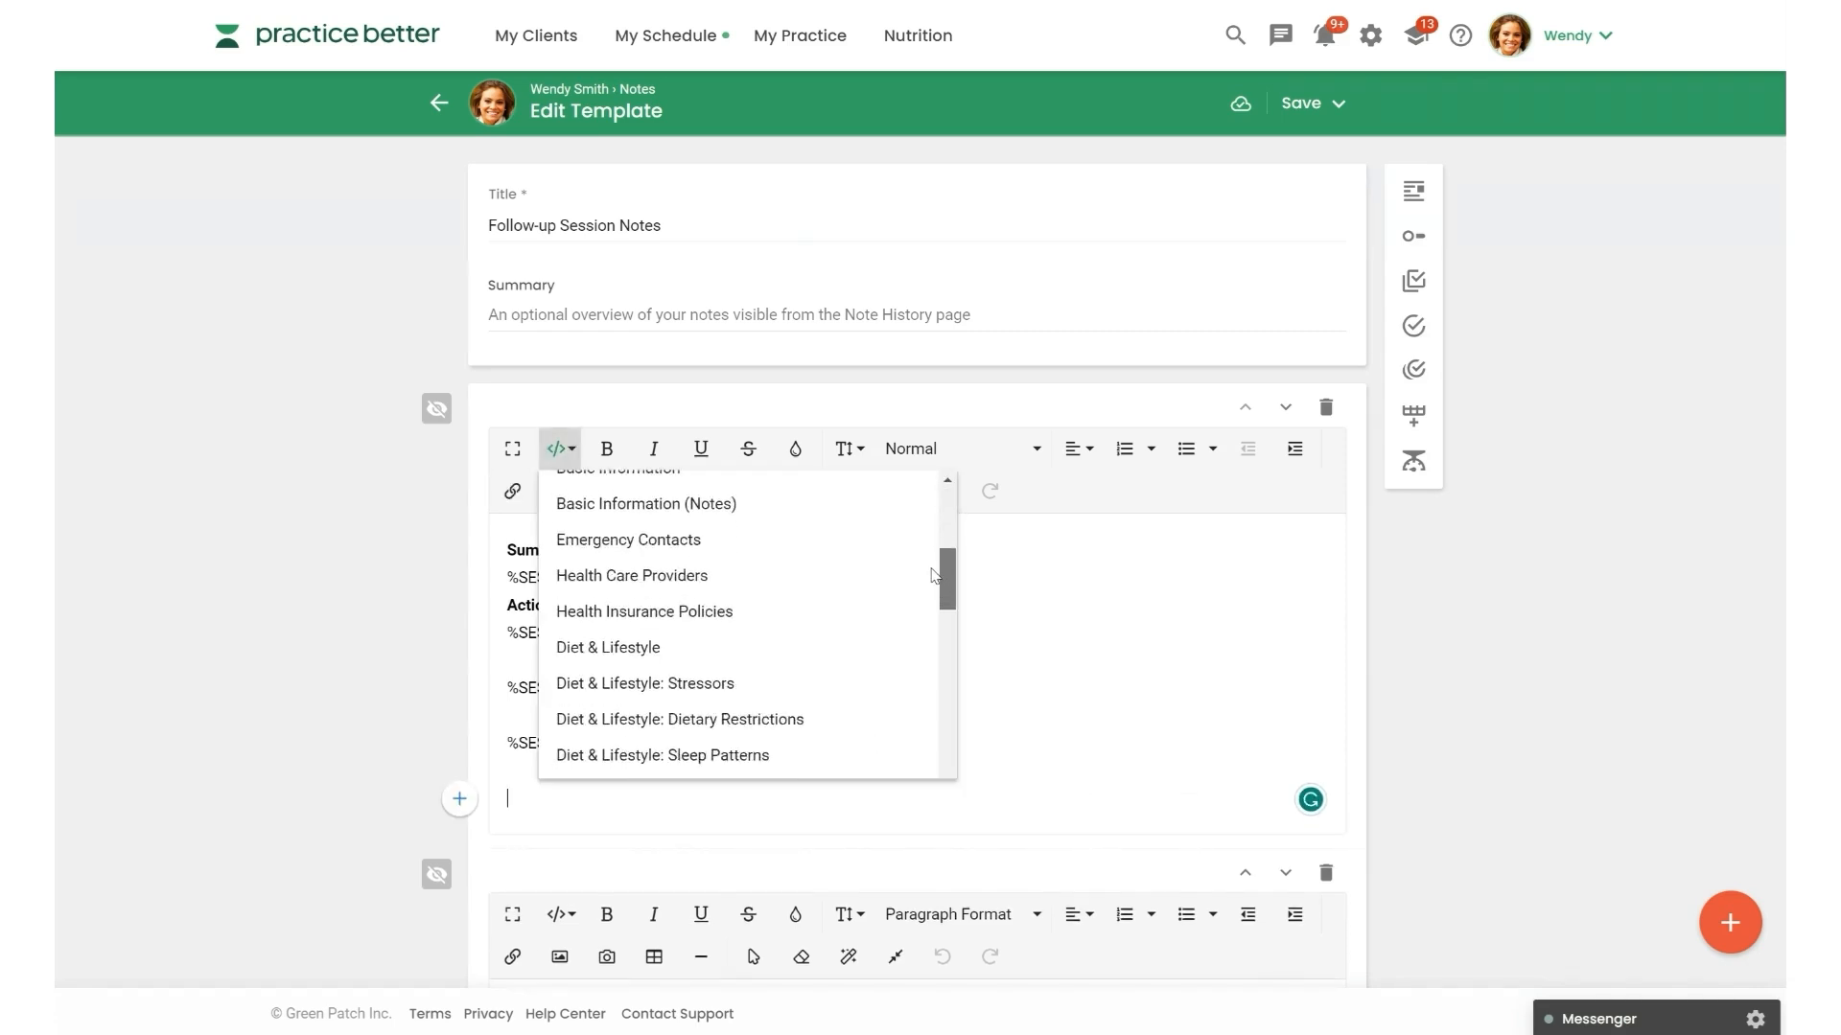
pyautogui.scroll(-3)
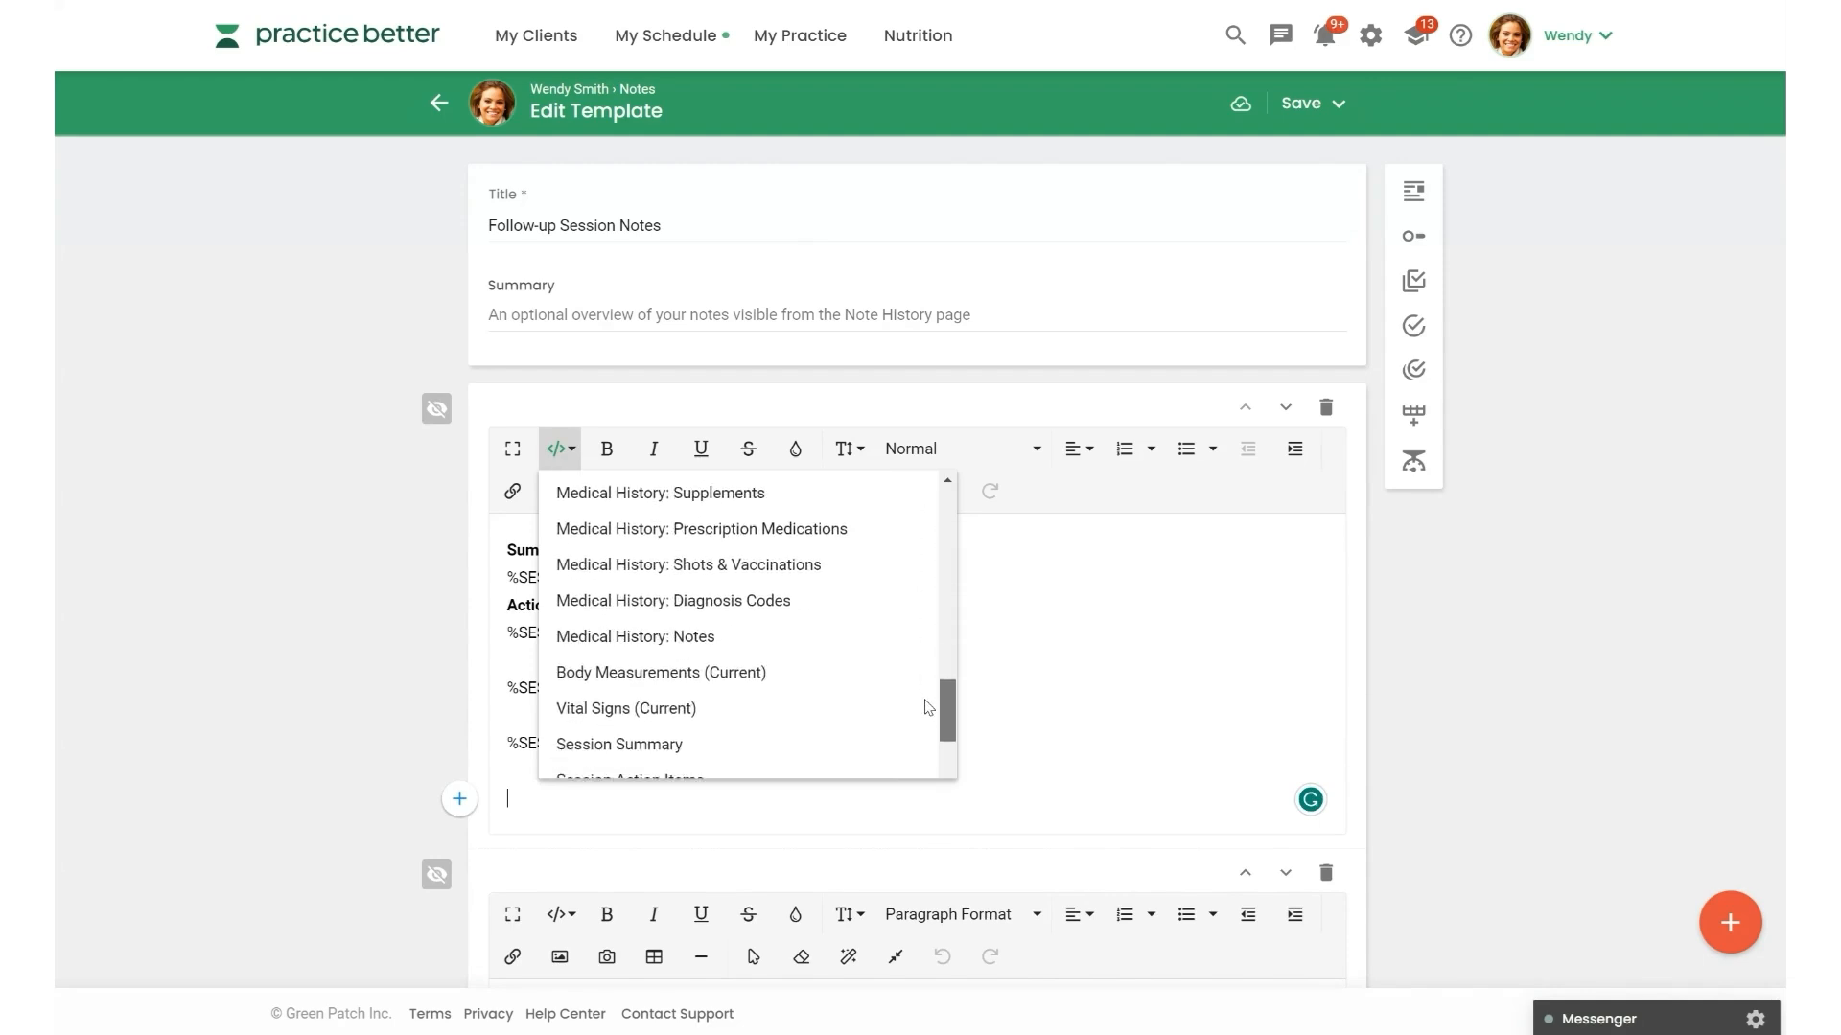
pyautogui.scroll(-3)
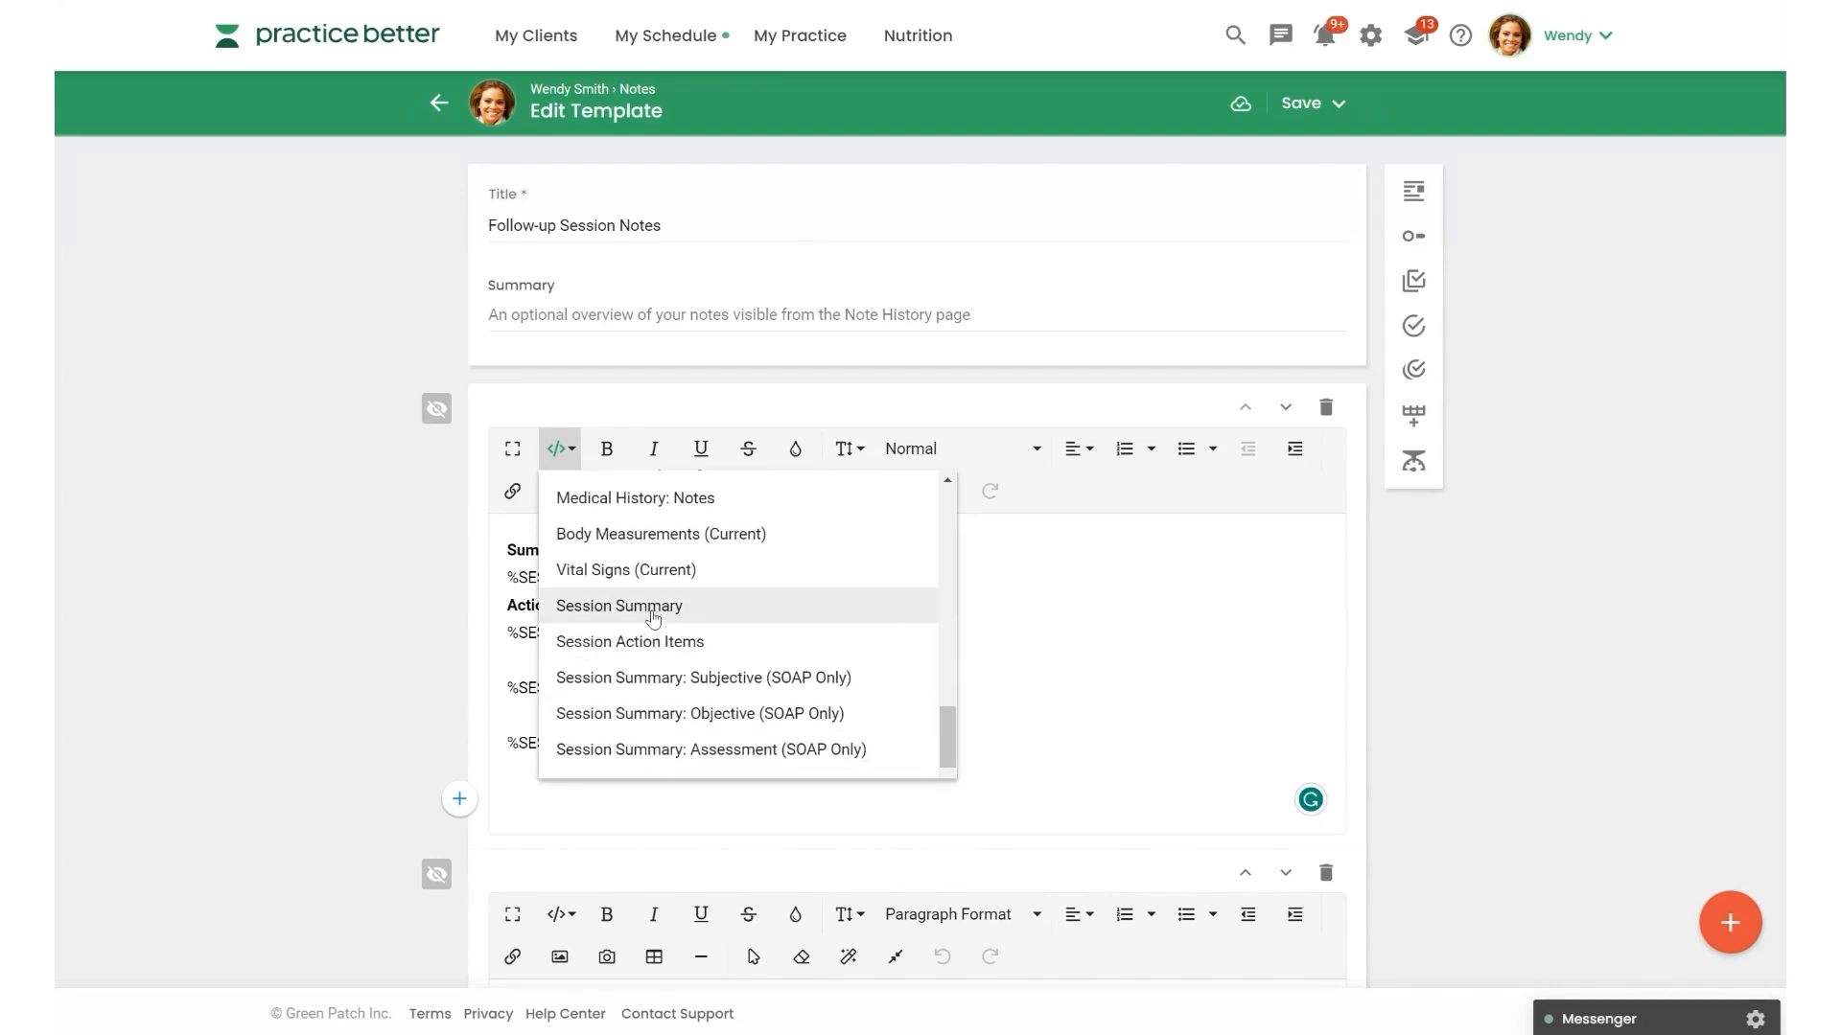
pyautogui.click(619, 606)
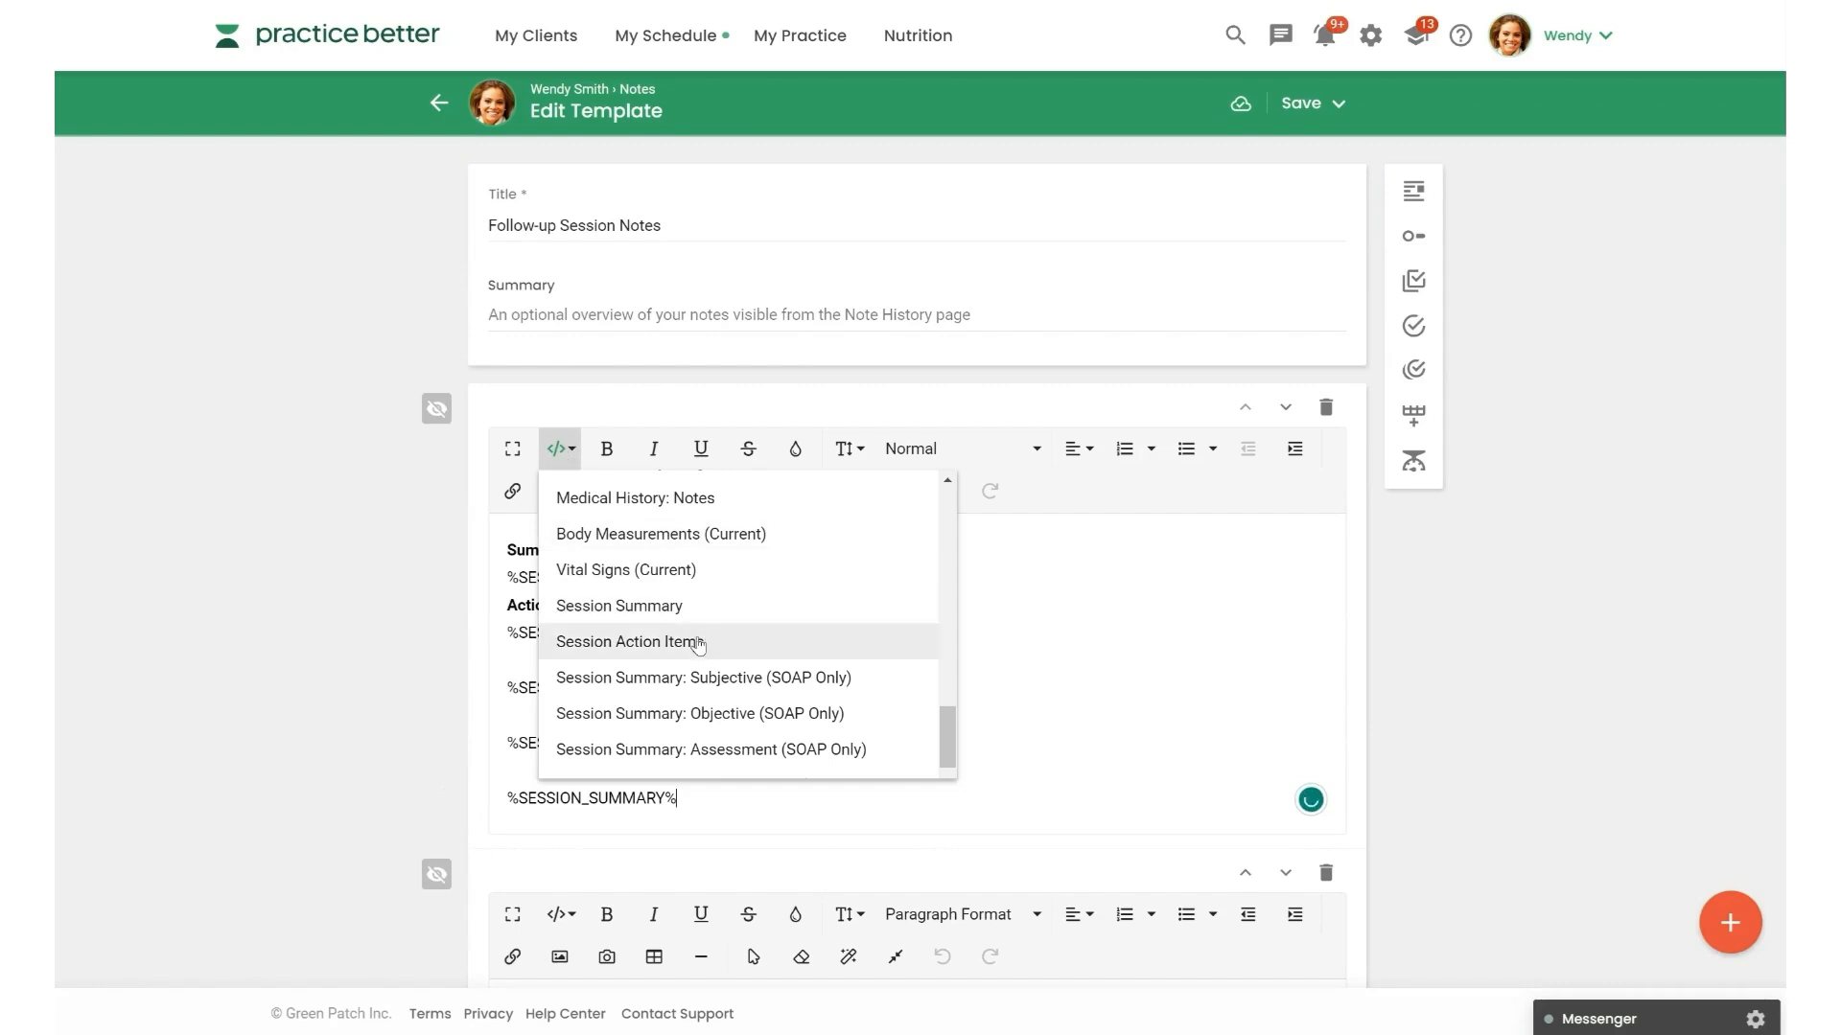
pyautogui.click(629, 640)
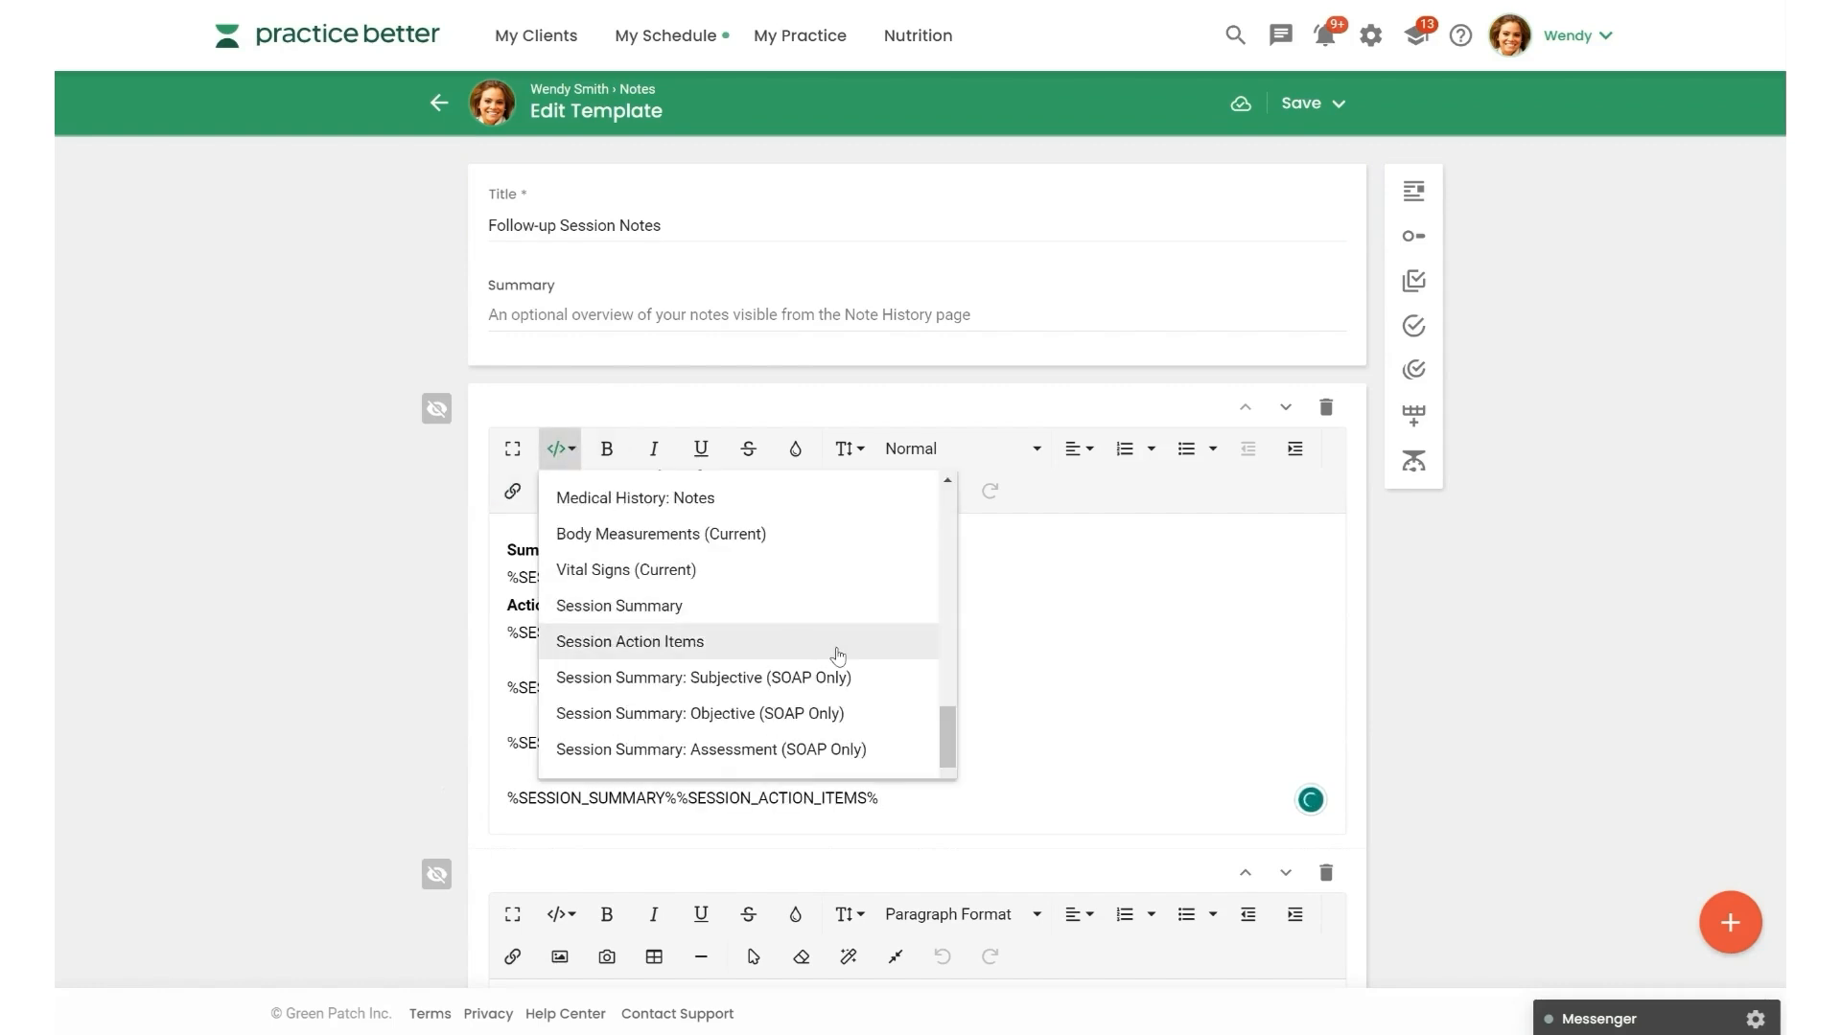
pyautogui.scroll(-3)
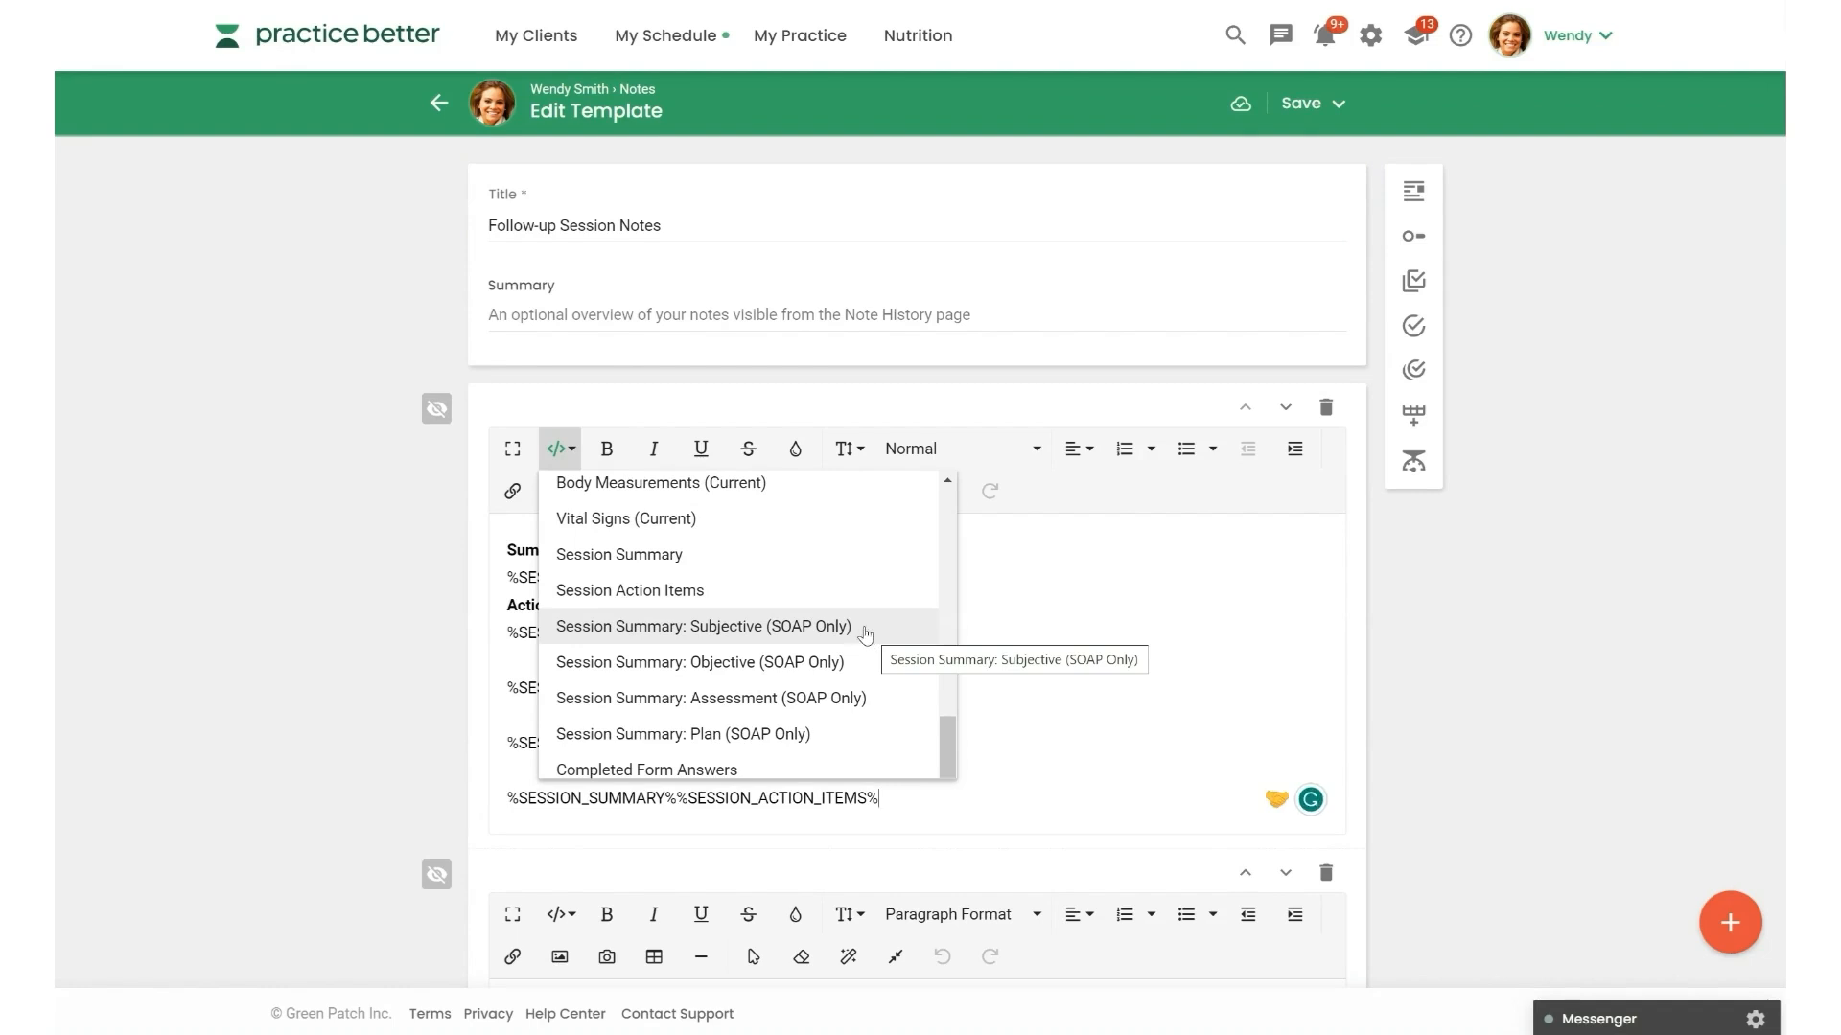
pyautogui.moveTo(863, 669)
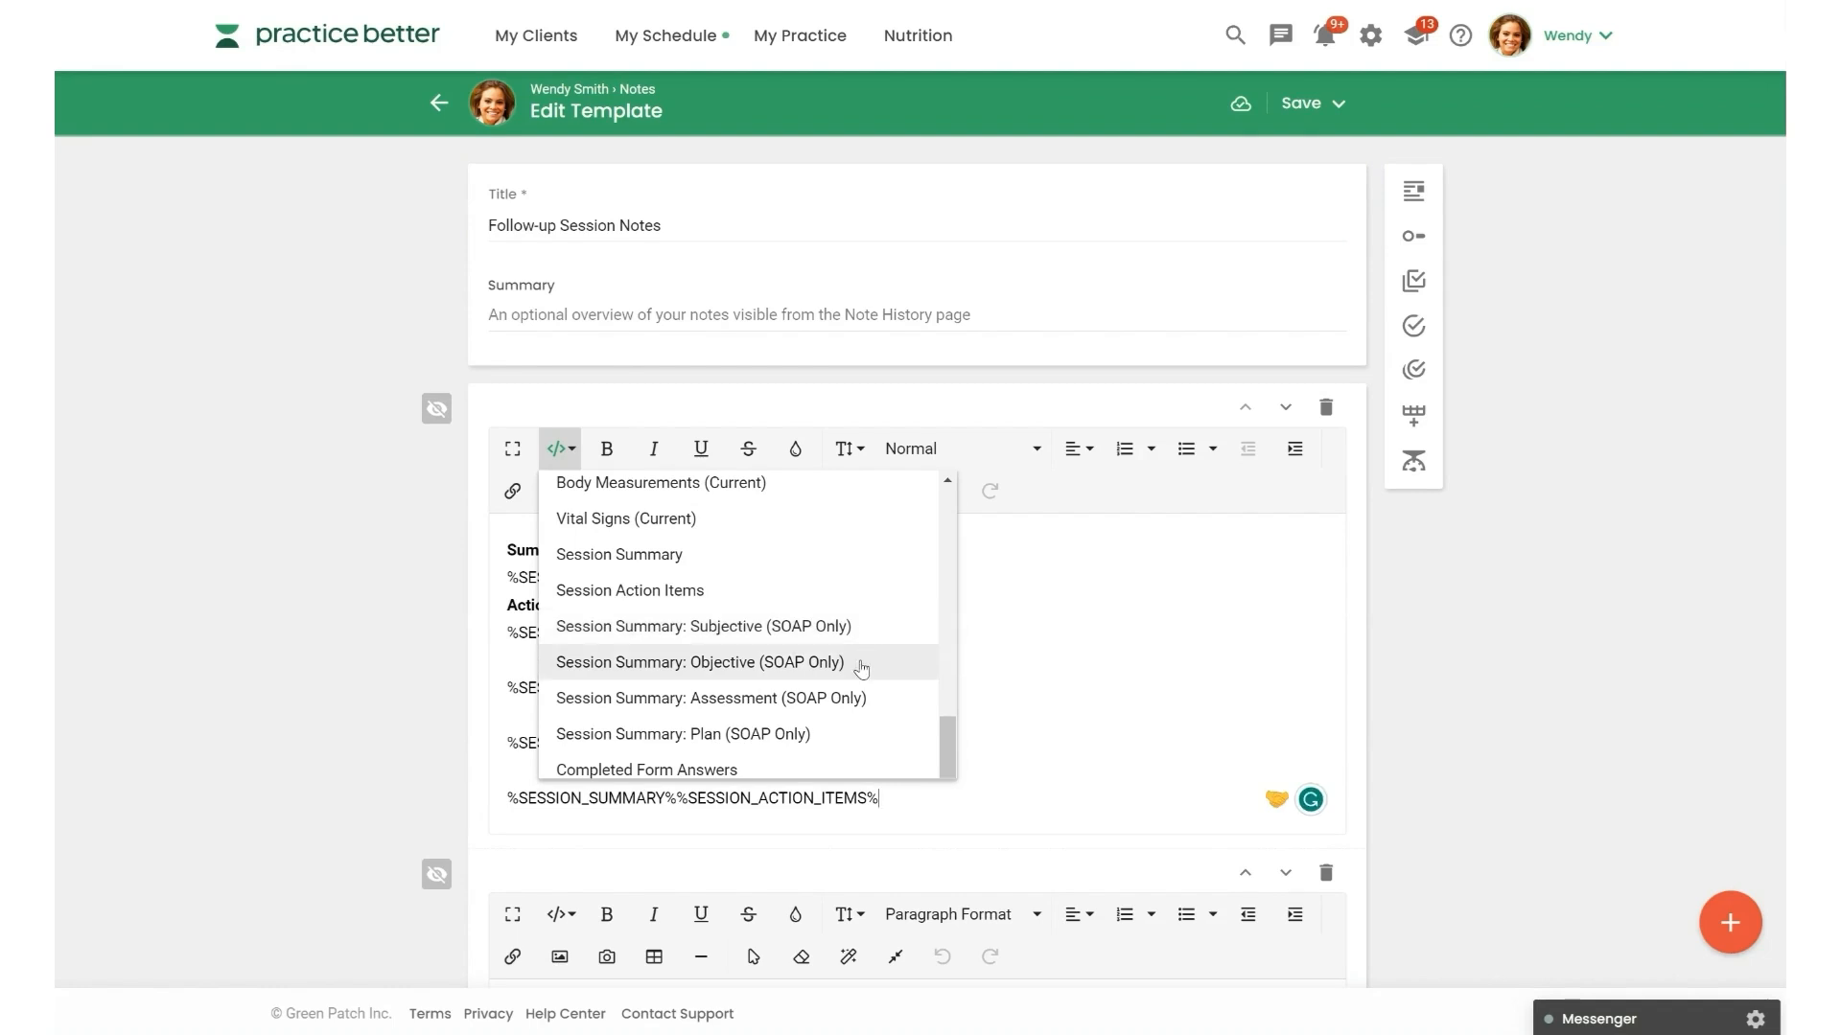
pyautogui.moveTo(877, 653)
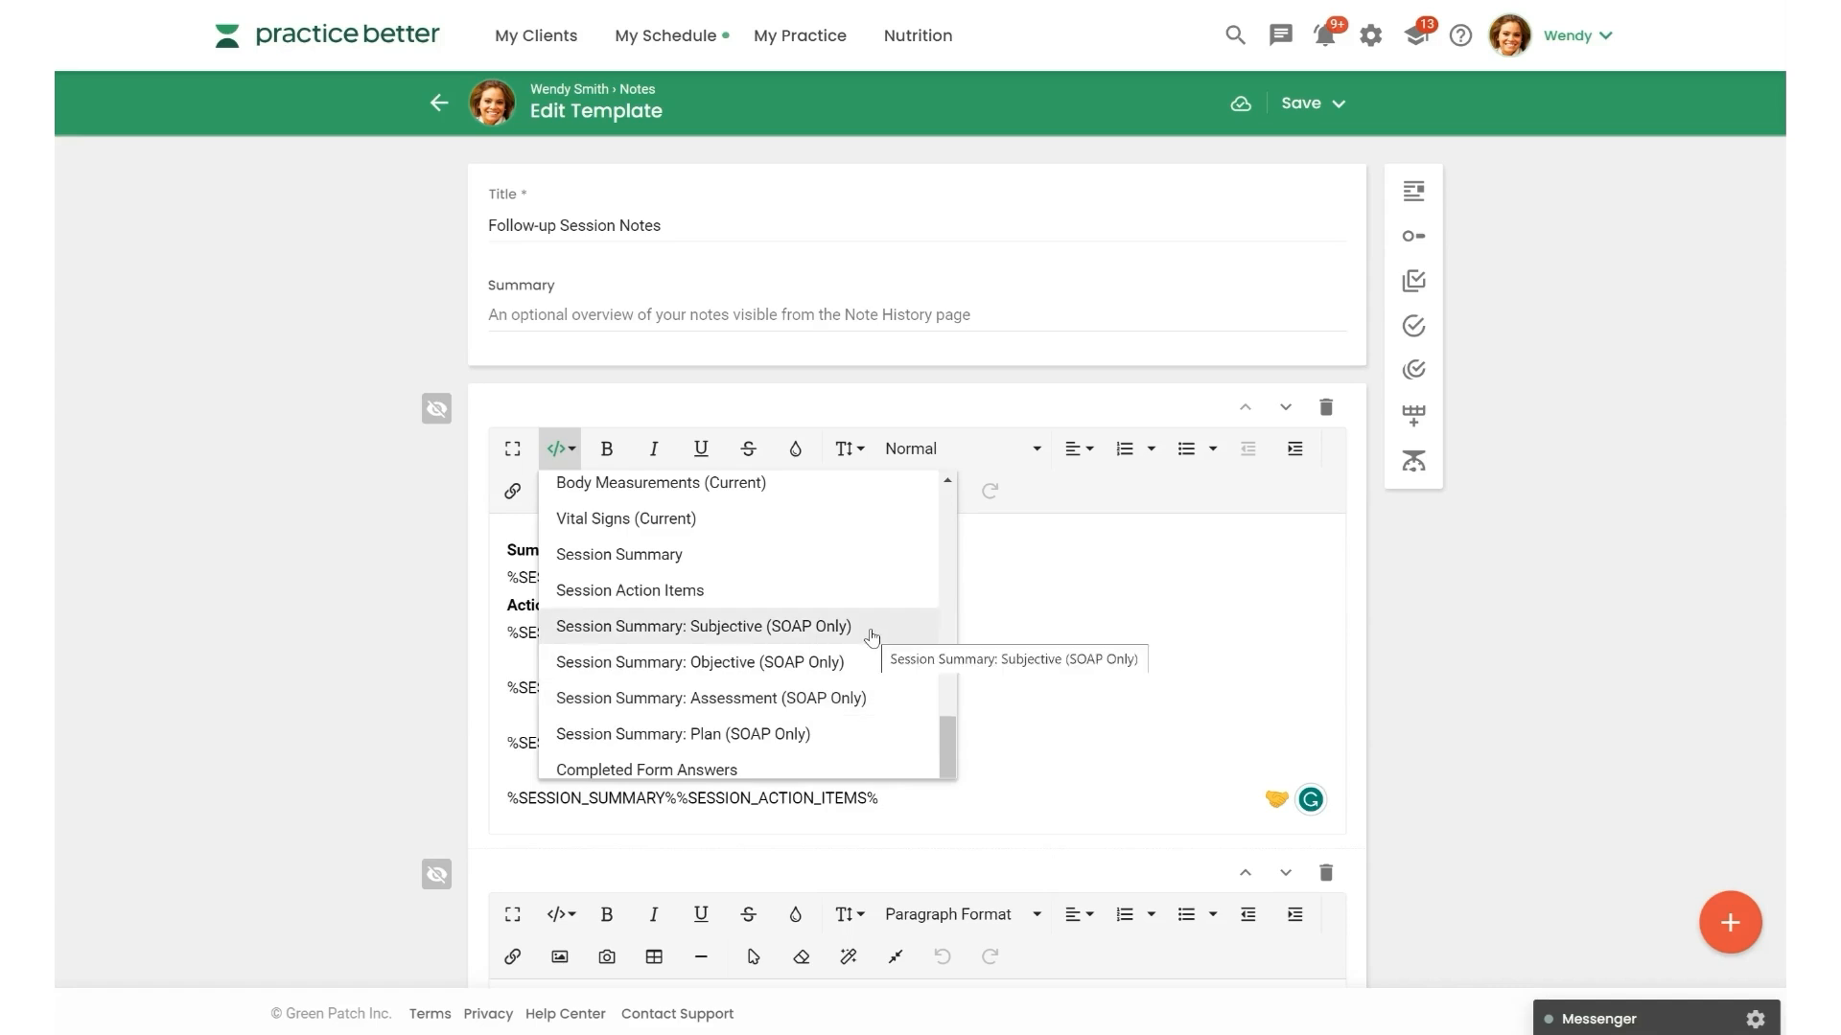
pyautogui.moveTo(1027, 629)
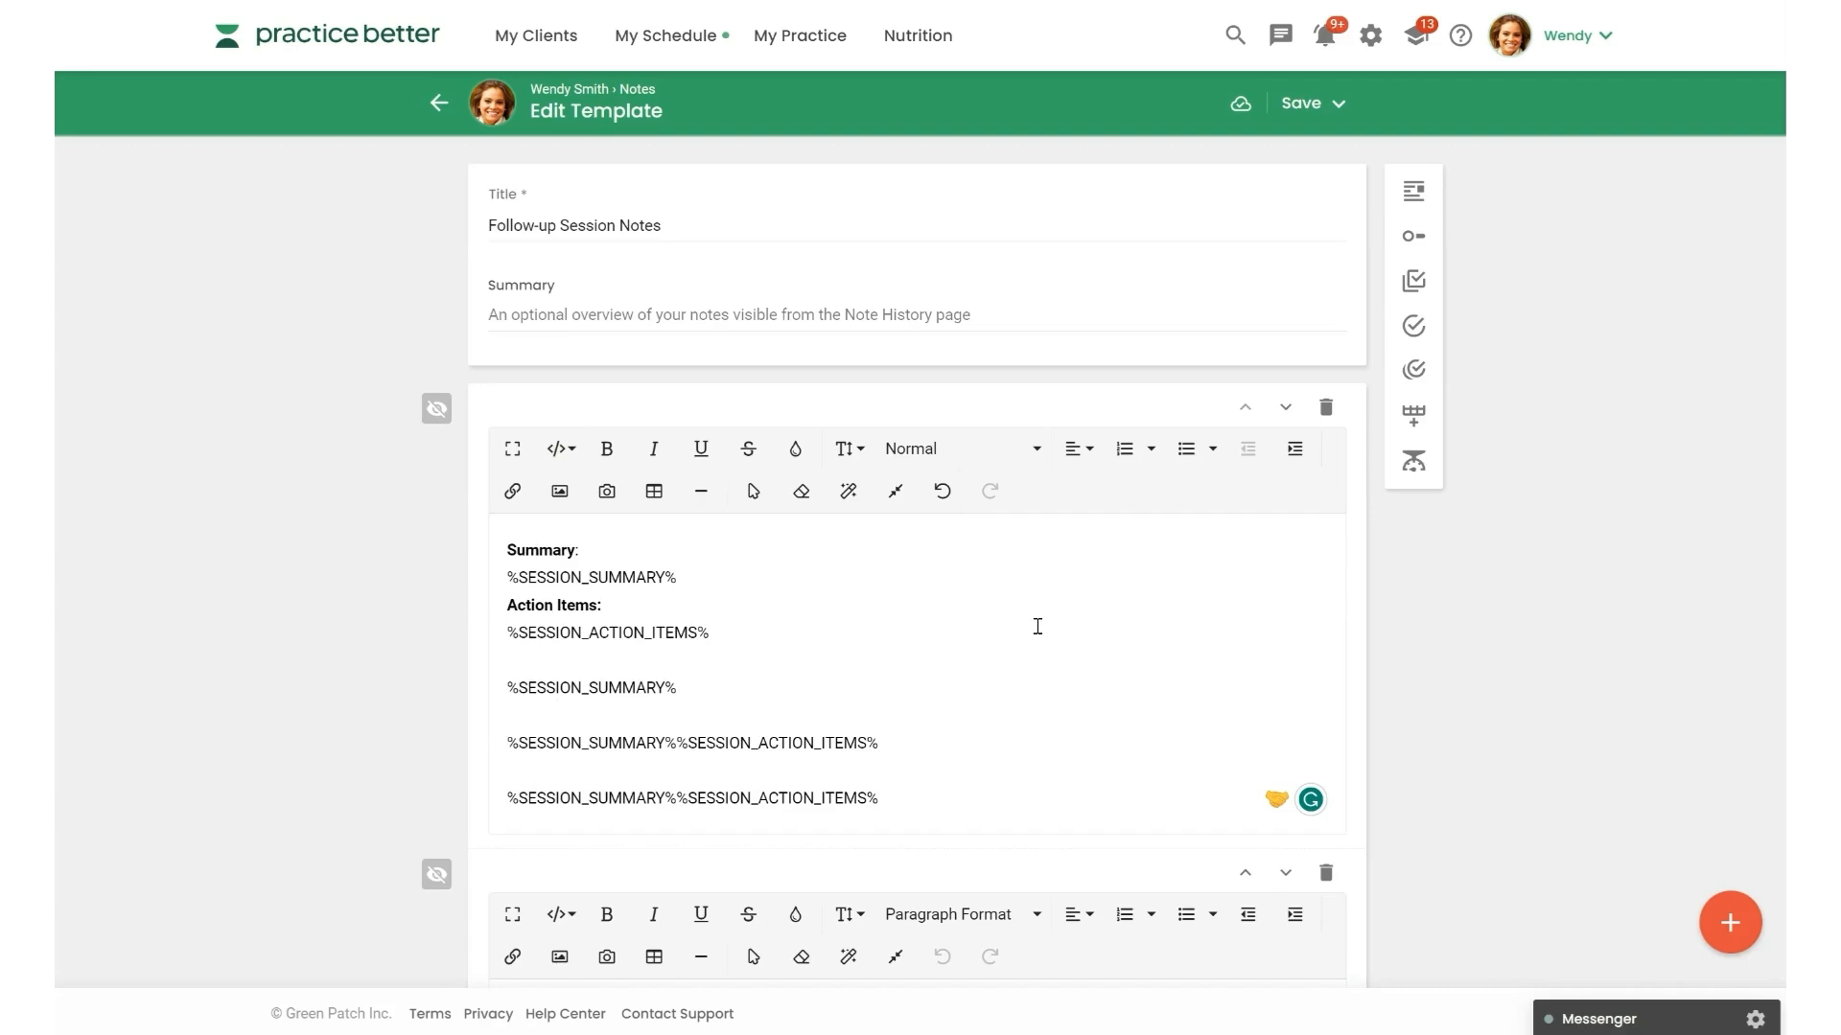
pyautogui.click(710, 631)
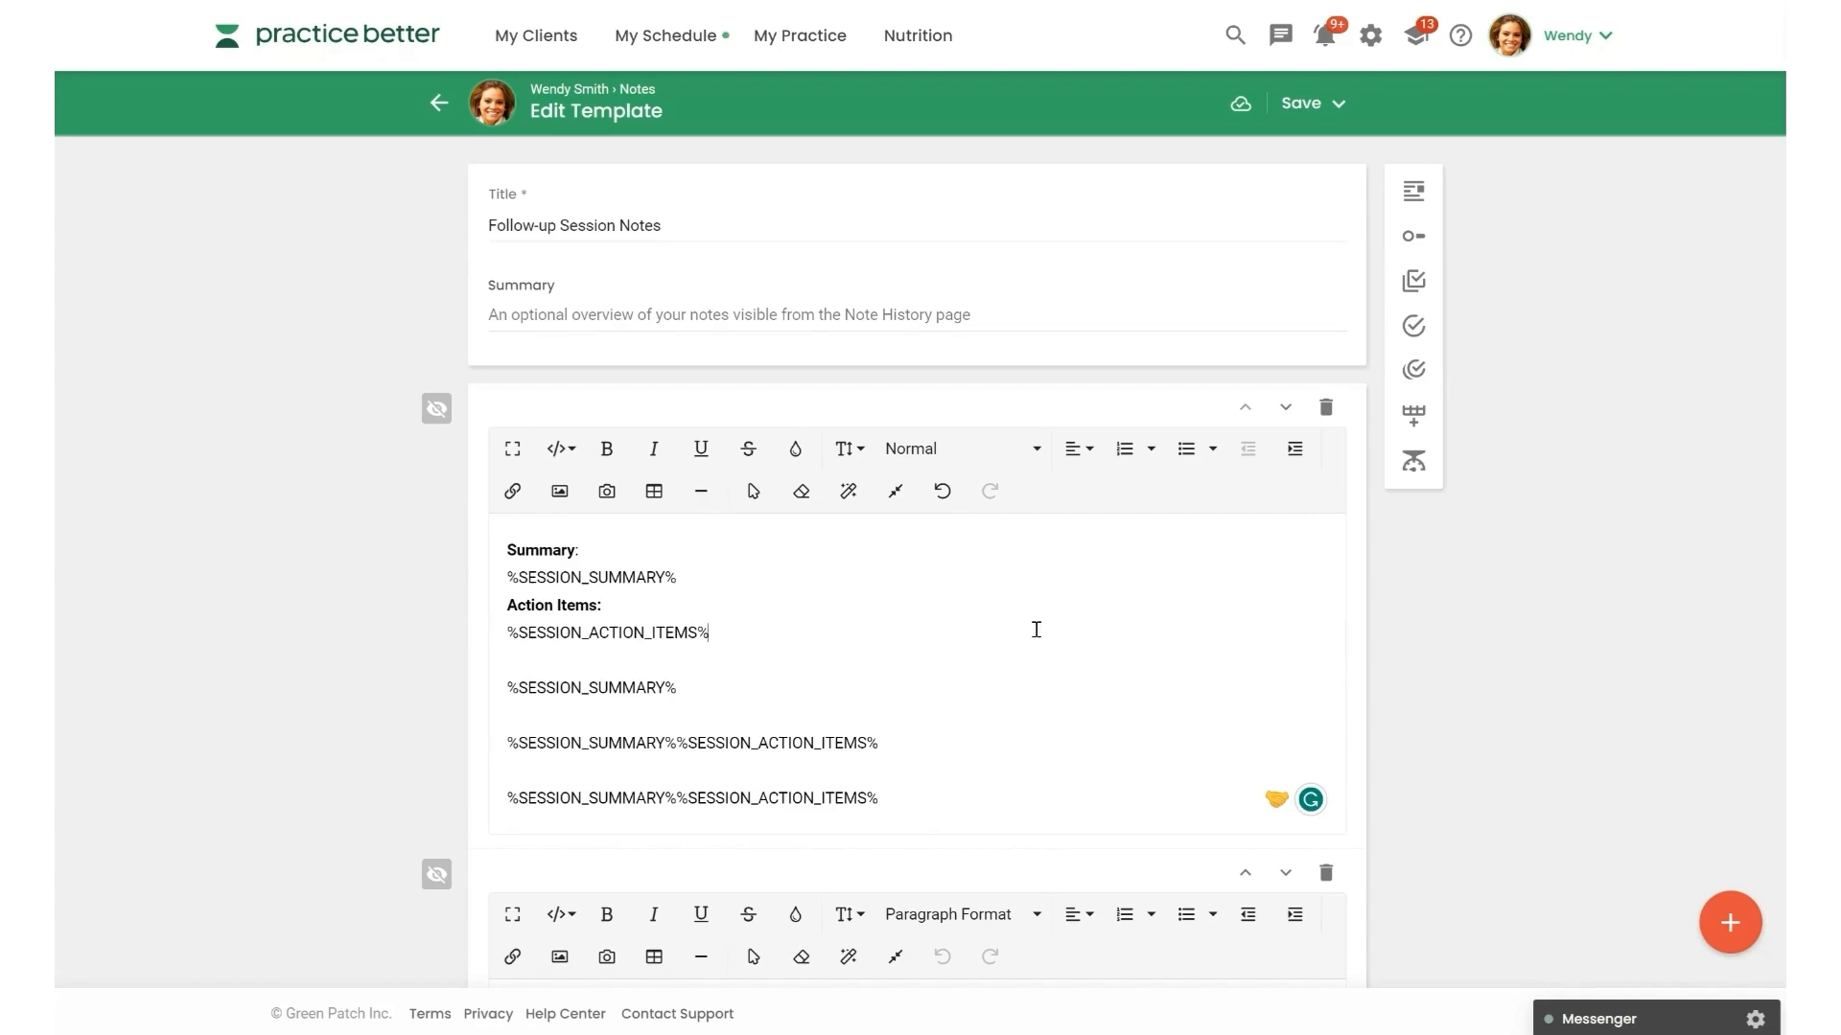
pyautogui.moveTo(1585, 595)
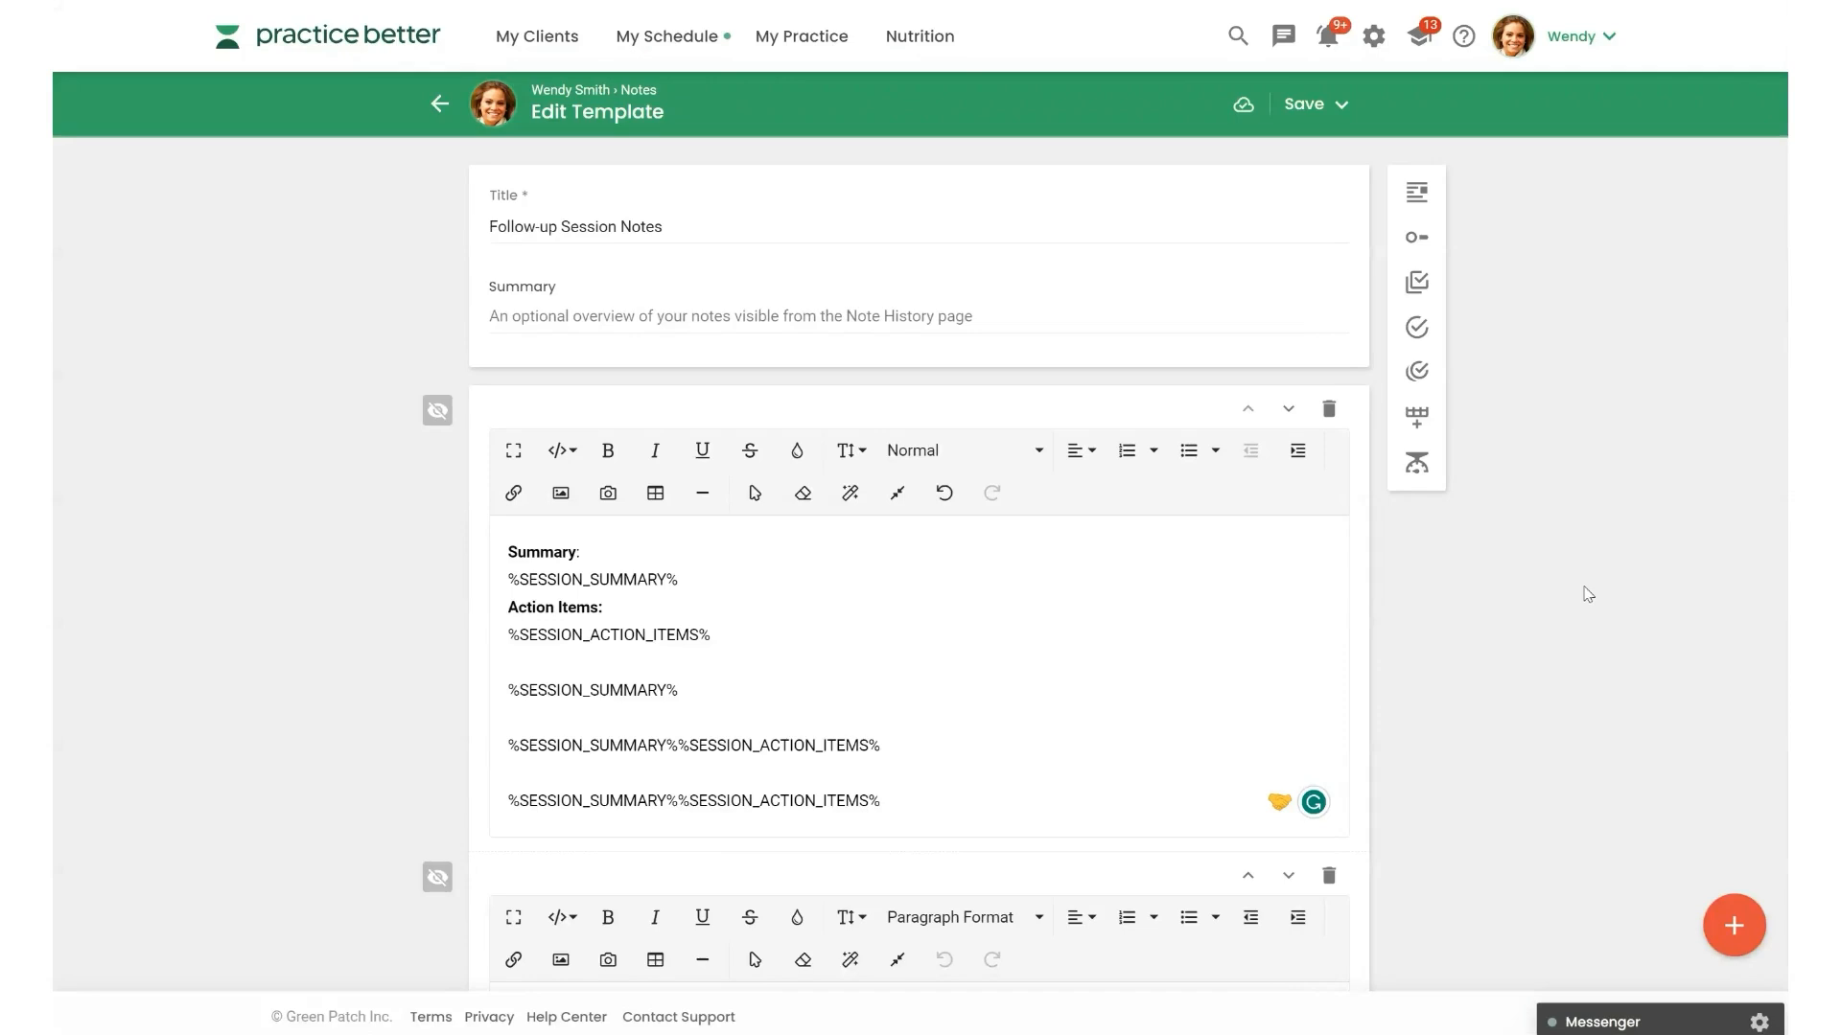
pyautogui.moveTo(771, 81)
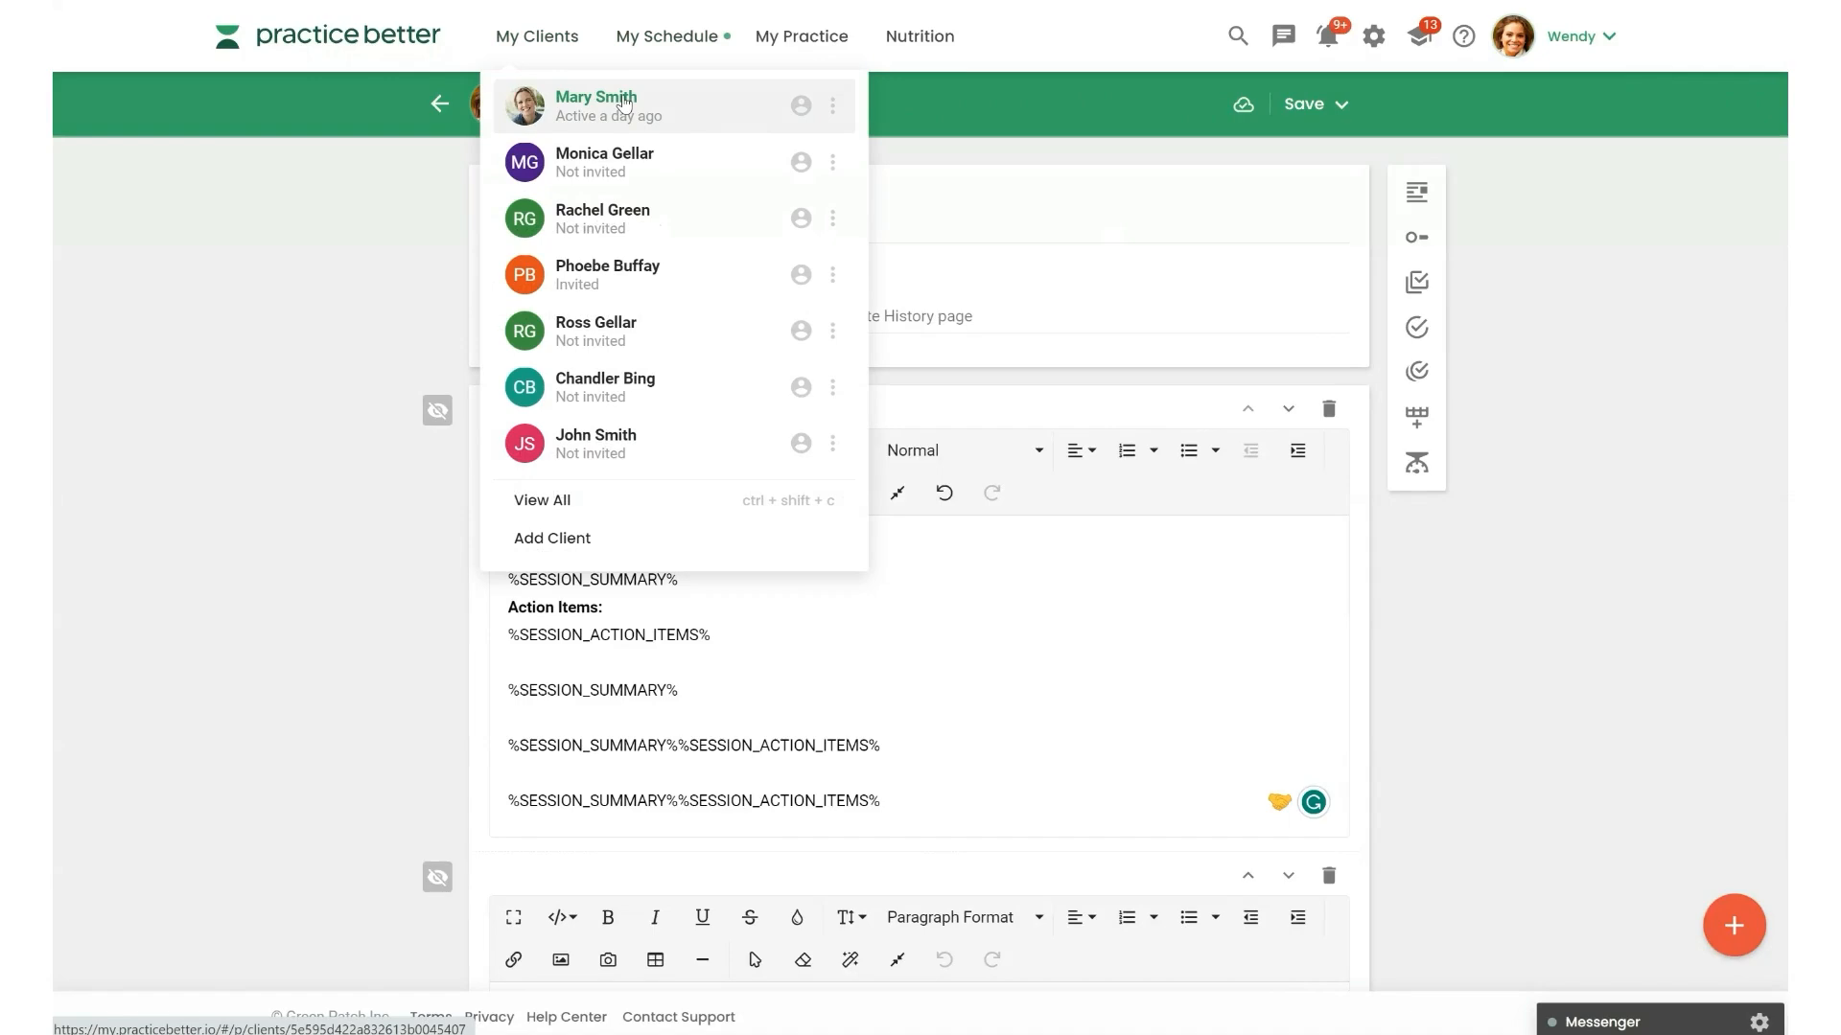
pyautogui.click(596, 97)
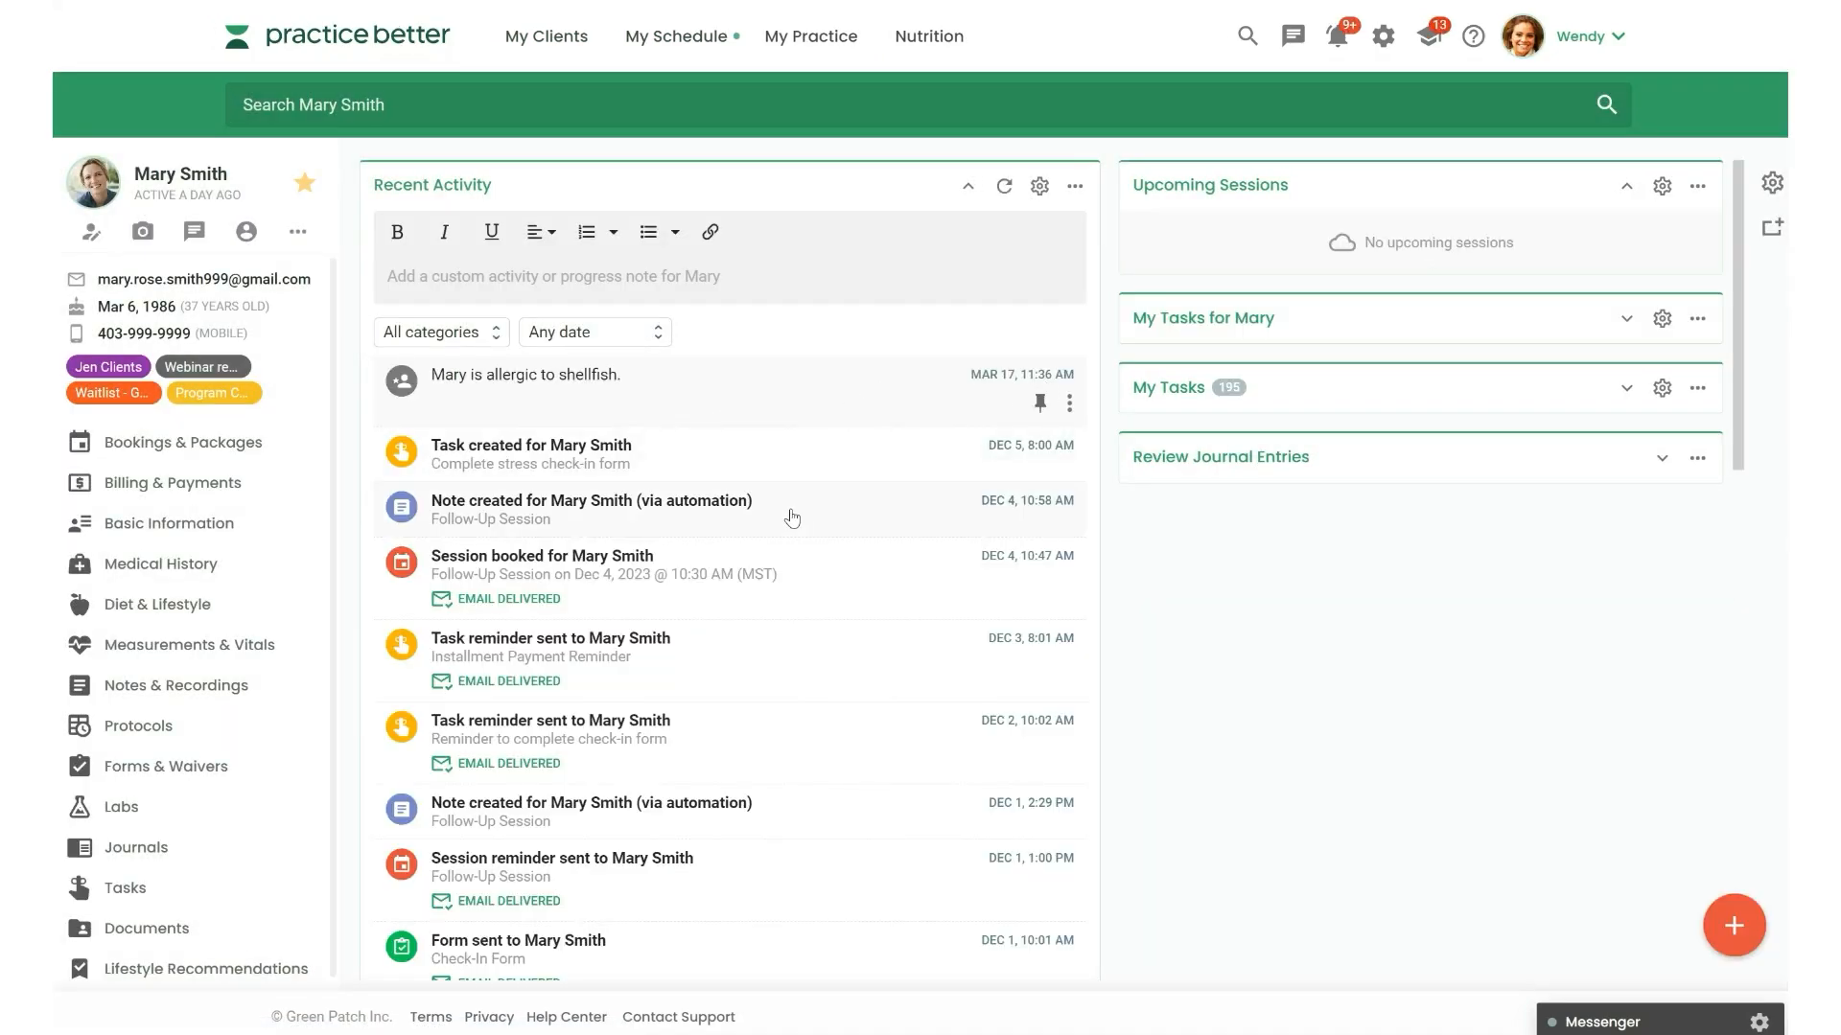
pyautogui.moveTo(782, 520)
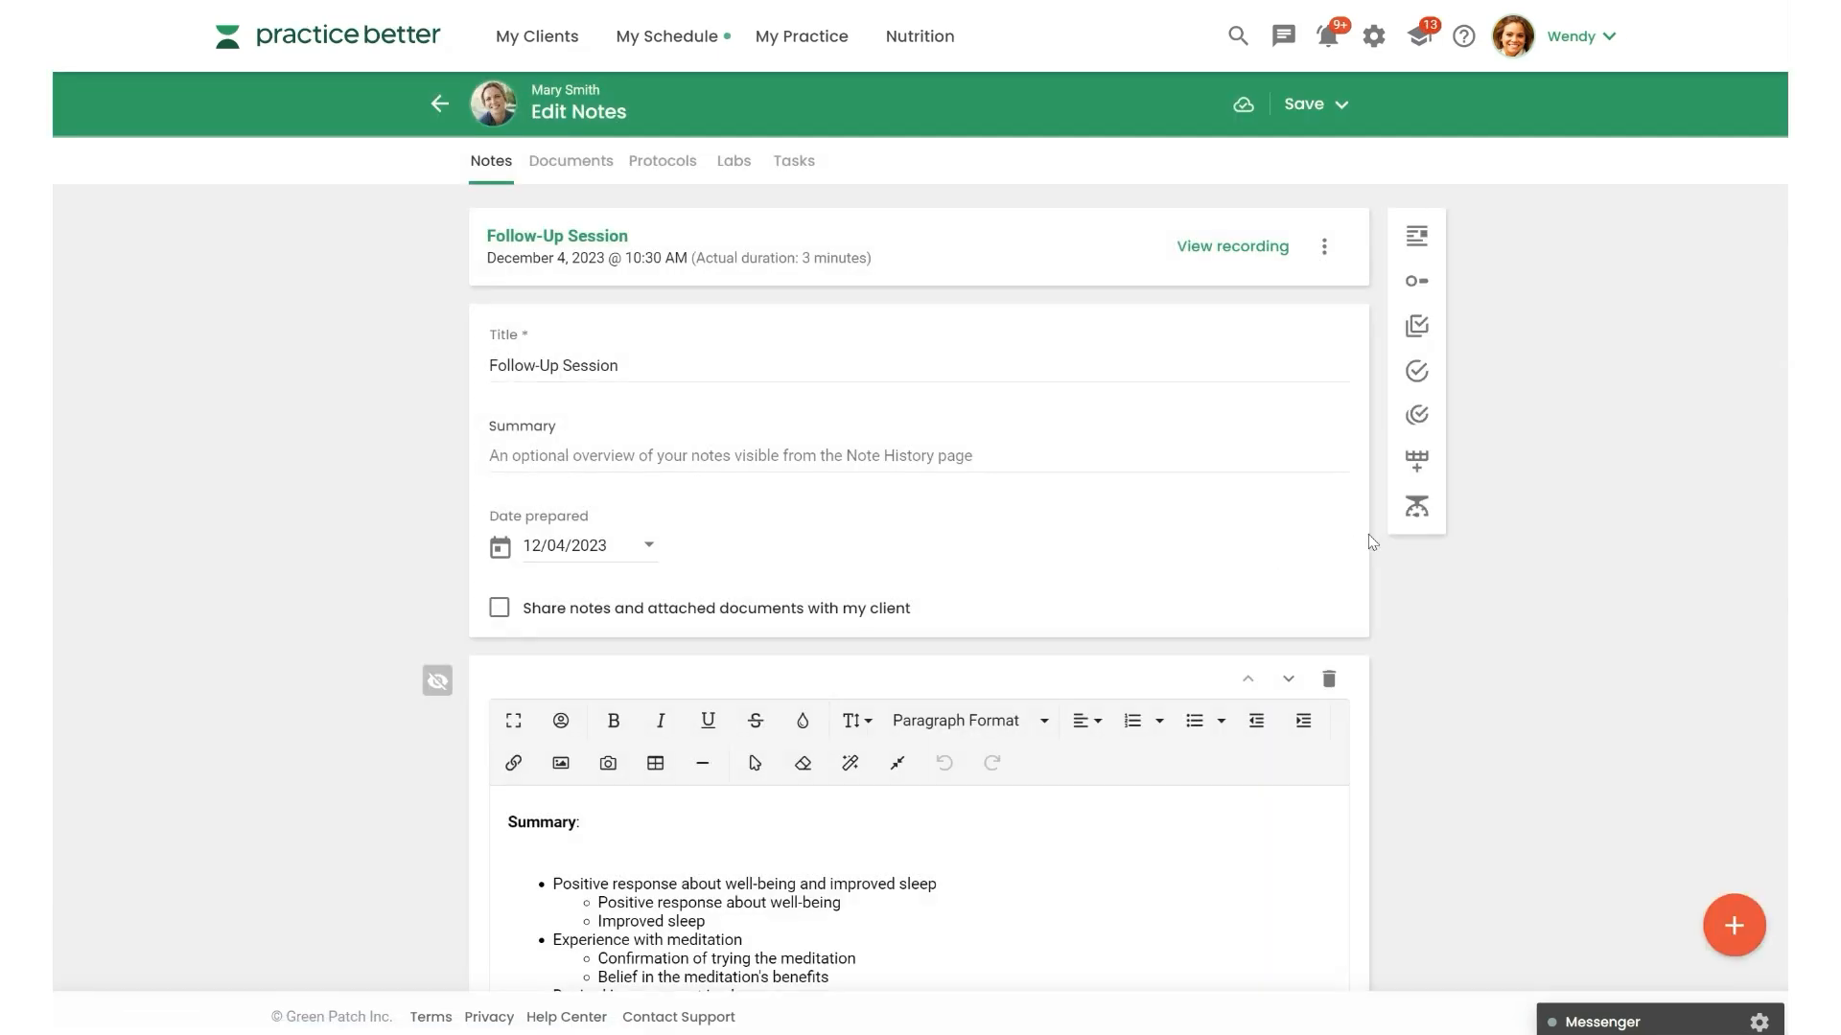
pyautogui.scroll(-3)
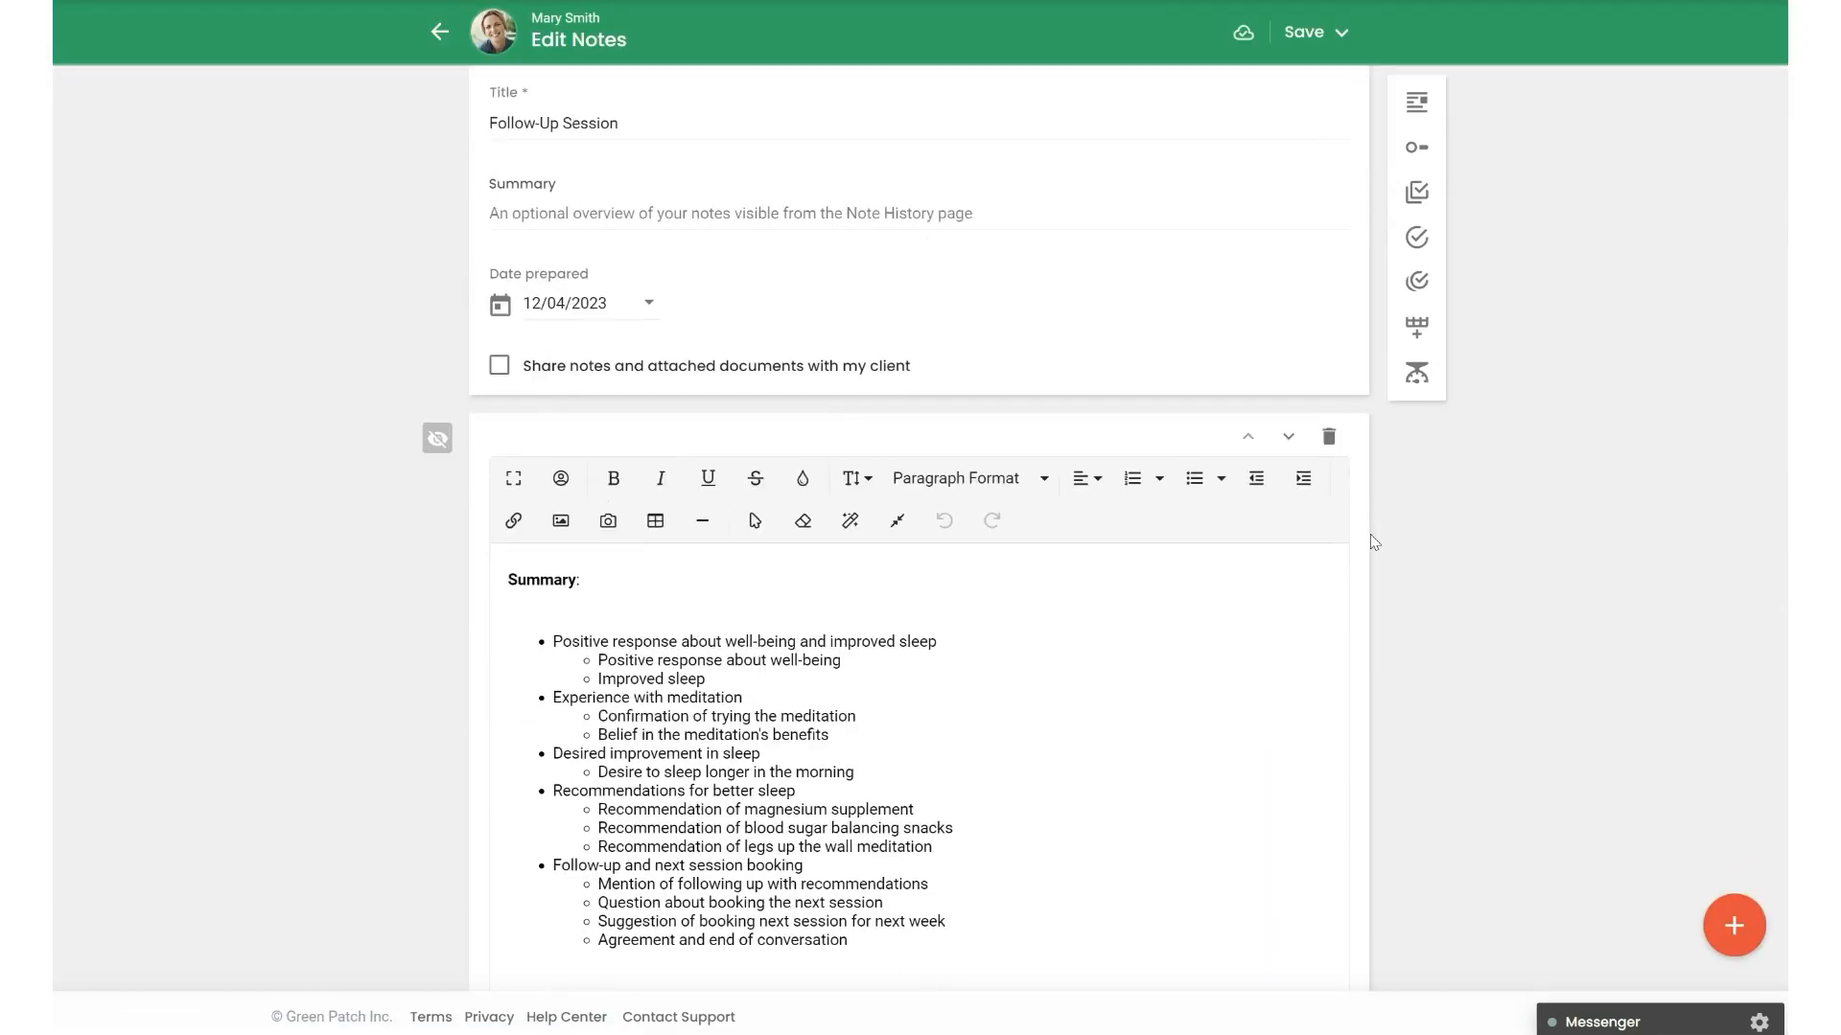
pyautogui.scroll(-3)
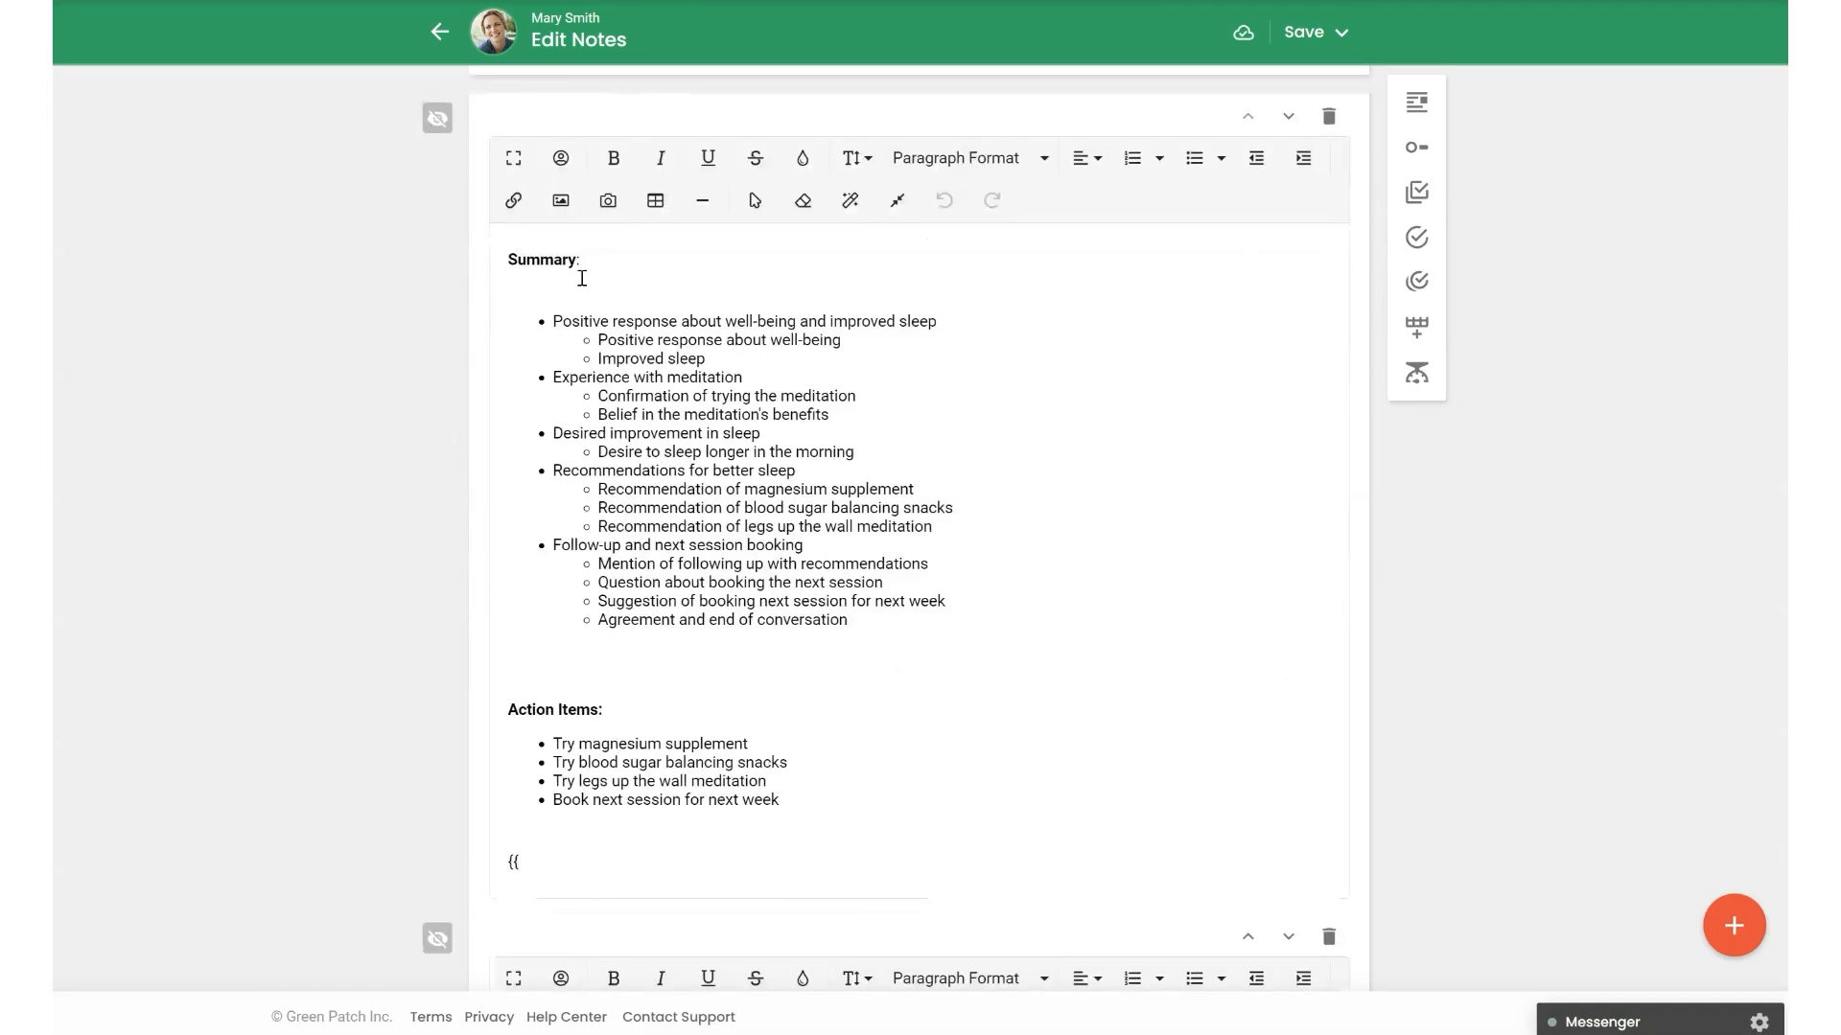
pyautogui.moveTo(637, 571)
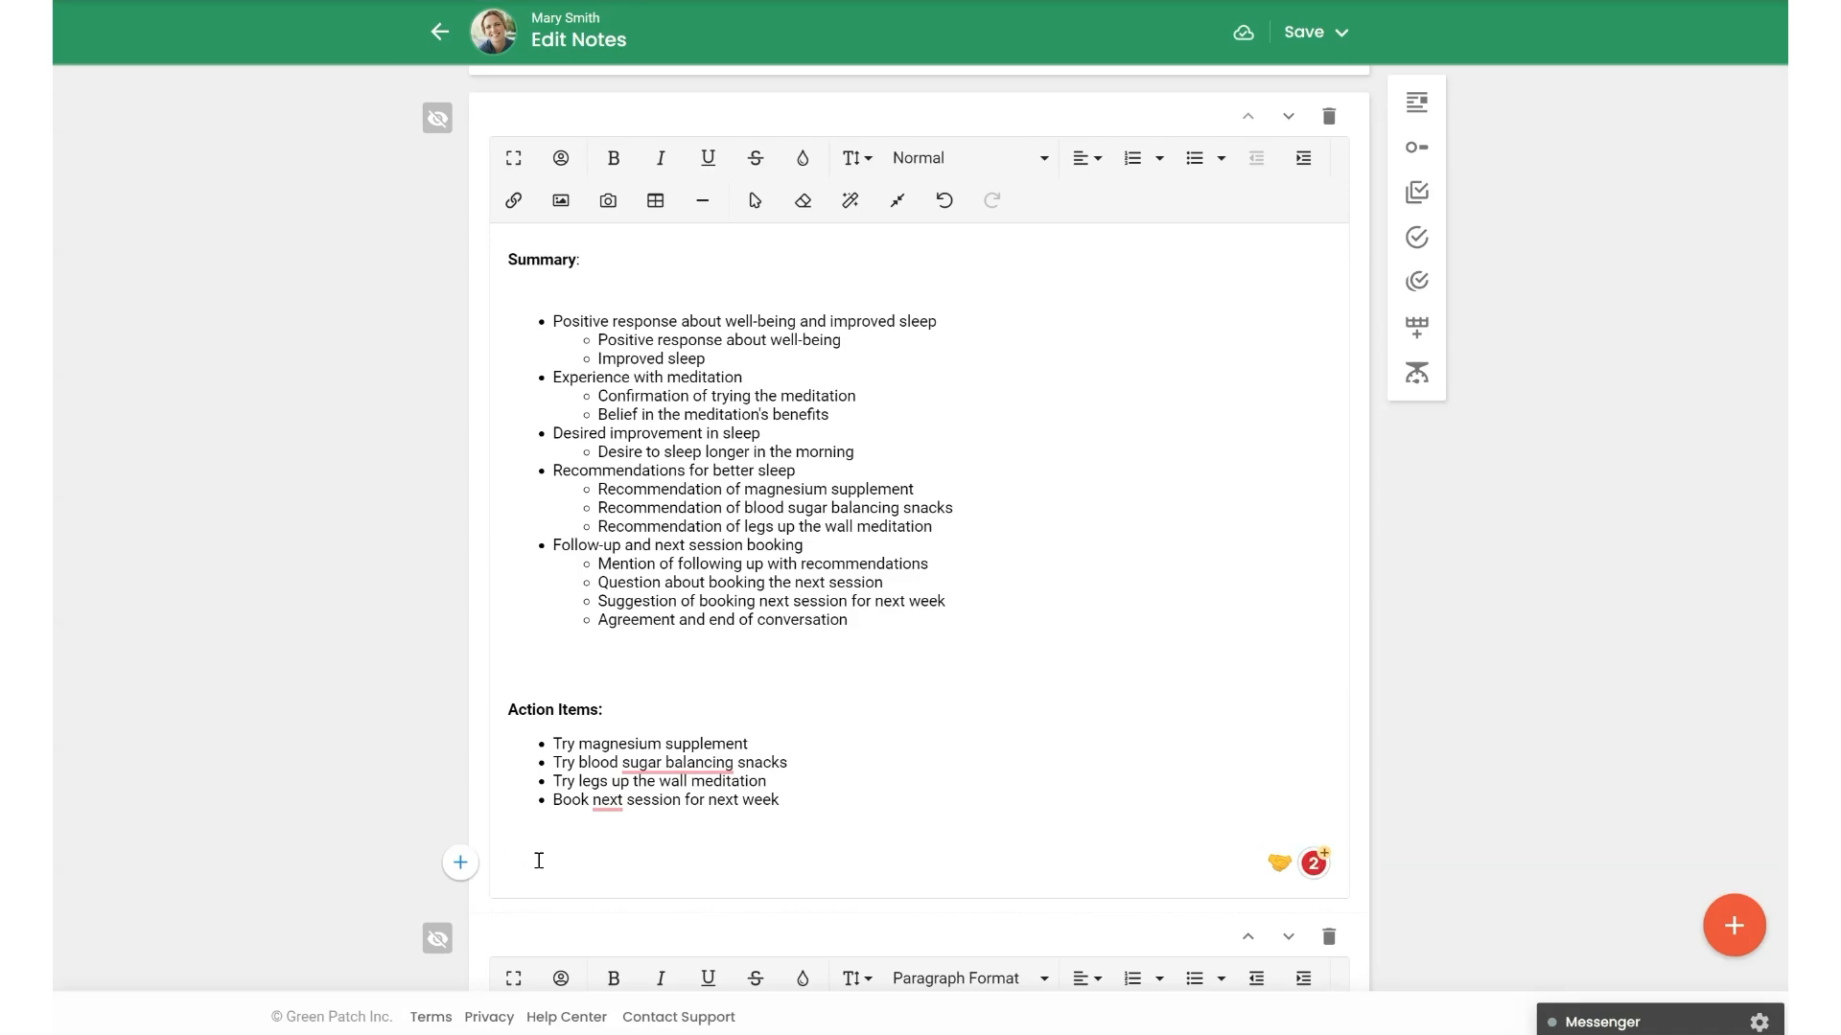
# - Insert the Session: Summary snippet below the action items, then view the linked December 4 recording
pyautogui.click(1241, 32)
pyautogui.write('{{')
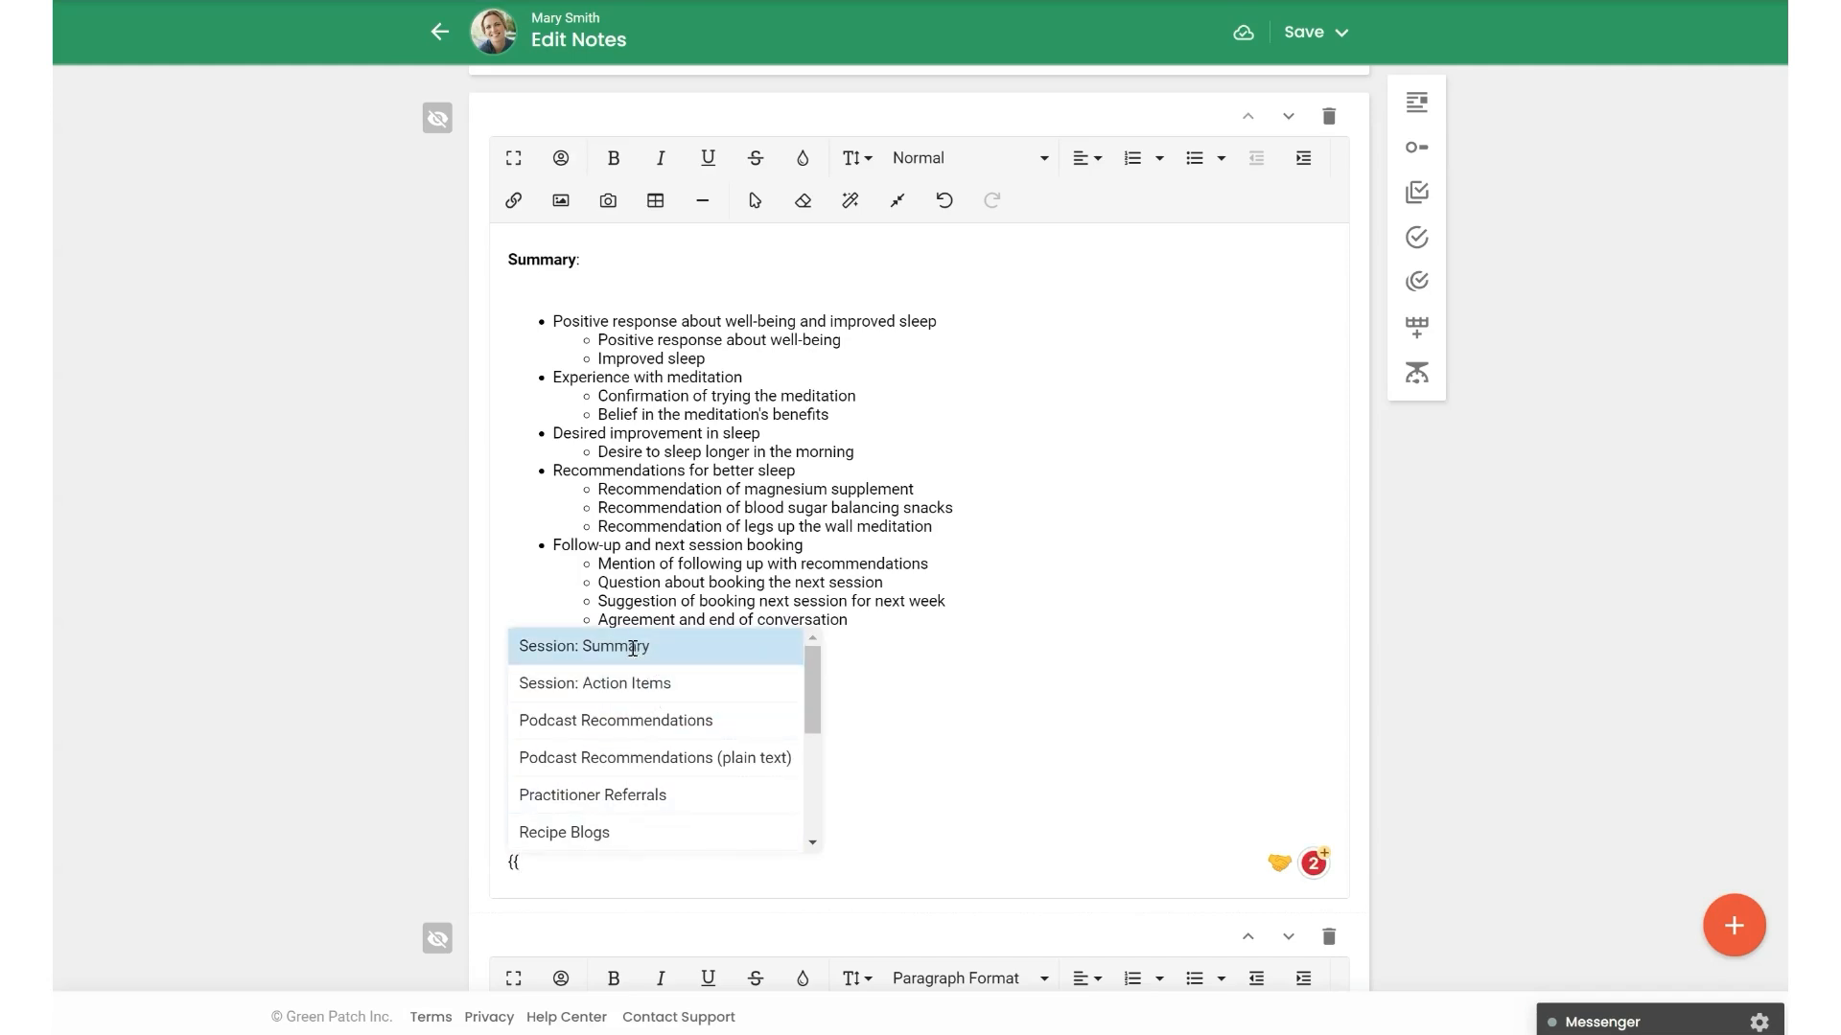
pyautogui.click(594, 682)
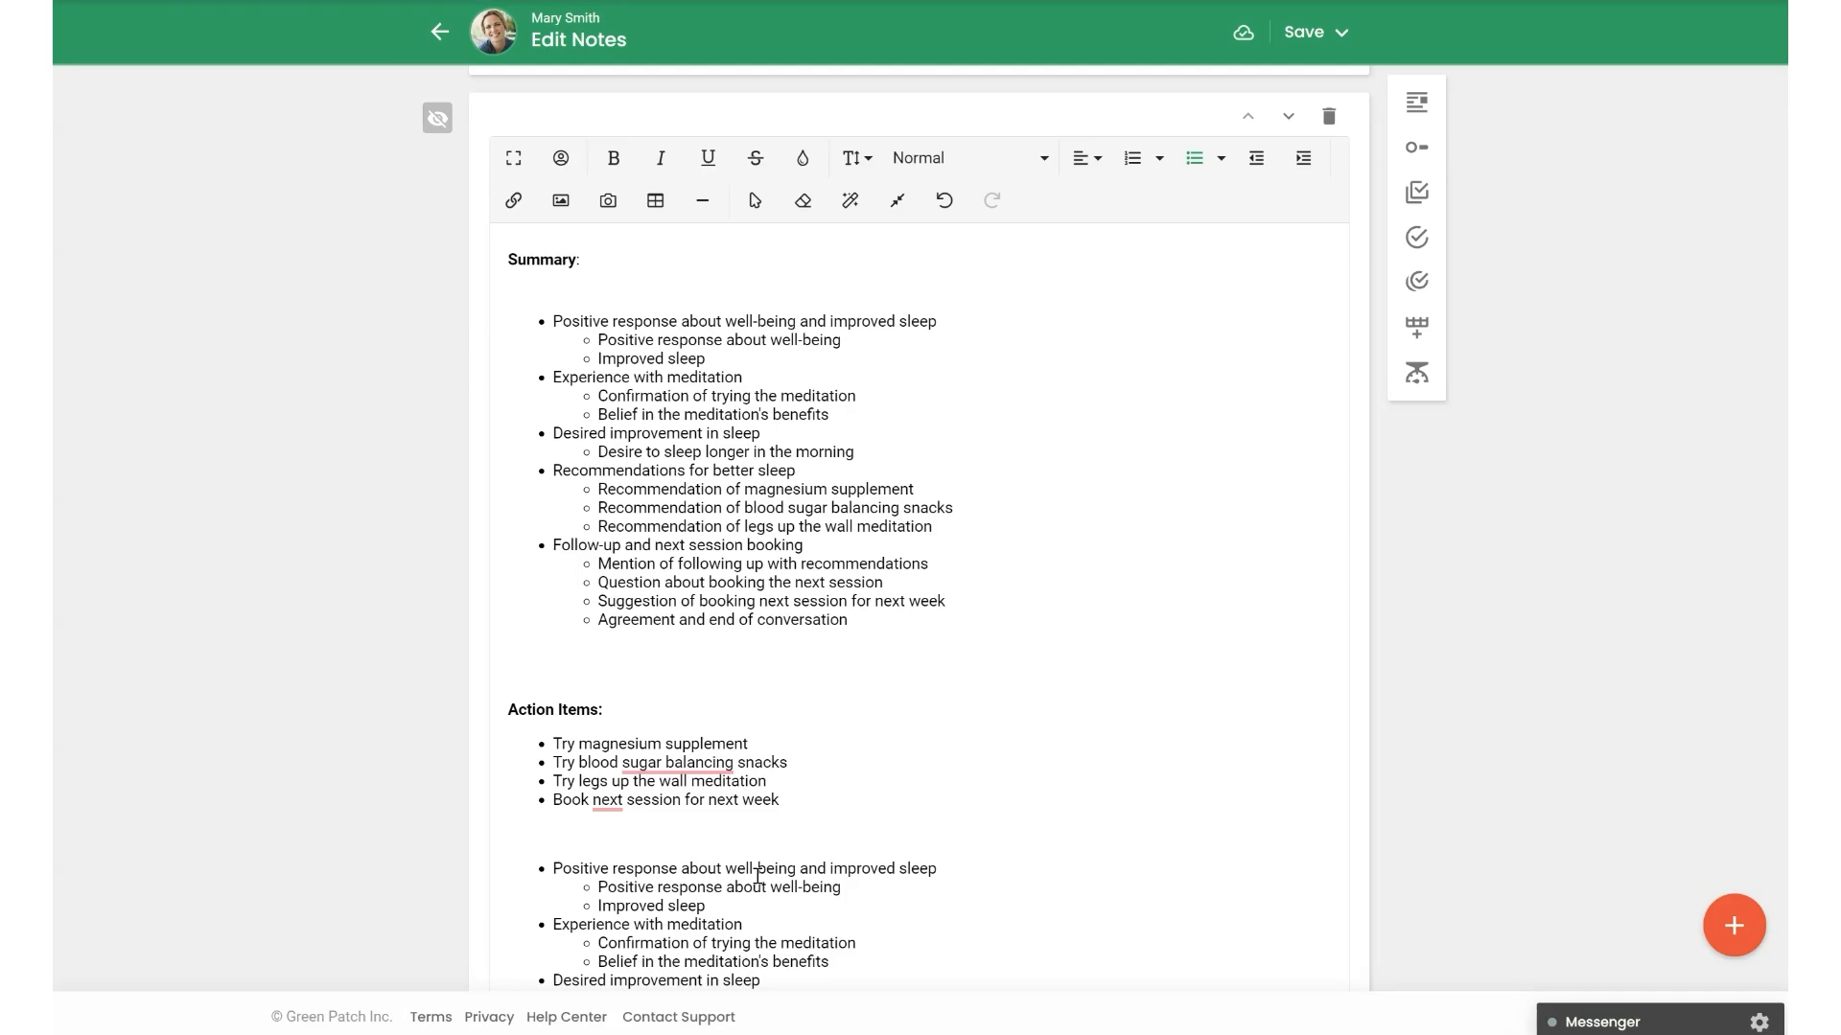
pyautogui.scroll(3)
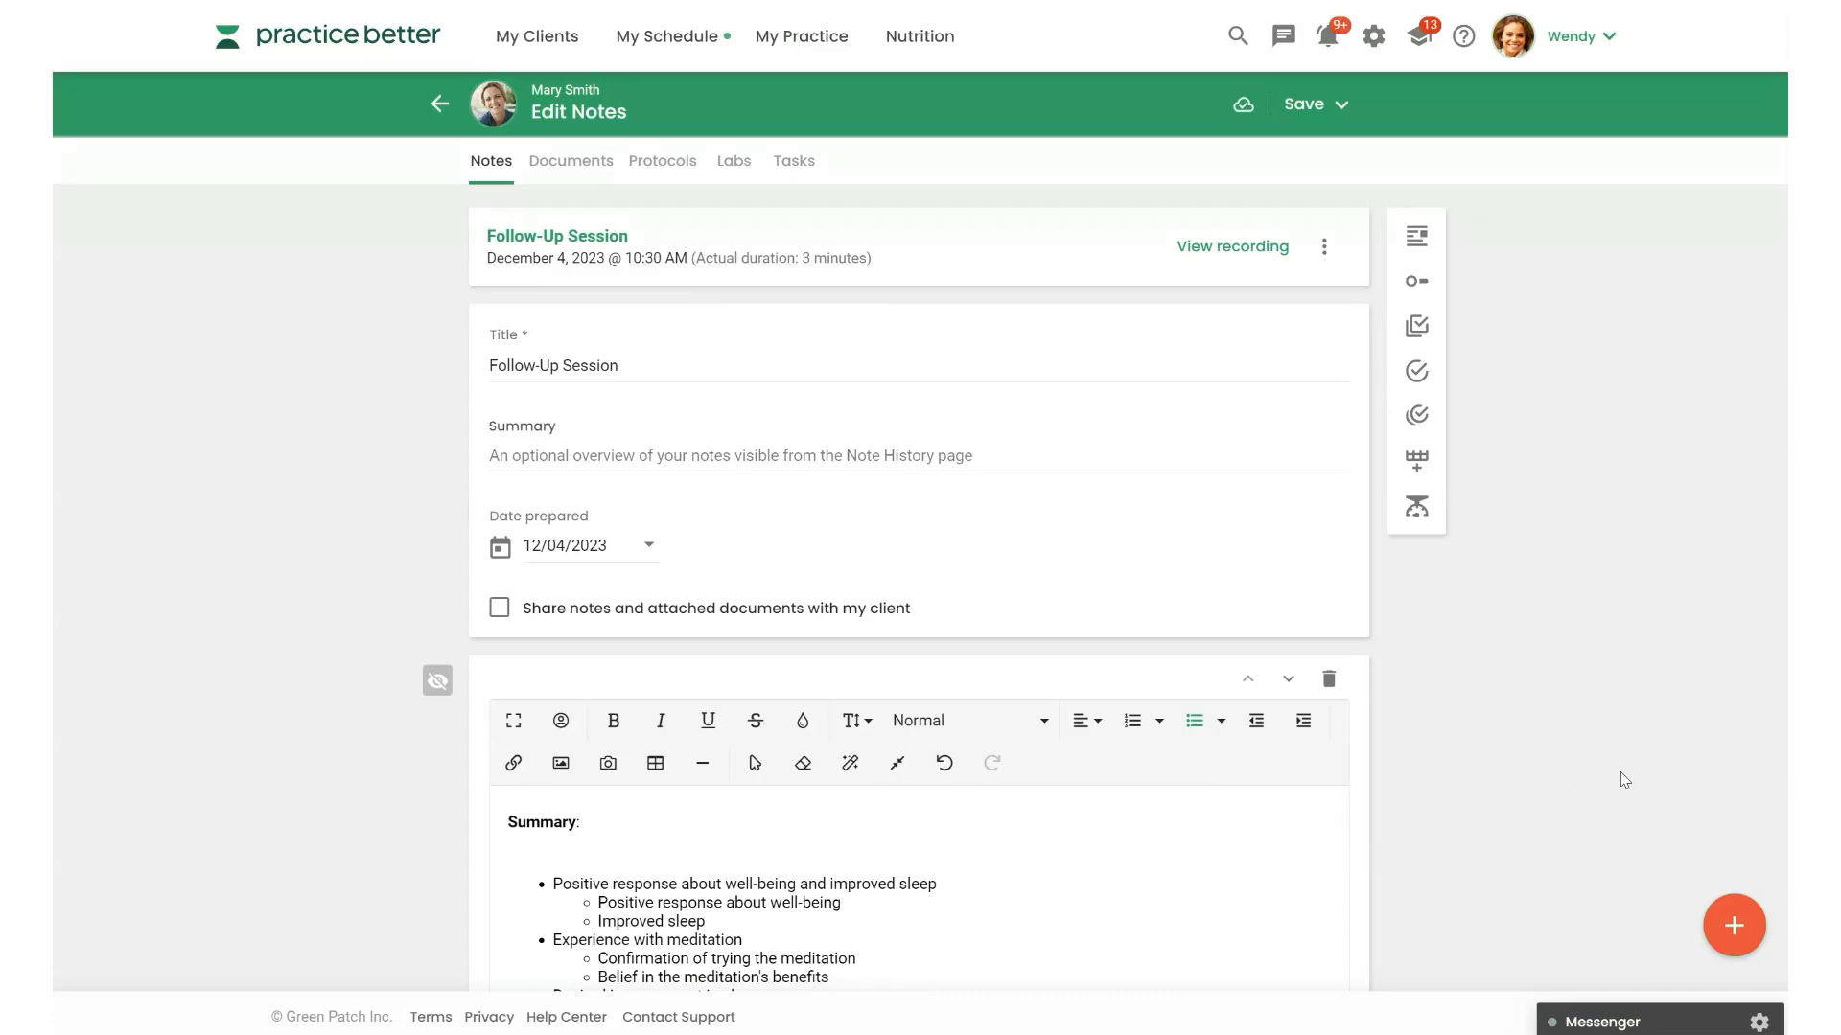
pyautogui.moveTo(1231, 248)
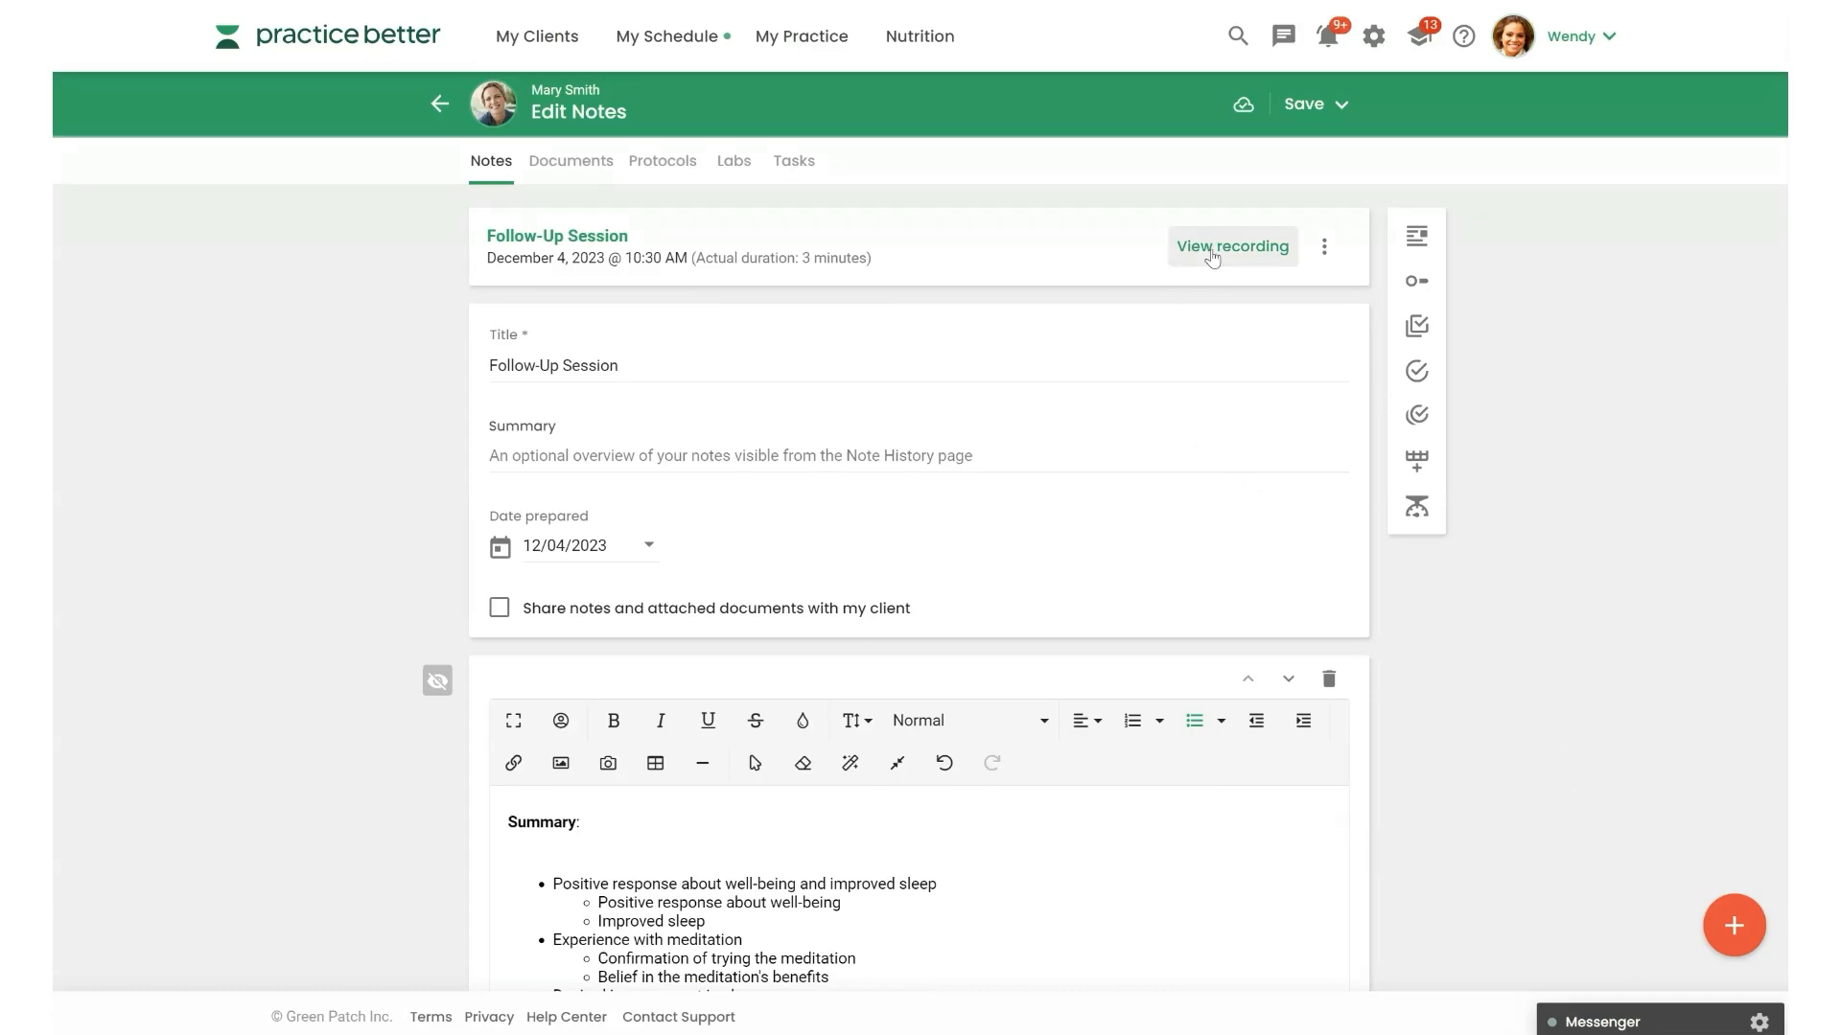
pyautogui.click(1231, 248)
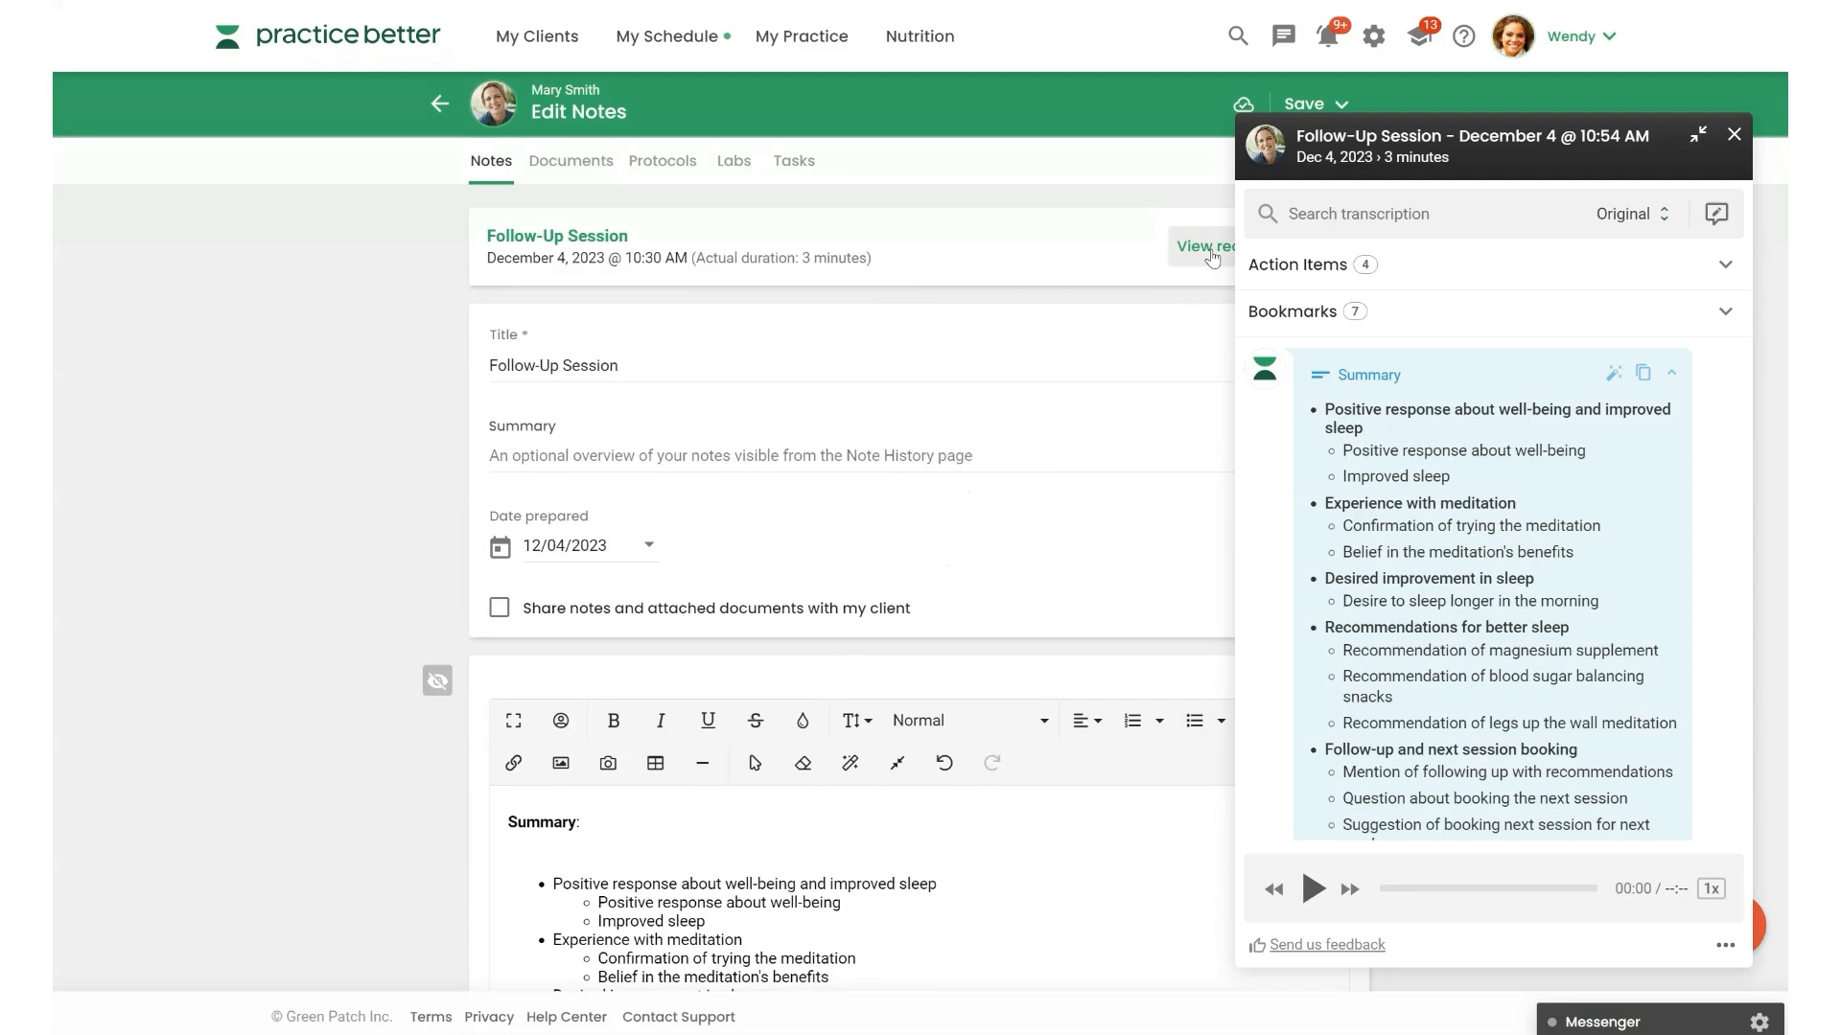